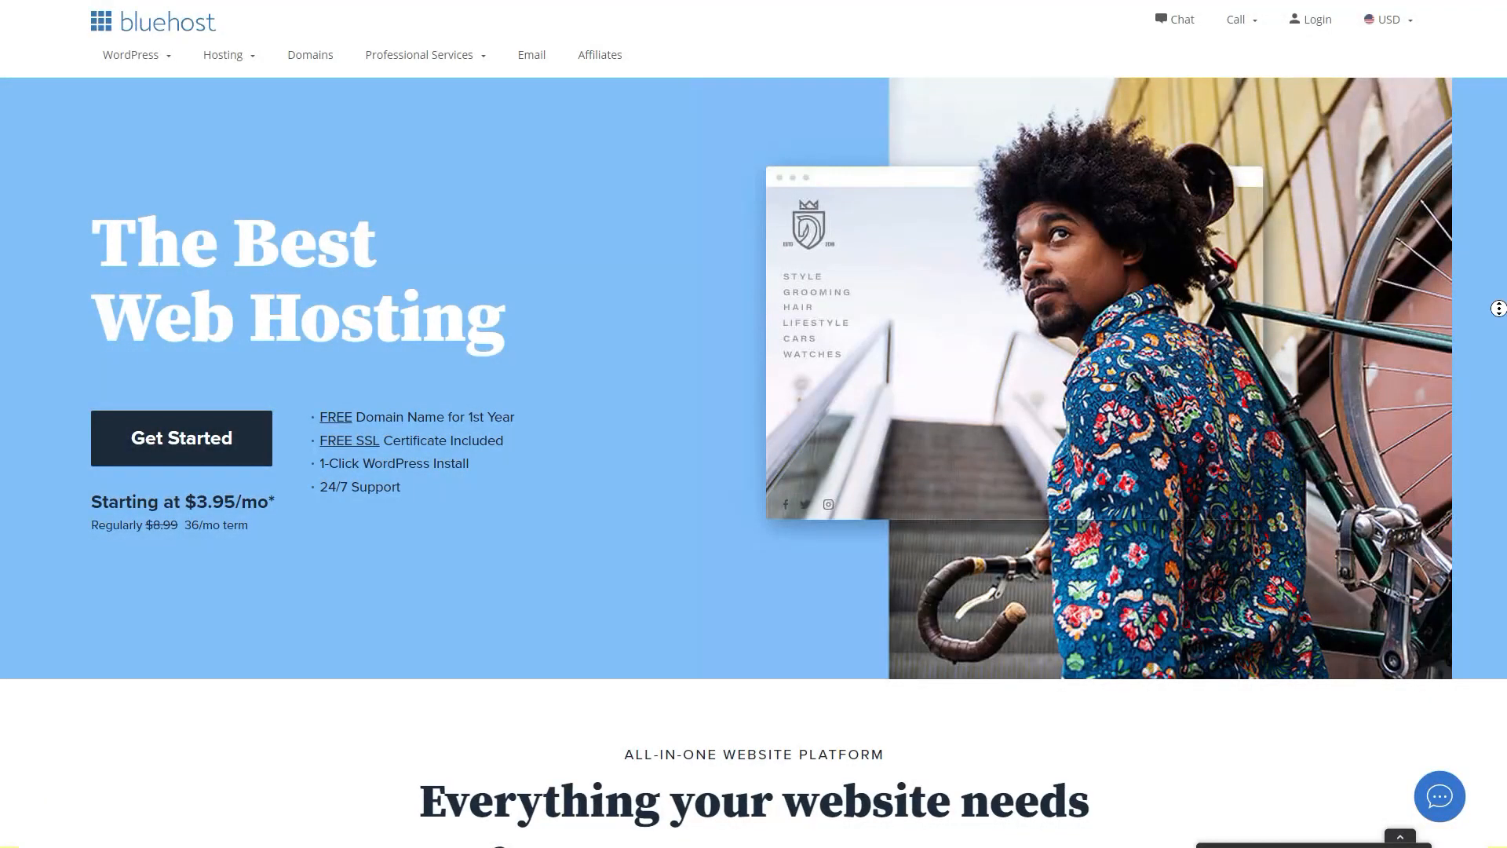
scroll("down", 3)
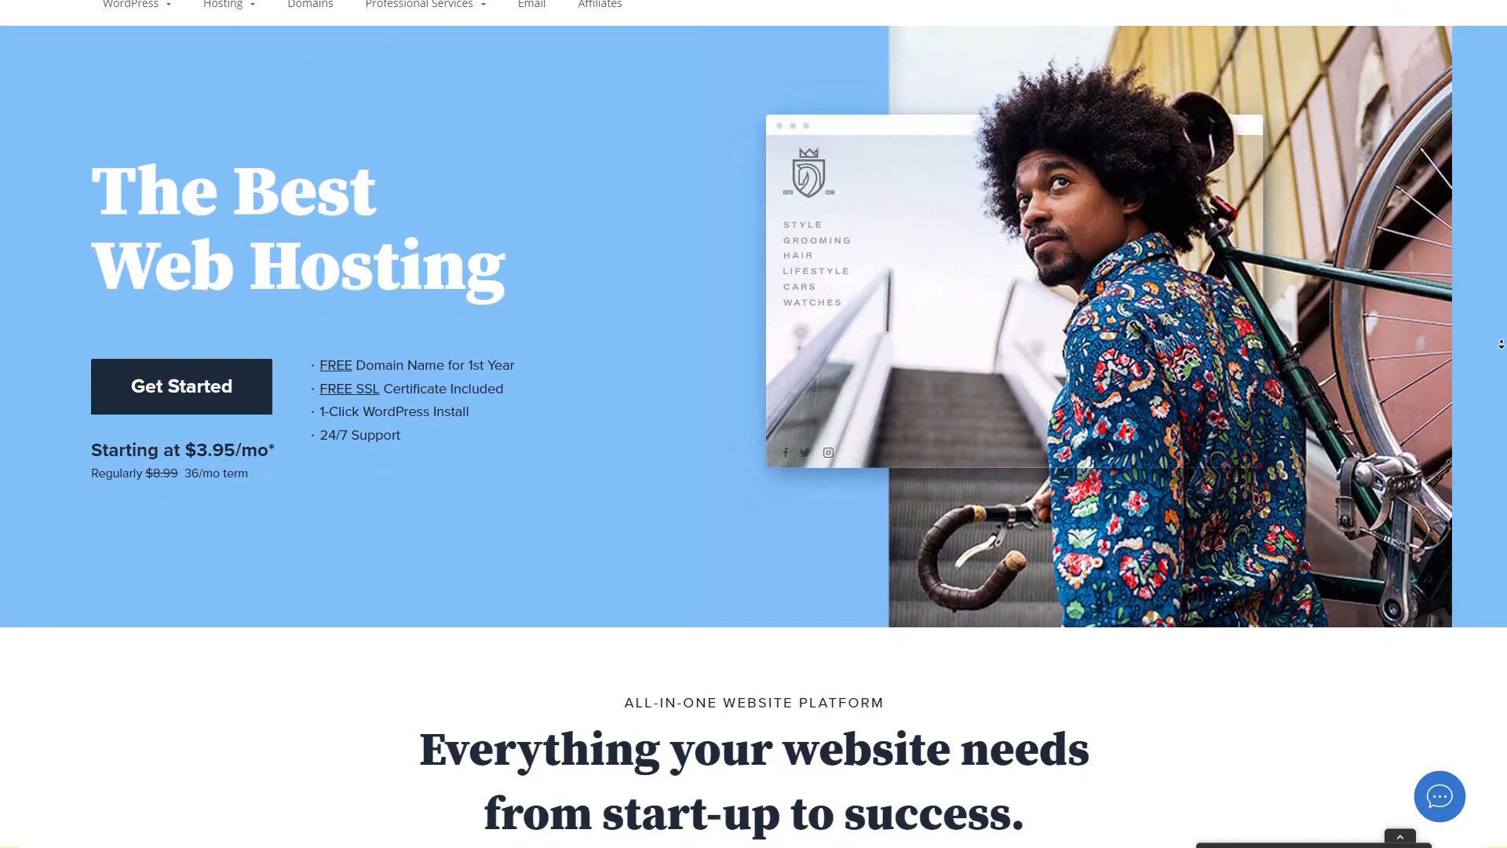
scroll("down", 3)
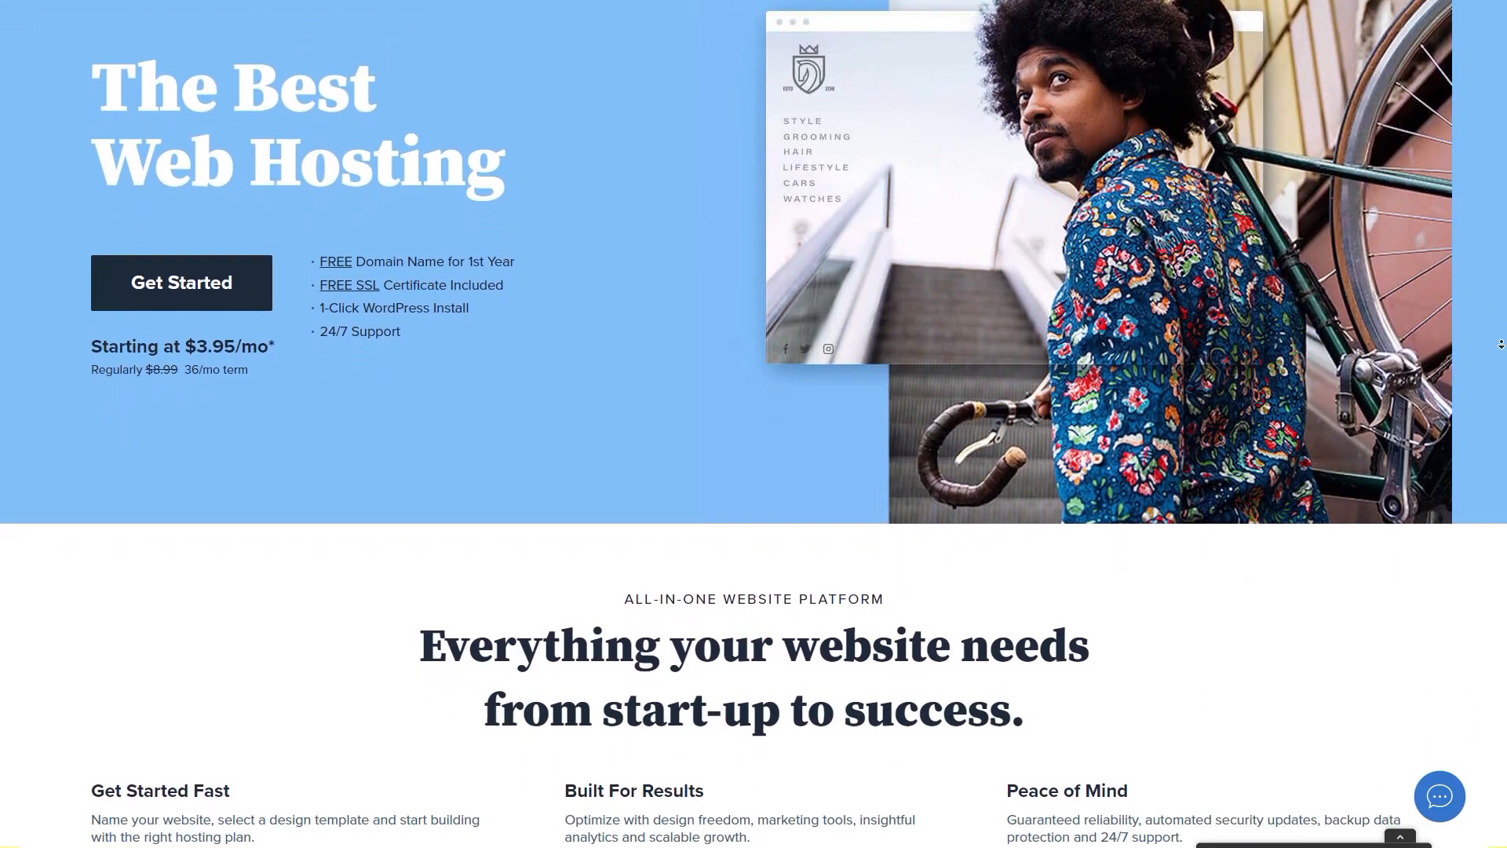
scroll("down", 3)
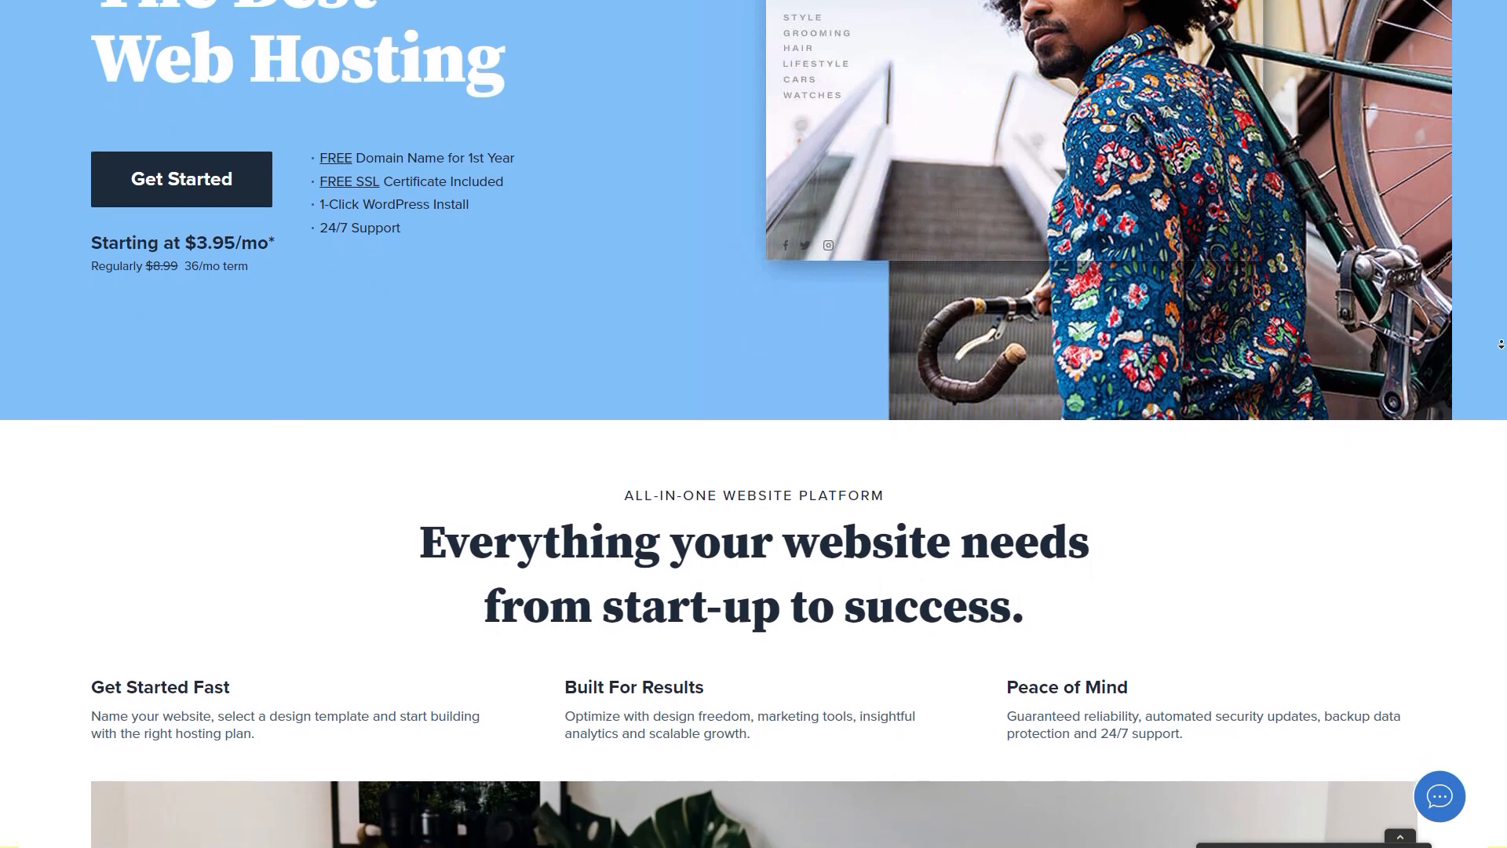
scroll("down", 3)
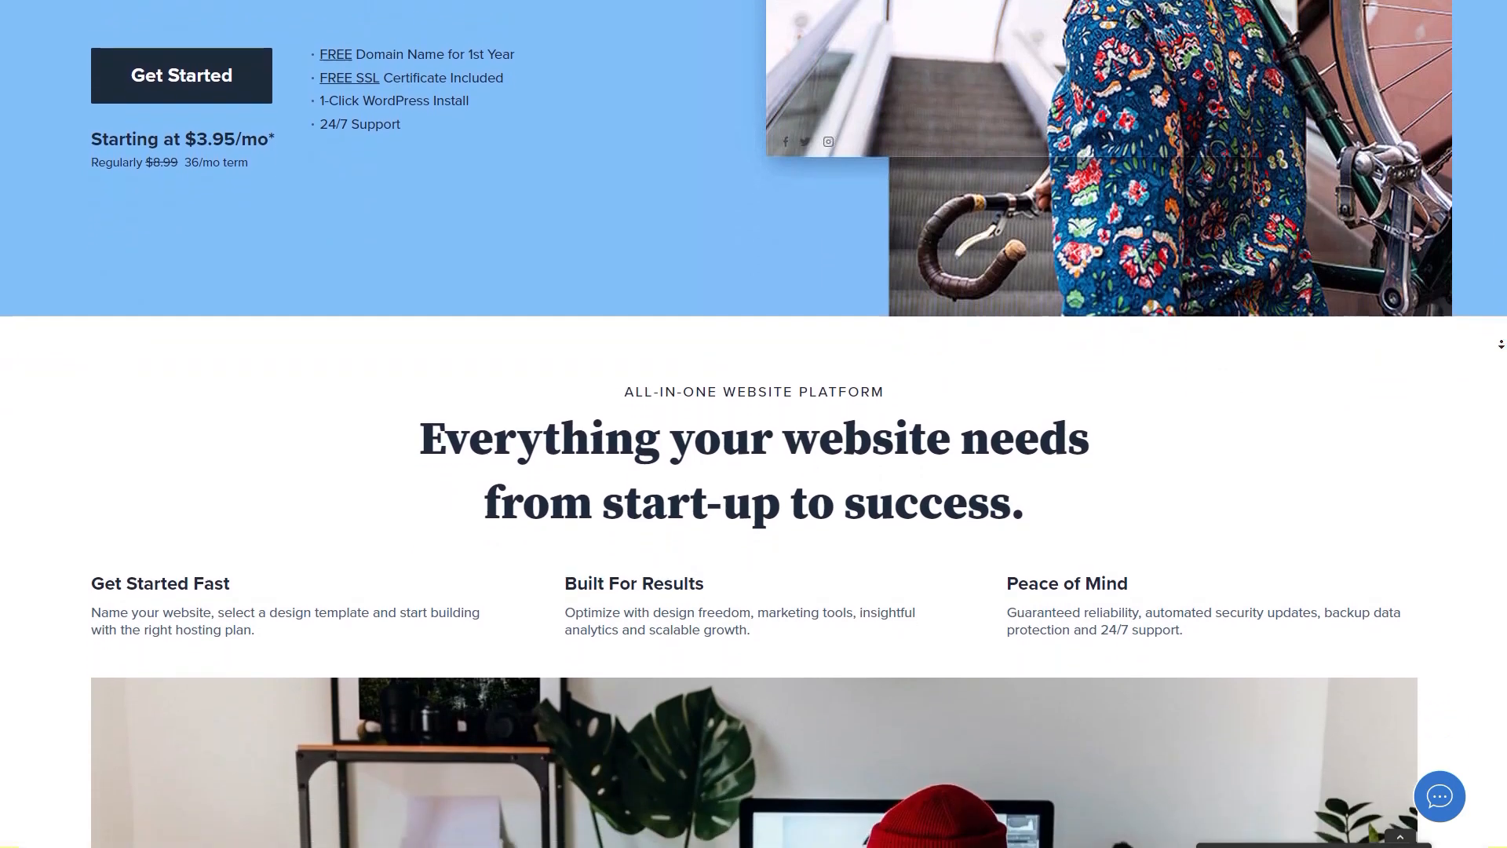
scroll("down", 3)
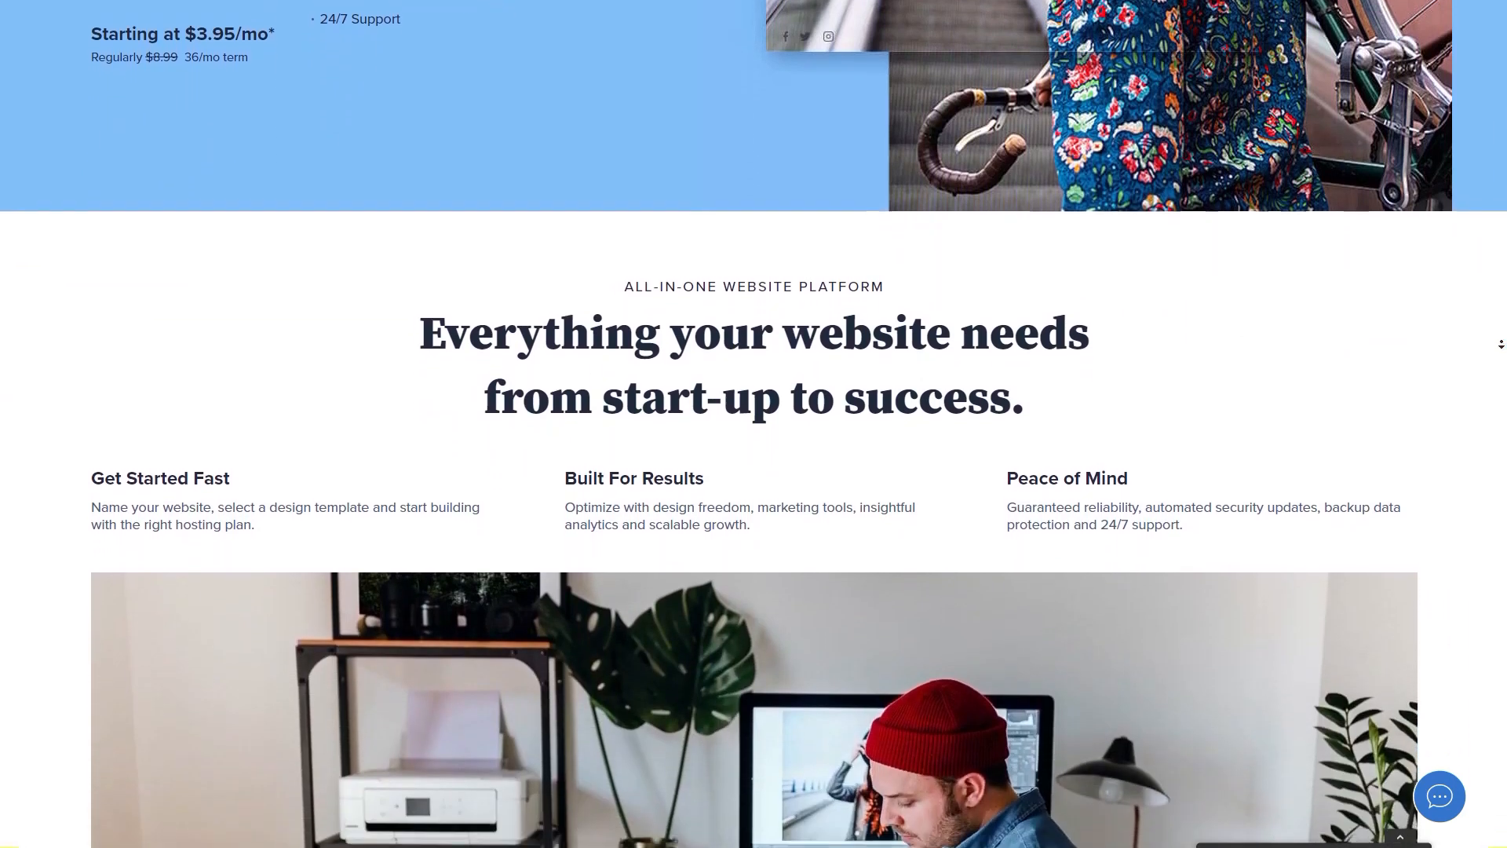
scroll("down", 3)
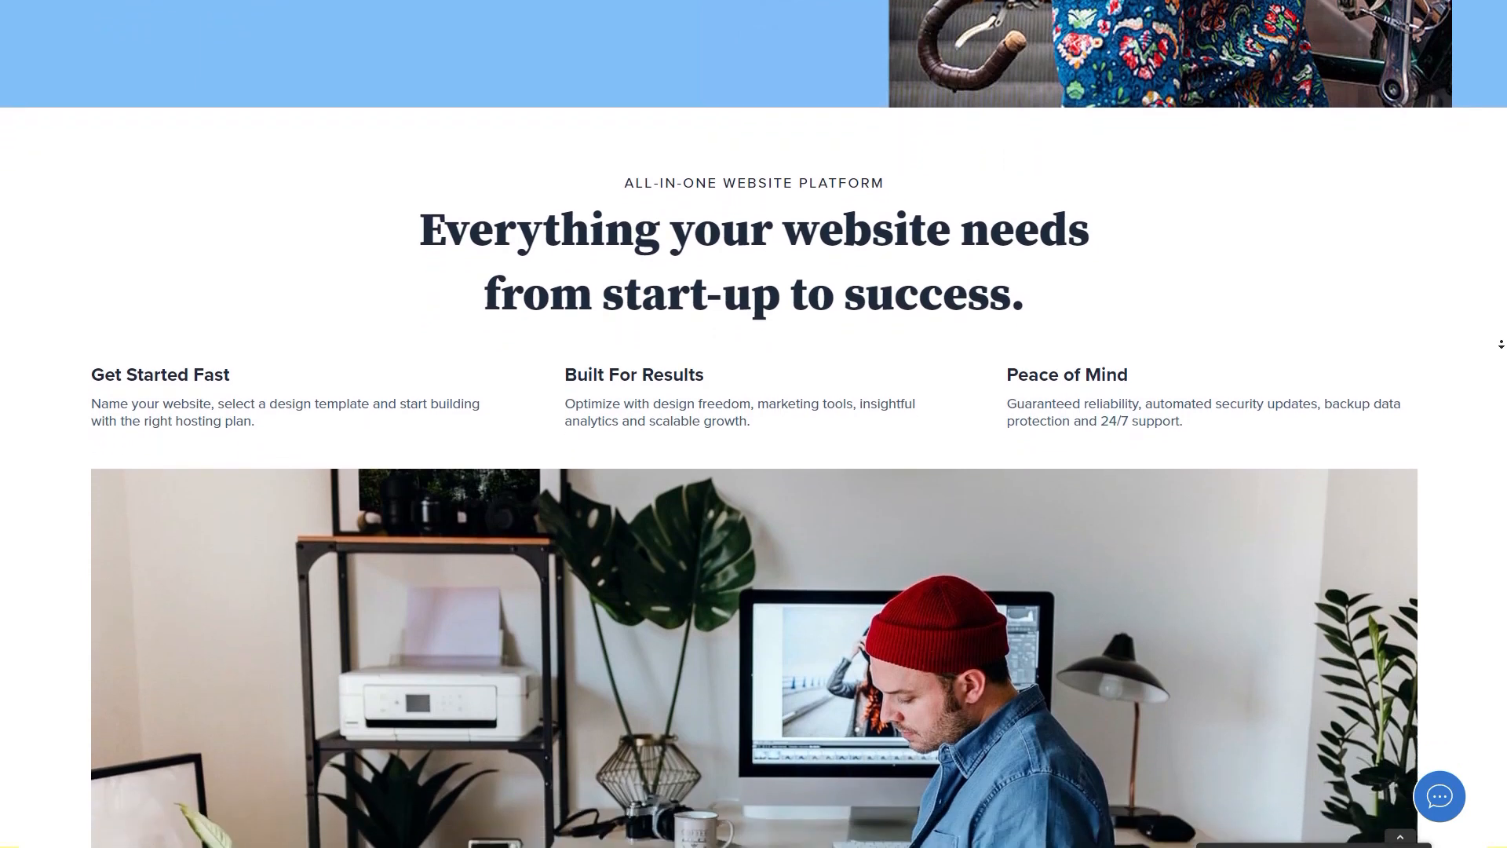
scroll("down", 3)
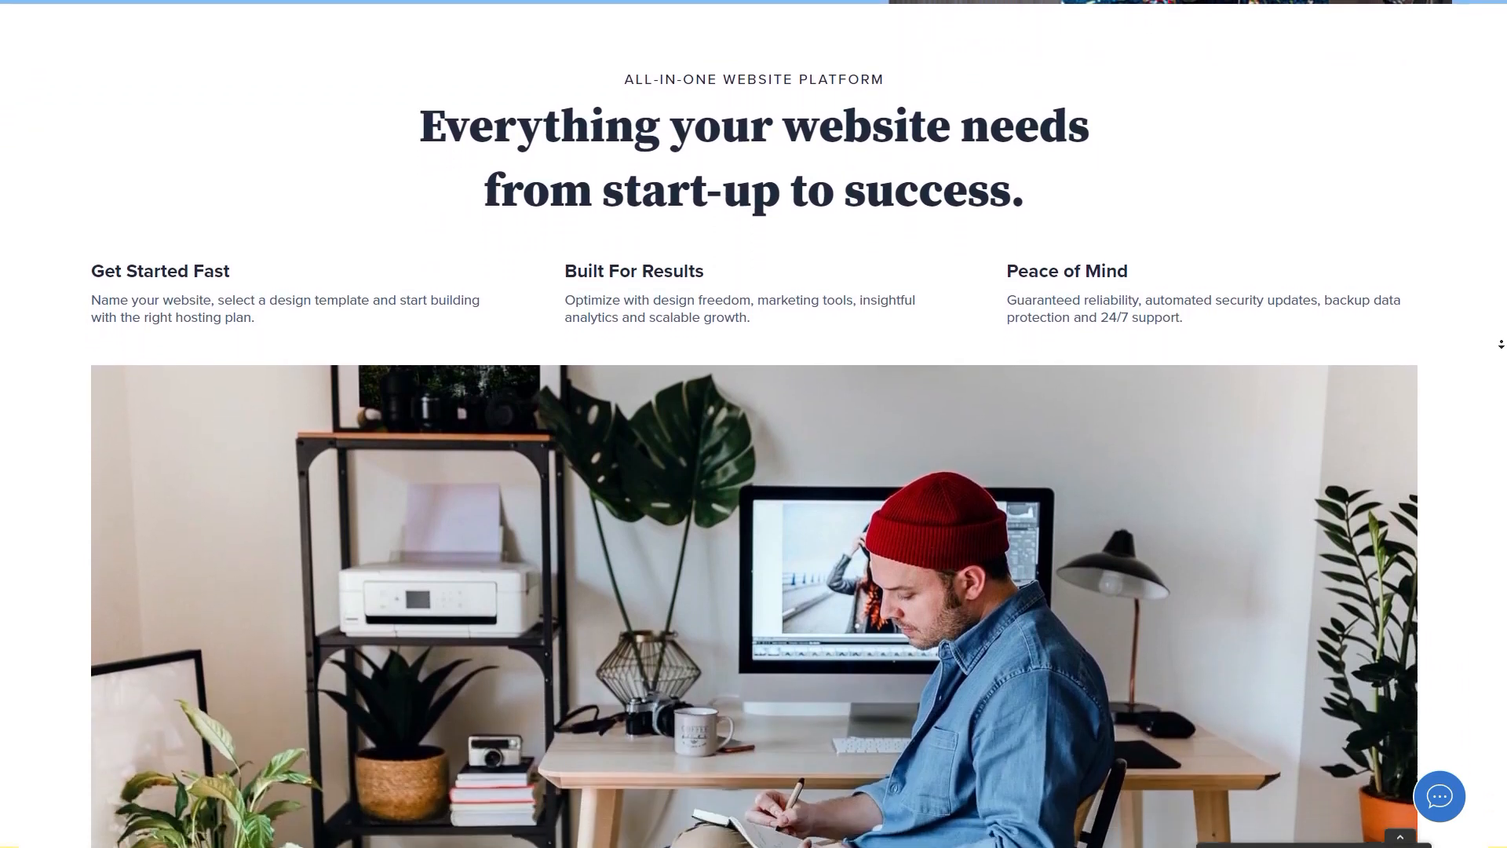
scroll("down", 3)
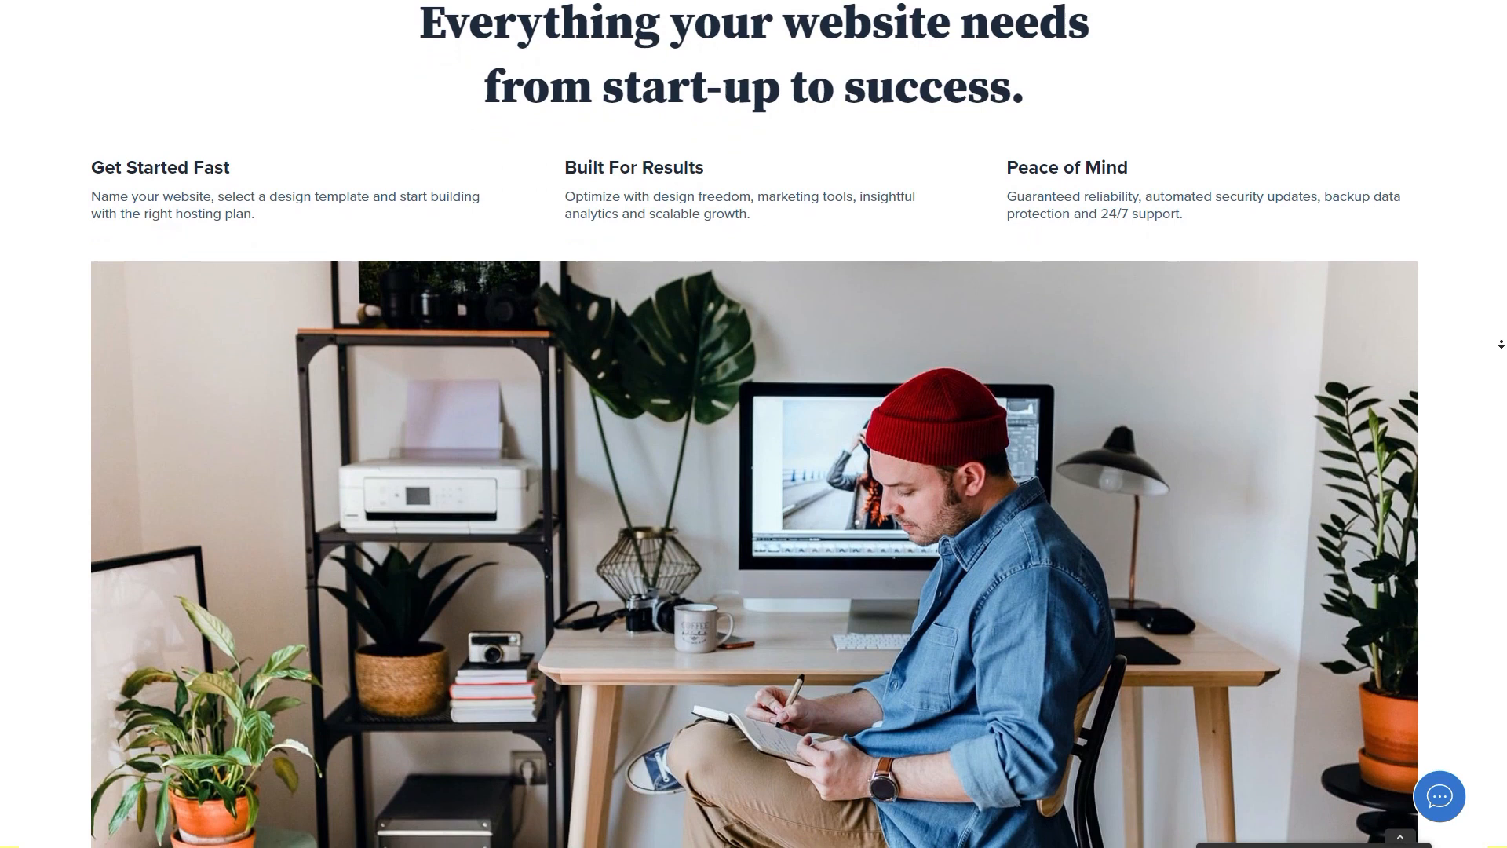
scroll("down", 3)
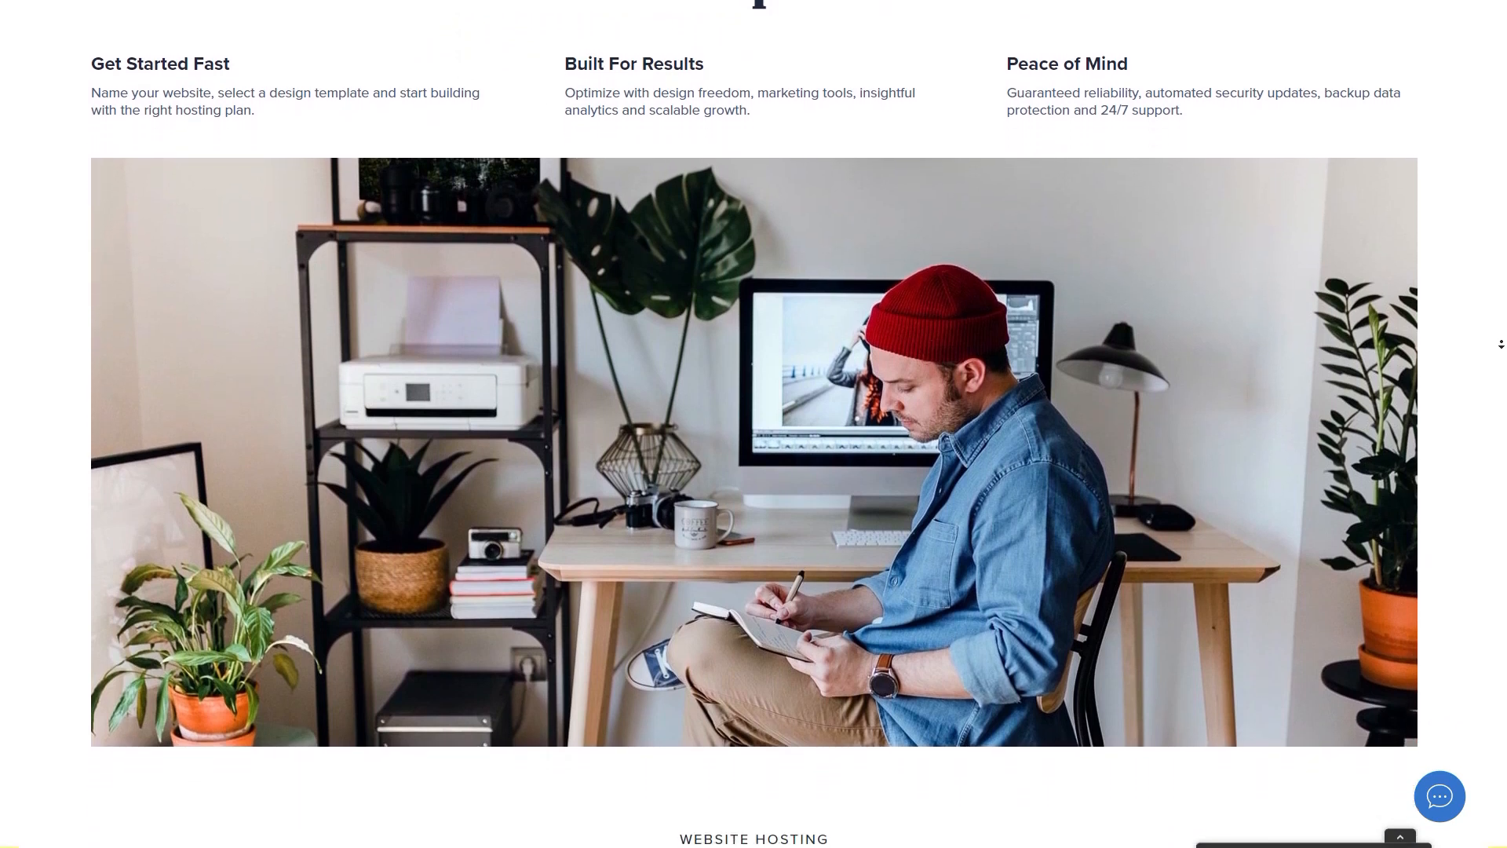
scroll("down", 3)
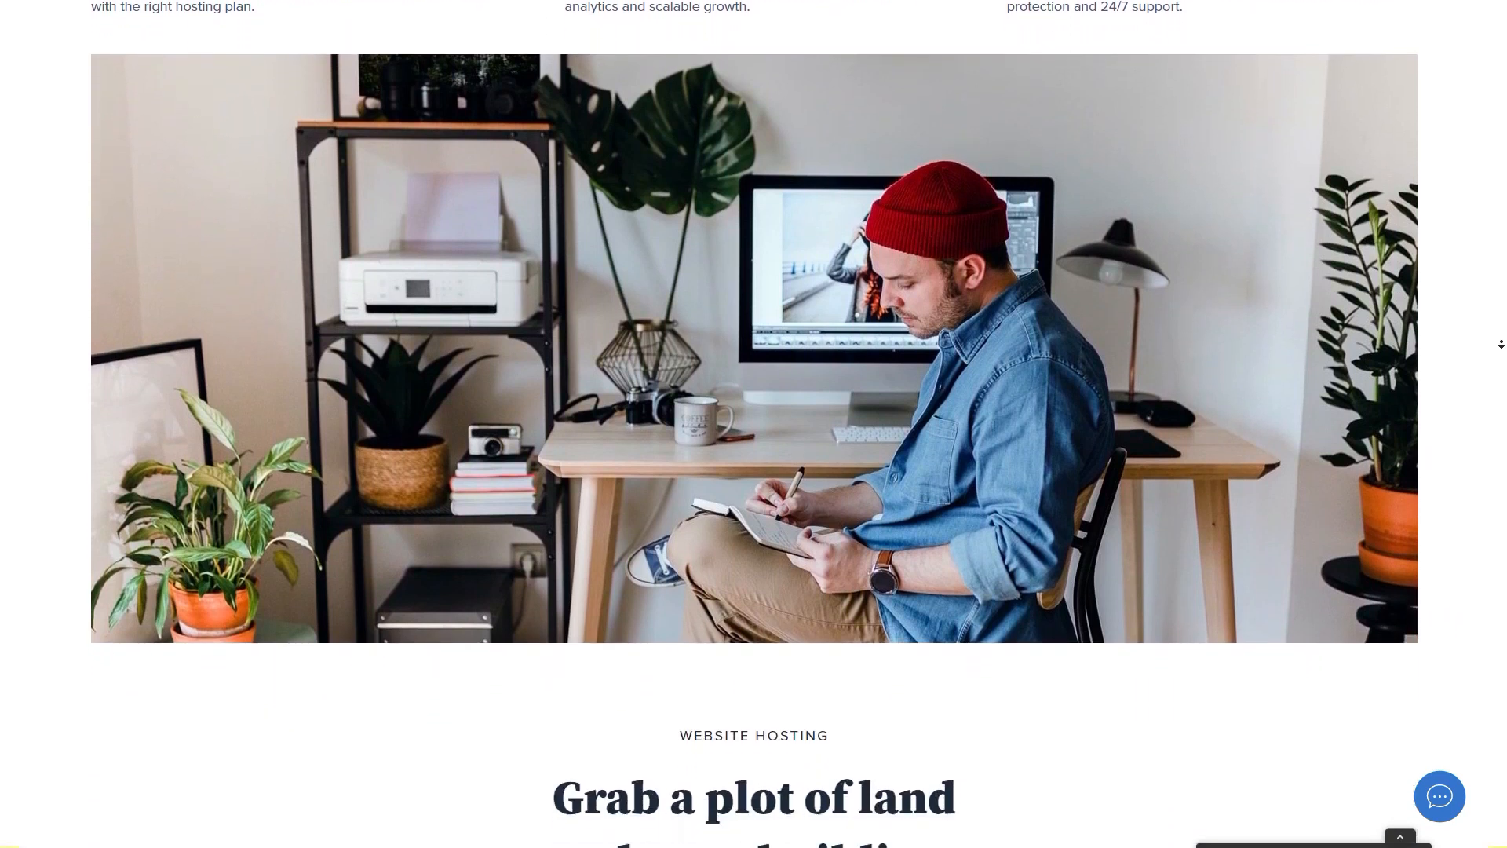
scroll("down", 3)
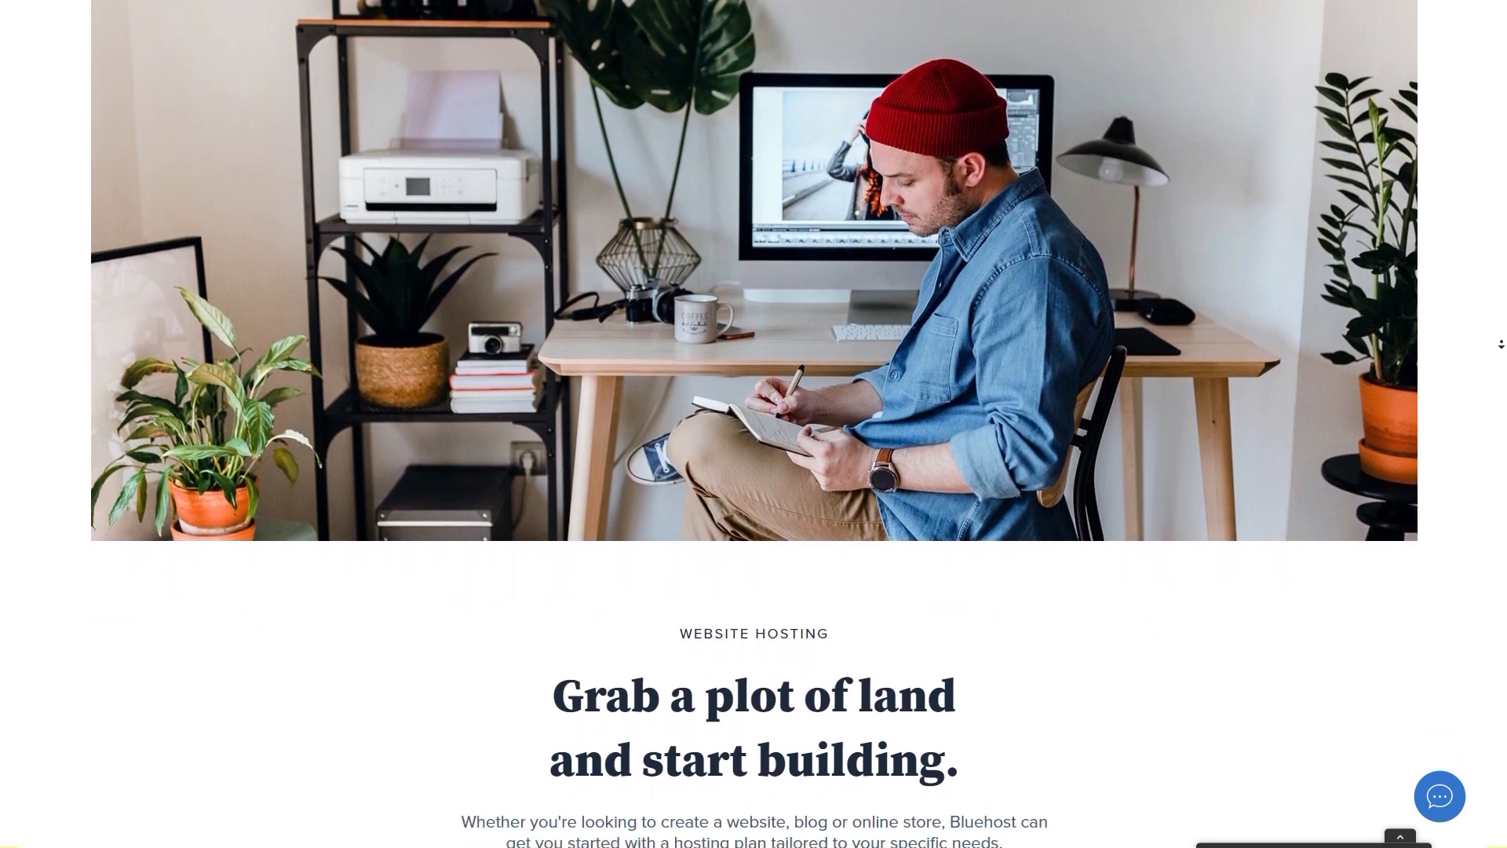
scroll("down", 3)
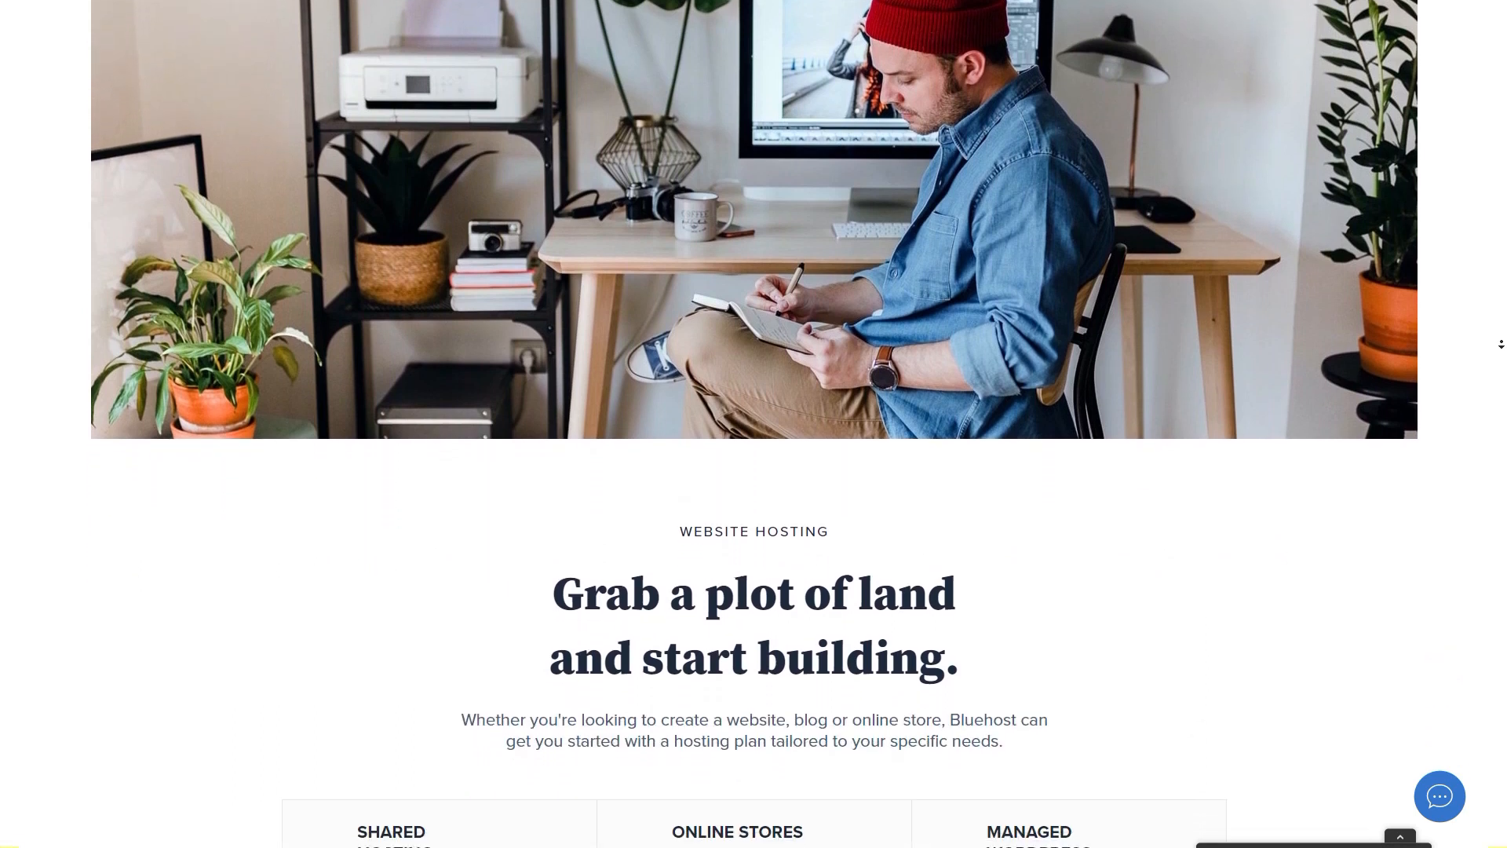
scroll("down", 3)
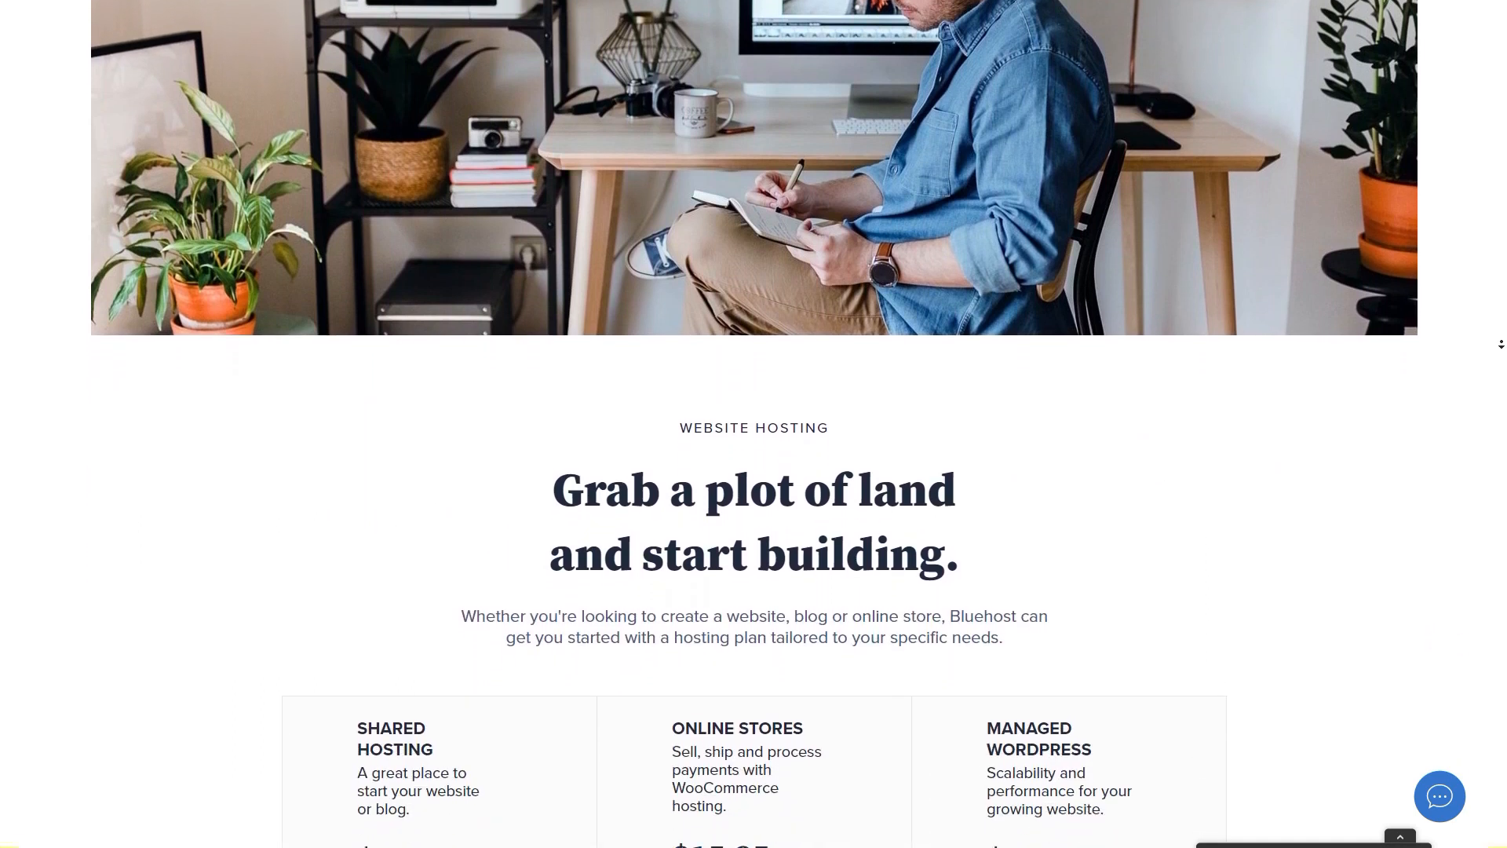
scroll("down", 3)
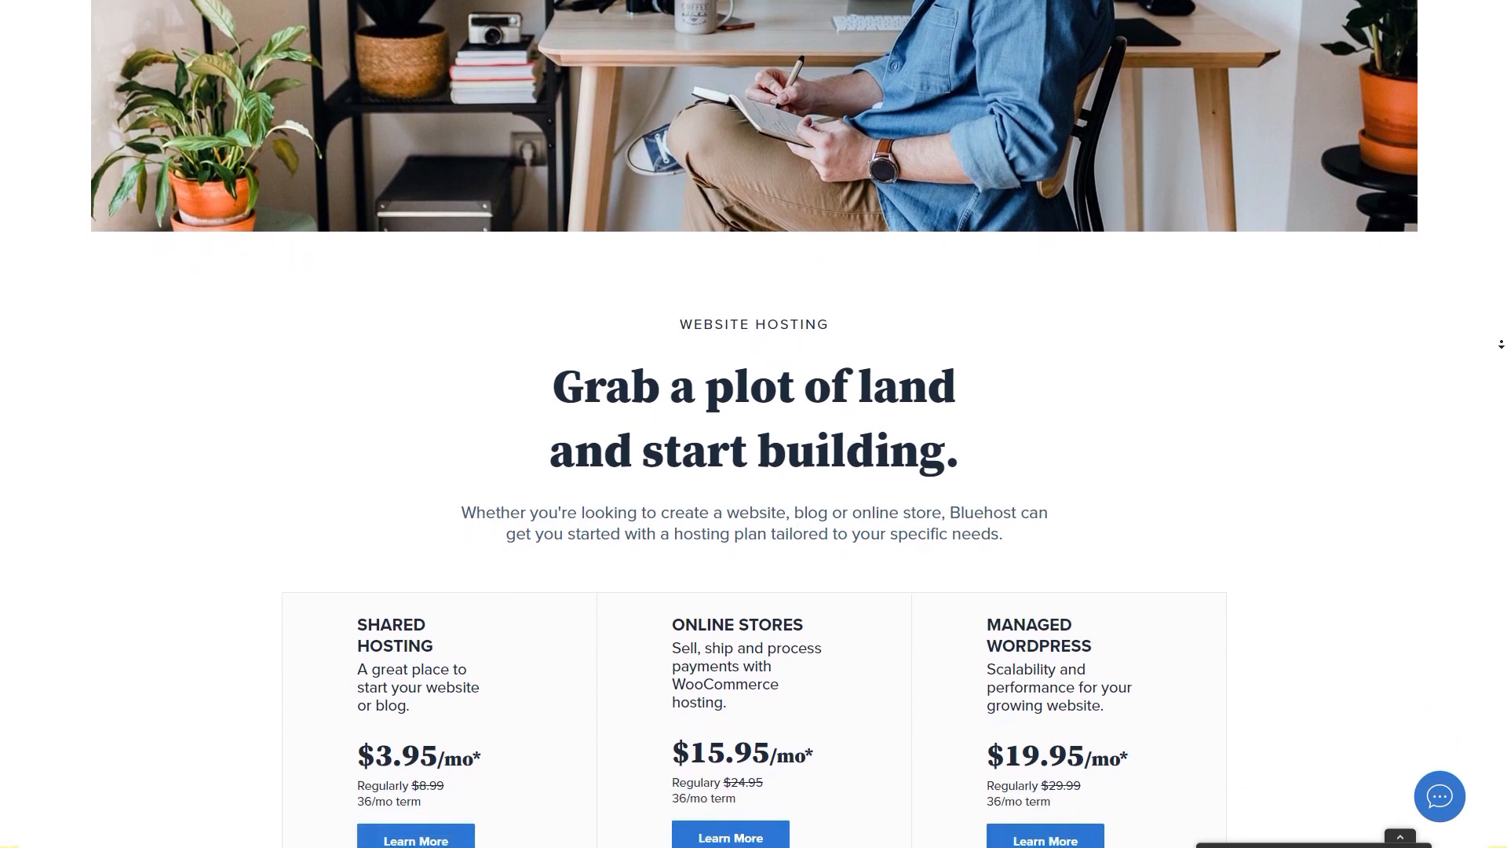
scroll("down", 3)
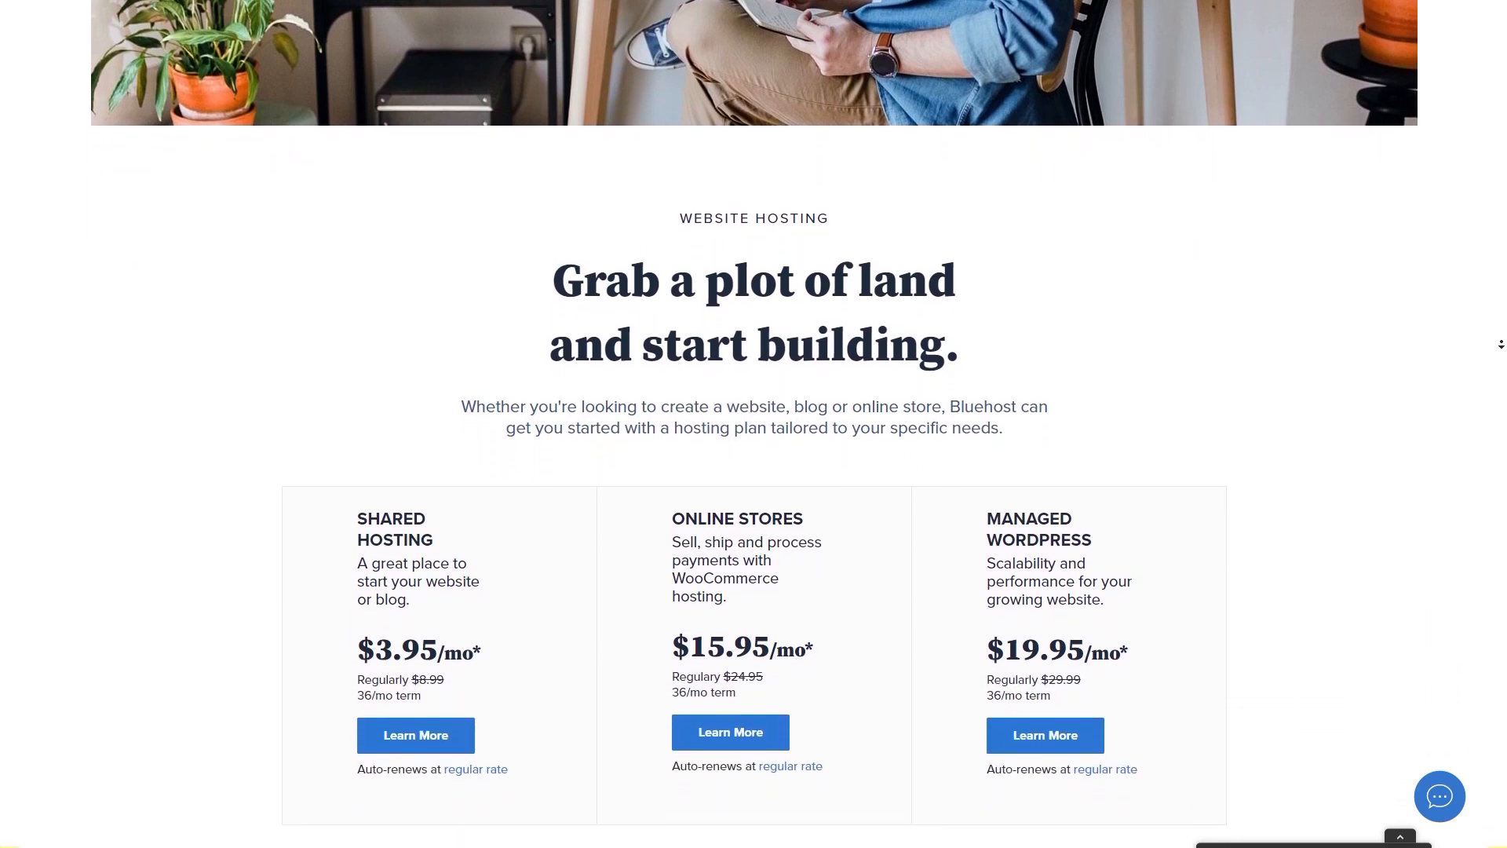
scroll("down", 3)
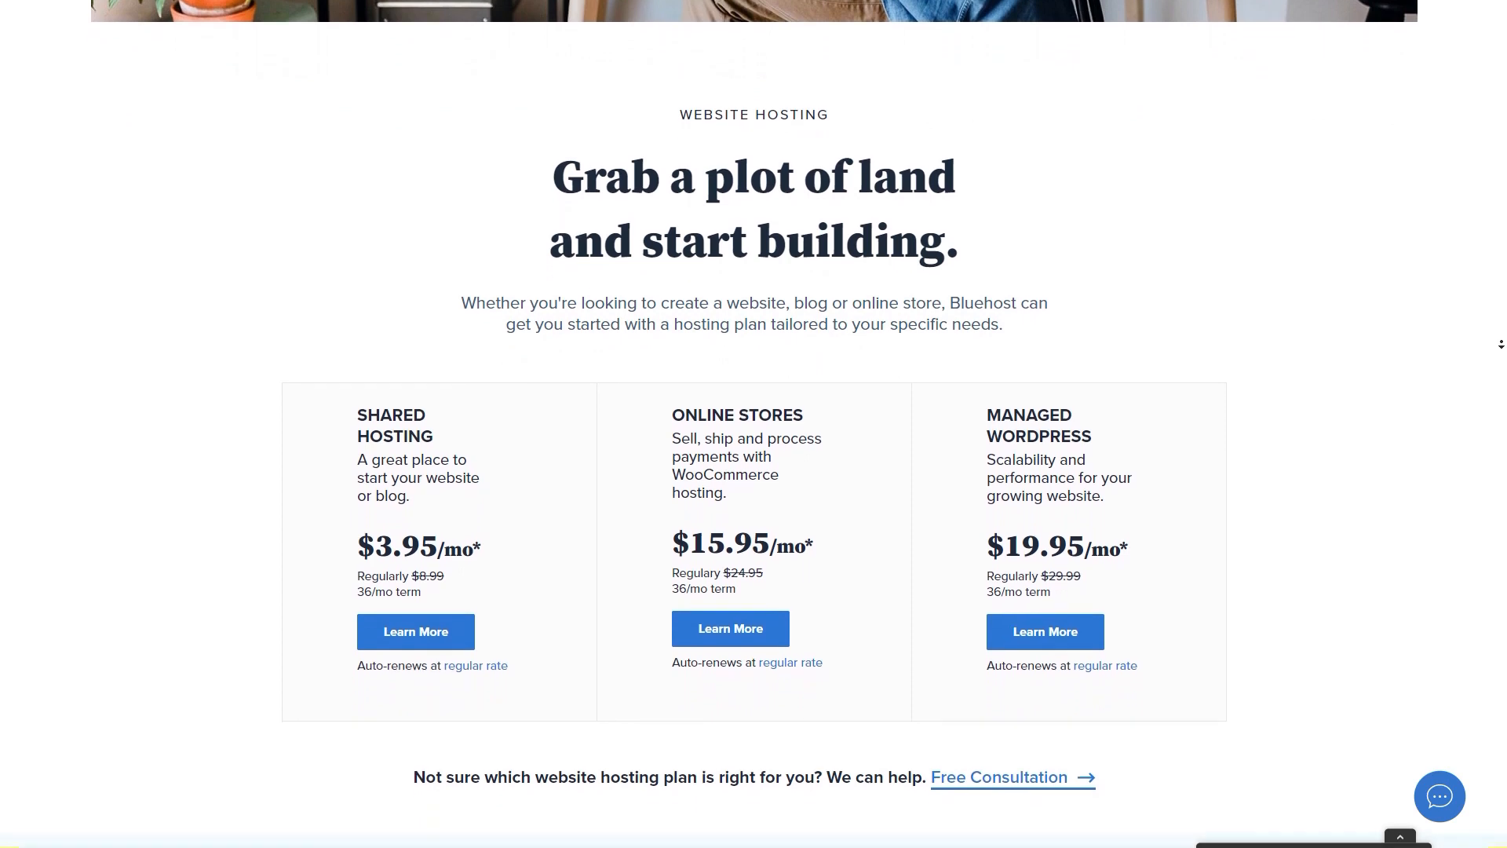
scroll("down", 3)
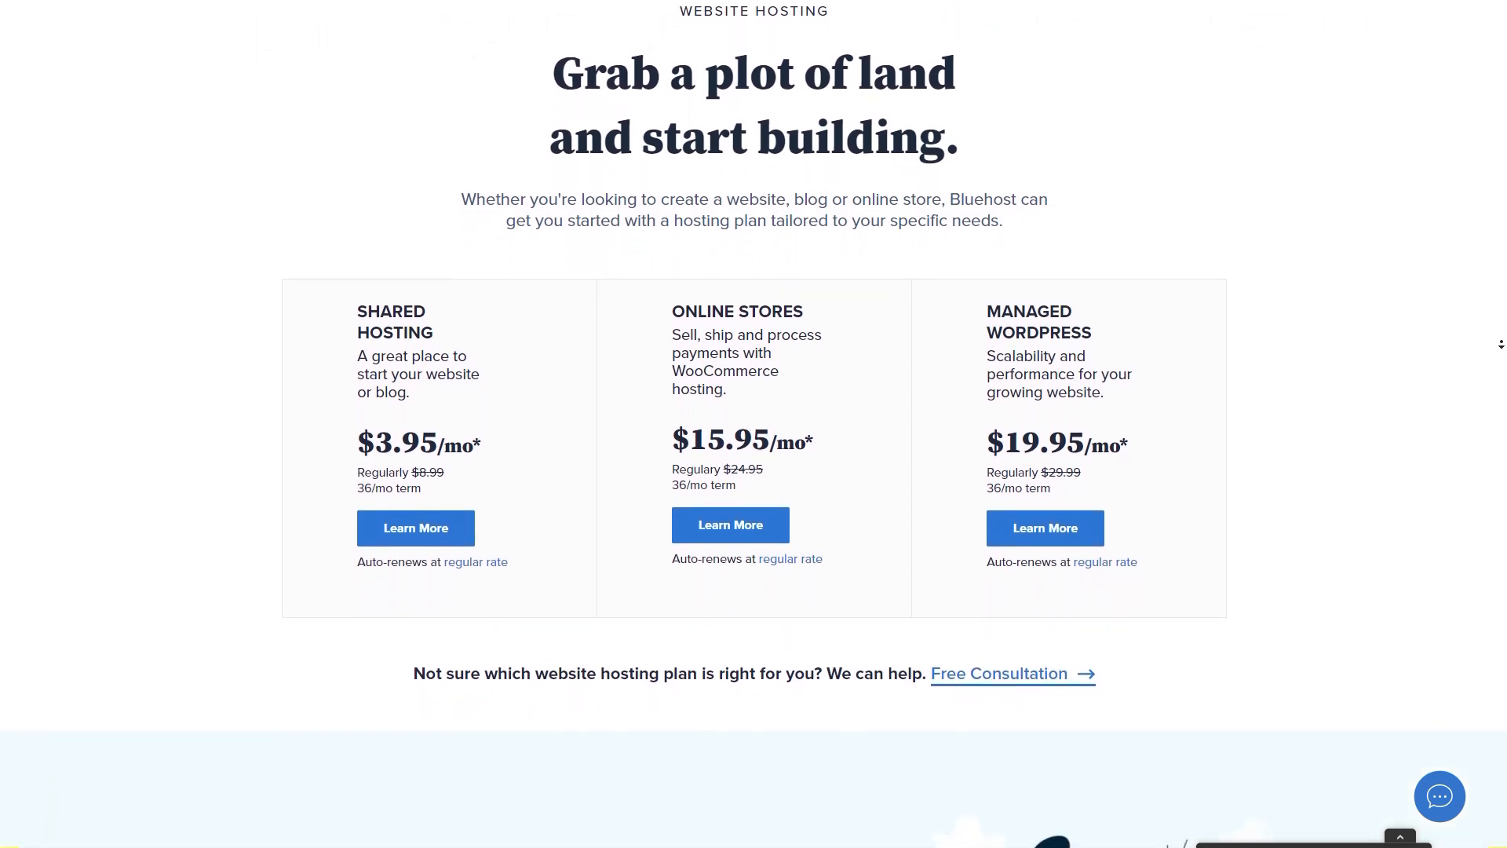
scroll("down", 3)
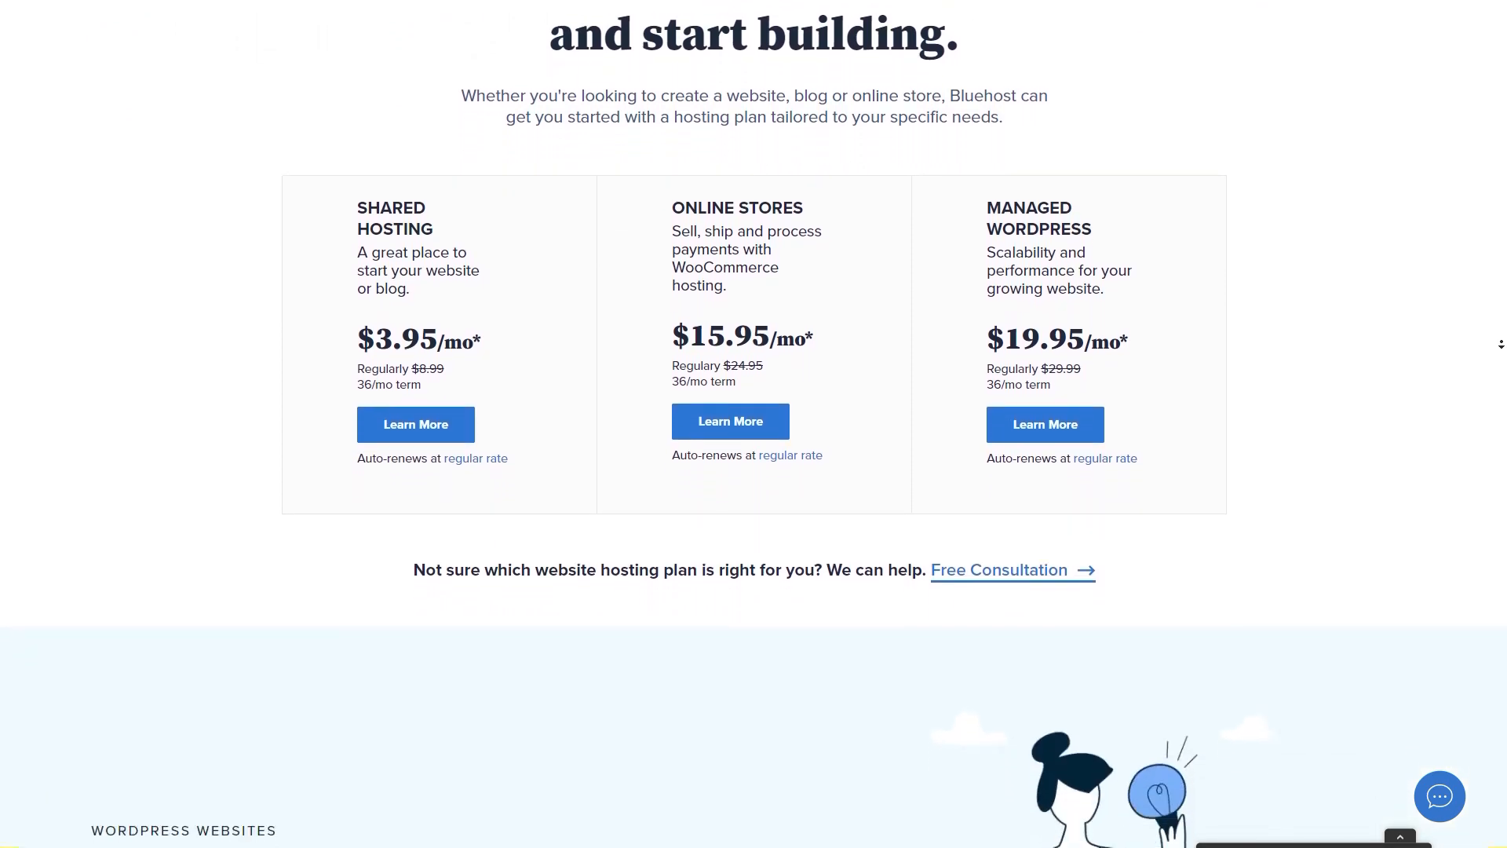
scroll("down", 3)
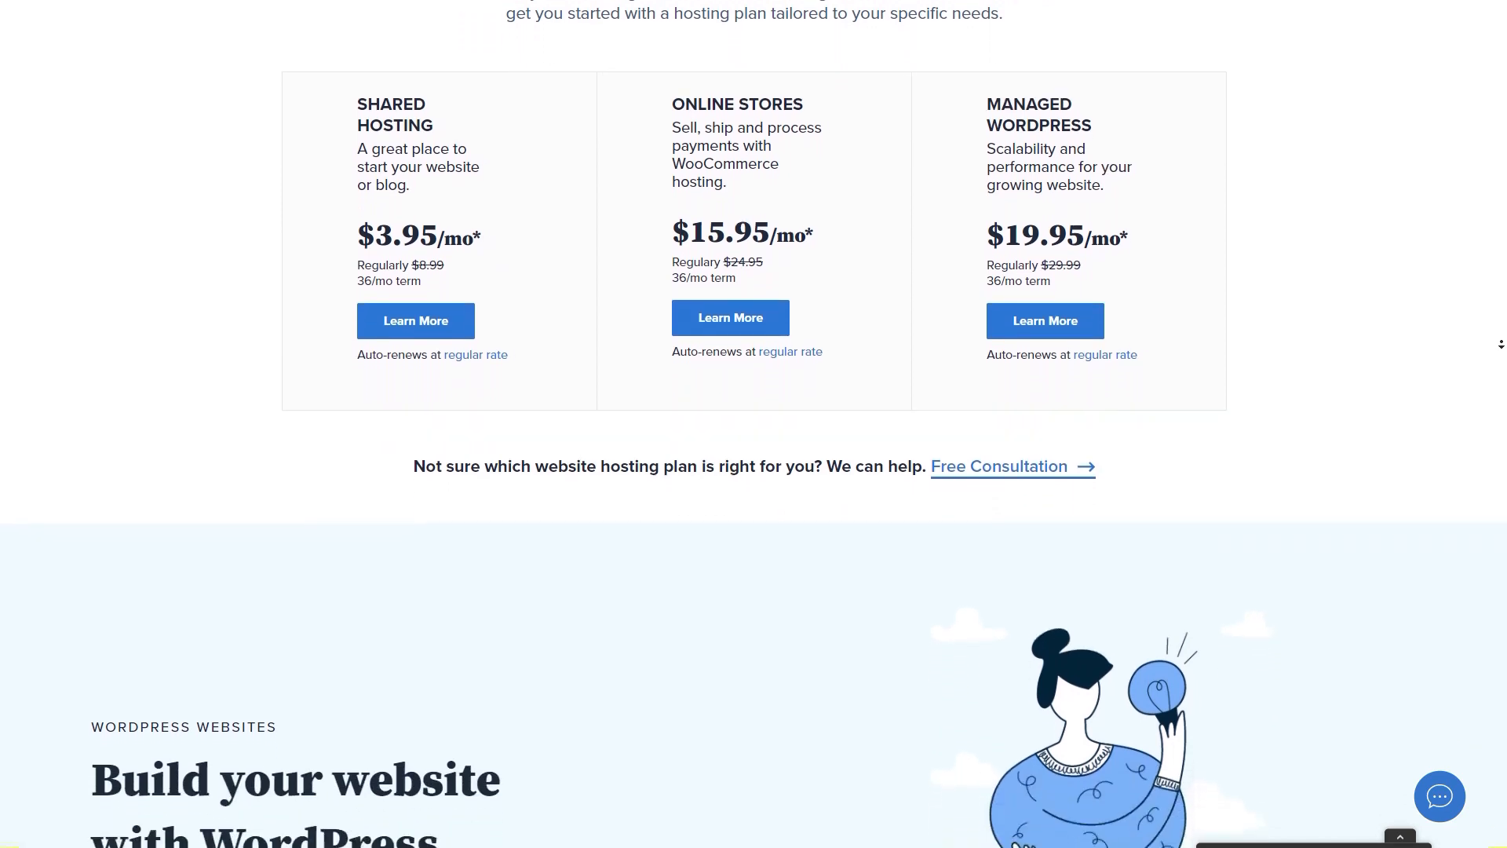
scroll("down", 3)
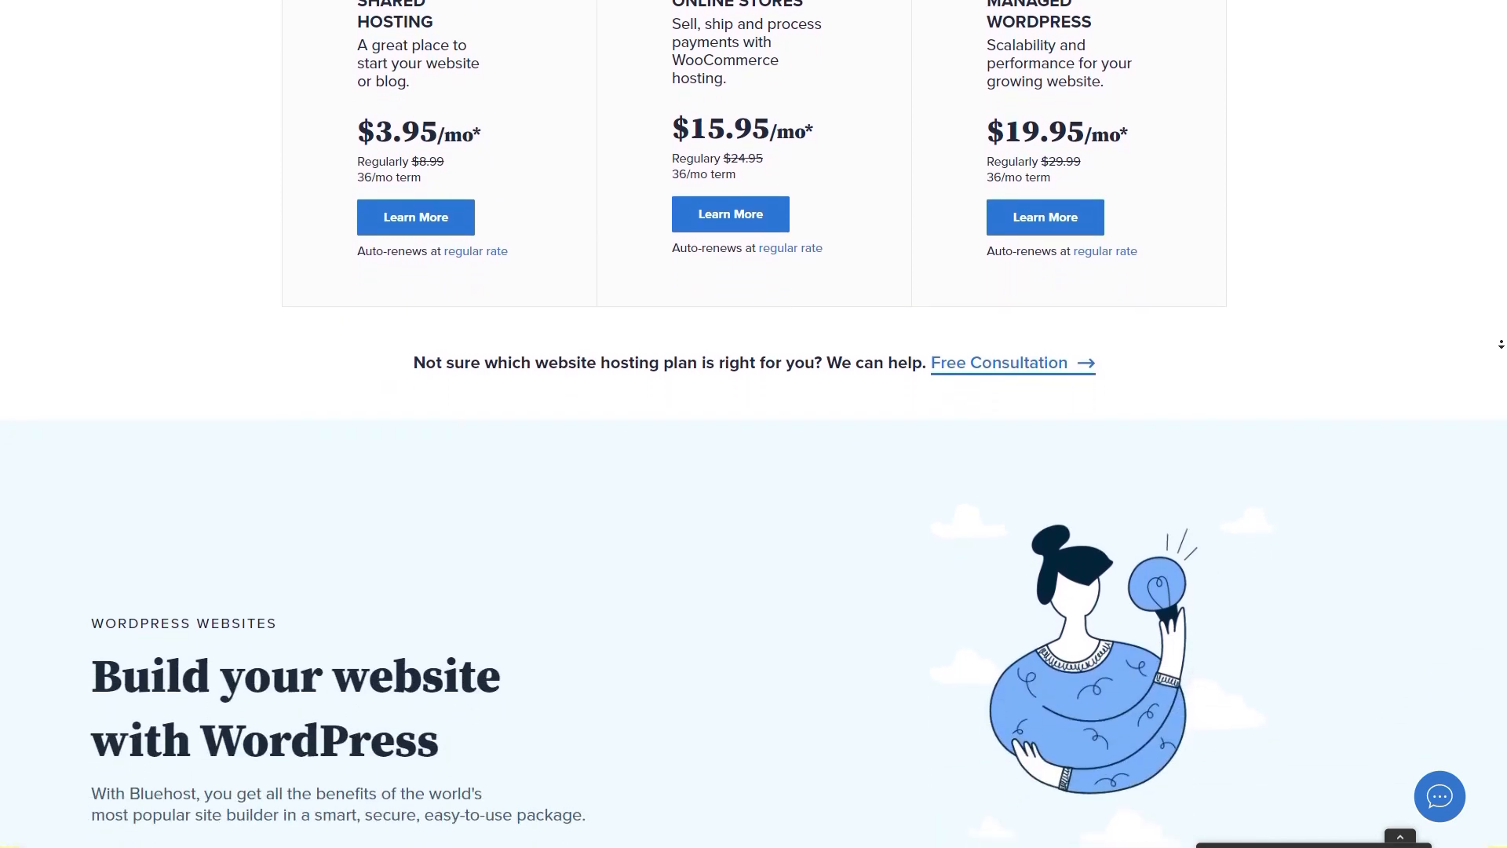
scroll("down", 3)
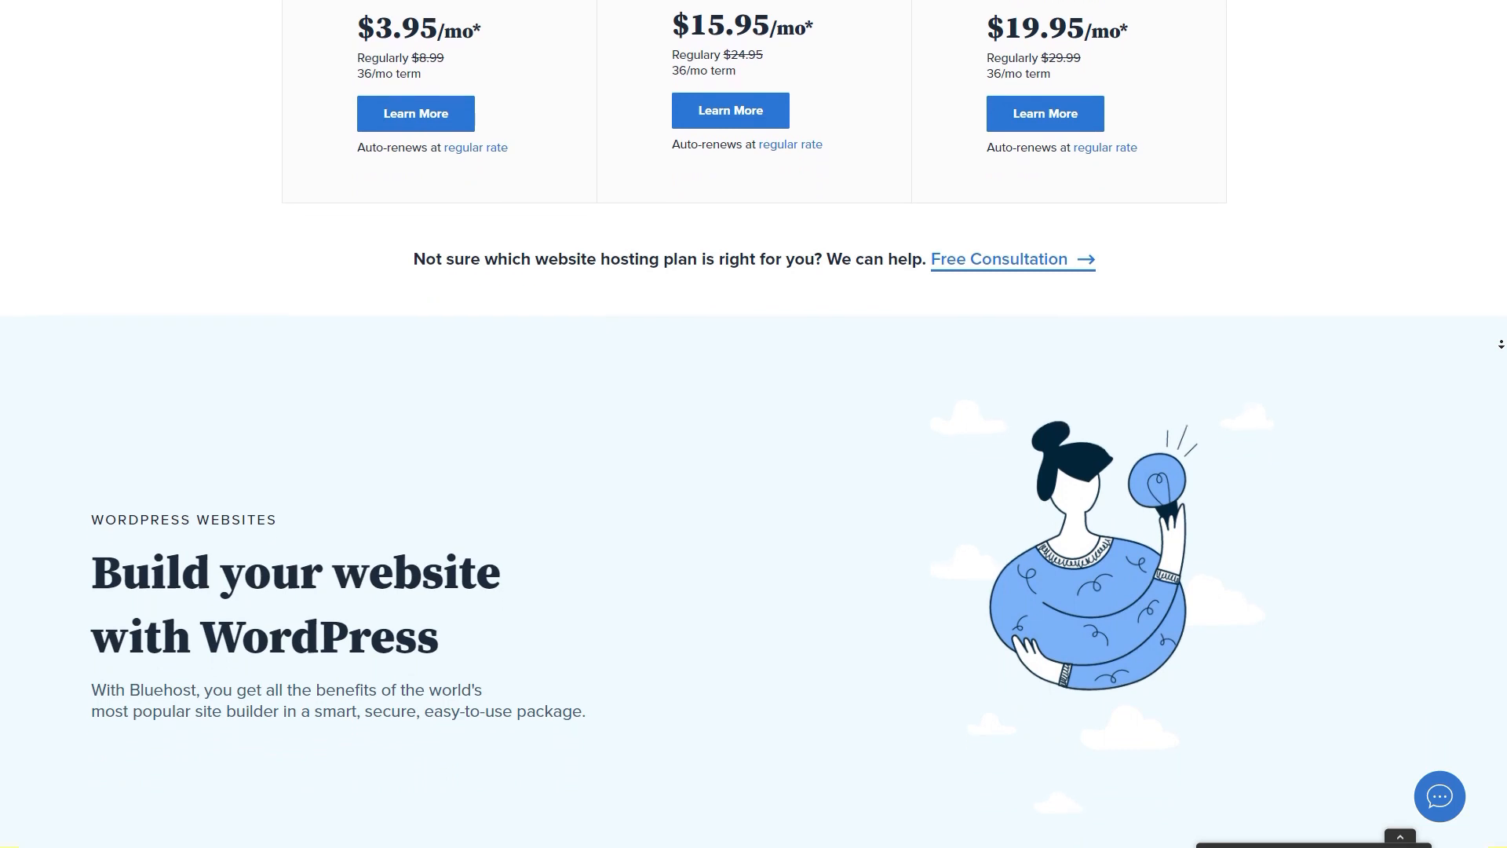
scroll("down", 3)
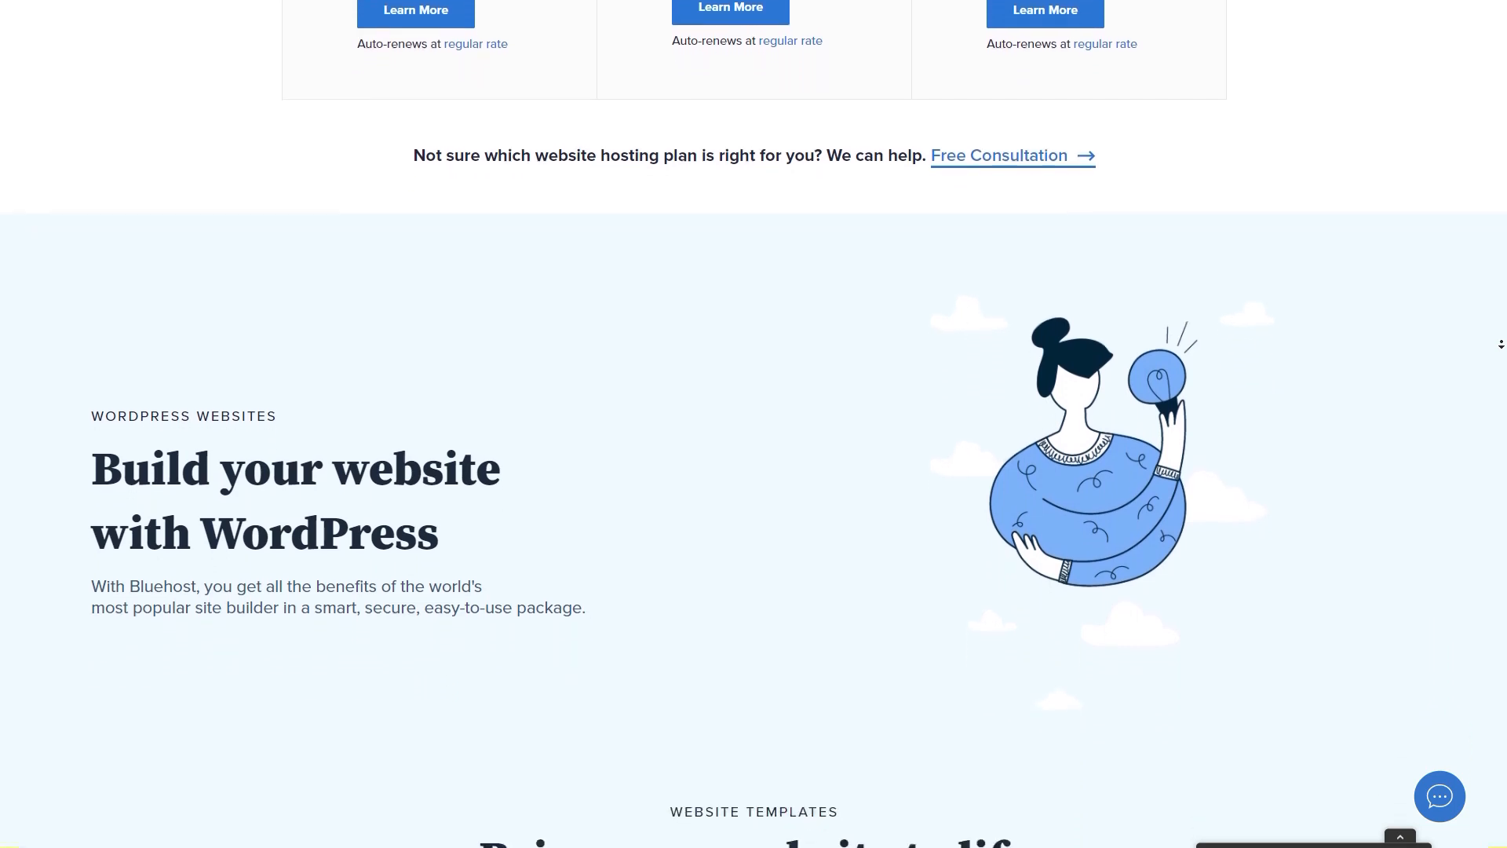
scroll("down", 3)
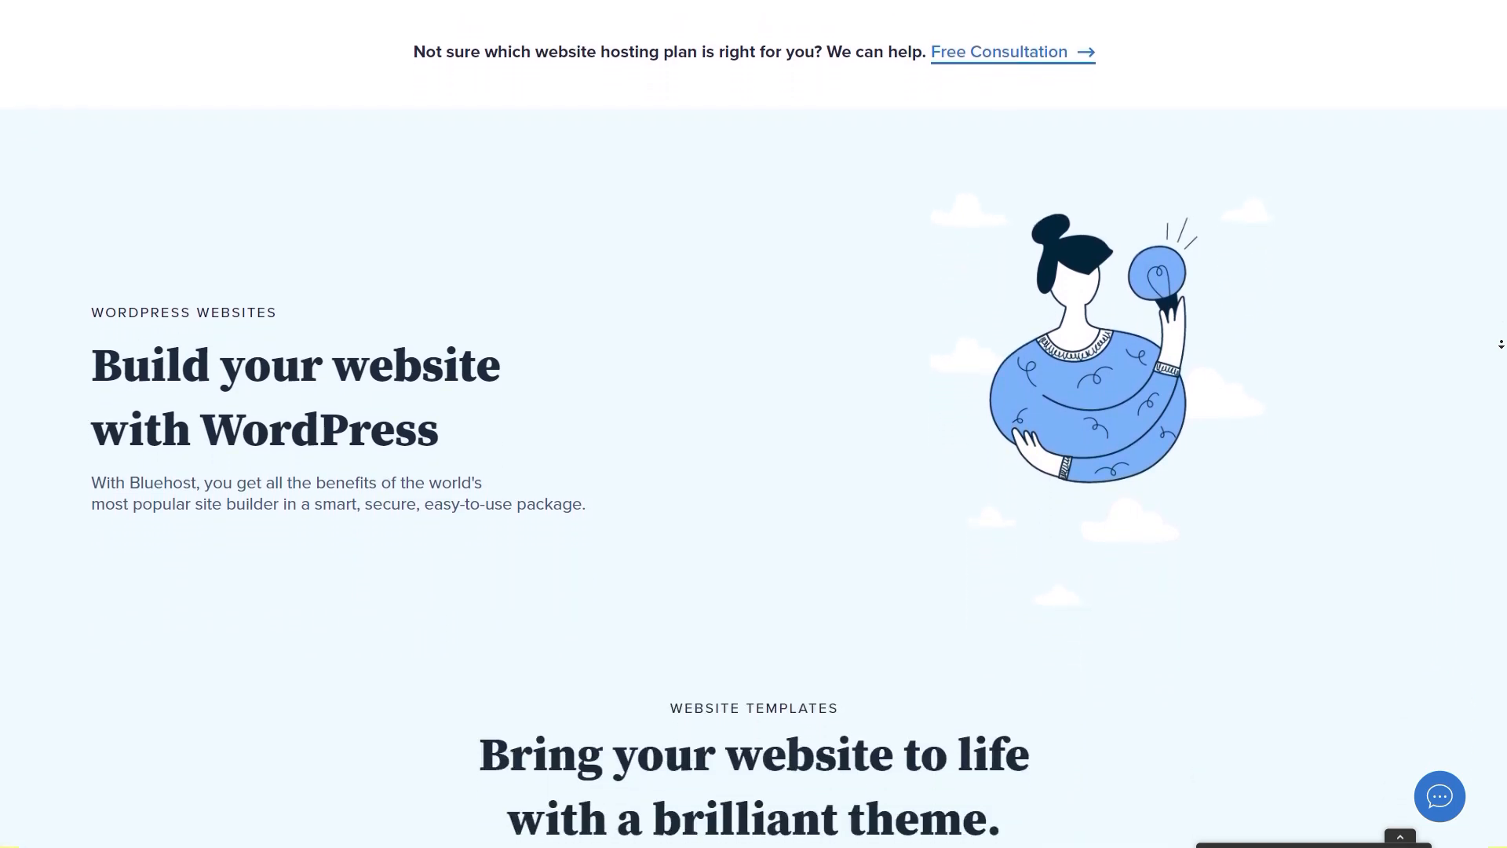
scroll("down", 3)
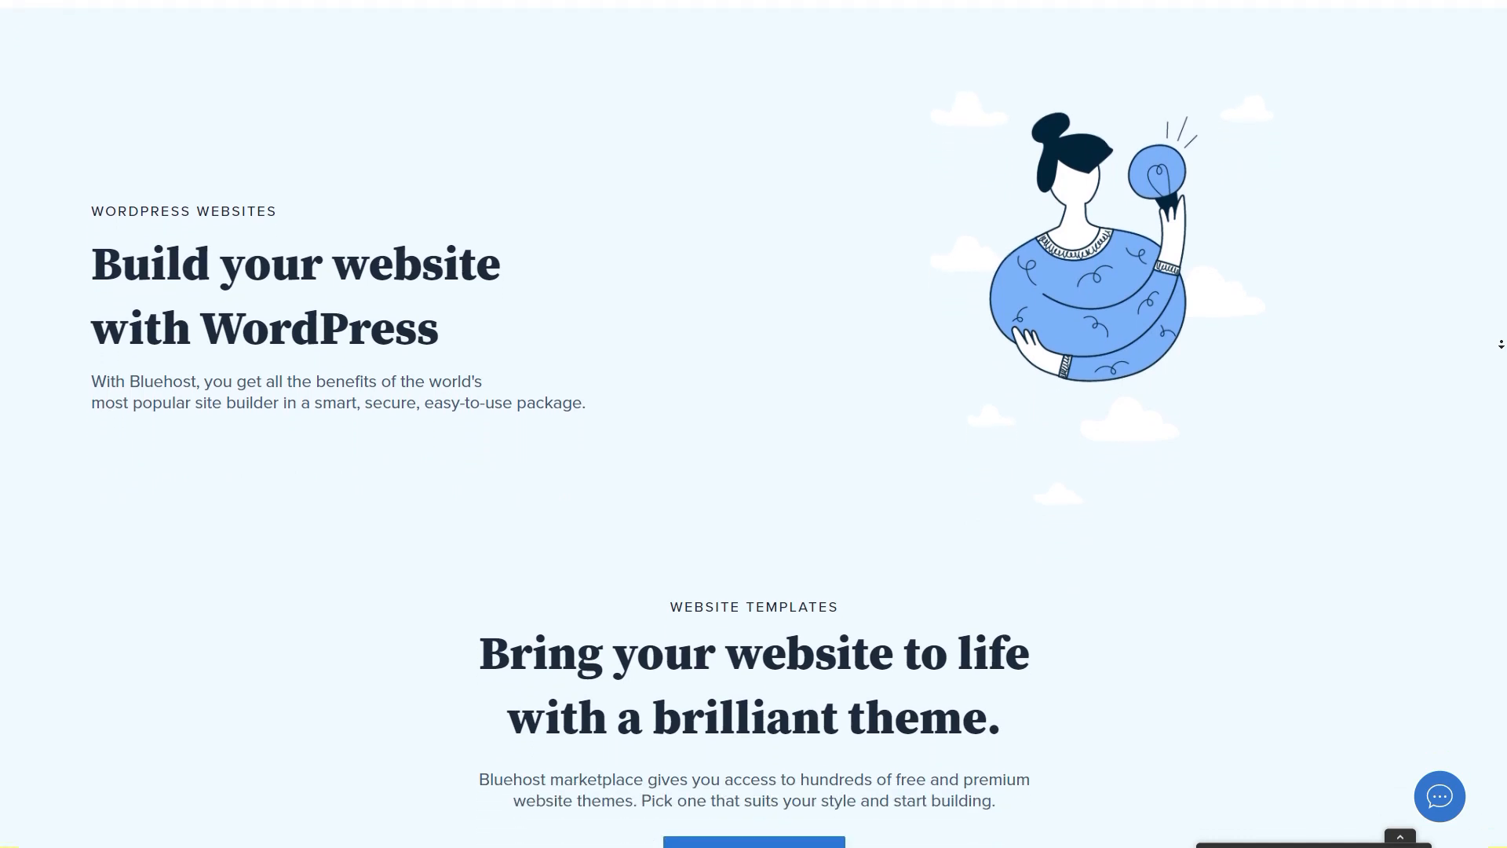
scroll("down", 3)
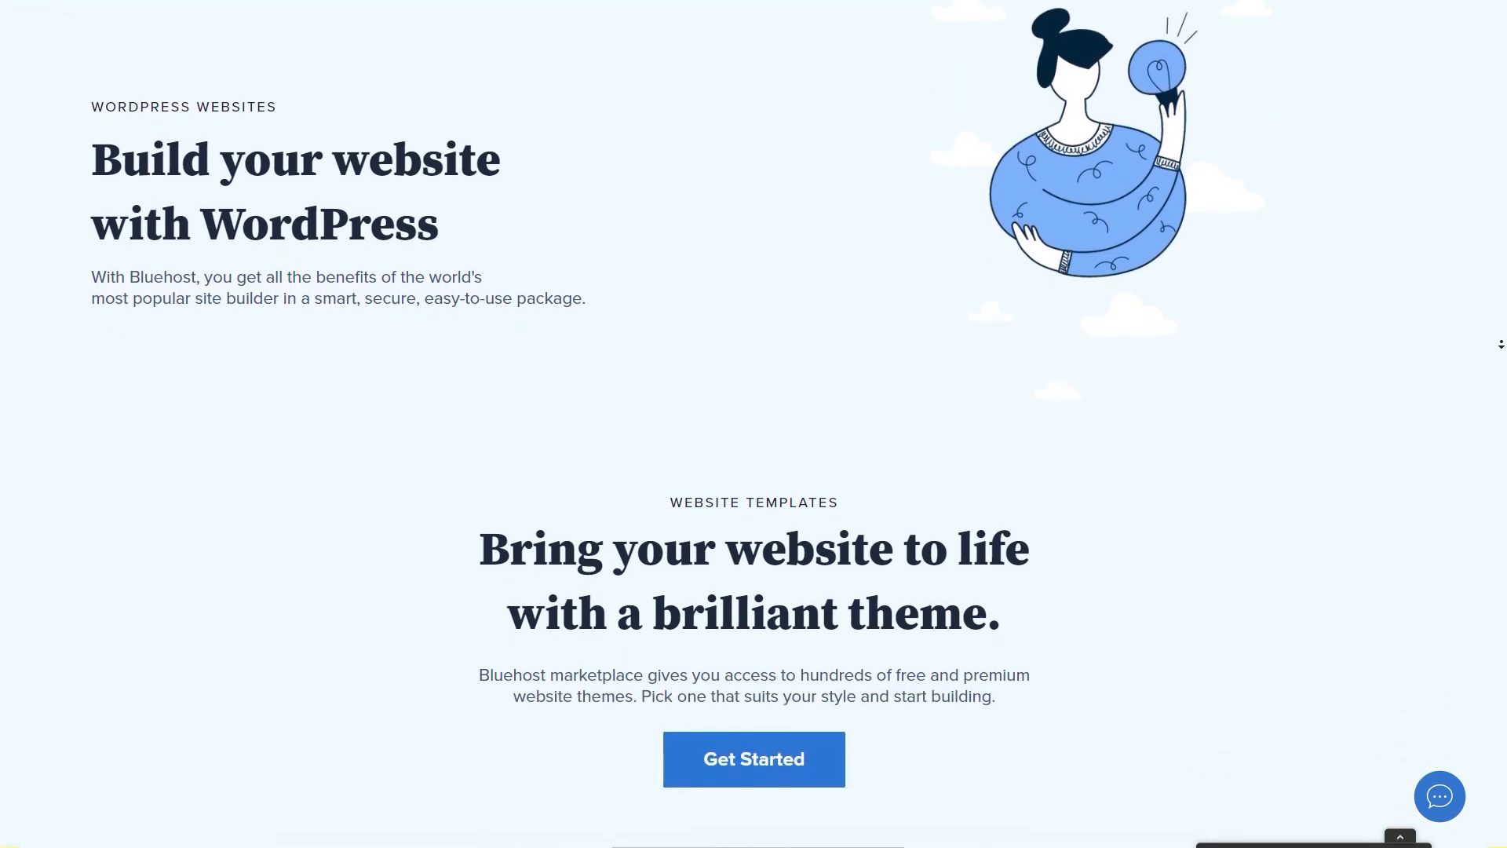
scroll("down", 3)
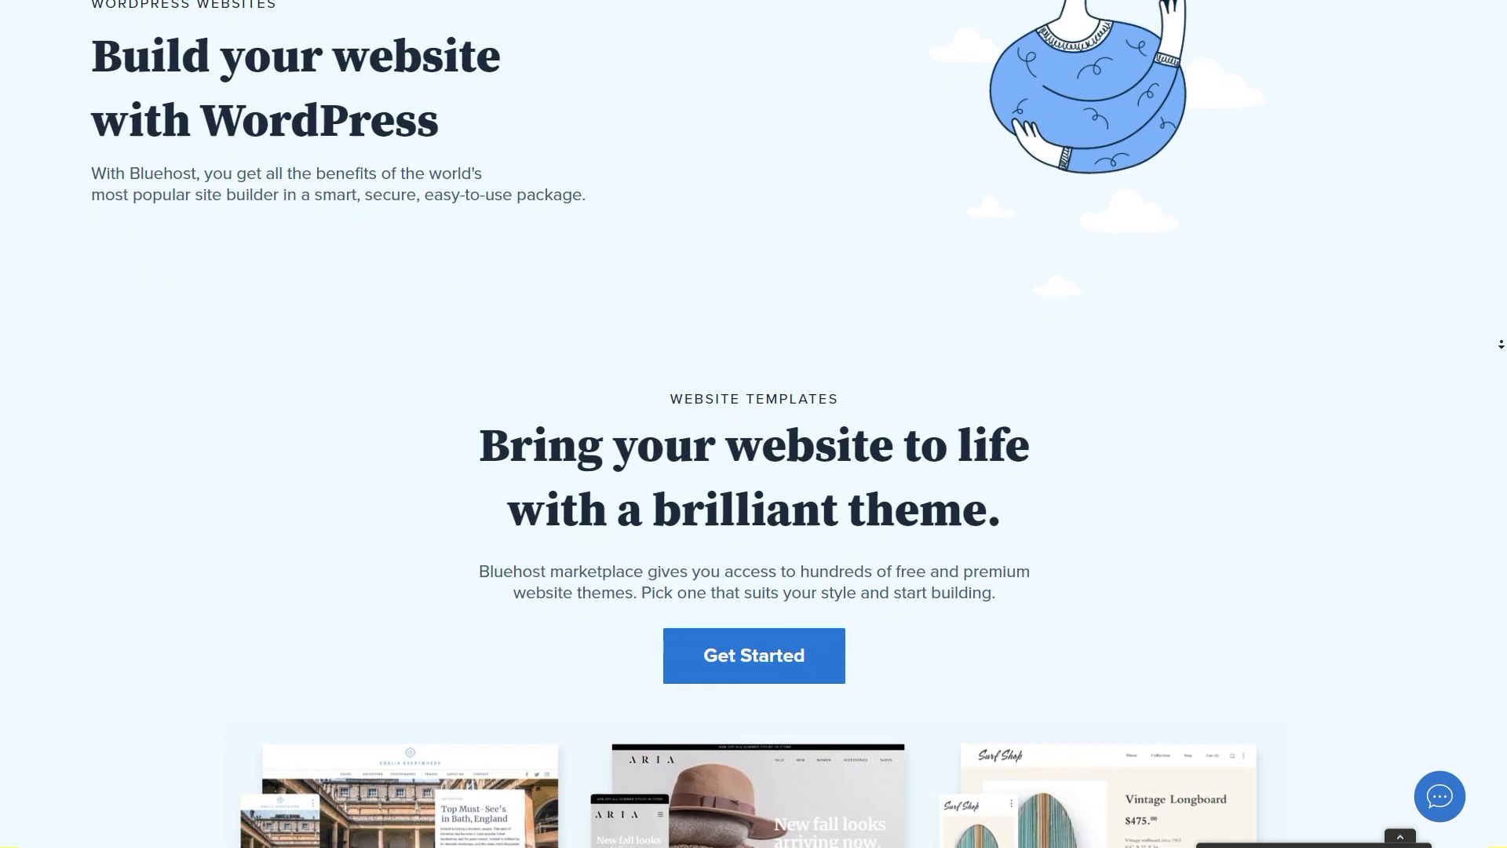
scroll("down", 3)
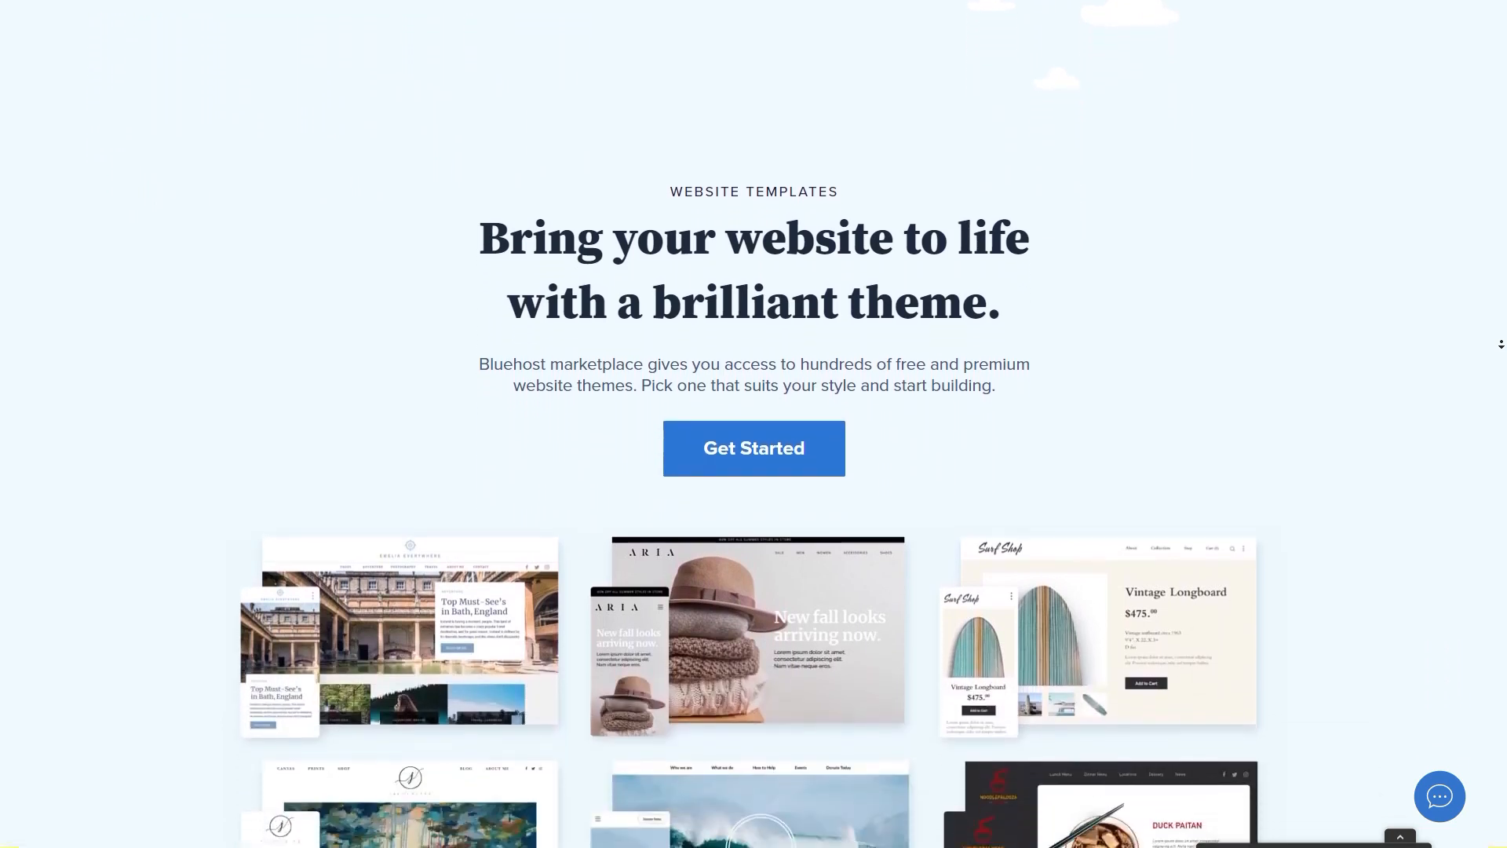
scroll("down", 3)
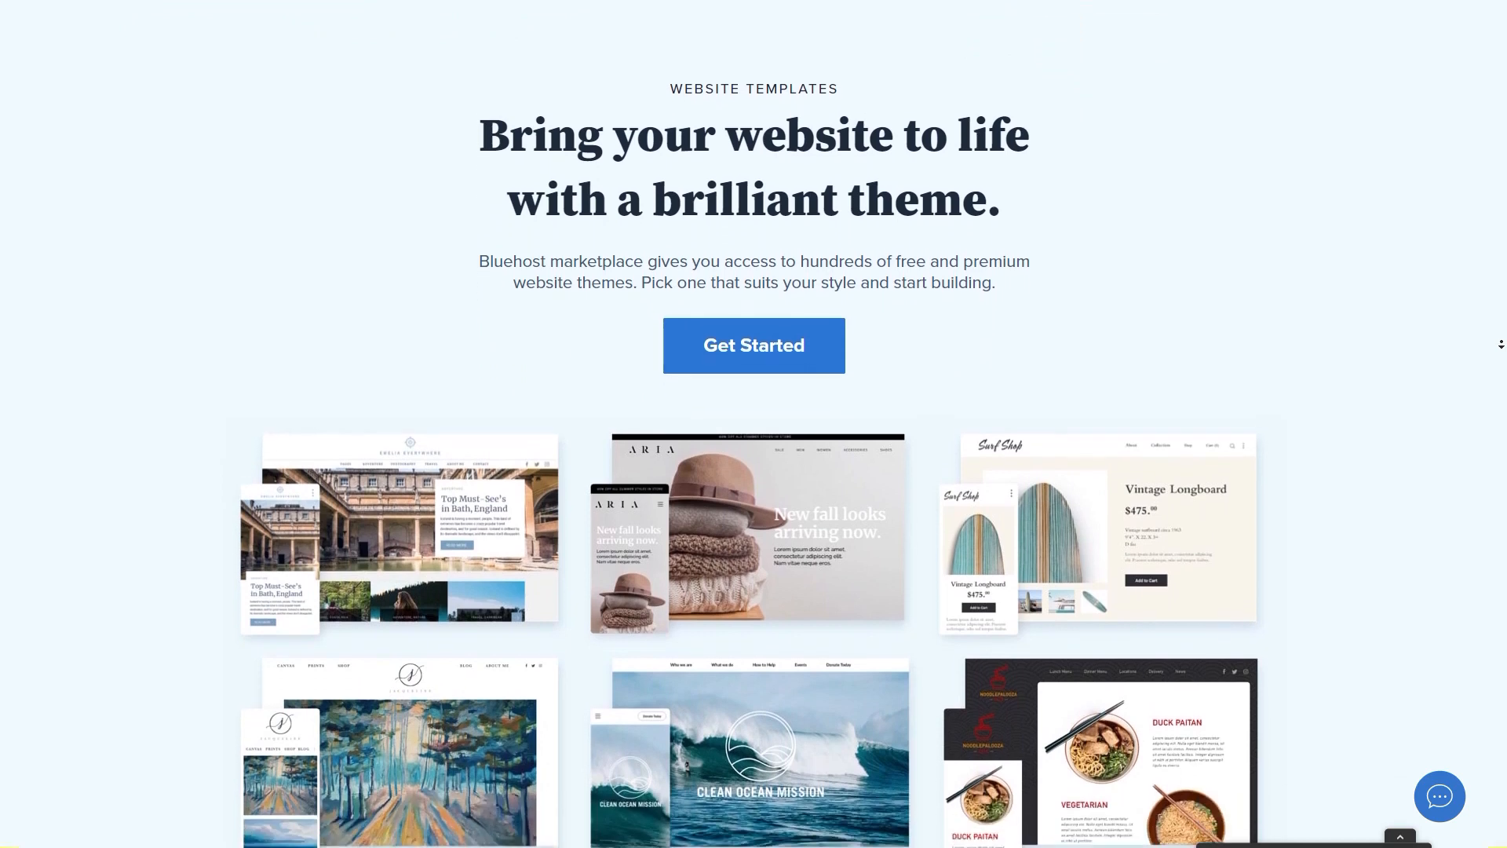
scroll("down", 3)
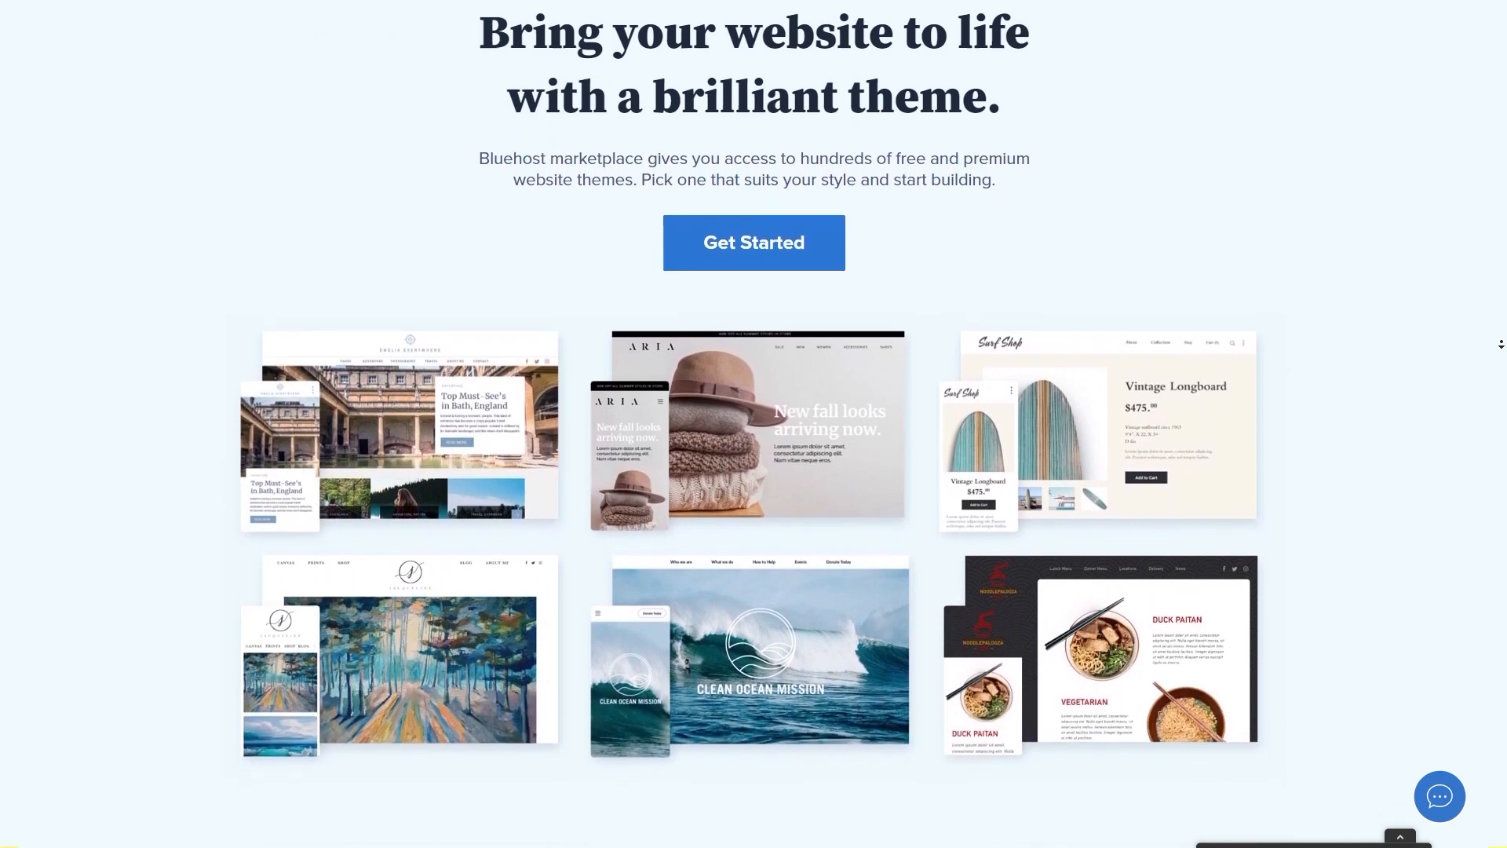
scroll("down", 3)
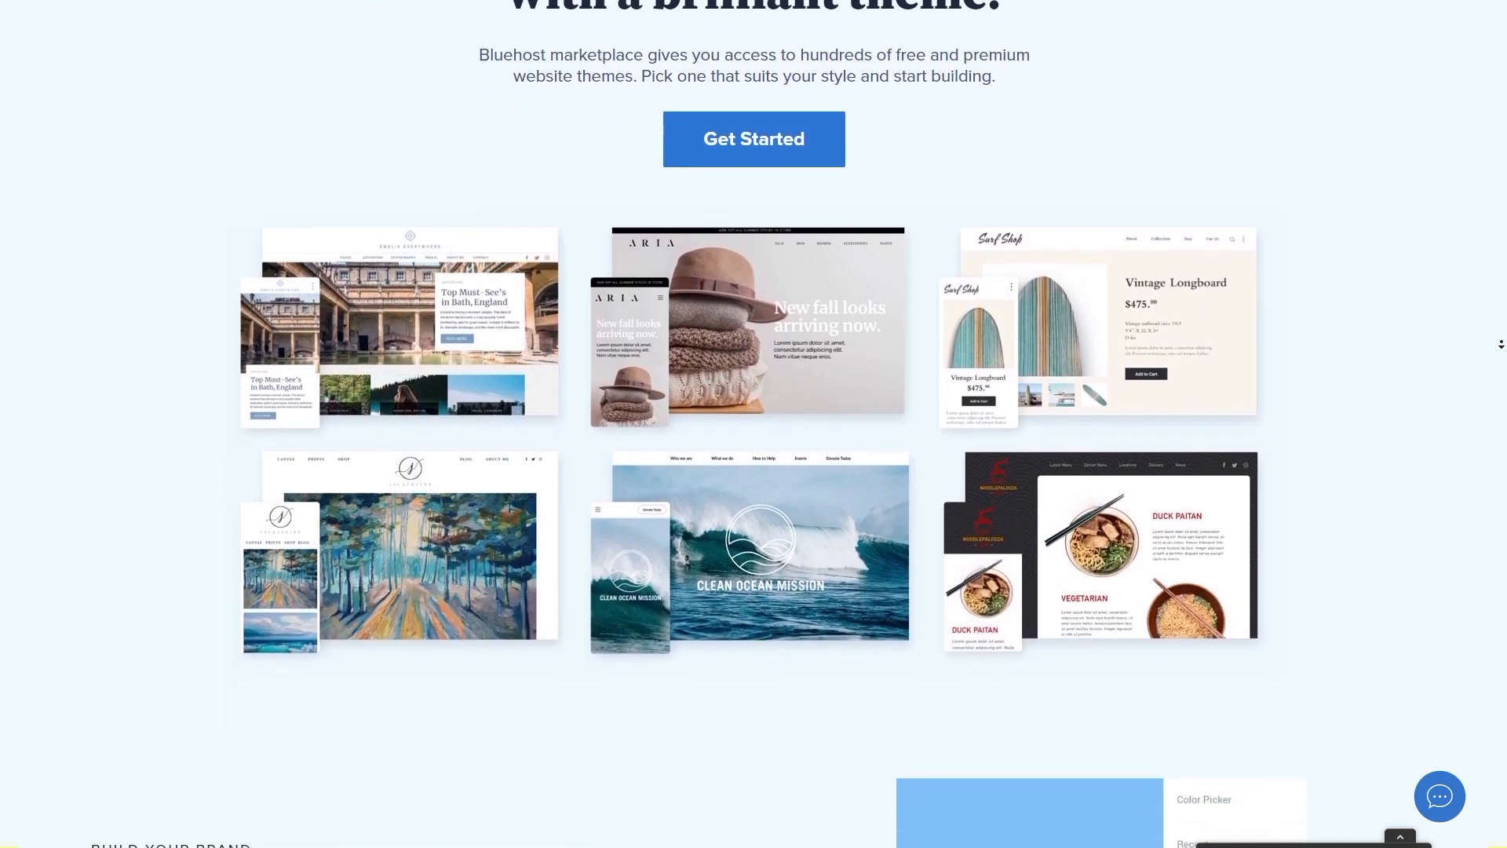
scroll("down", 3)
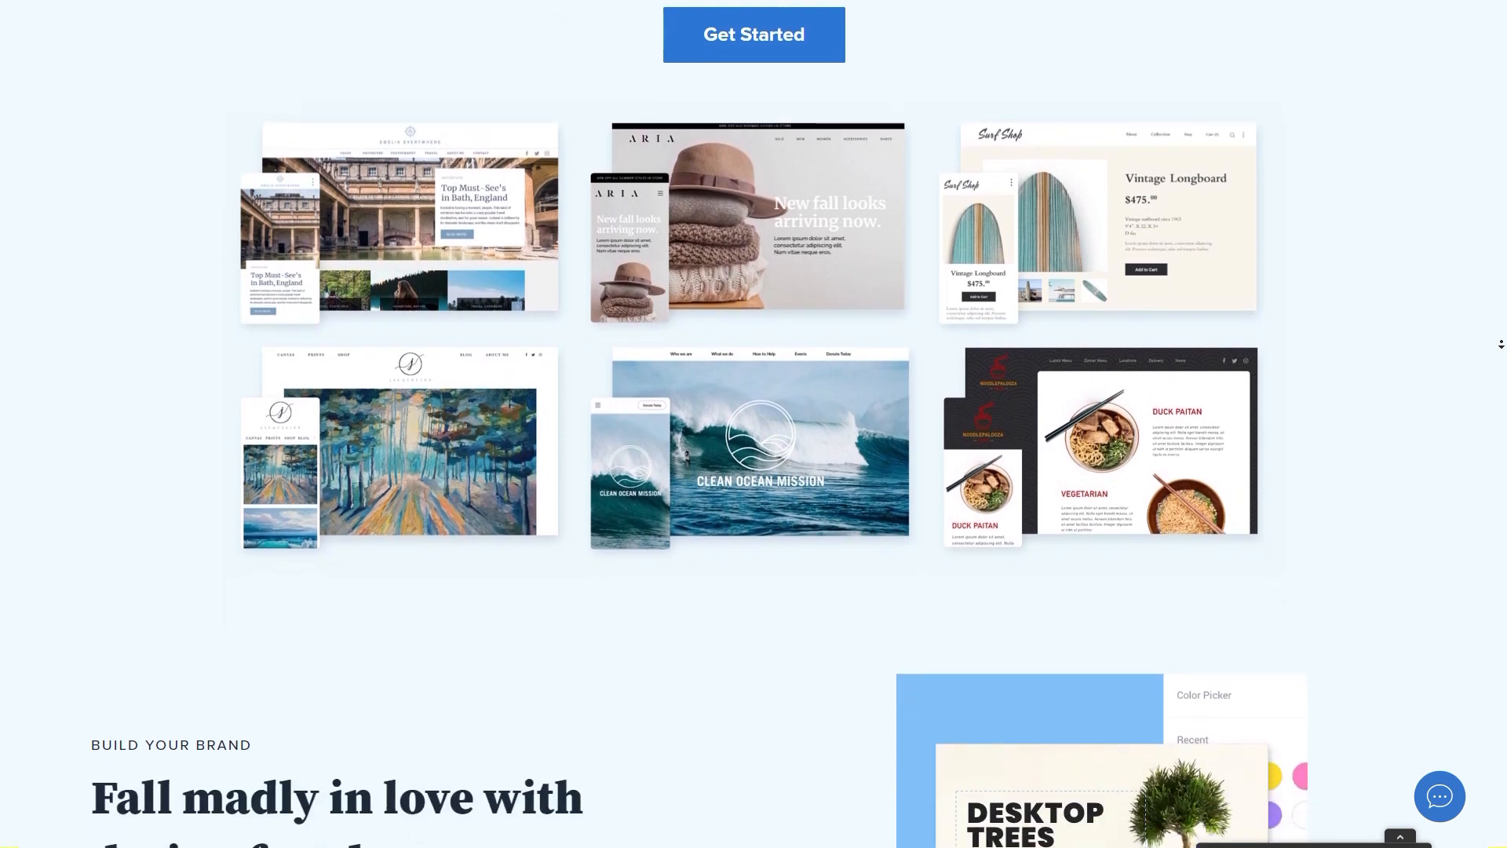
scroll("down", 3)
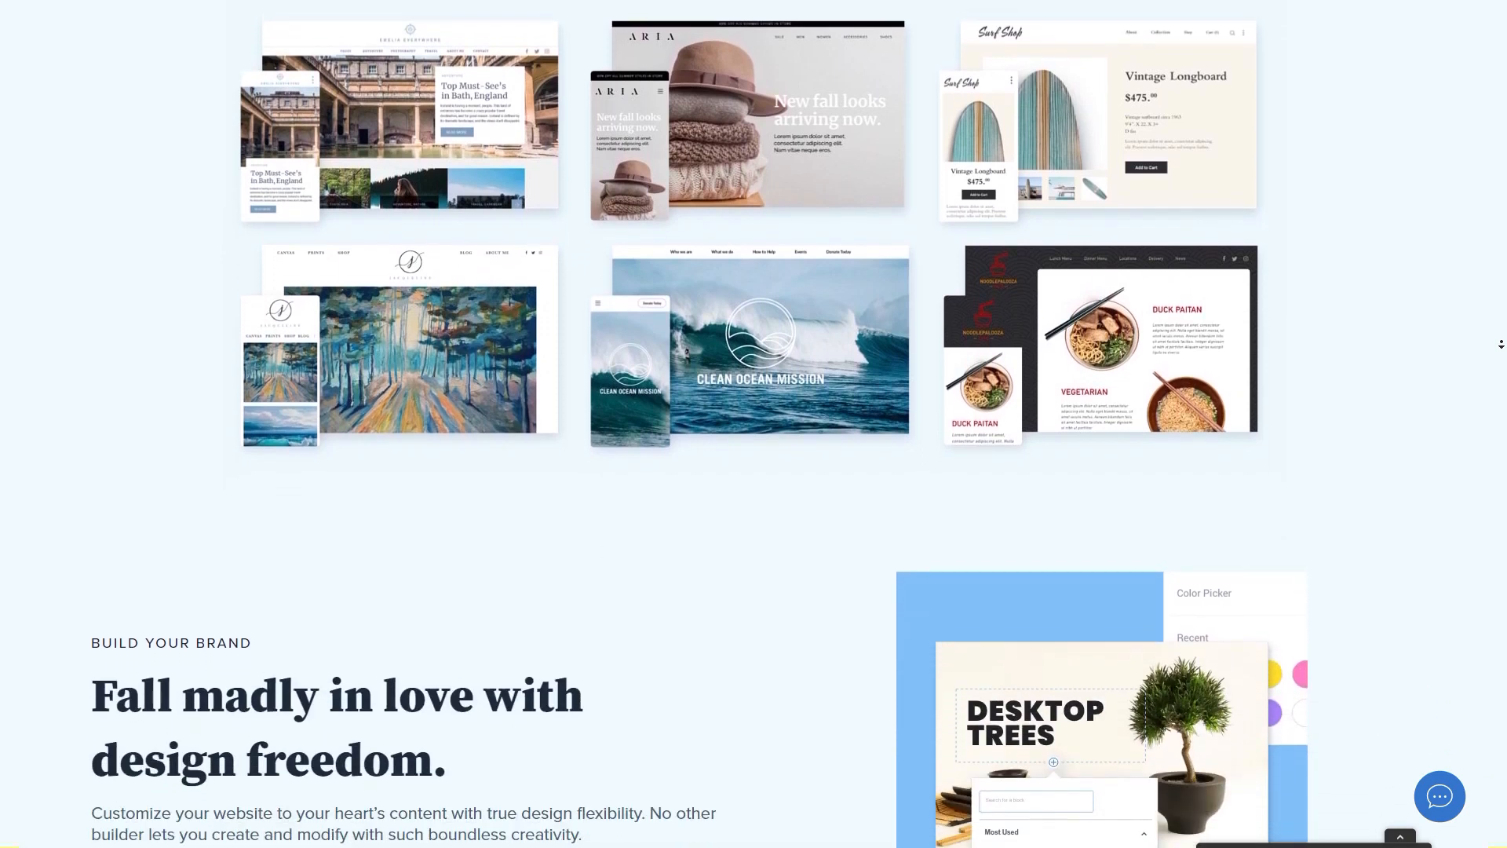
scroll("down", 3)
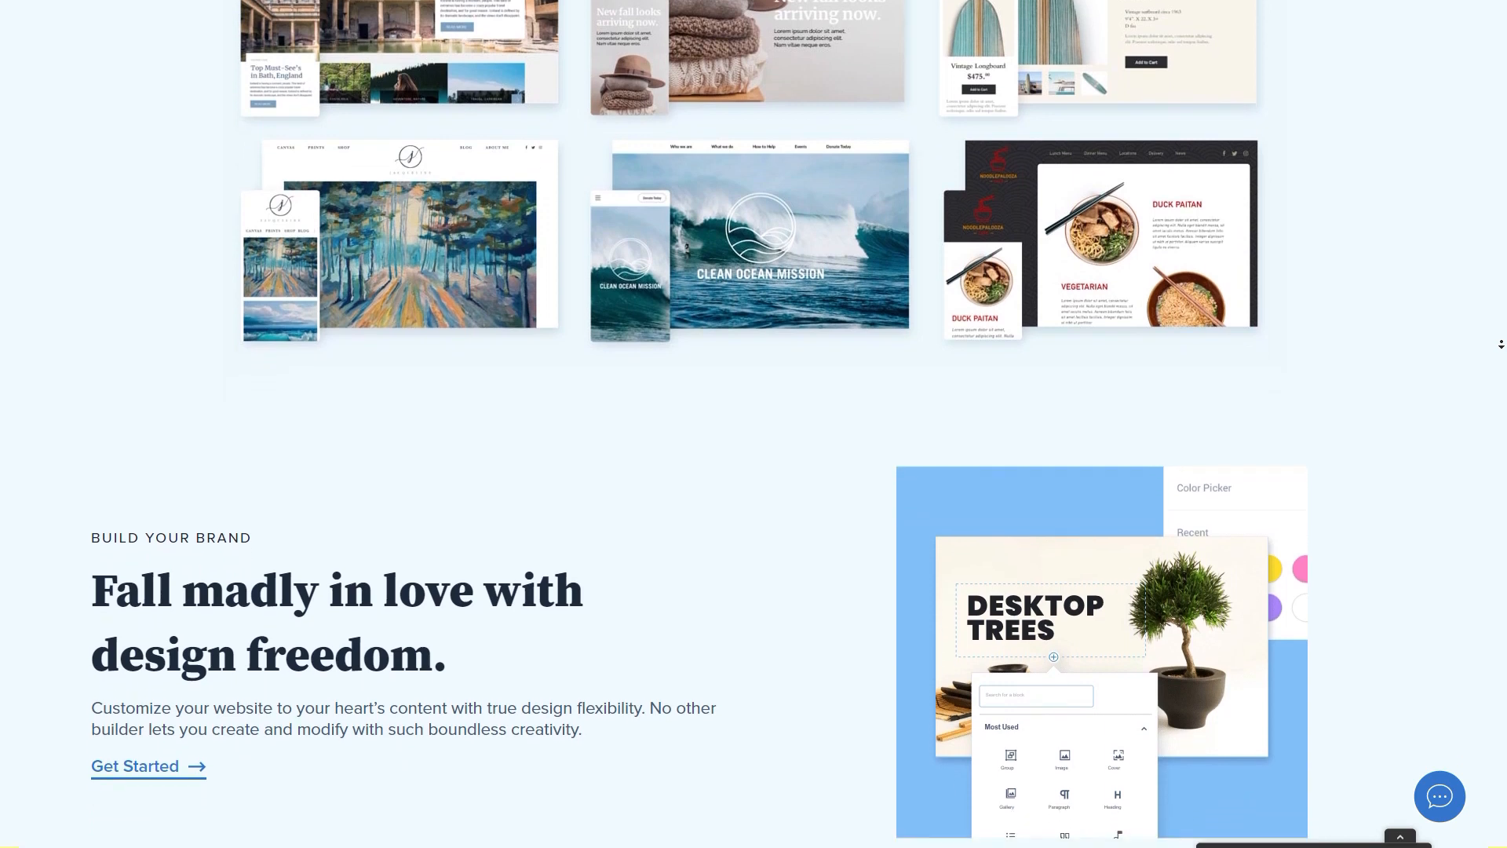
scroll("down", 3)
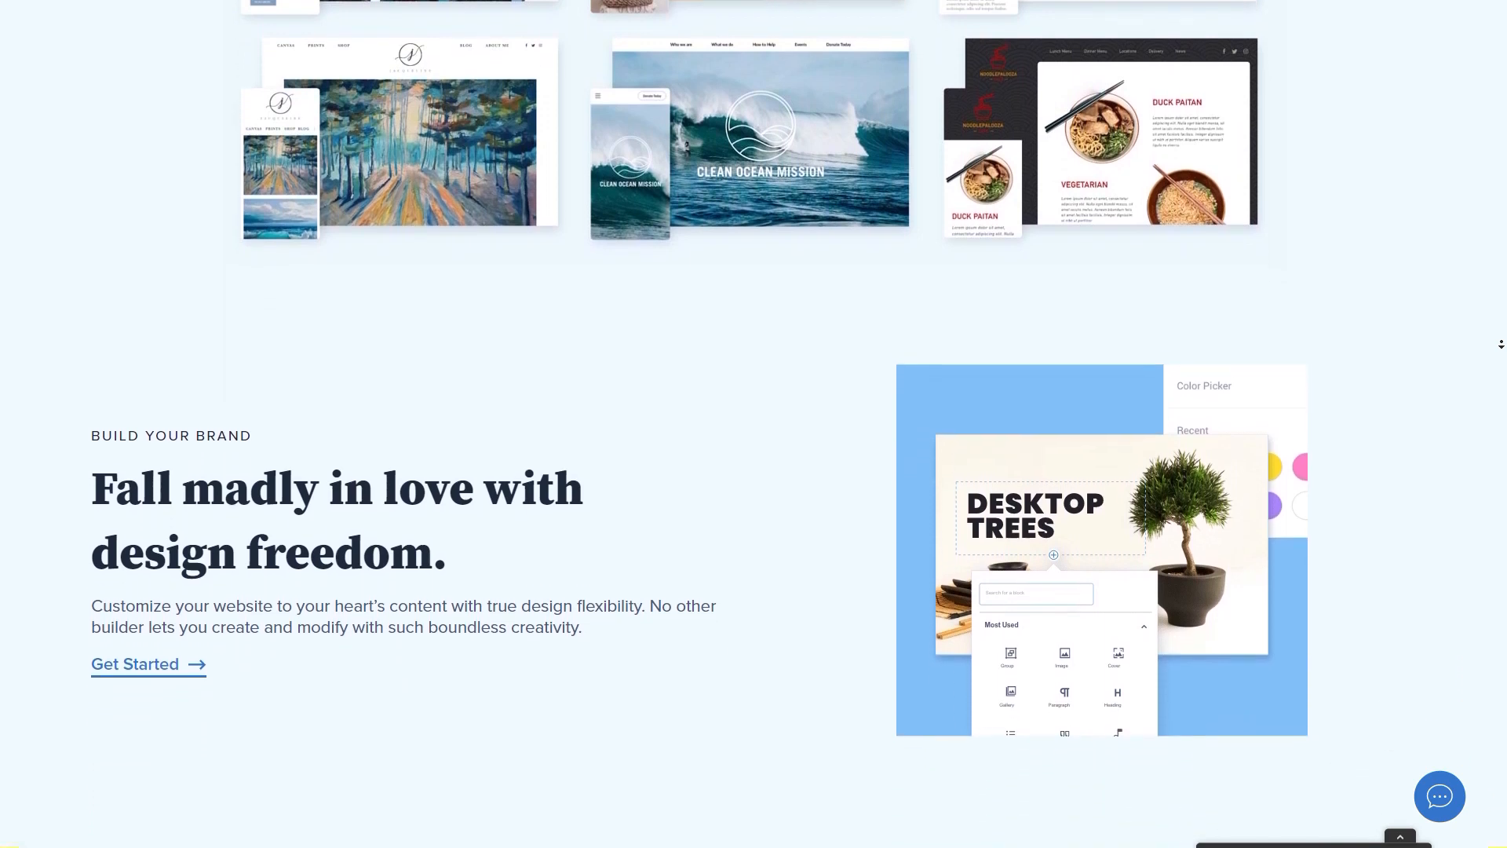
scroll("down", 3)
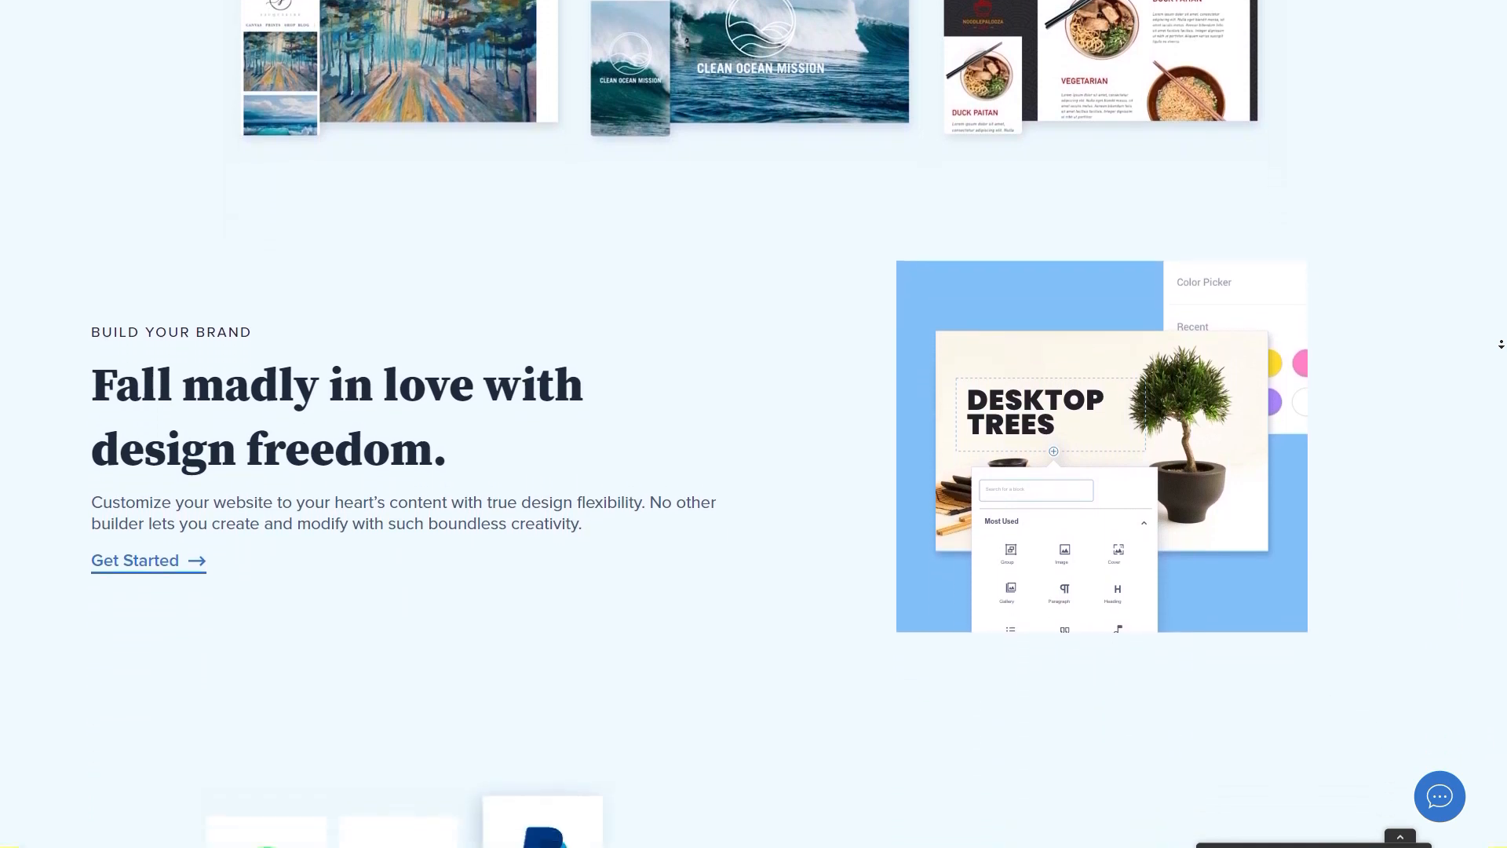
scroll("down", 3)
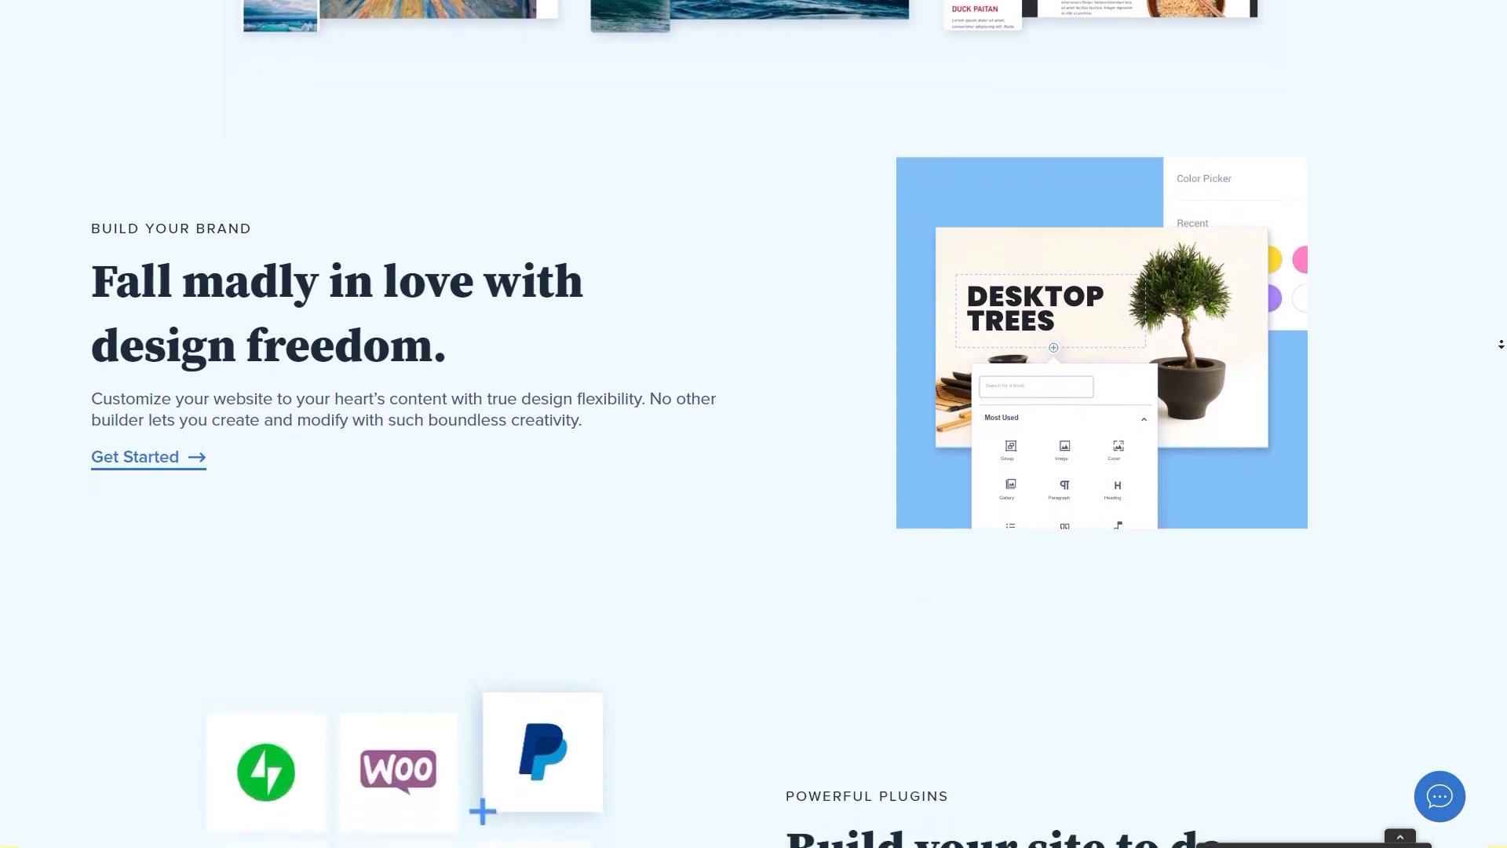
scroll("down", 3)
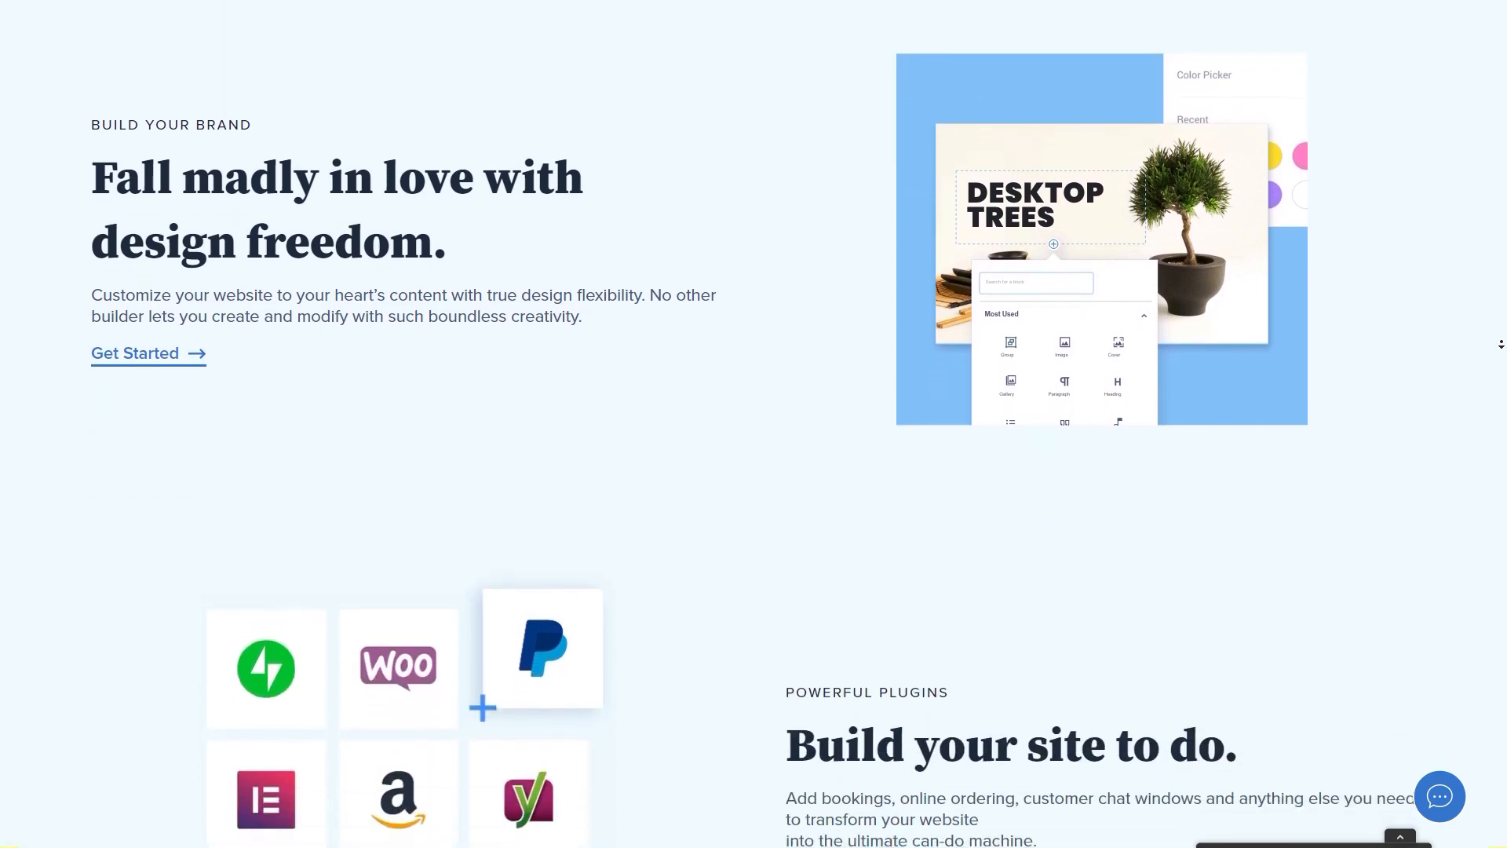
scroll("down", 3)
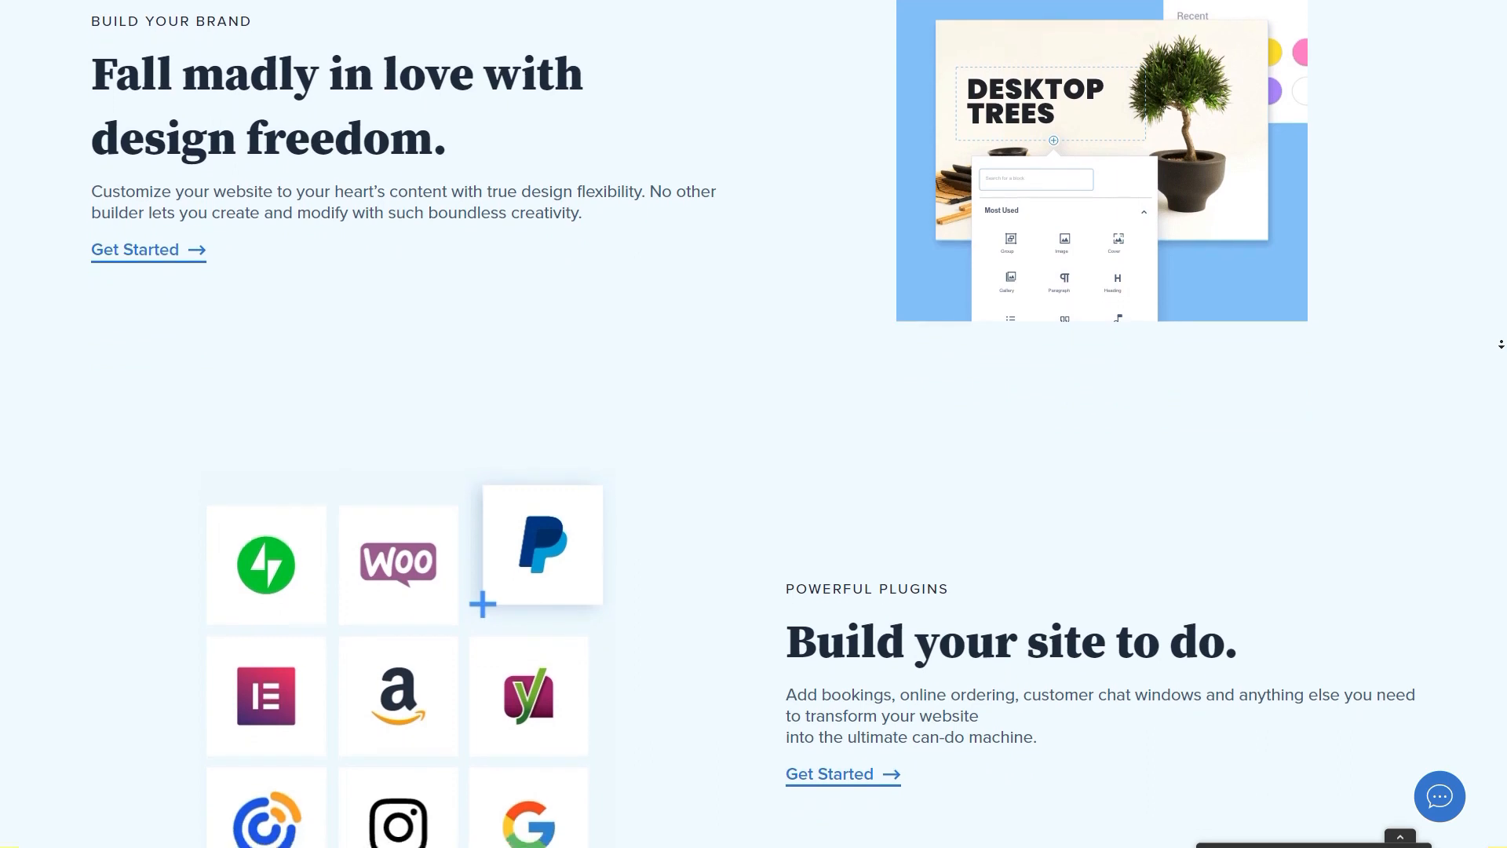
scroll("down", 3)
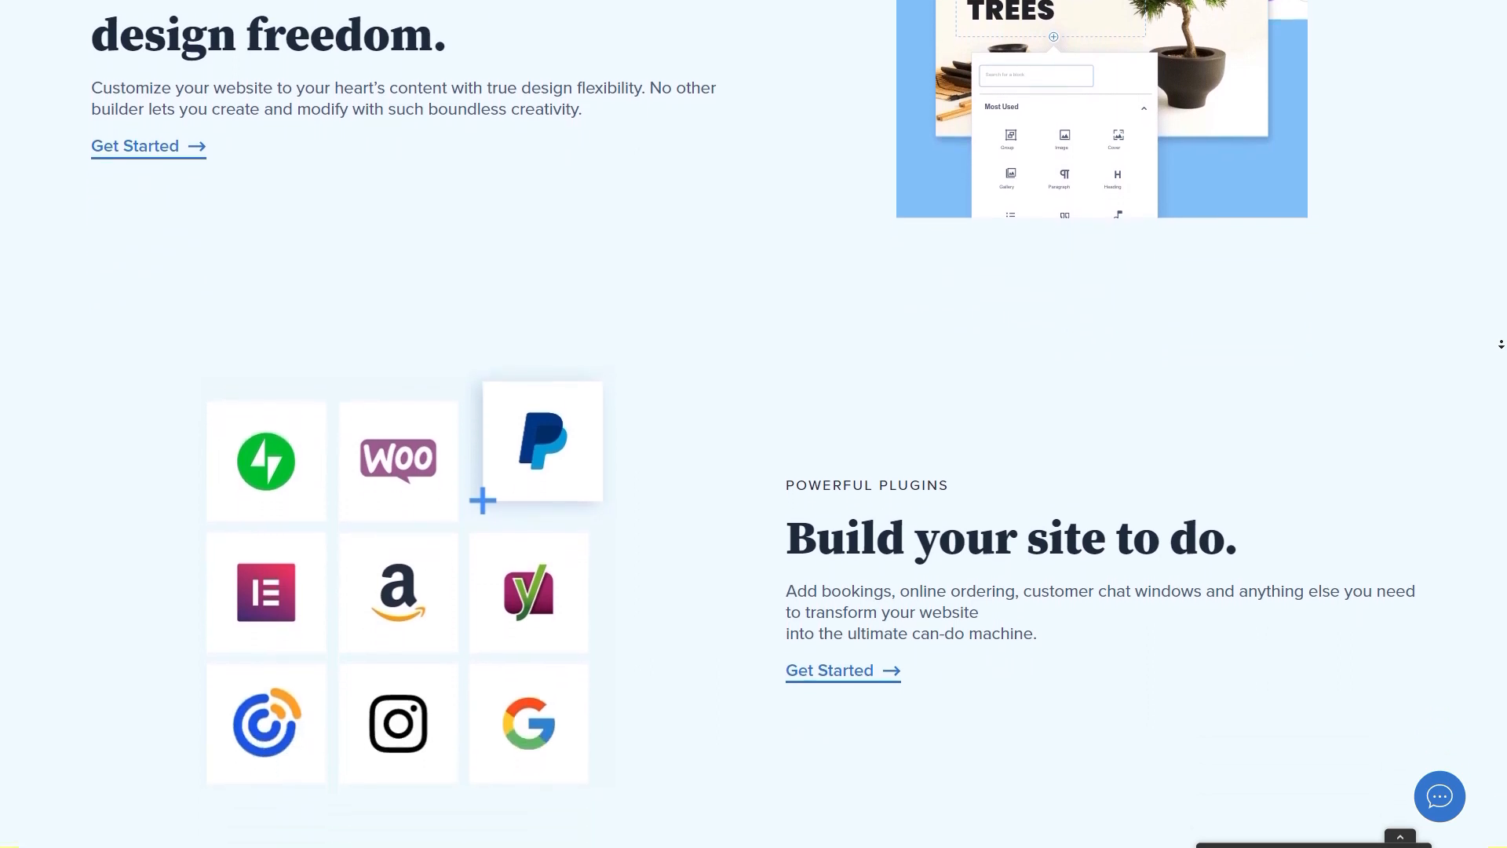
scroll("down", 3)
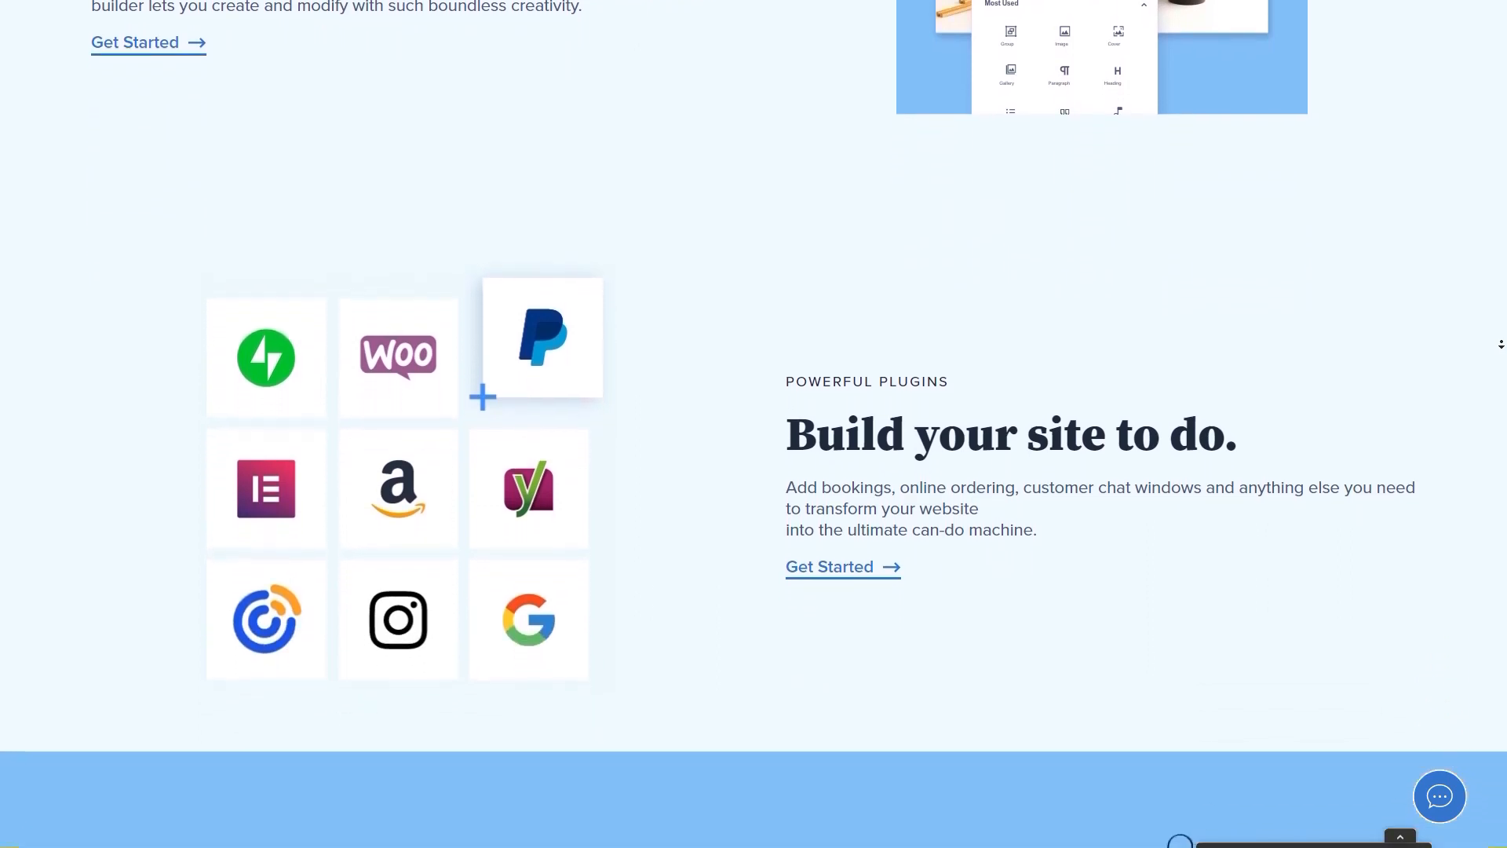
scroll("down", 3)
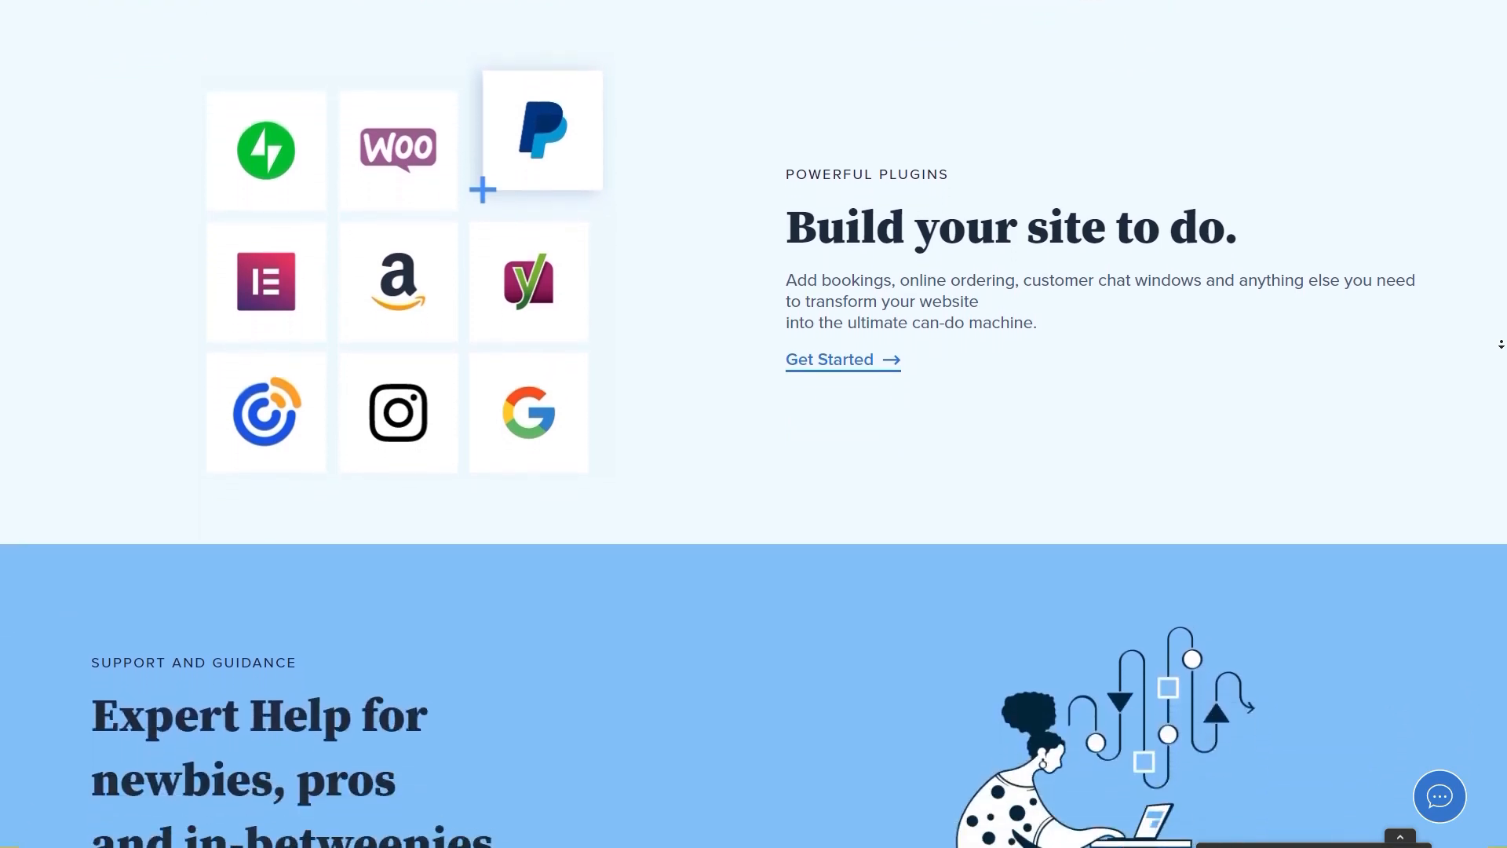
scroll("down", 3)
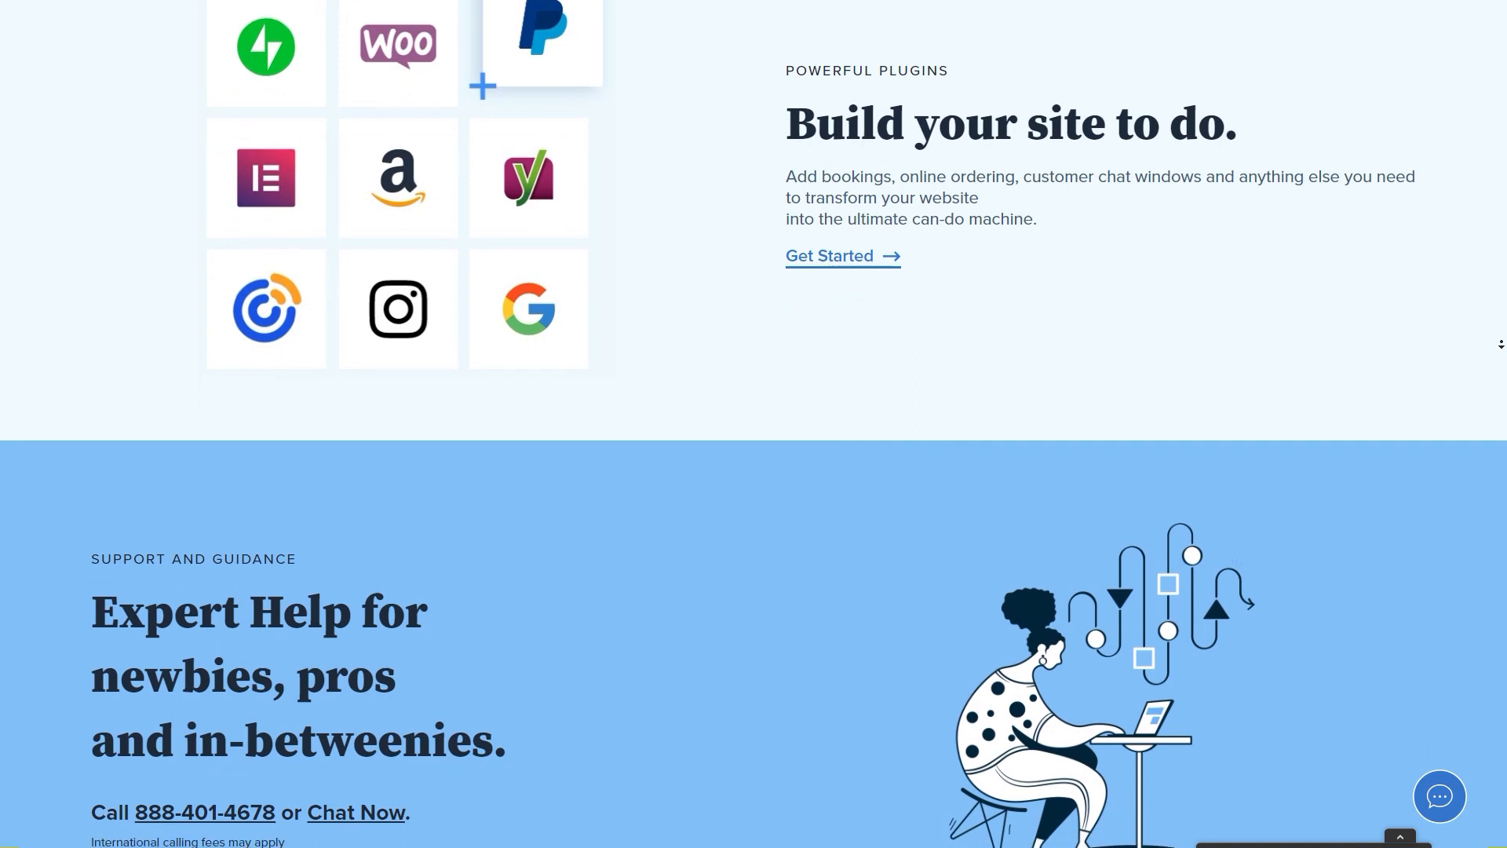
scroll("down", 3)
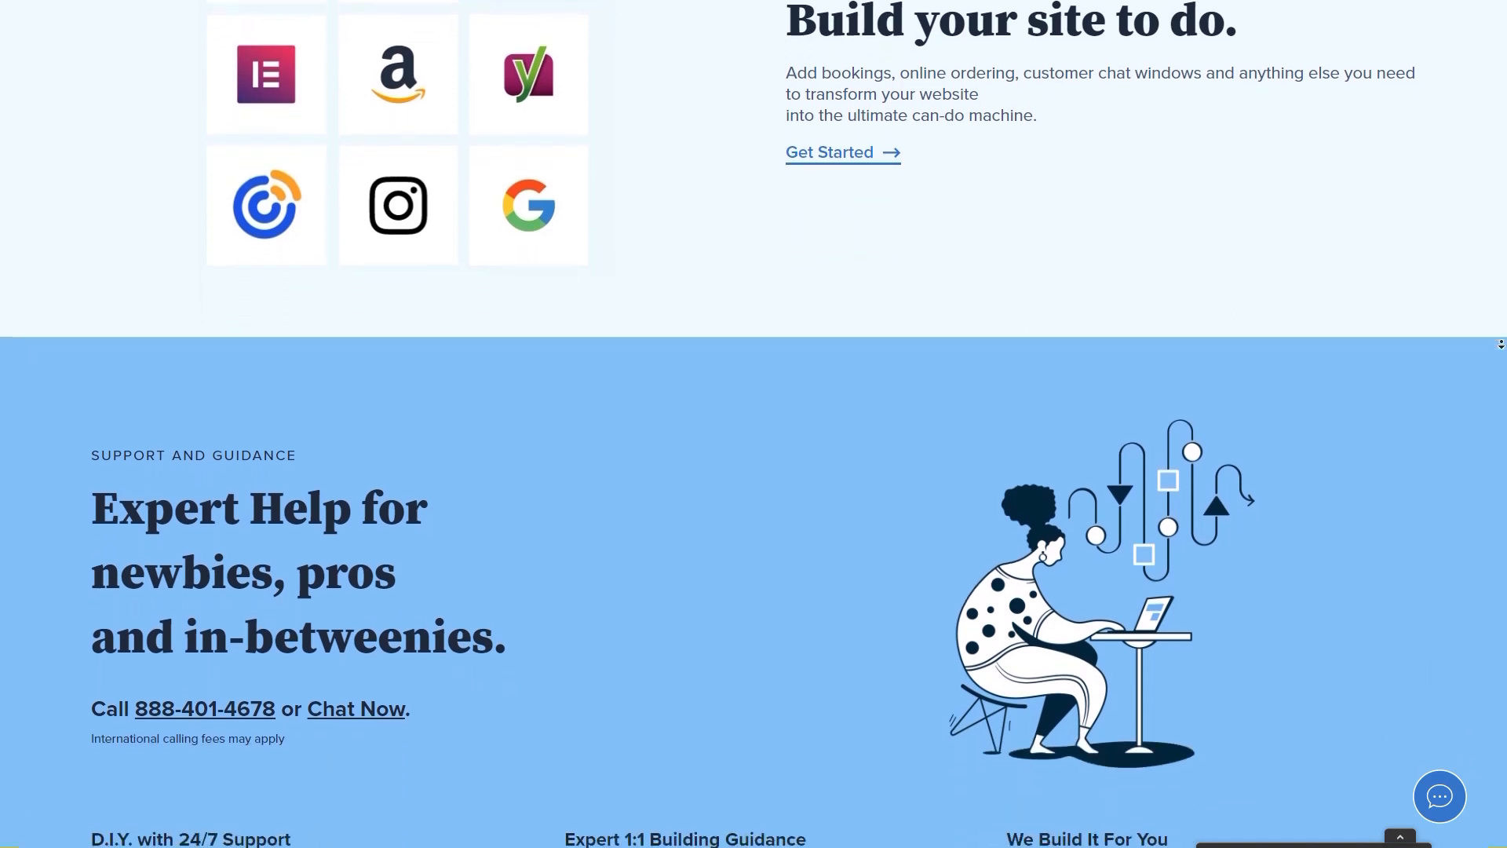
scroll("down", 3)
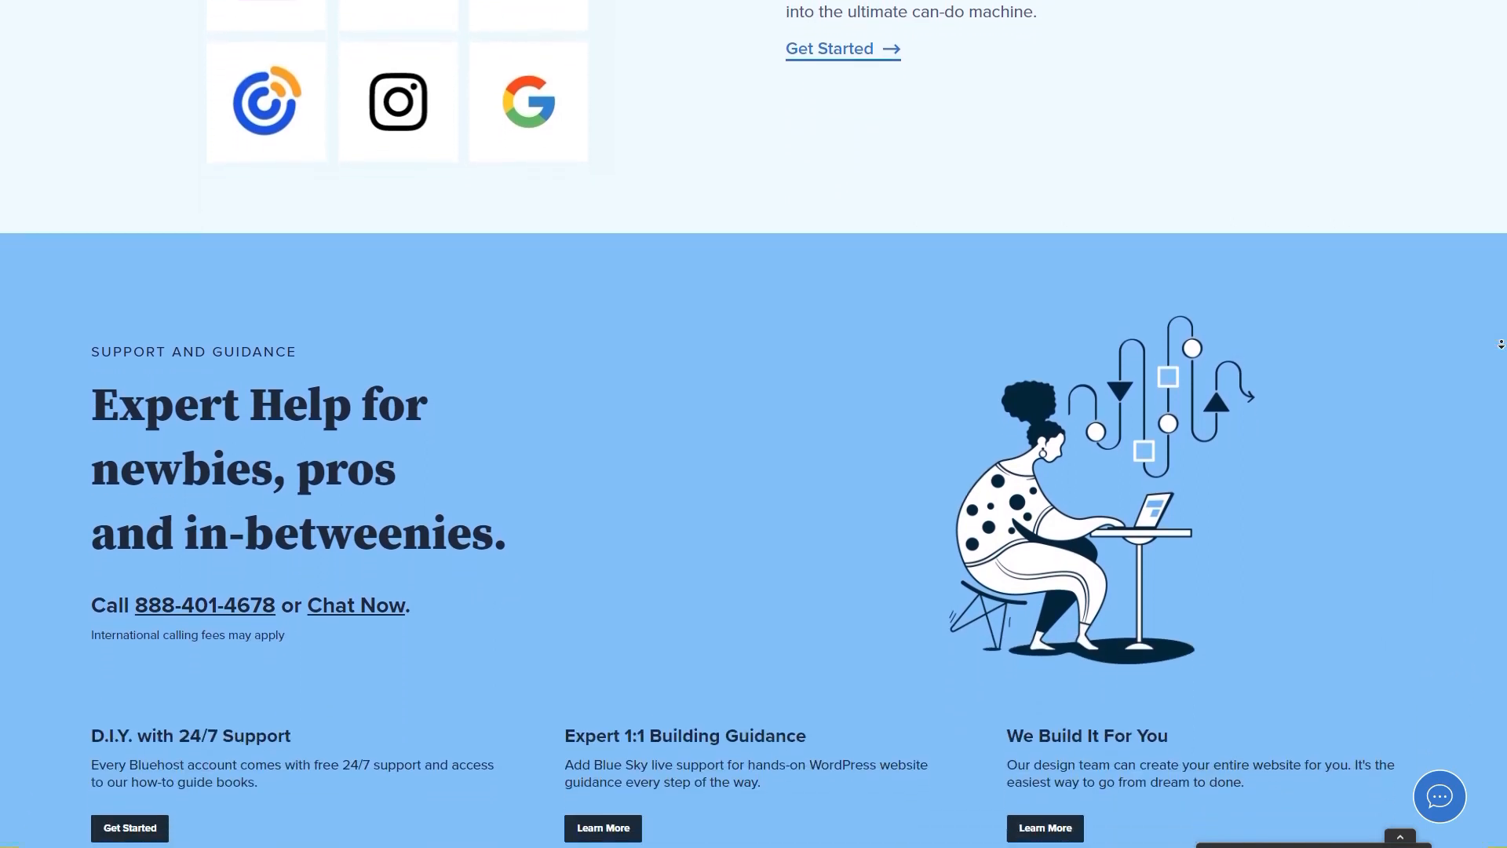
scroll("down", 3)
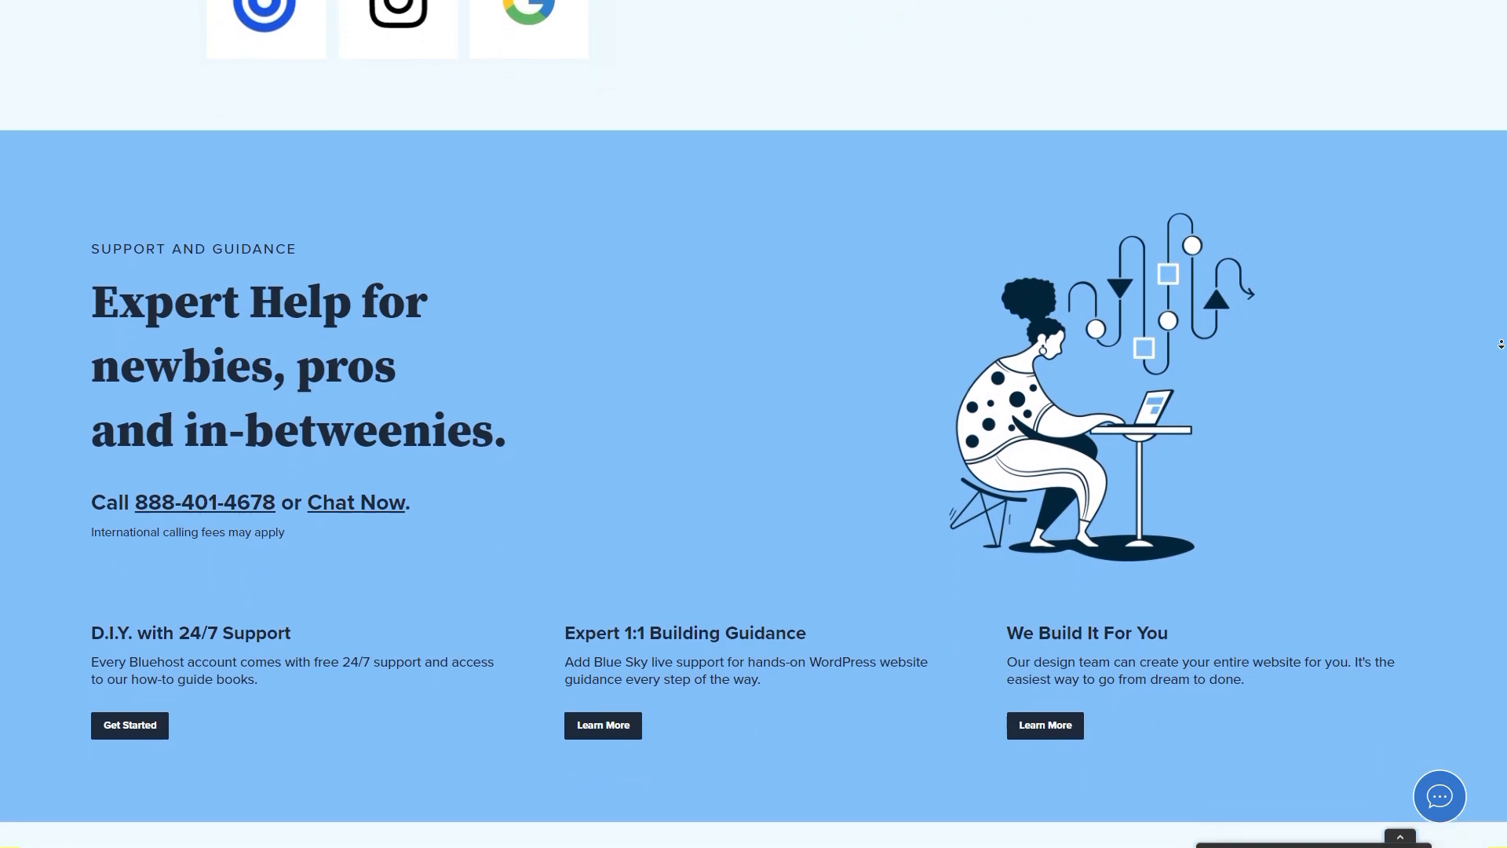
scroll("down", 3)
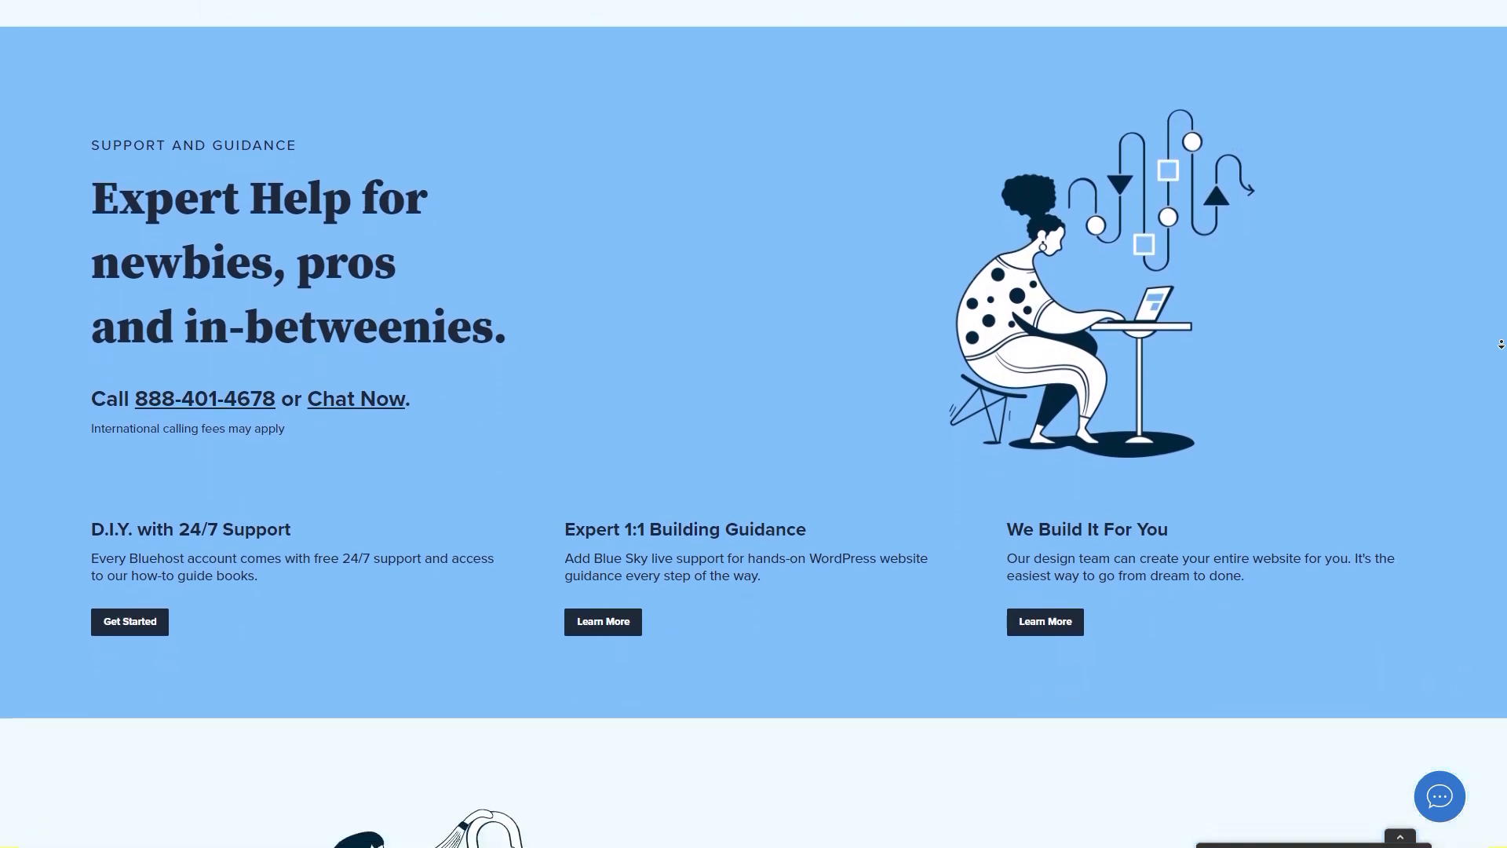
scroll("down", 3)
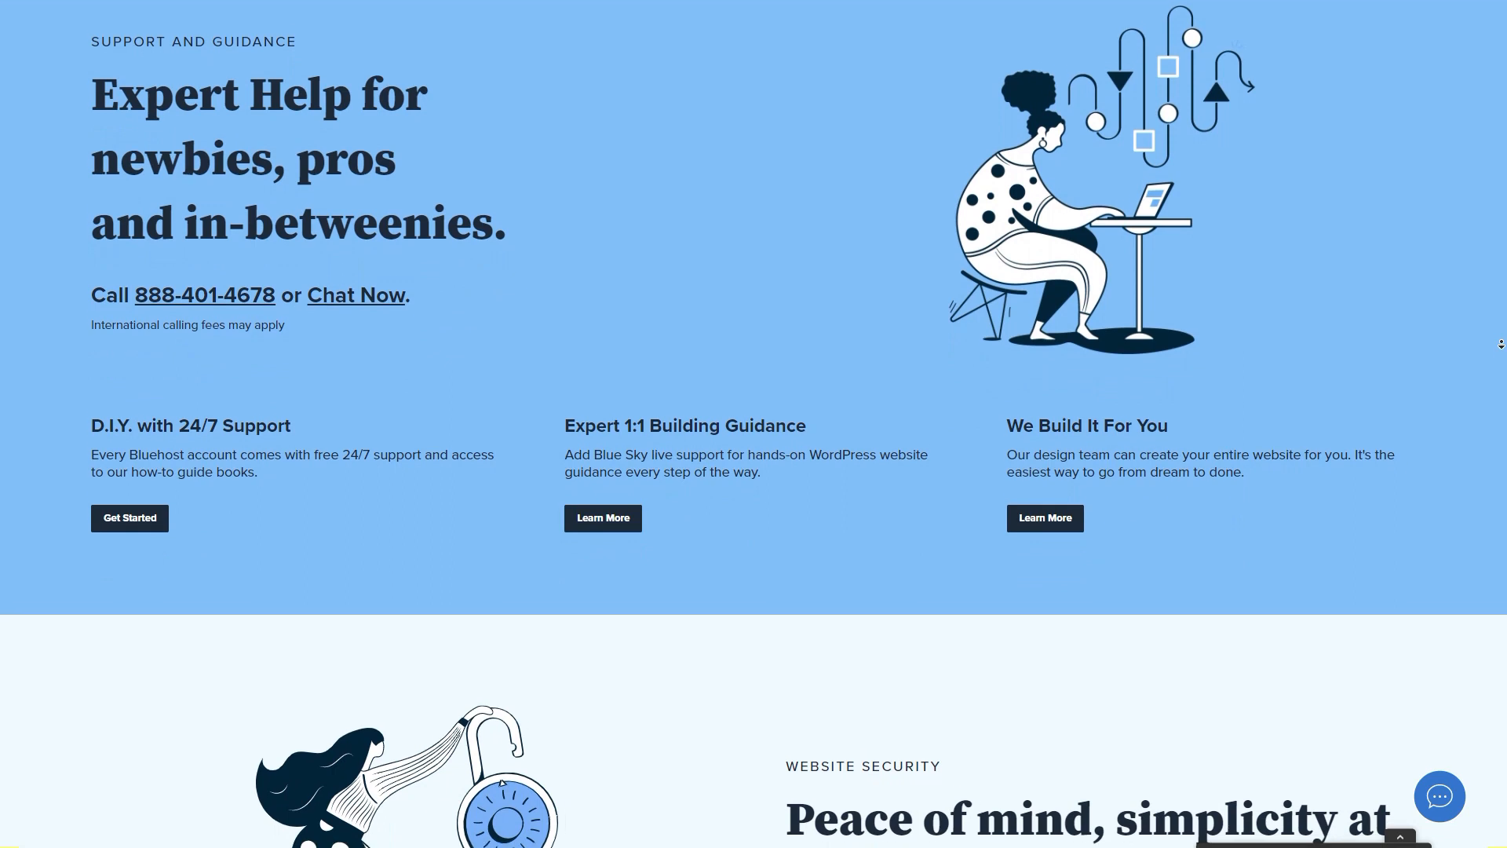
scroll("down", 3)
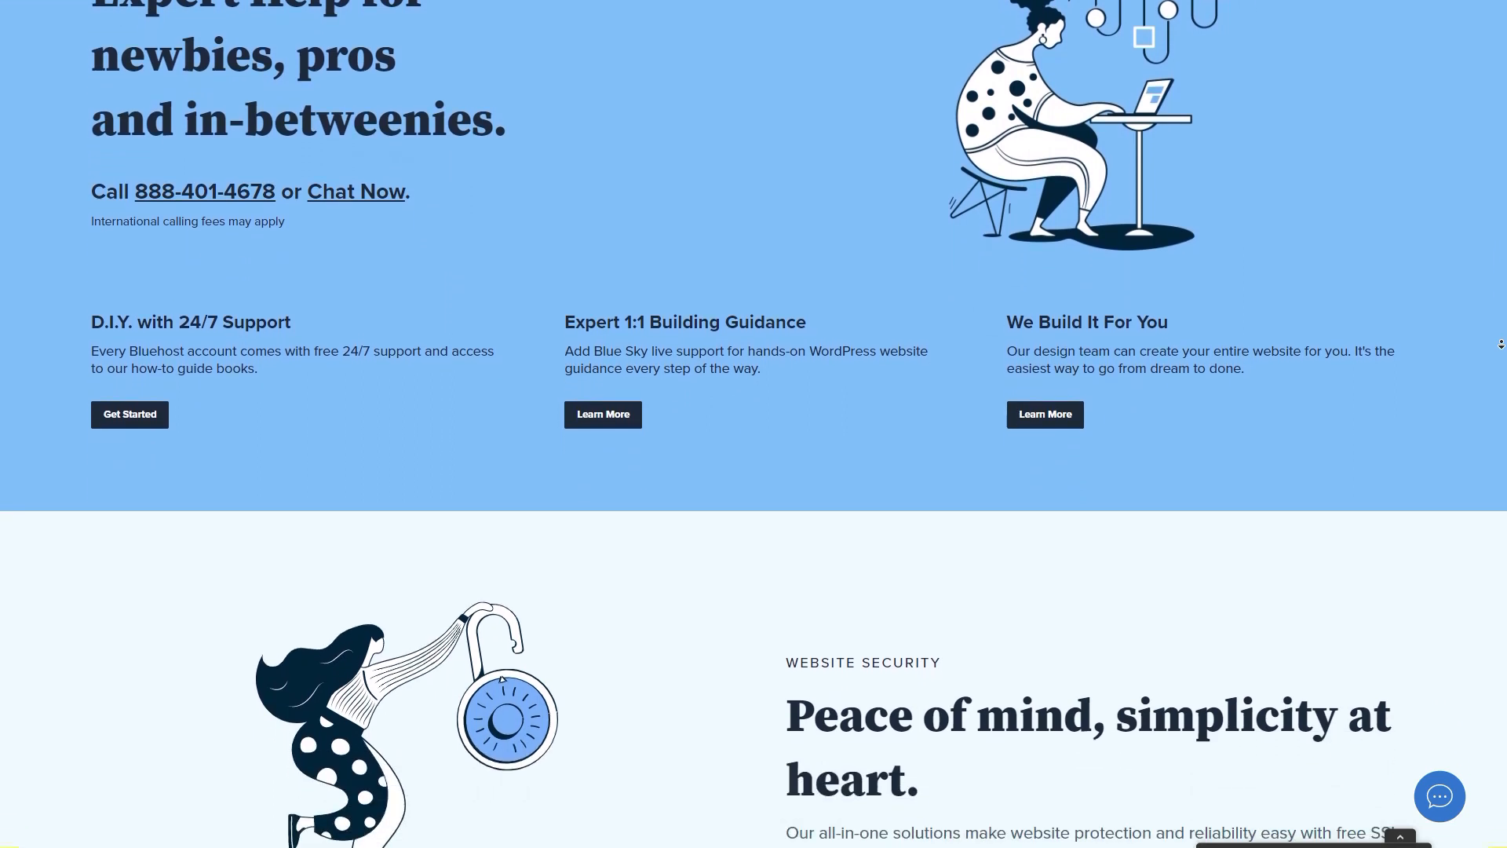
scroll("down", 3)
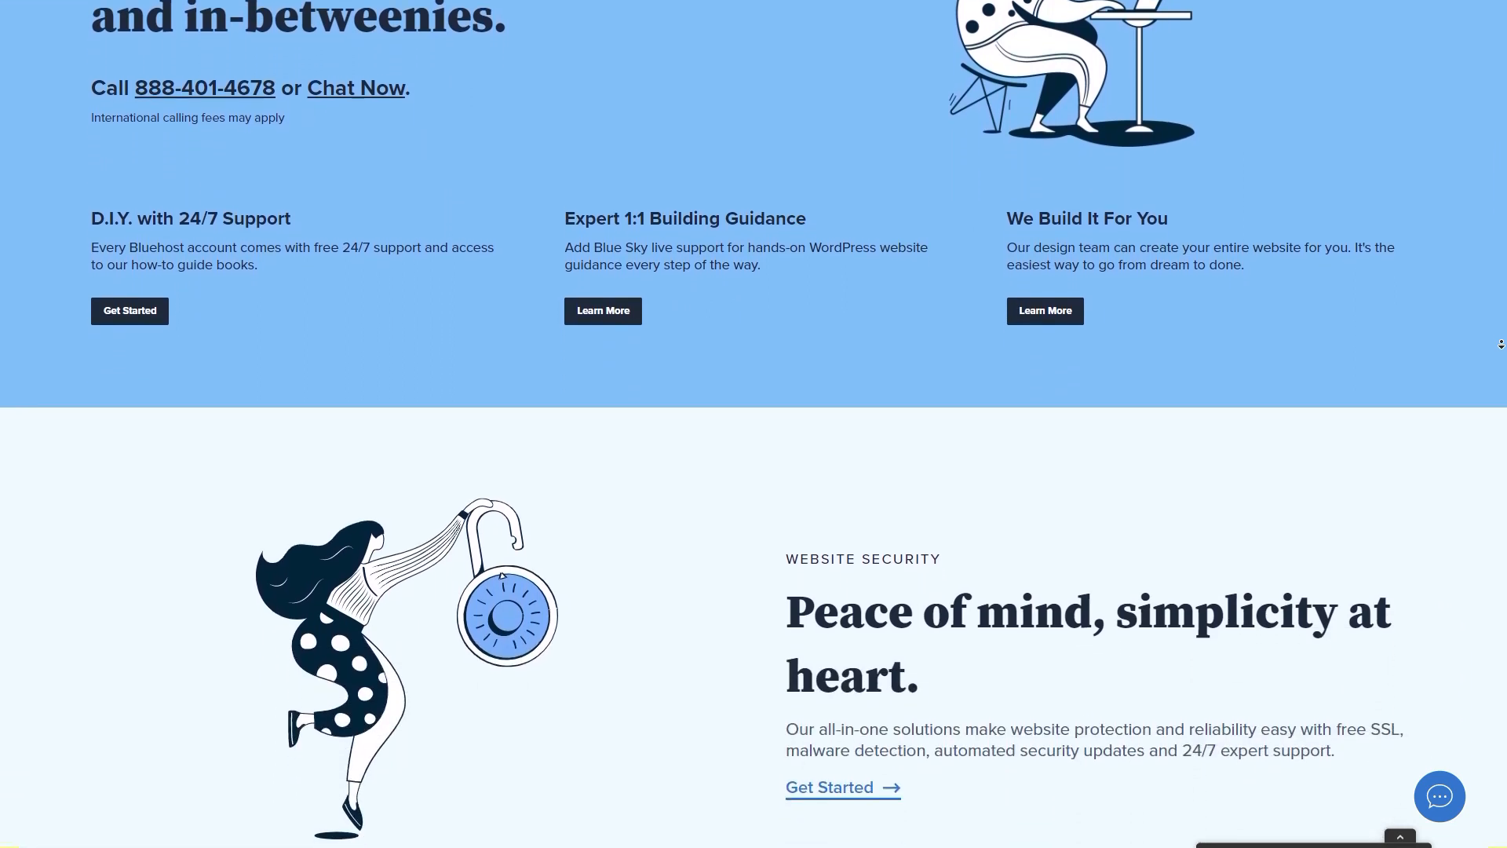
scroll("down", 3)
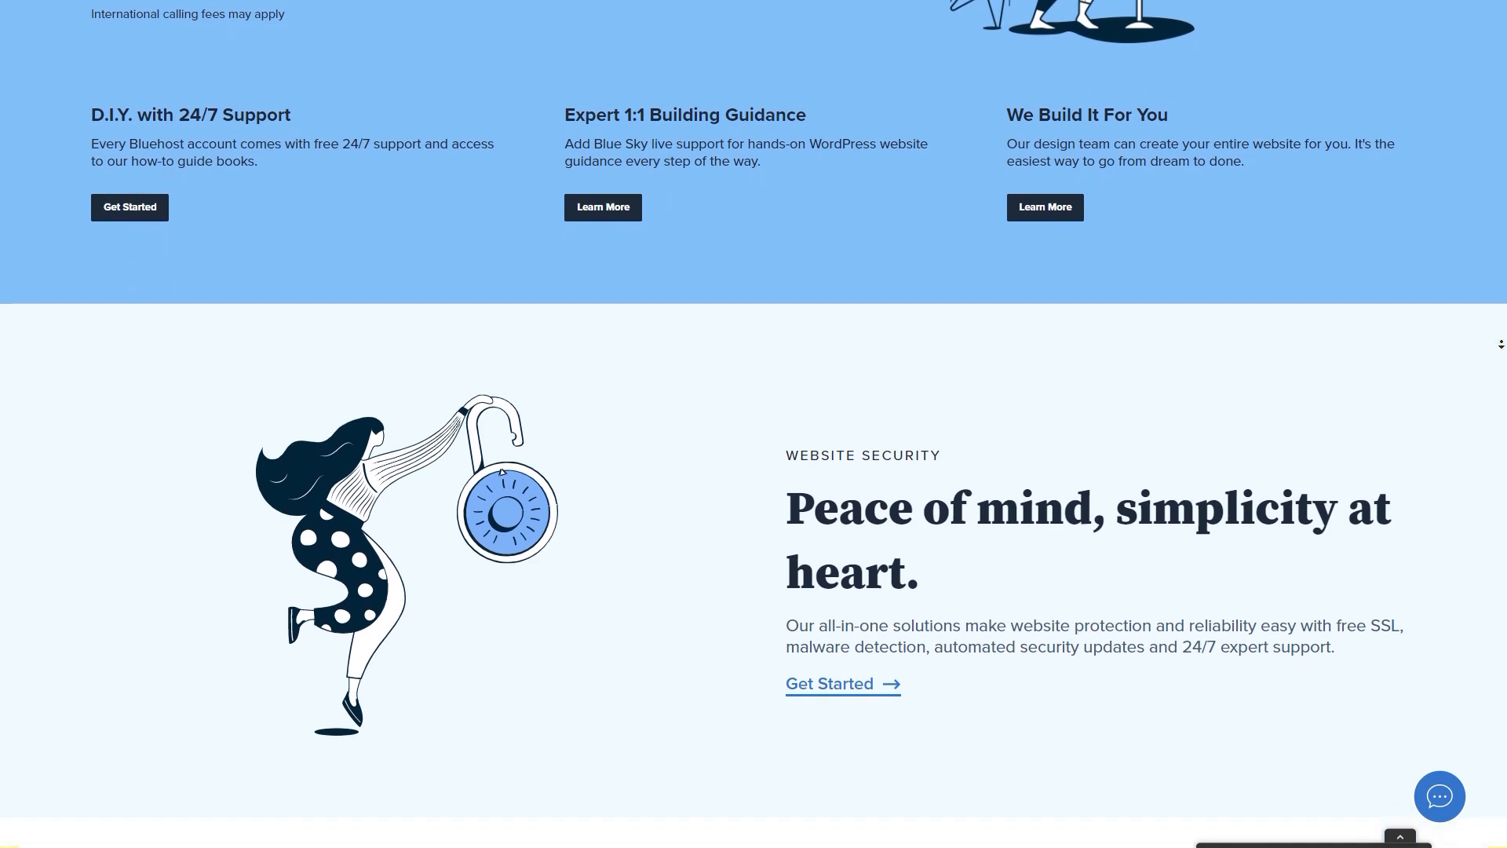
scroll("down", 3)
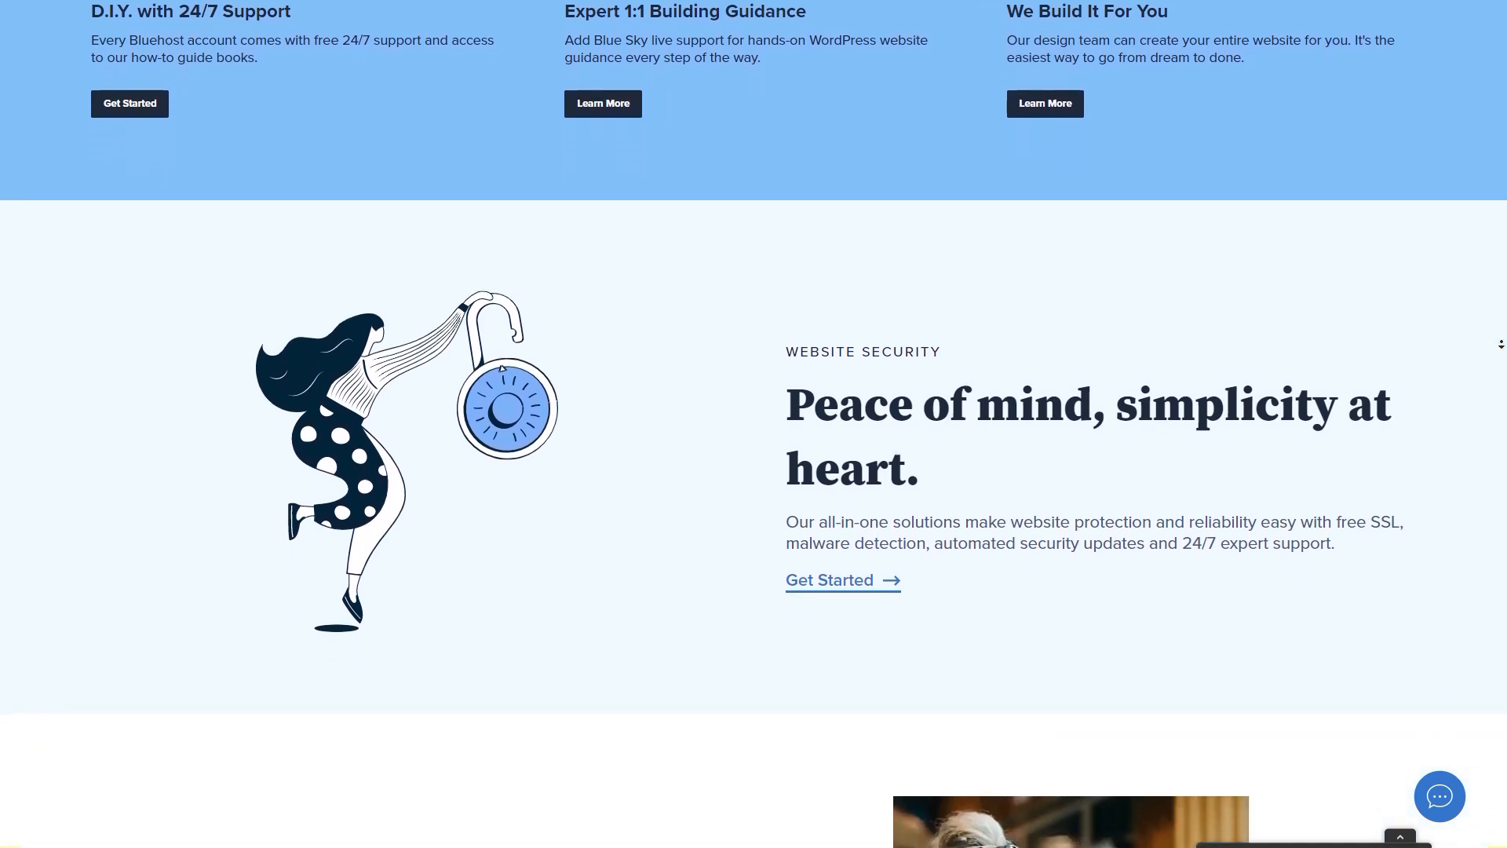
scroll("down", 3)
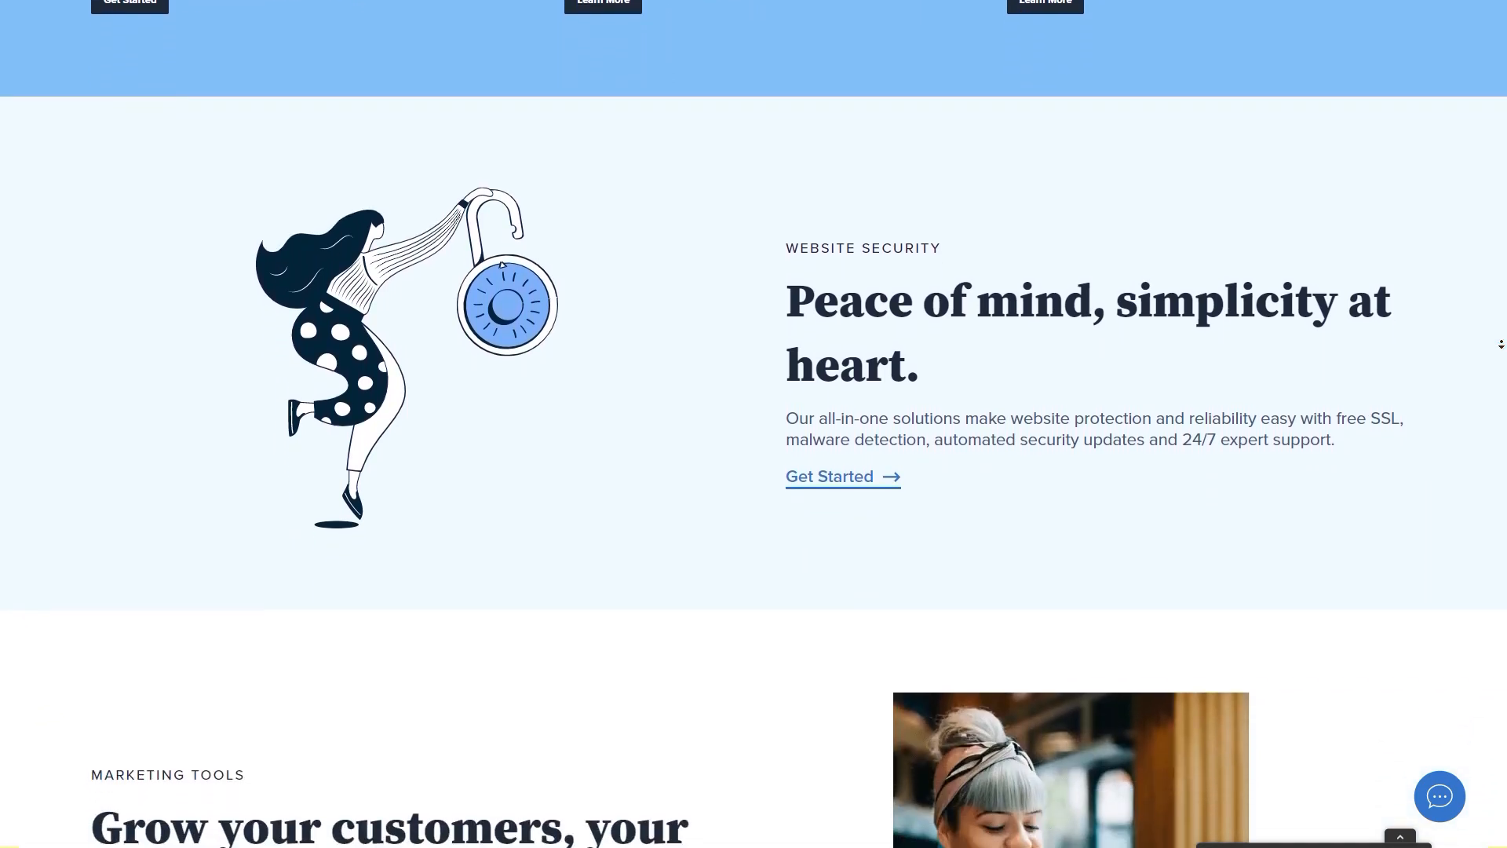
scroll("down", 3)
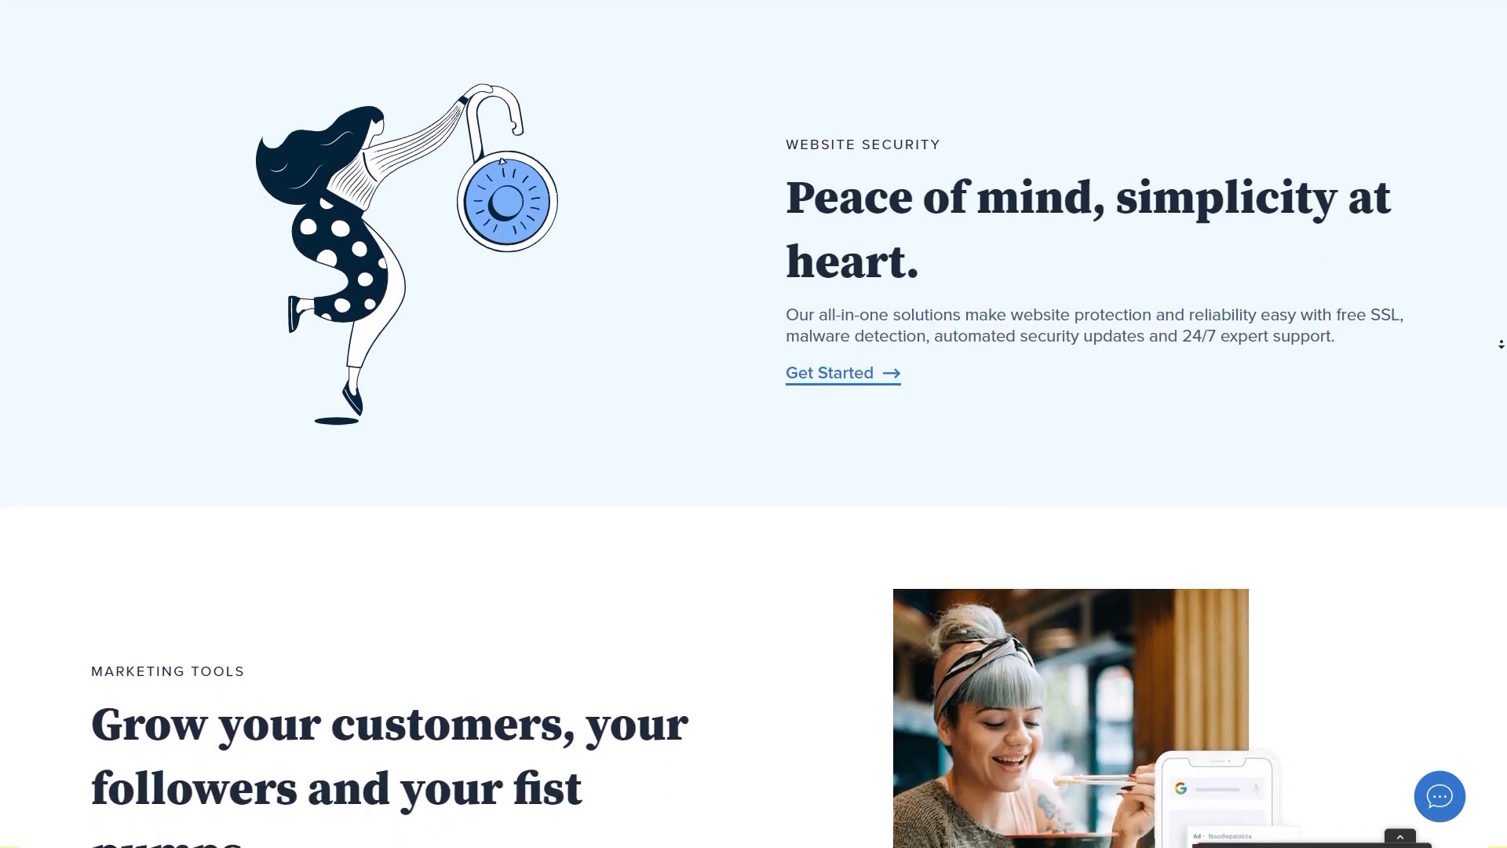
scroll("down", 3)
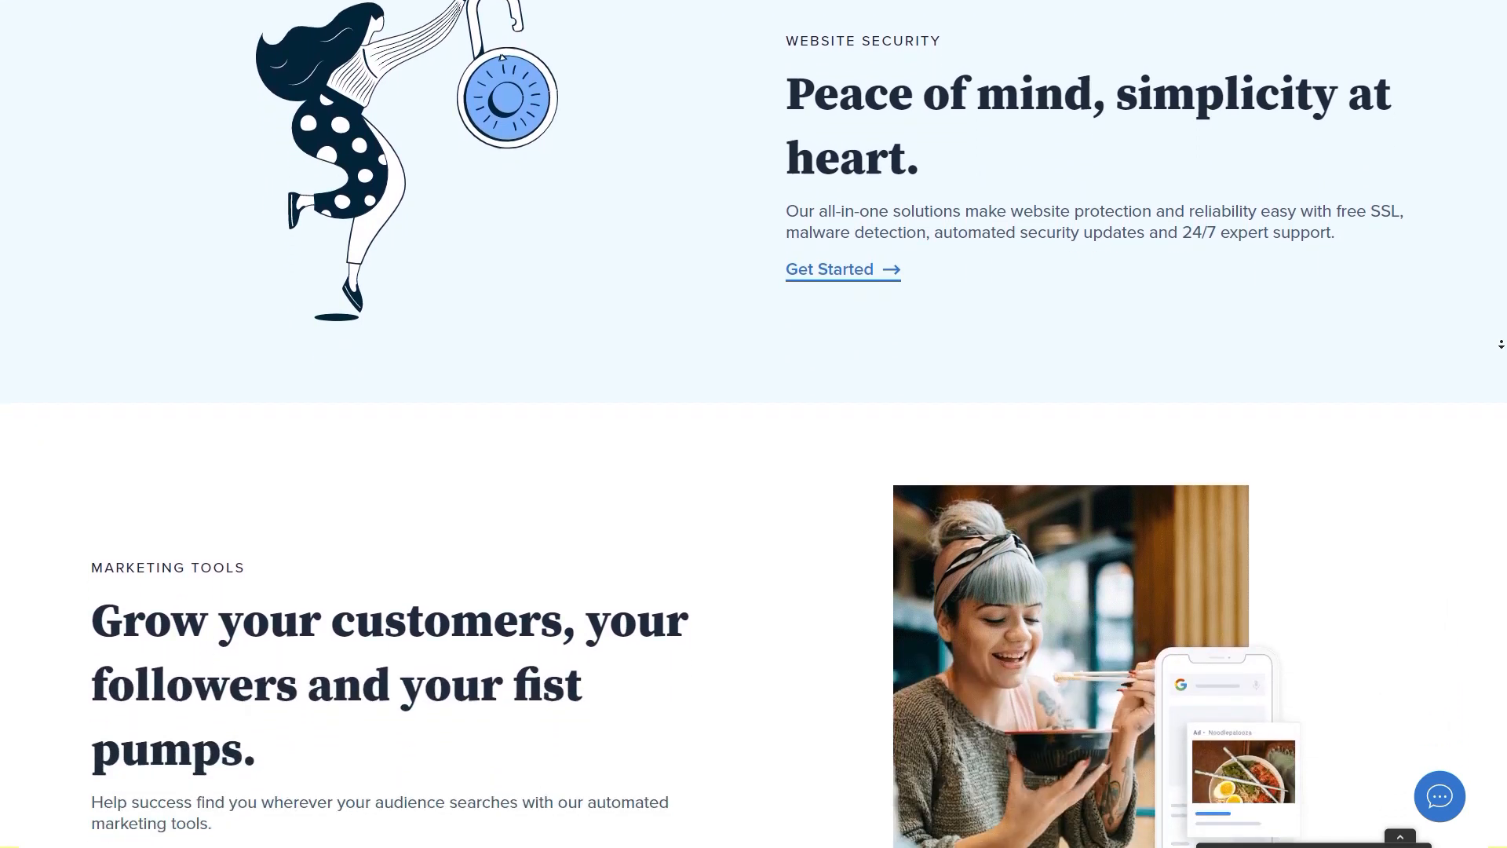
scroll("down", 3)
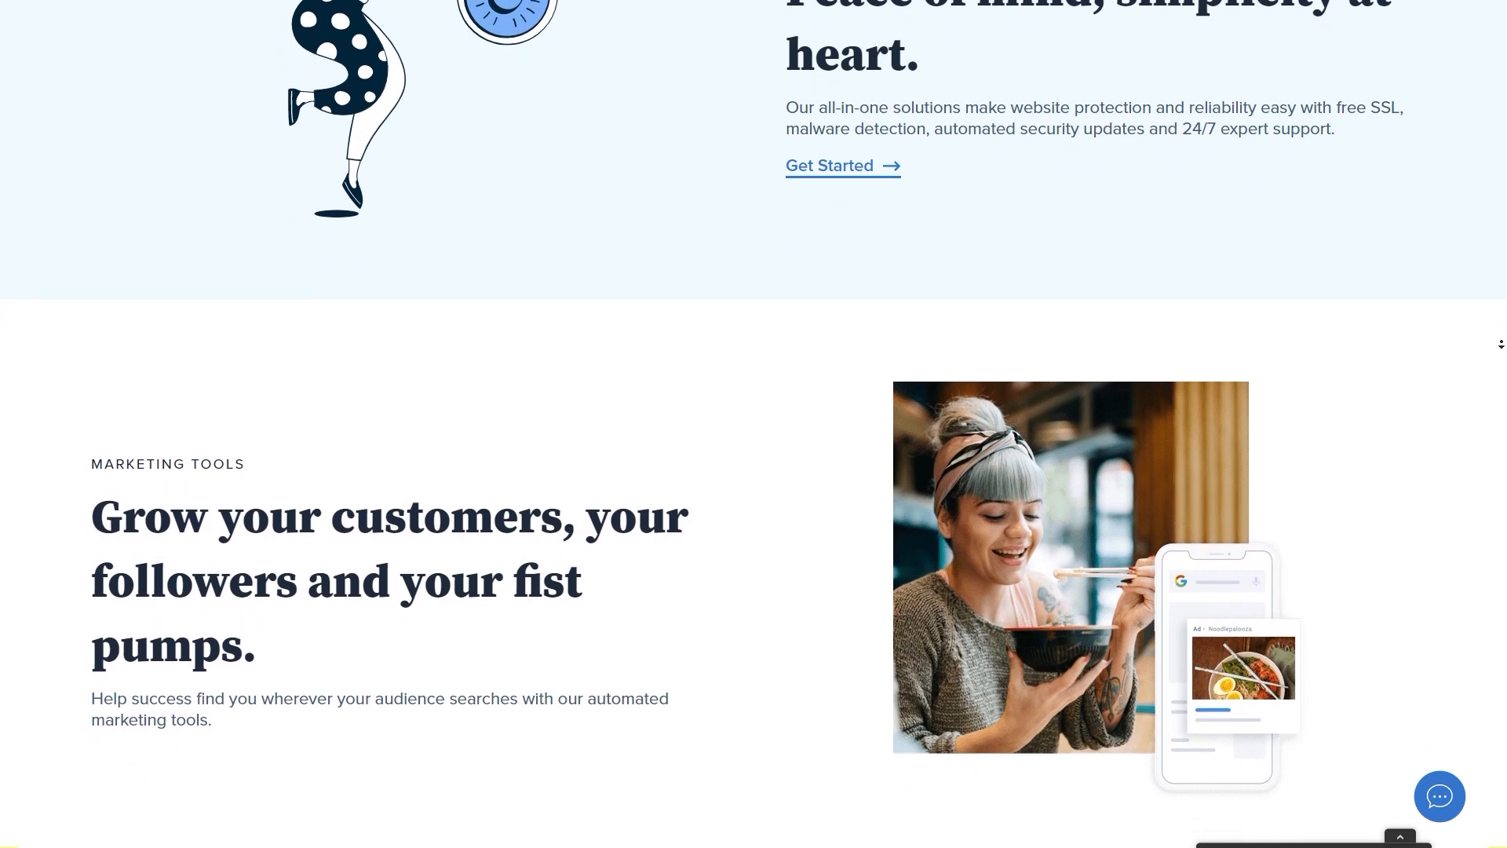
scroll("down", 3)
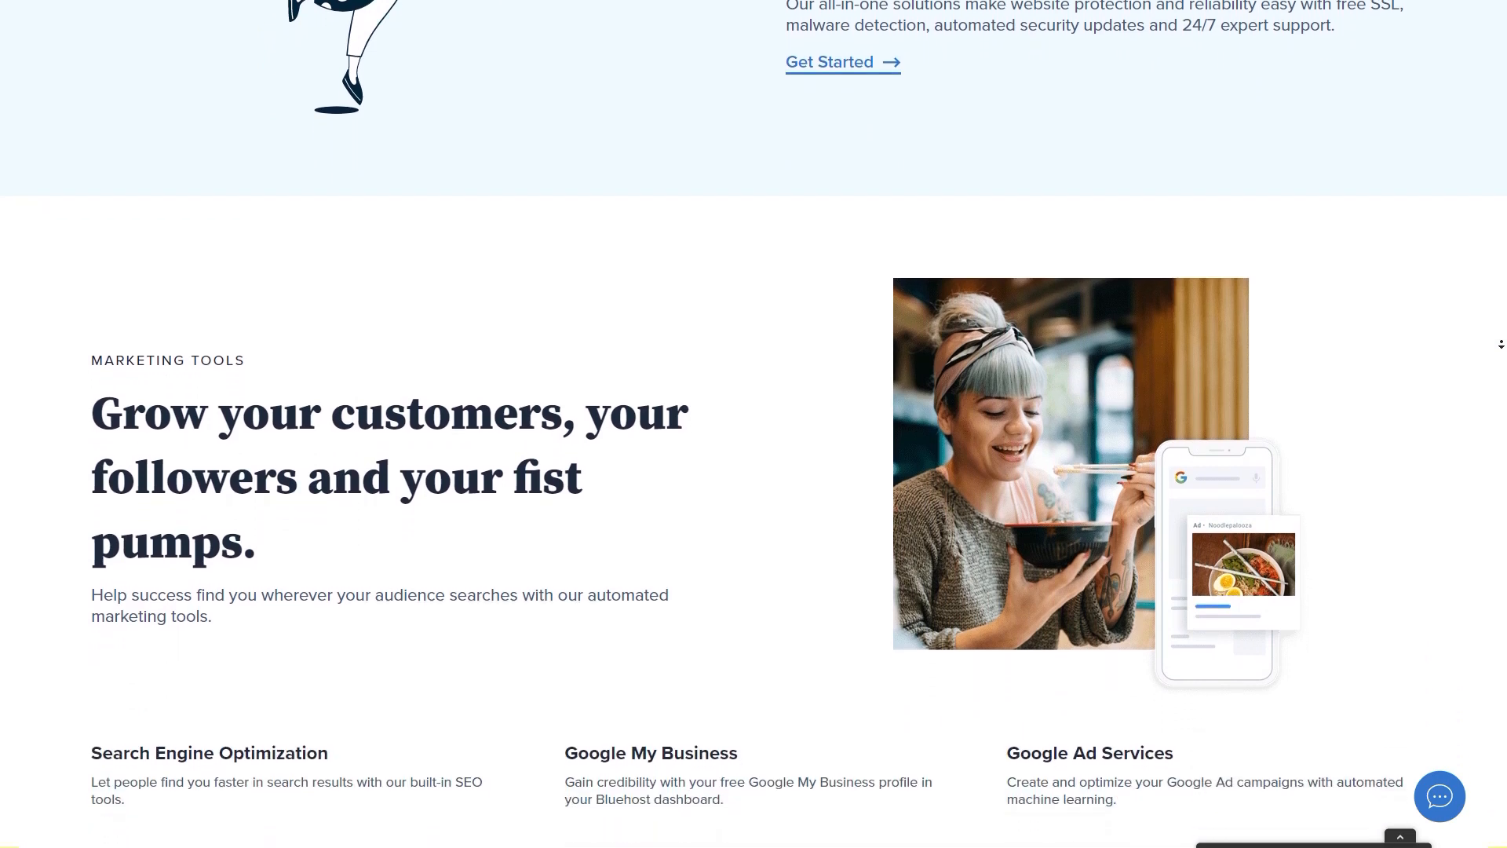
scroll("down", 3)
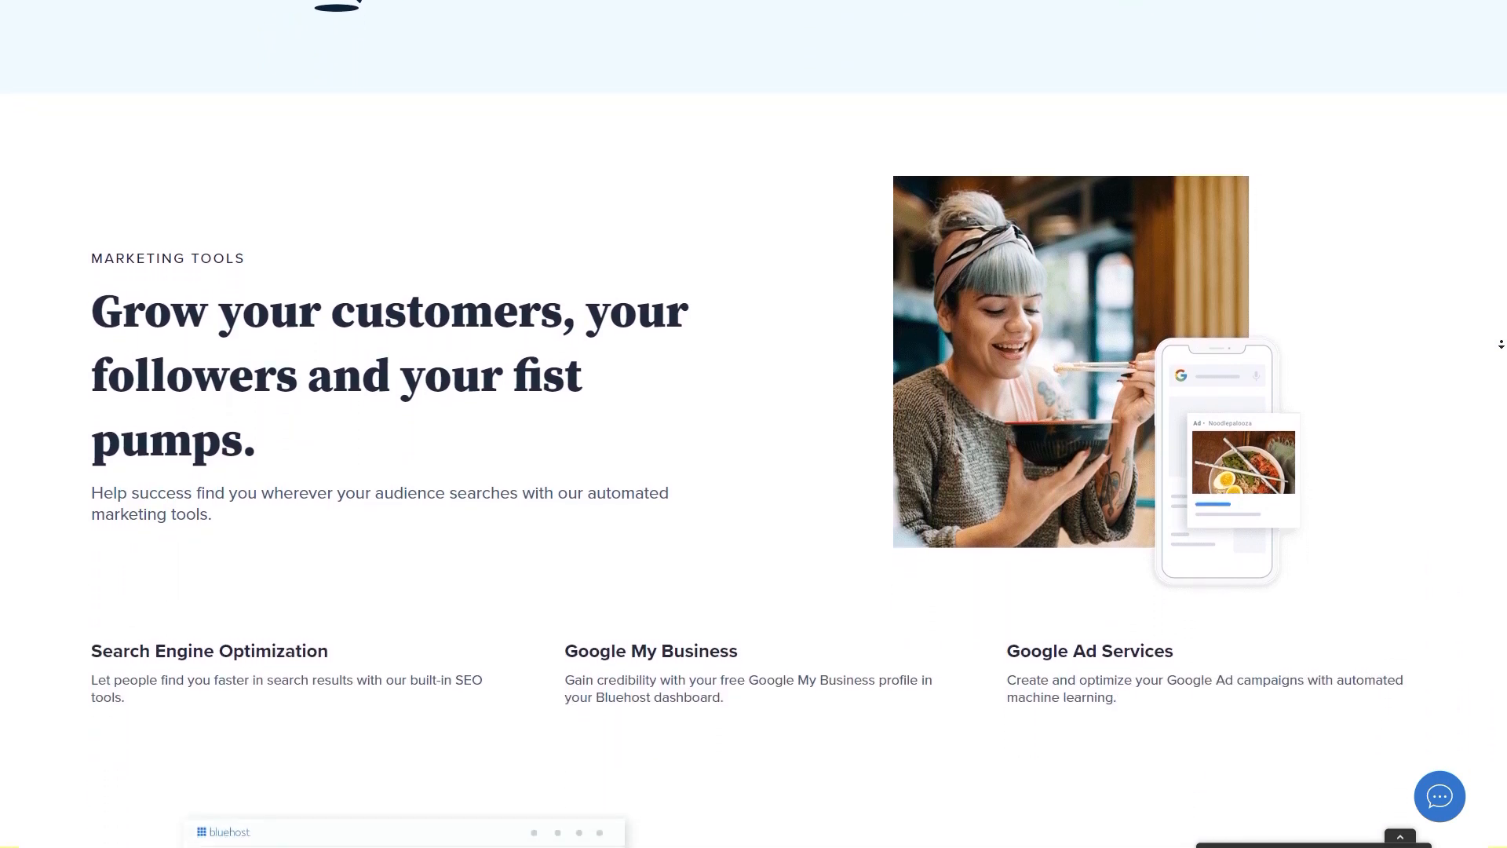
scroll("down", 3)
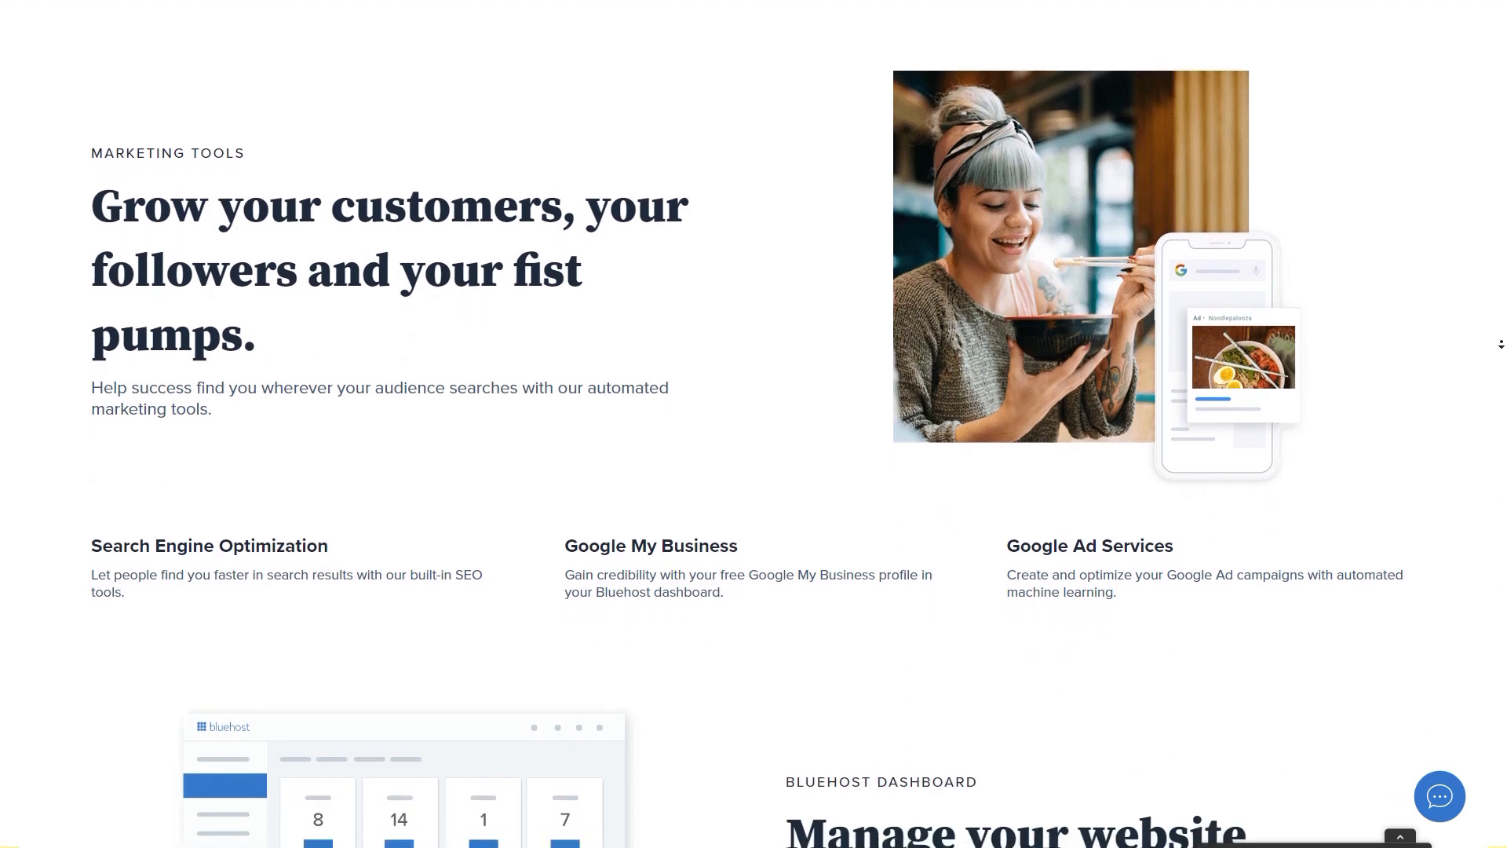
scroll("down", 3)
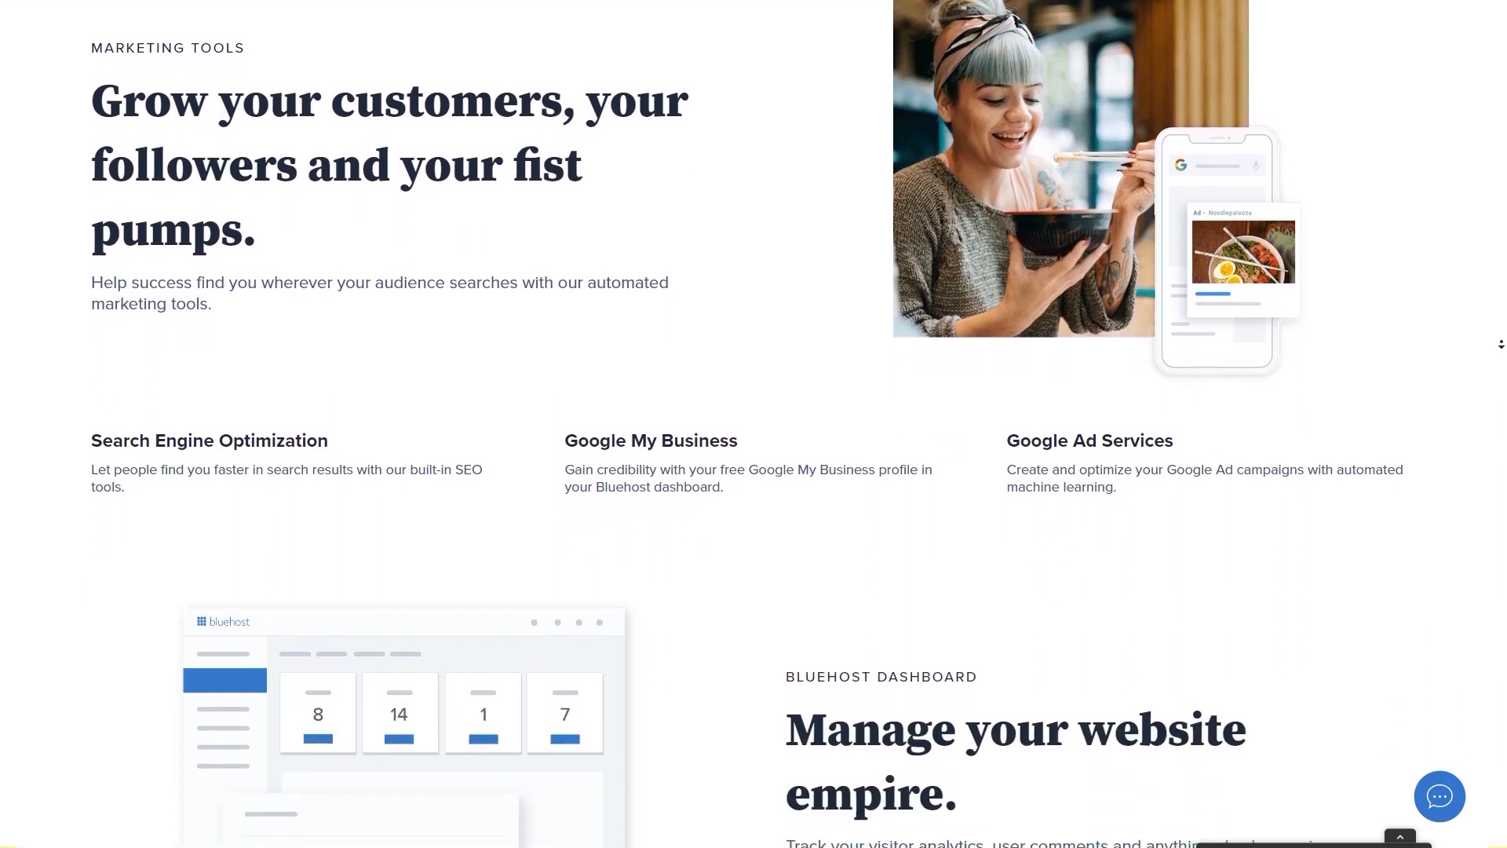
scroll("down", 3)
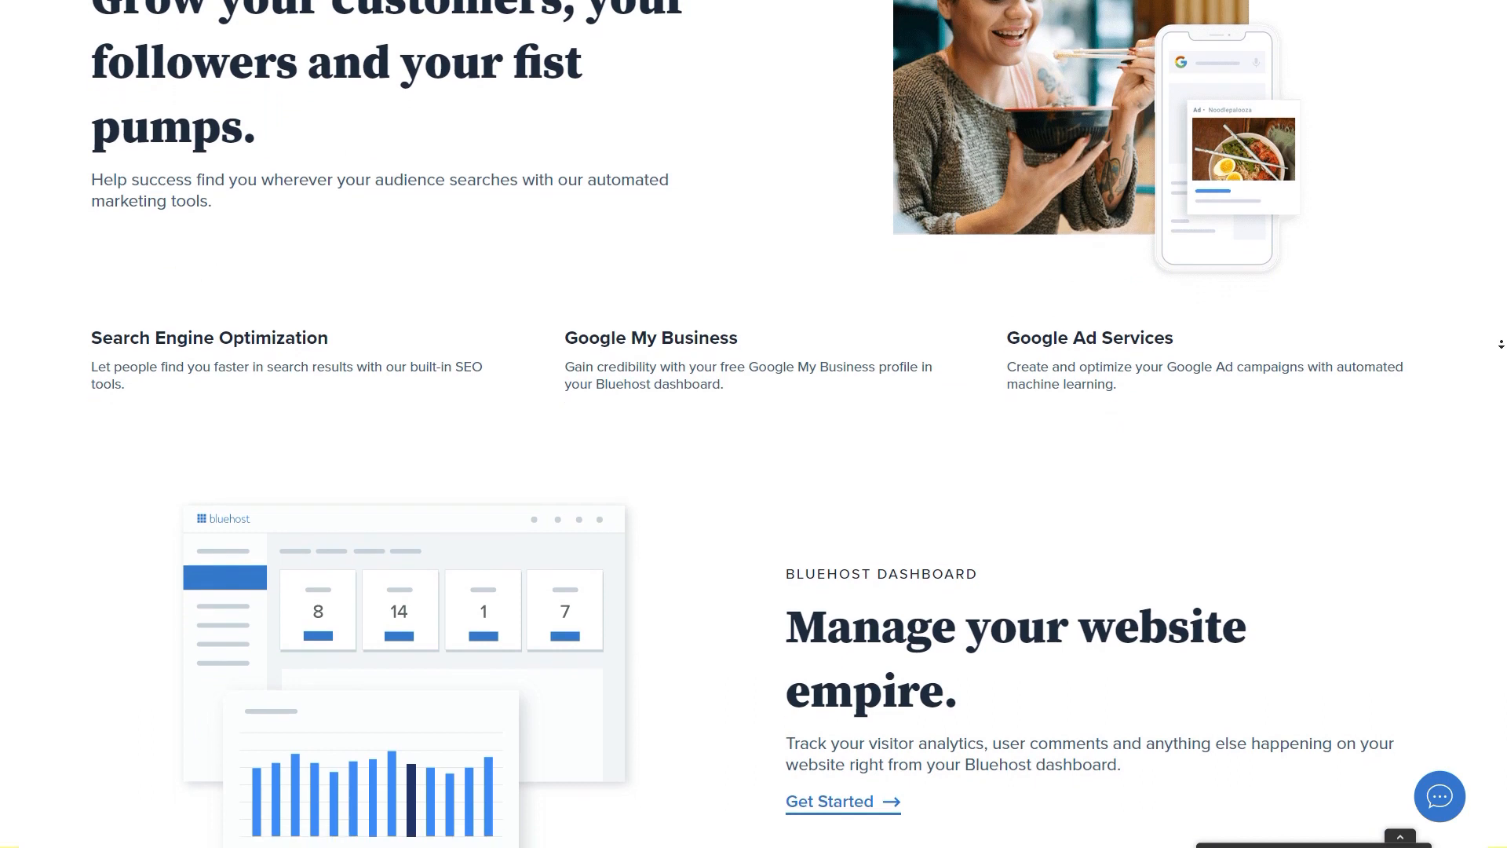
scroll("down", 3)
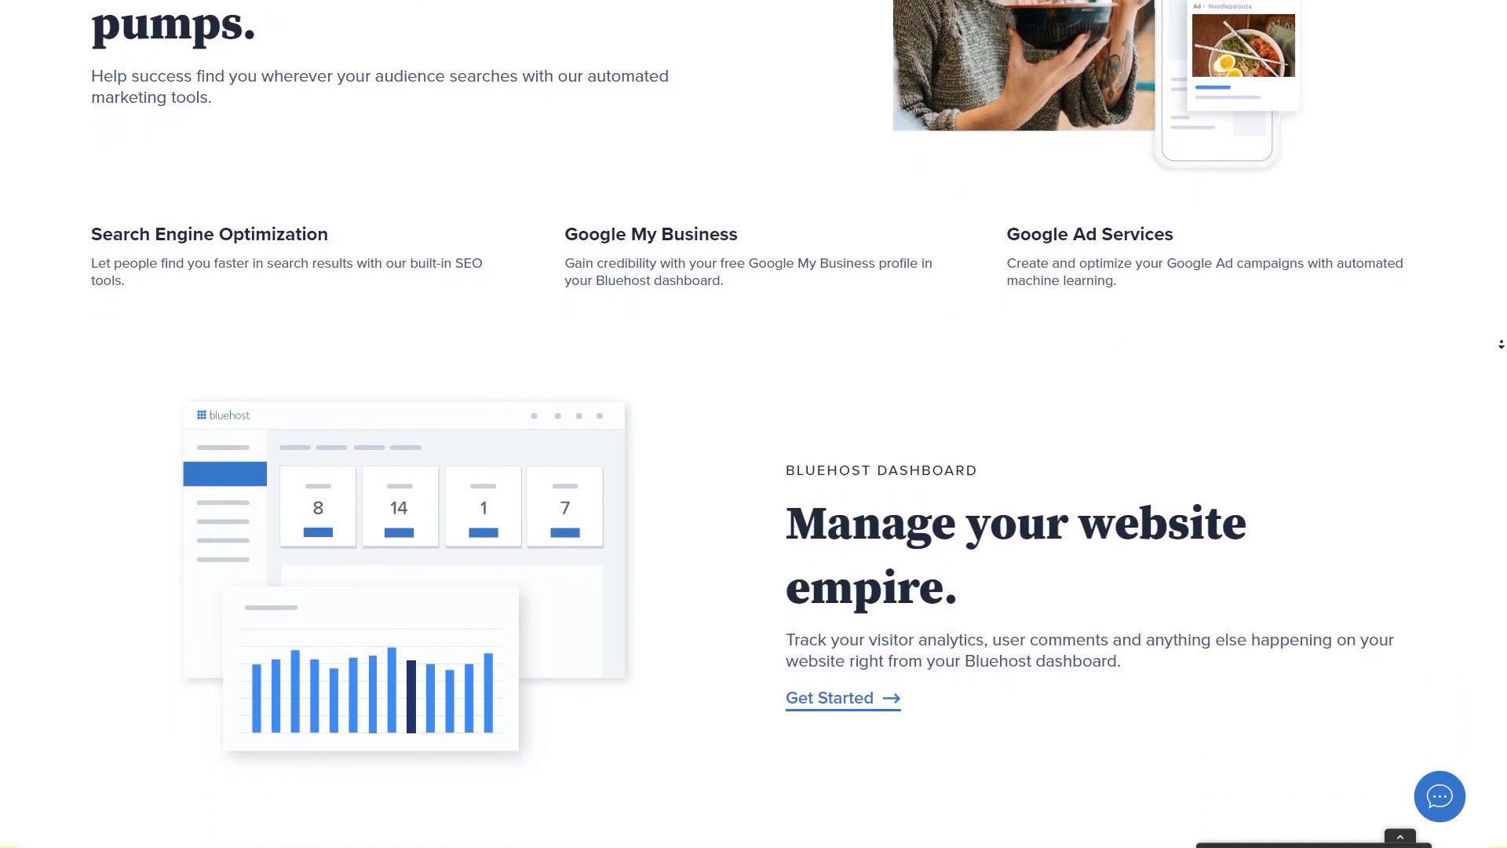
scroll("down", 3)
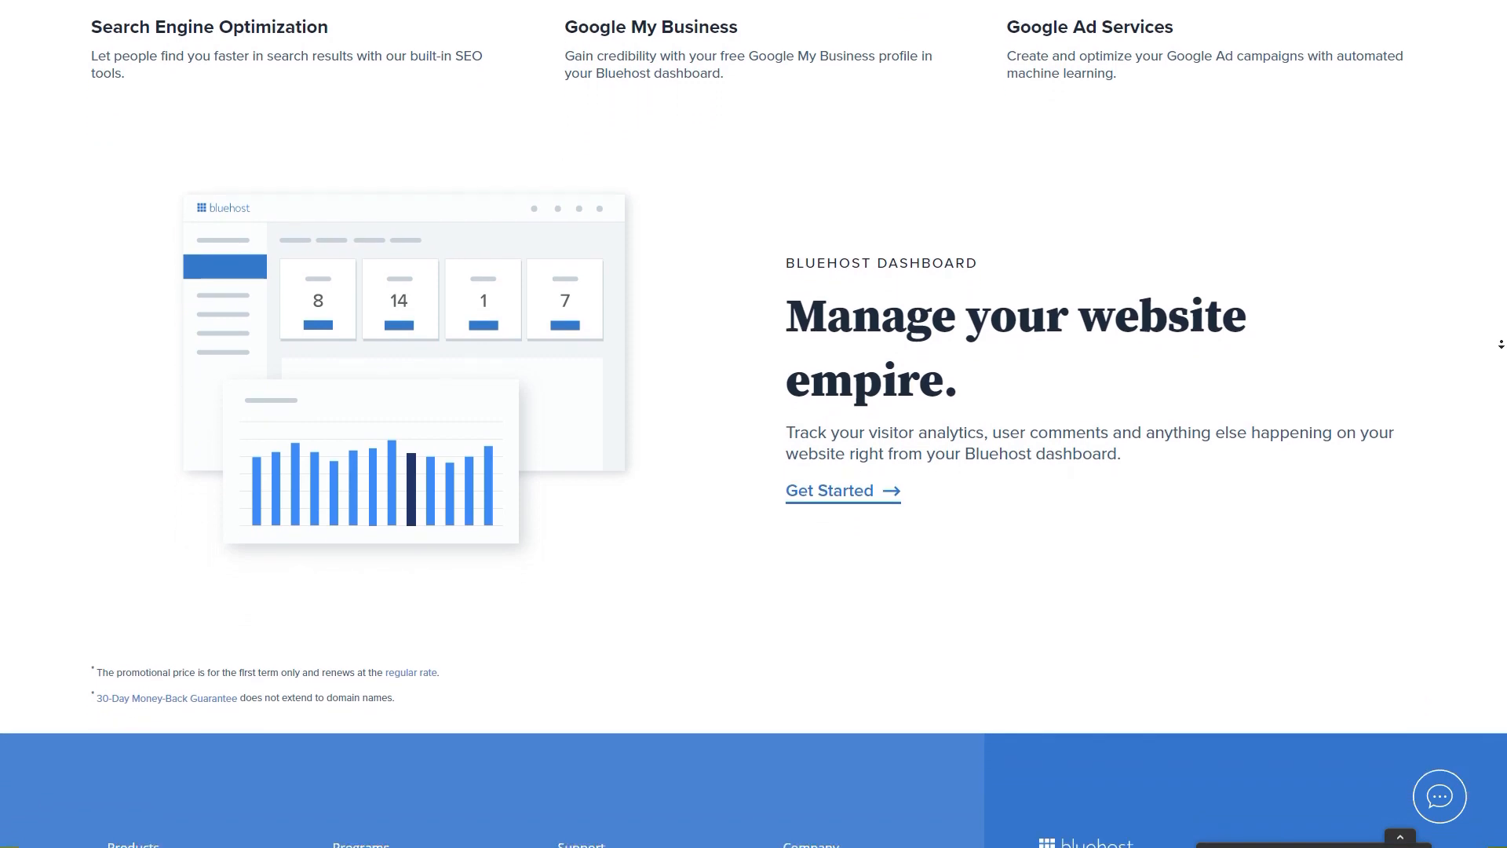
scroll("down", 3)
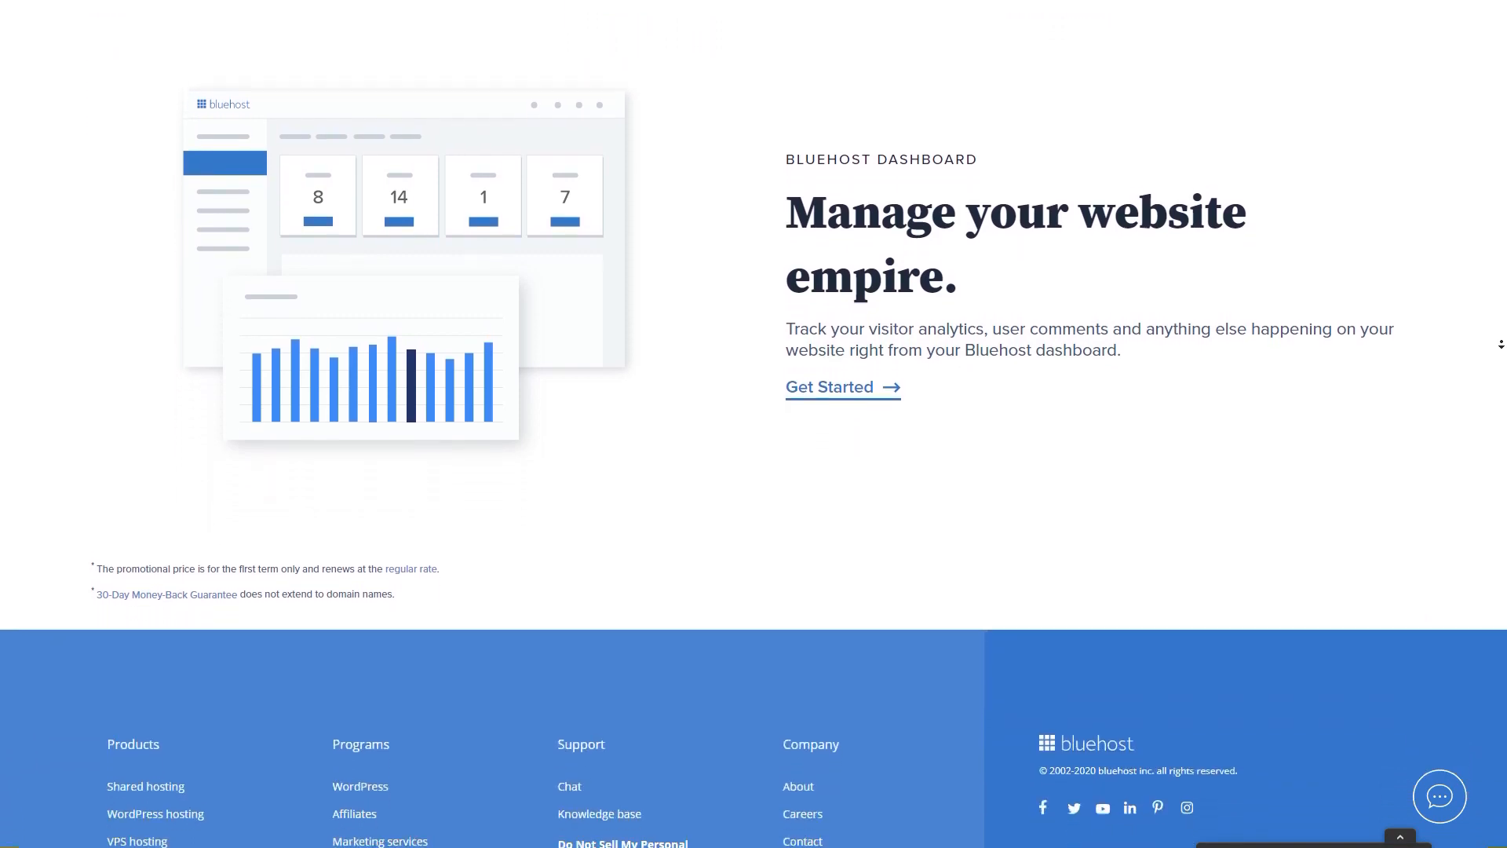
scroll("down", 3)
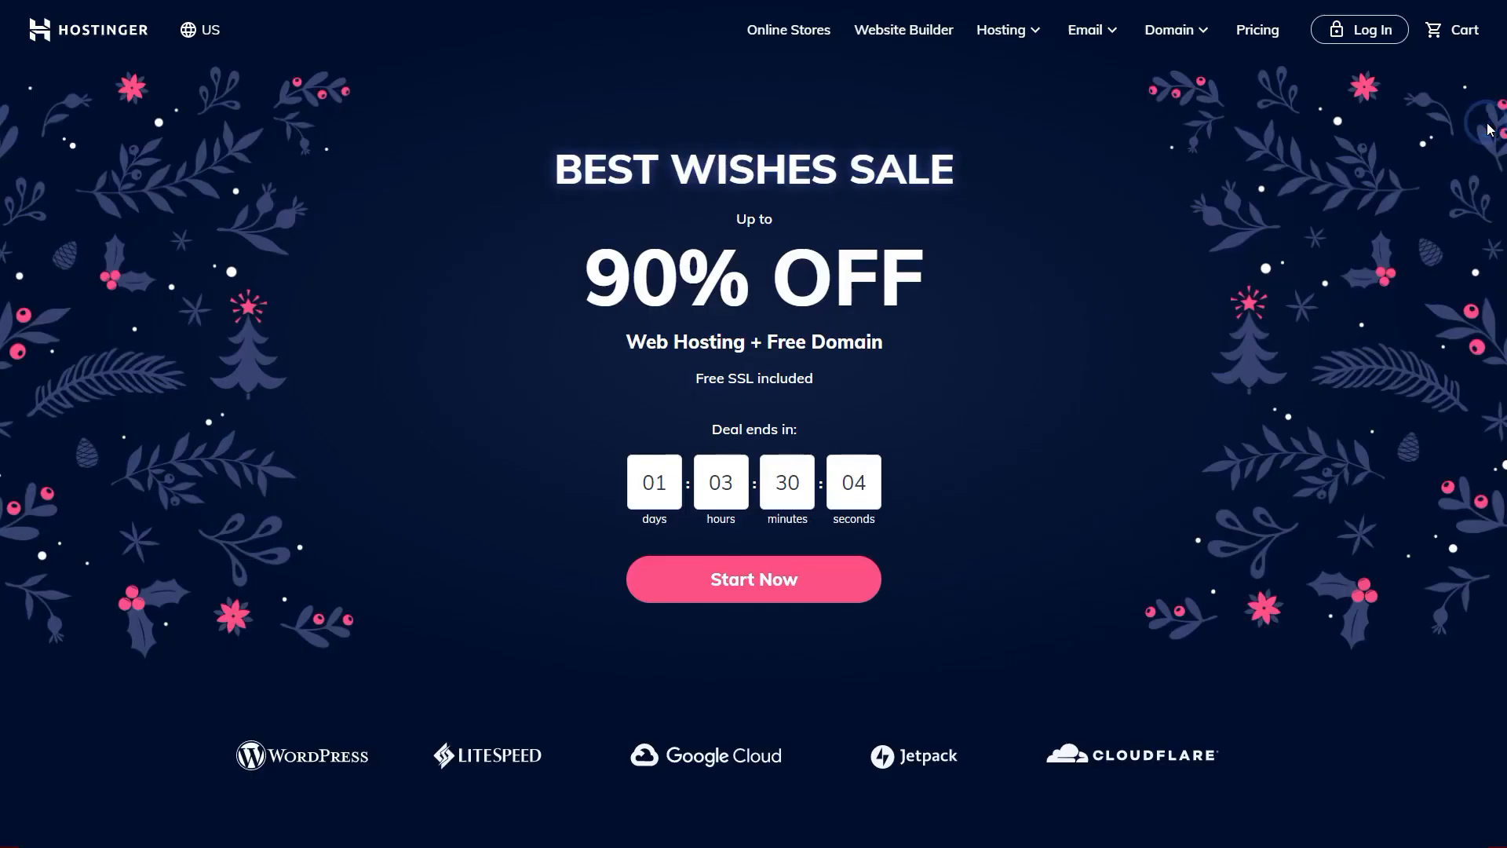
scroll("down", 3)
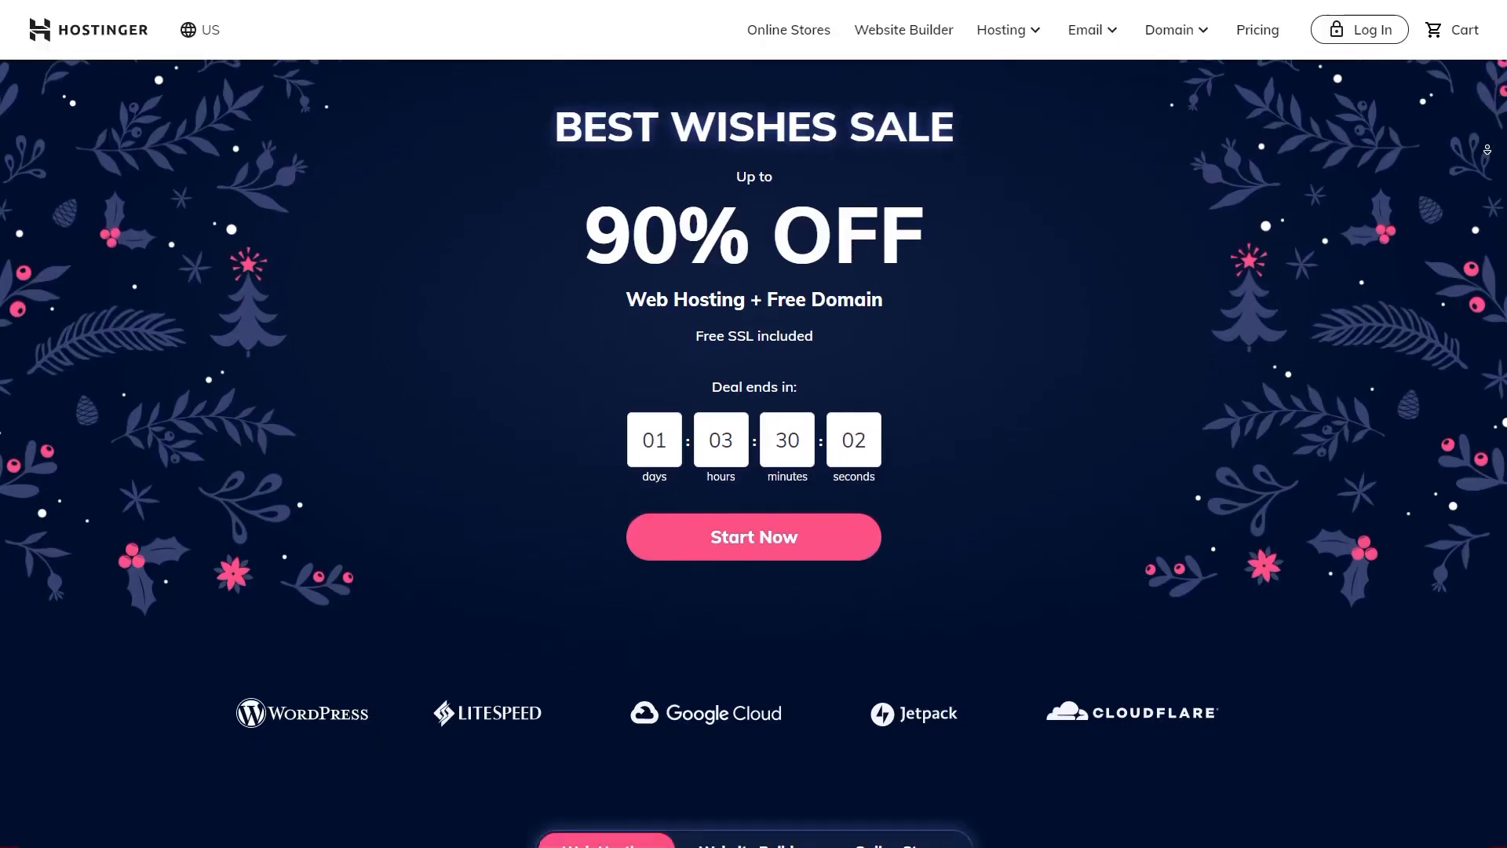
scroll("down", 3)
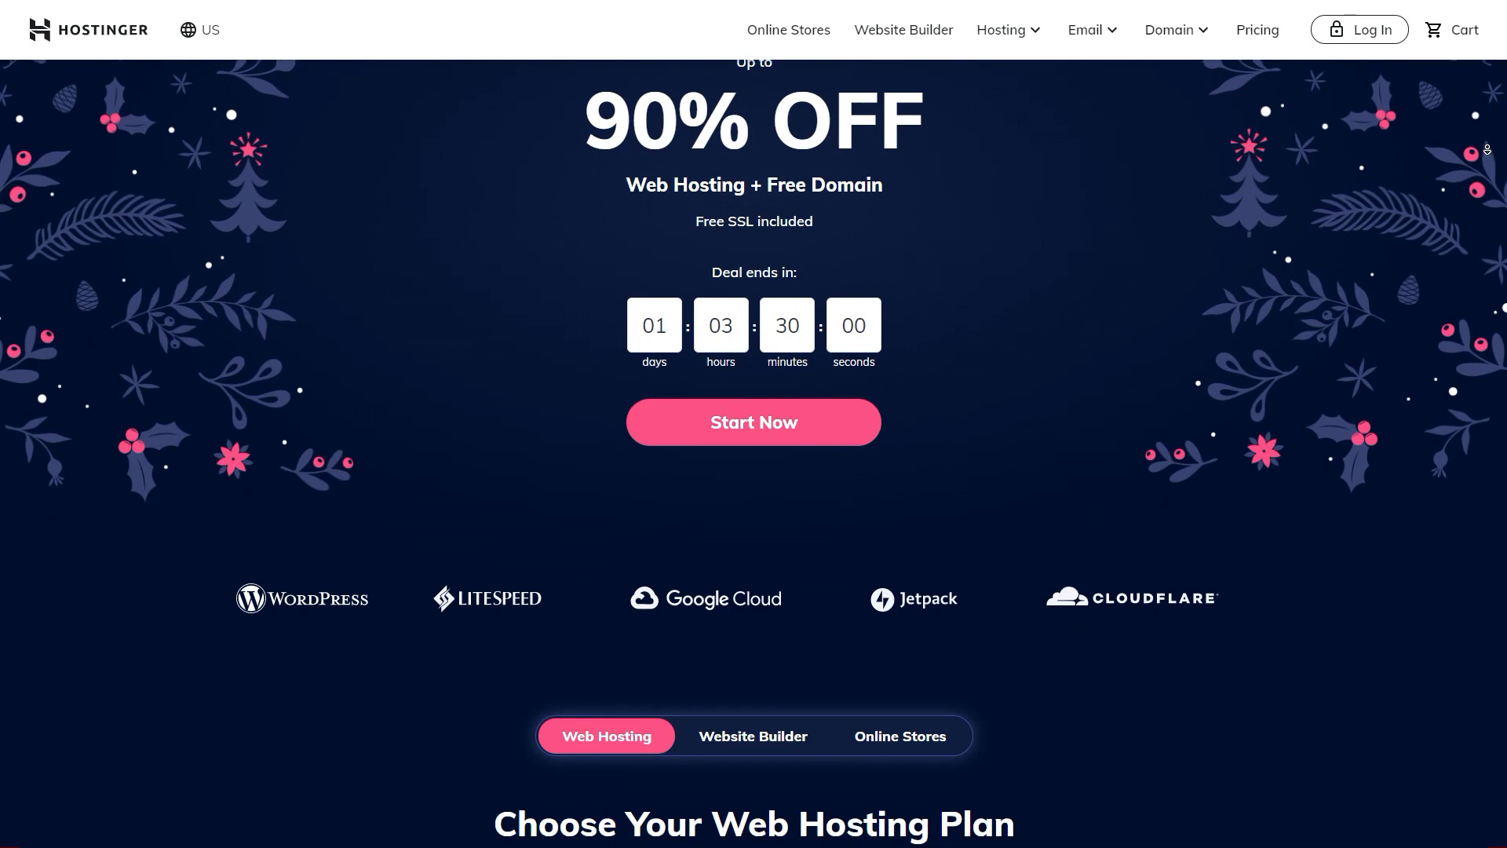
scroll("down", 3)
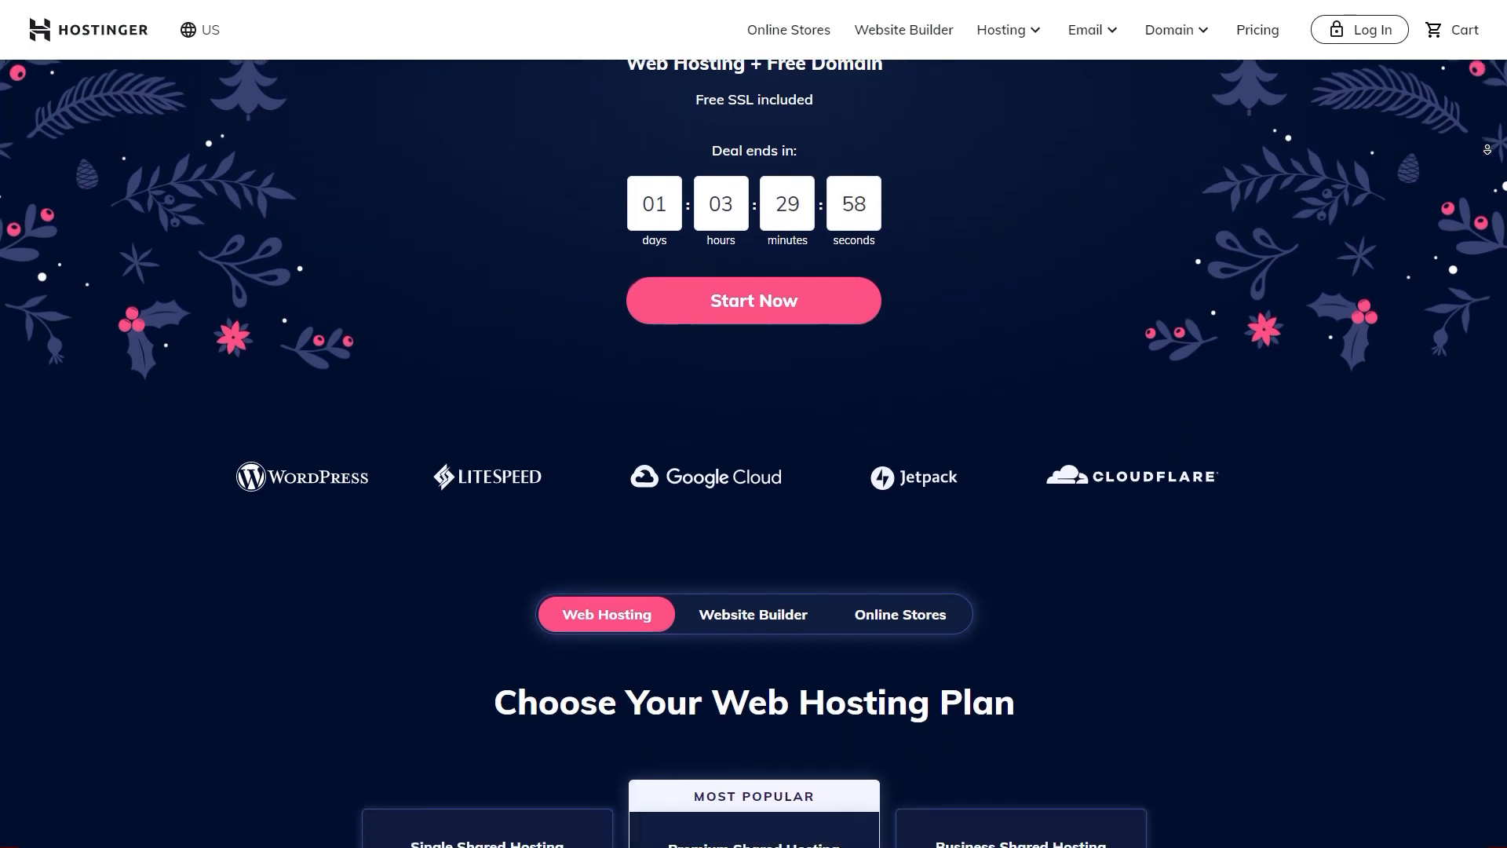
scroll("down", 3)
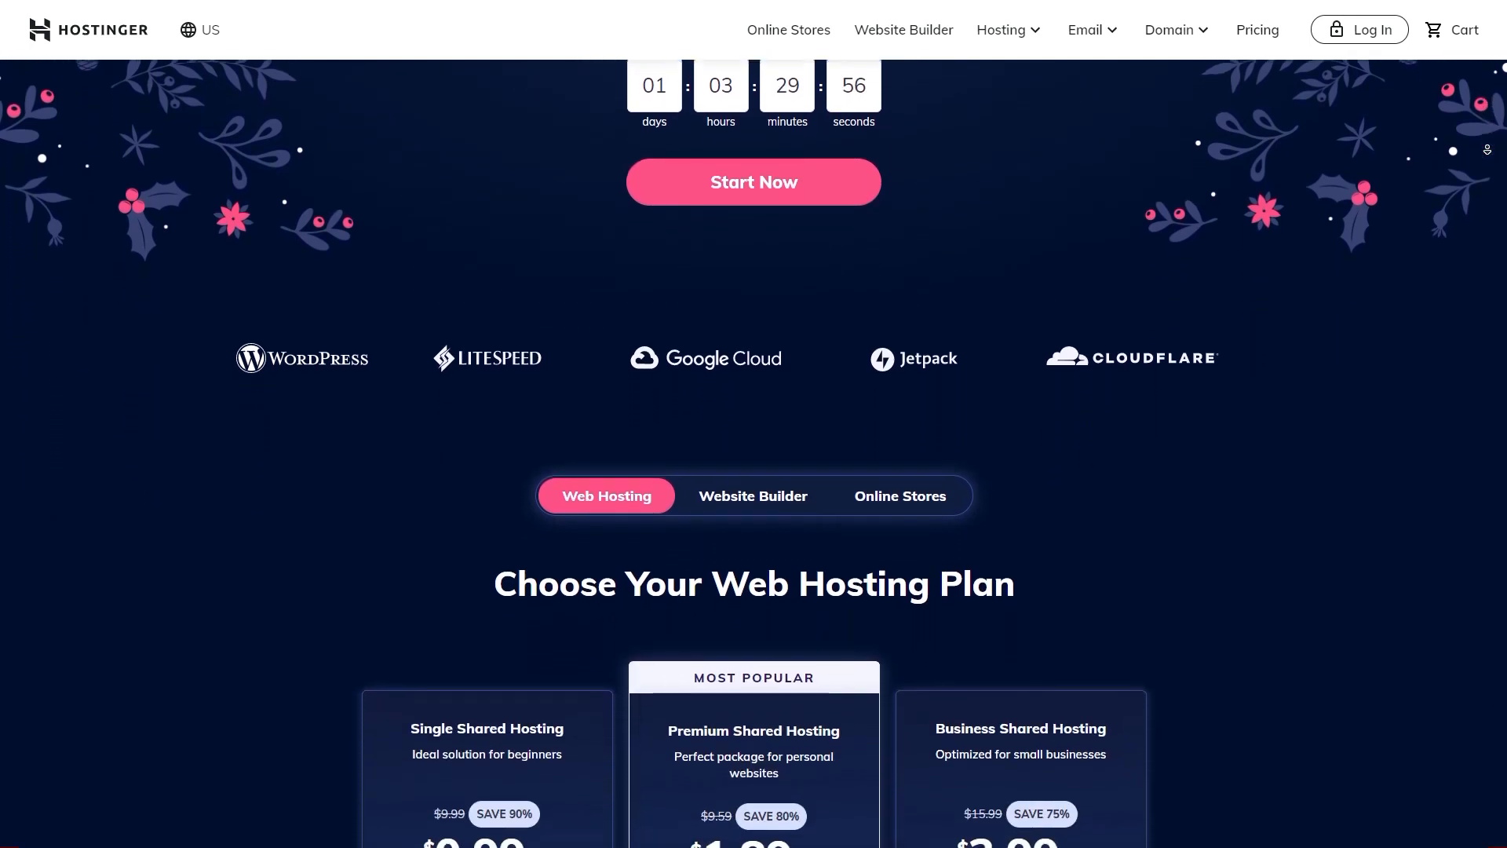
scroll("down", 3)
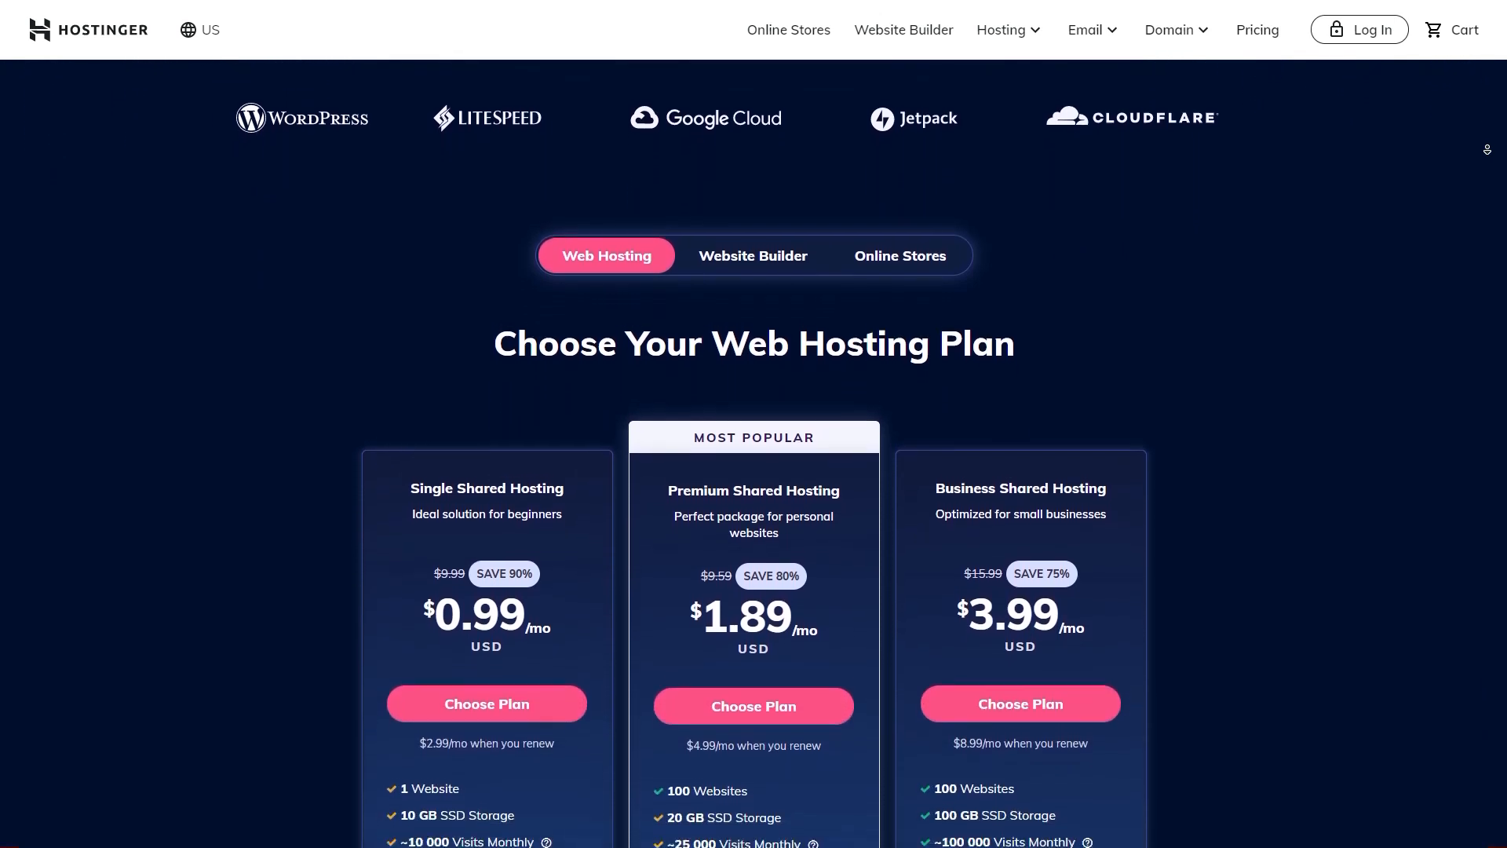
scroll("down", 3)
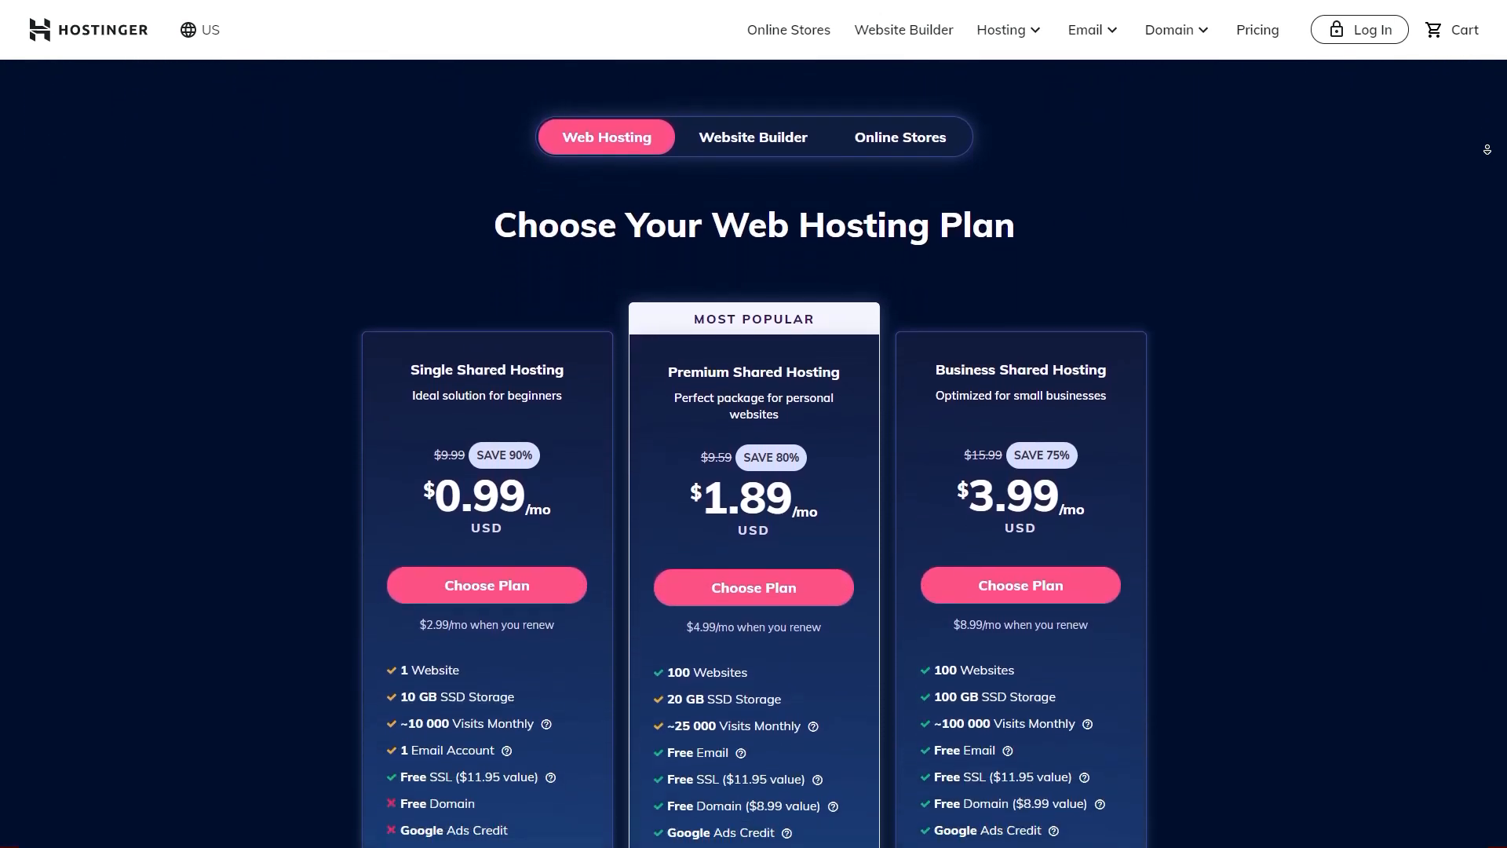
scroll("down", 3)
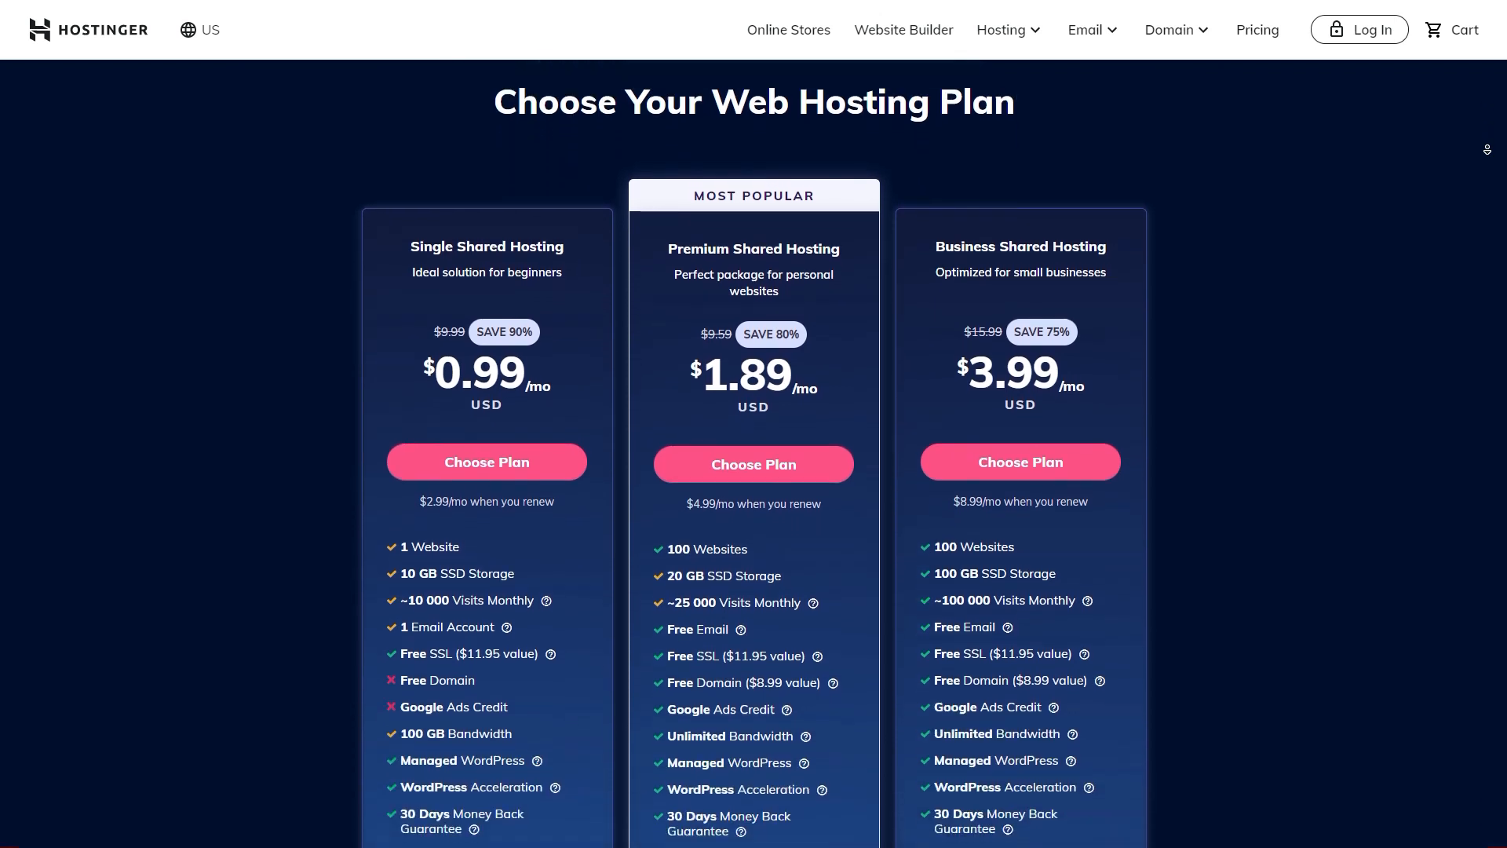
scroll("down", 3)
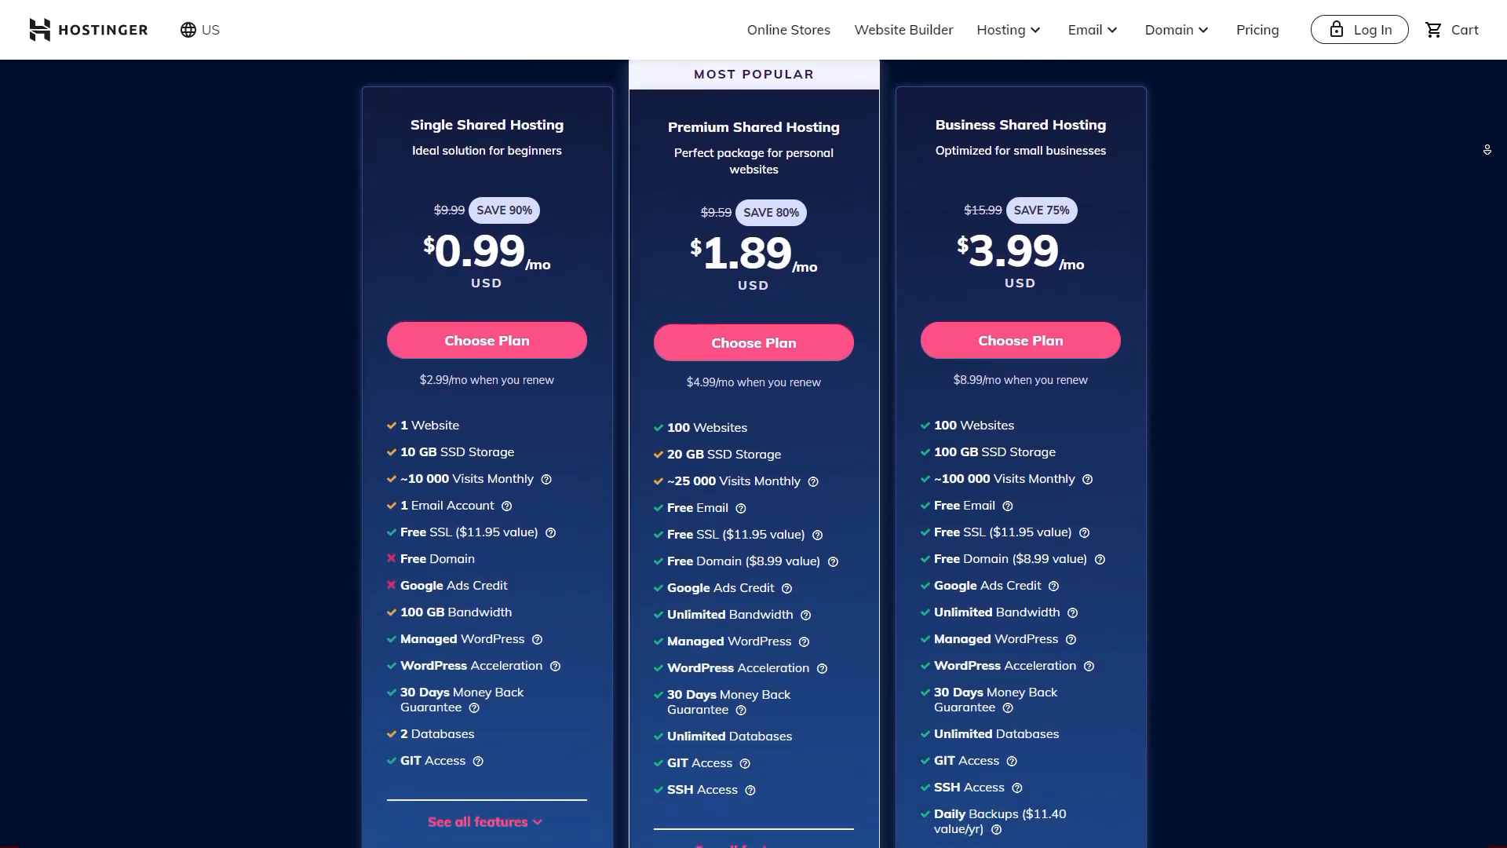
scroll("down", 3)
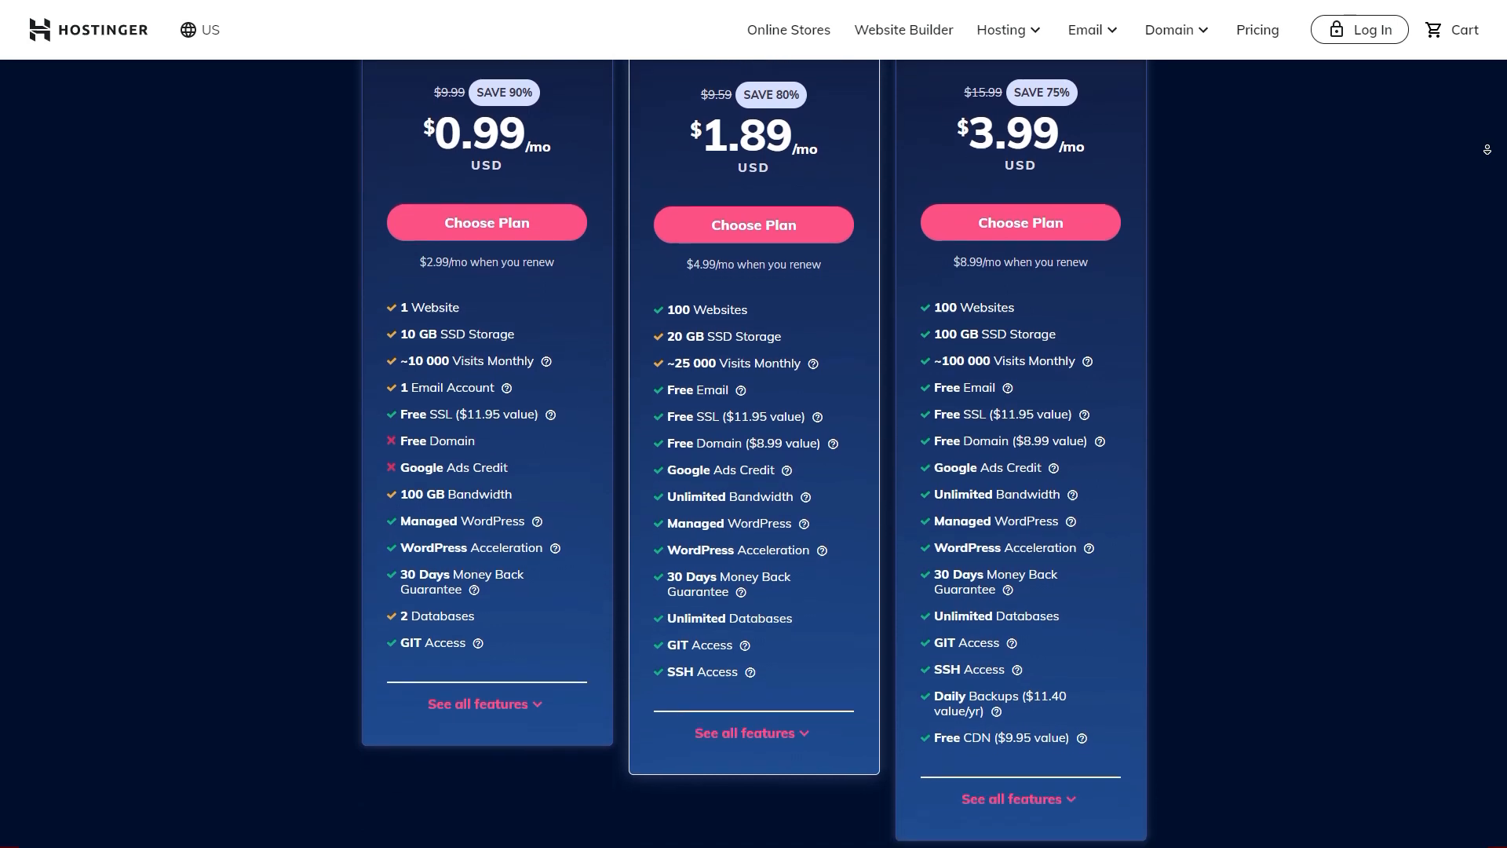
scroll("down", 3)
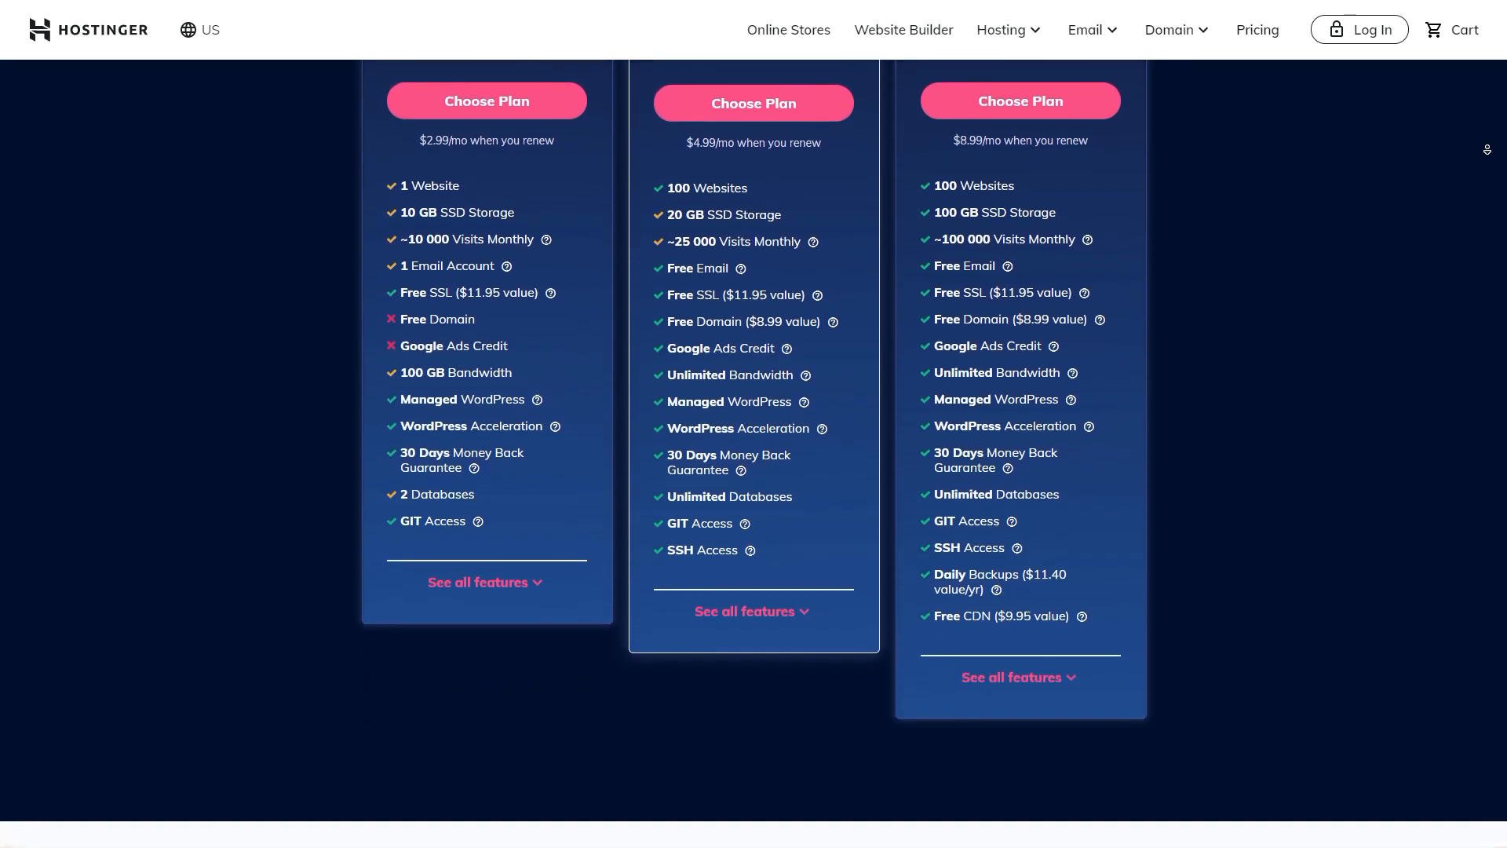
scroll("down", 3)
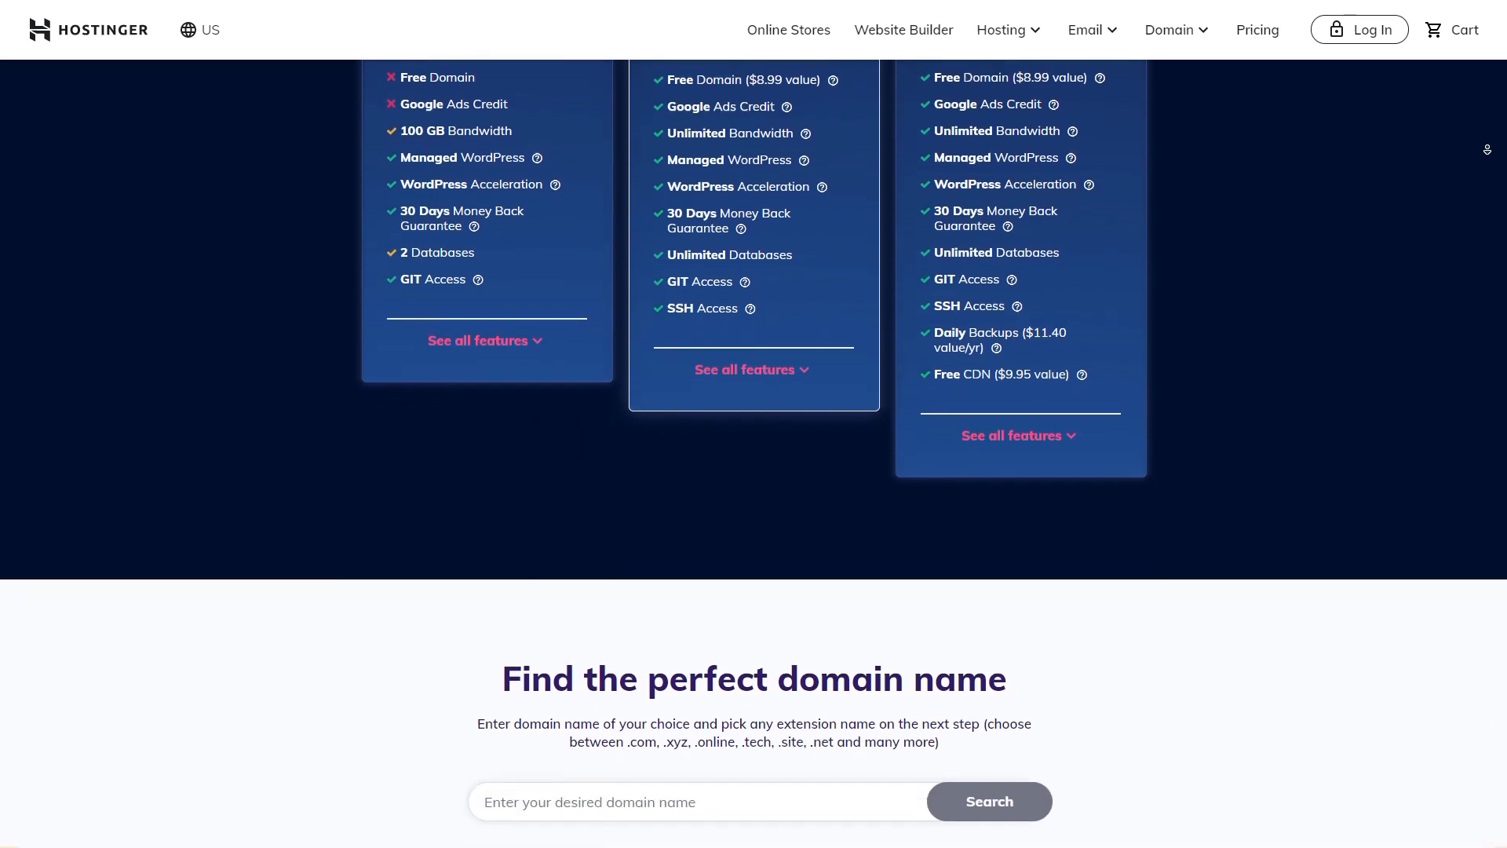
scroll("down", 3)
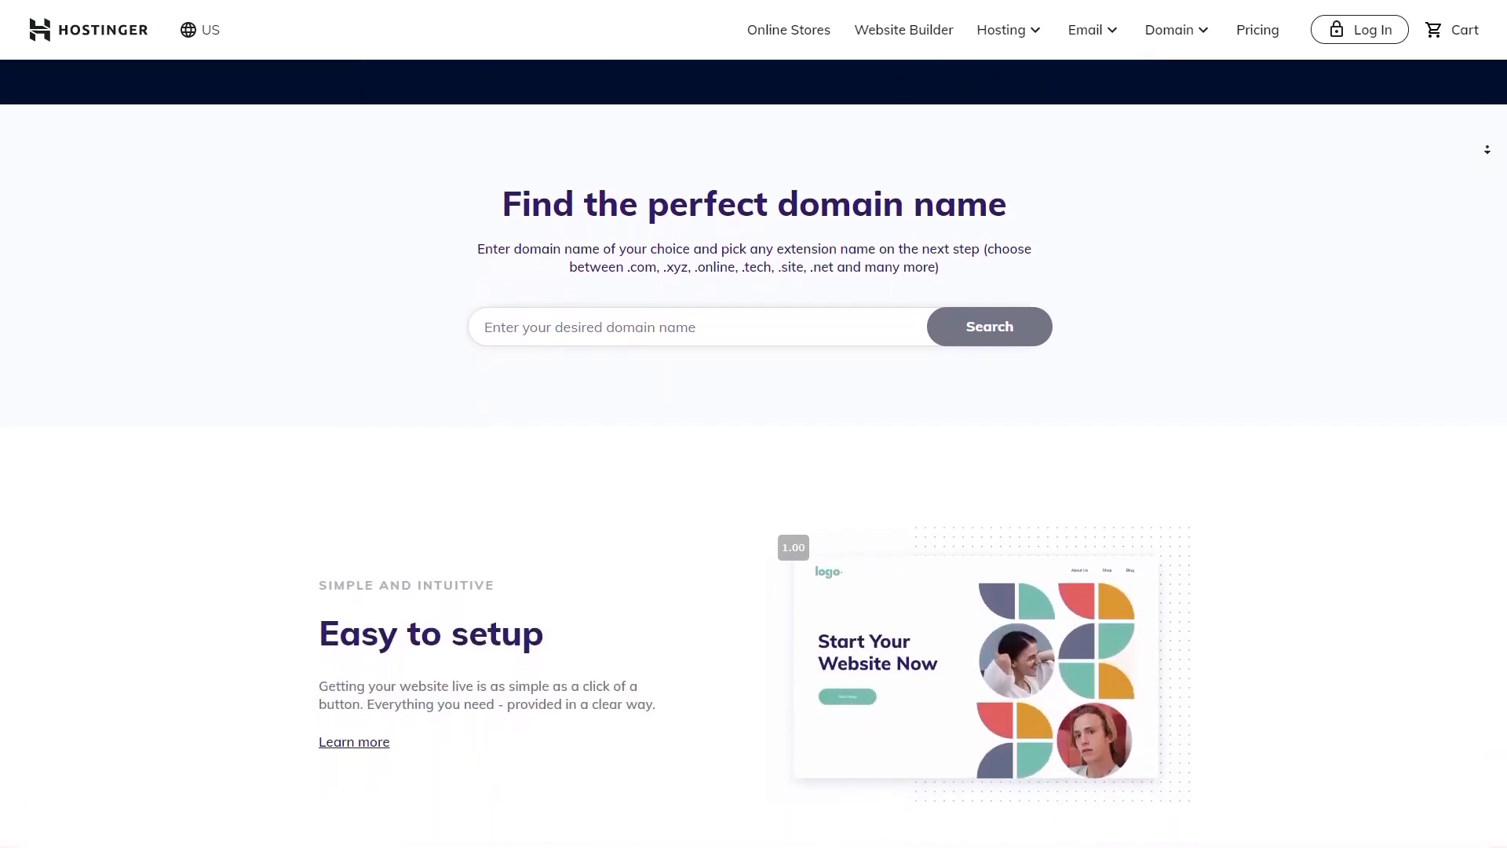
scroll("down", 3)
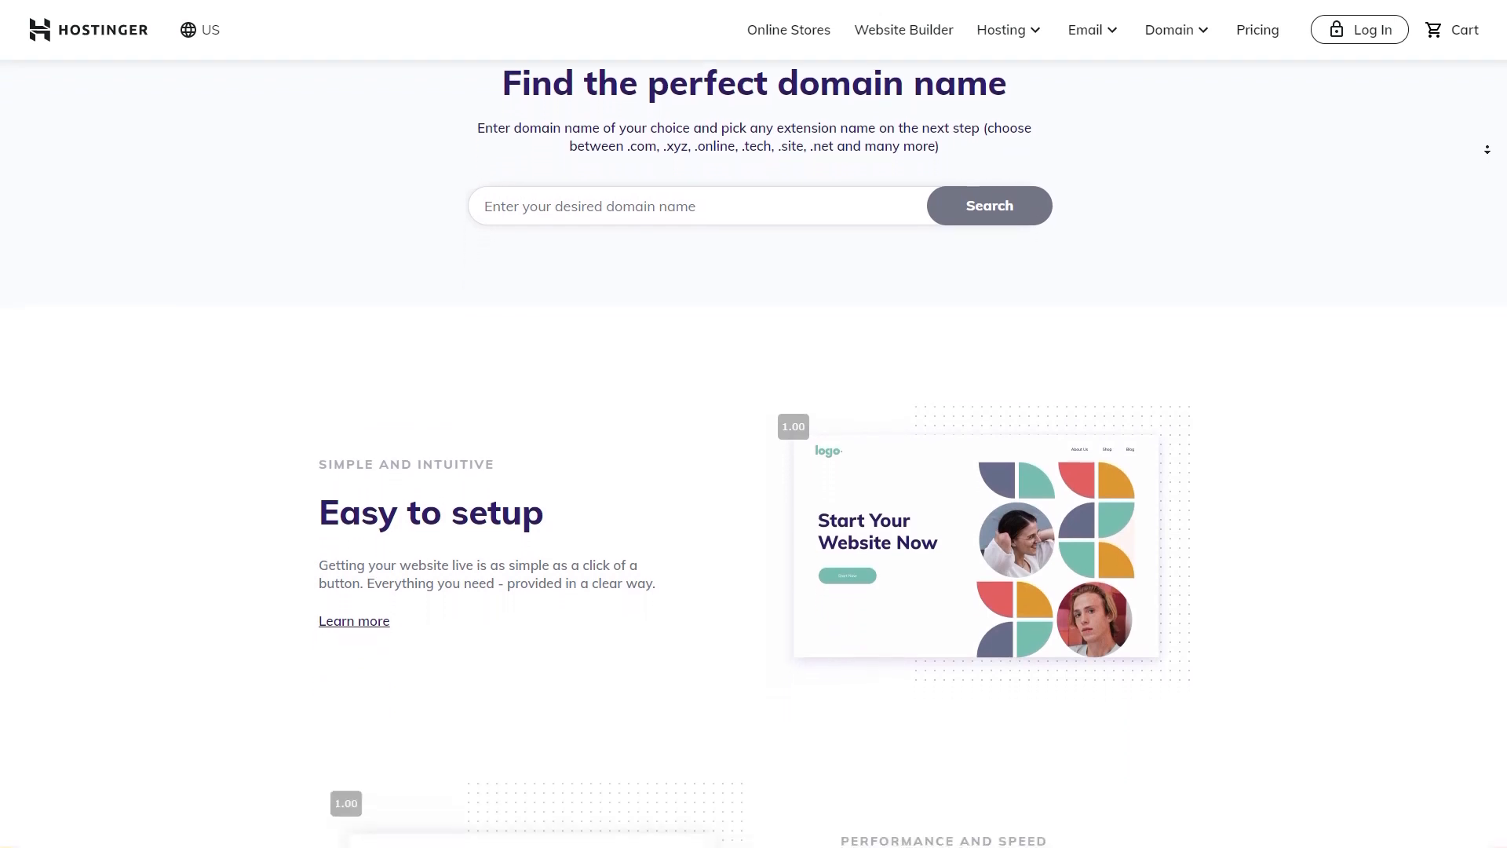
scroll("down", 3)
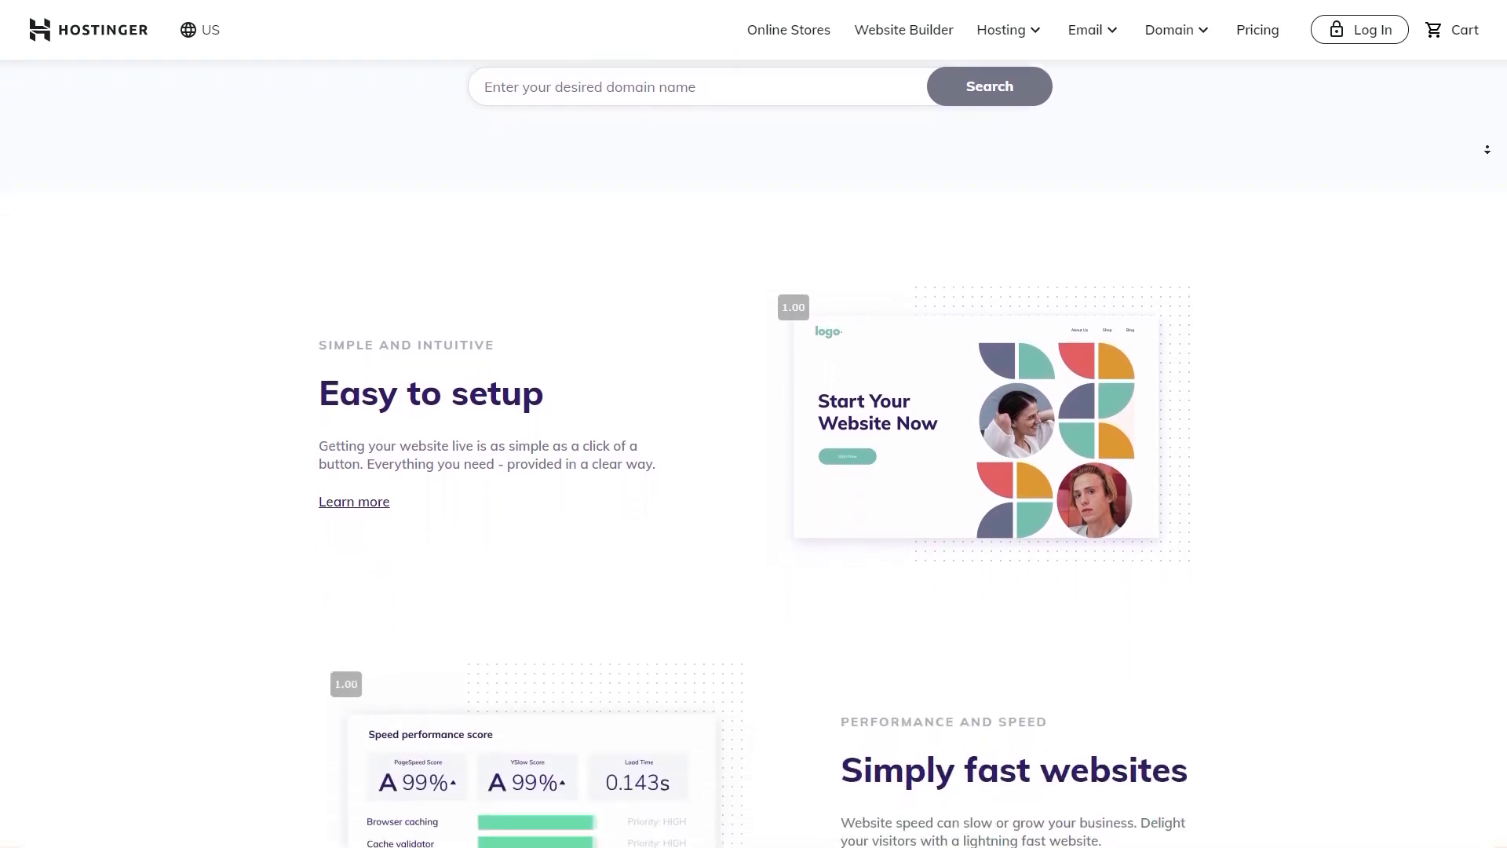
scroll("down", 3)
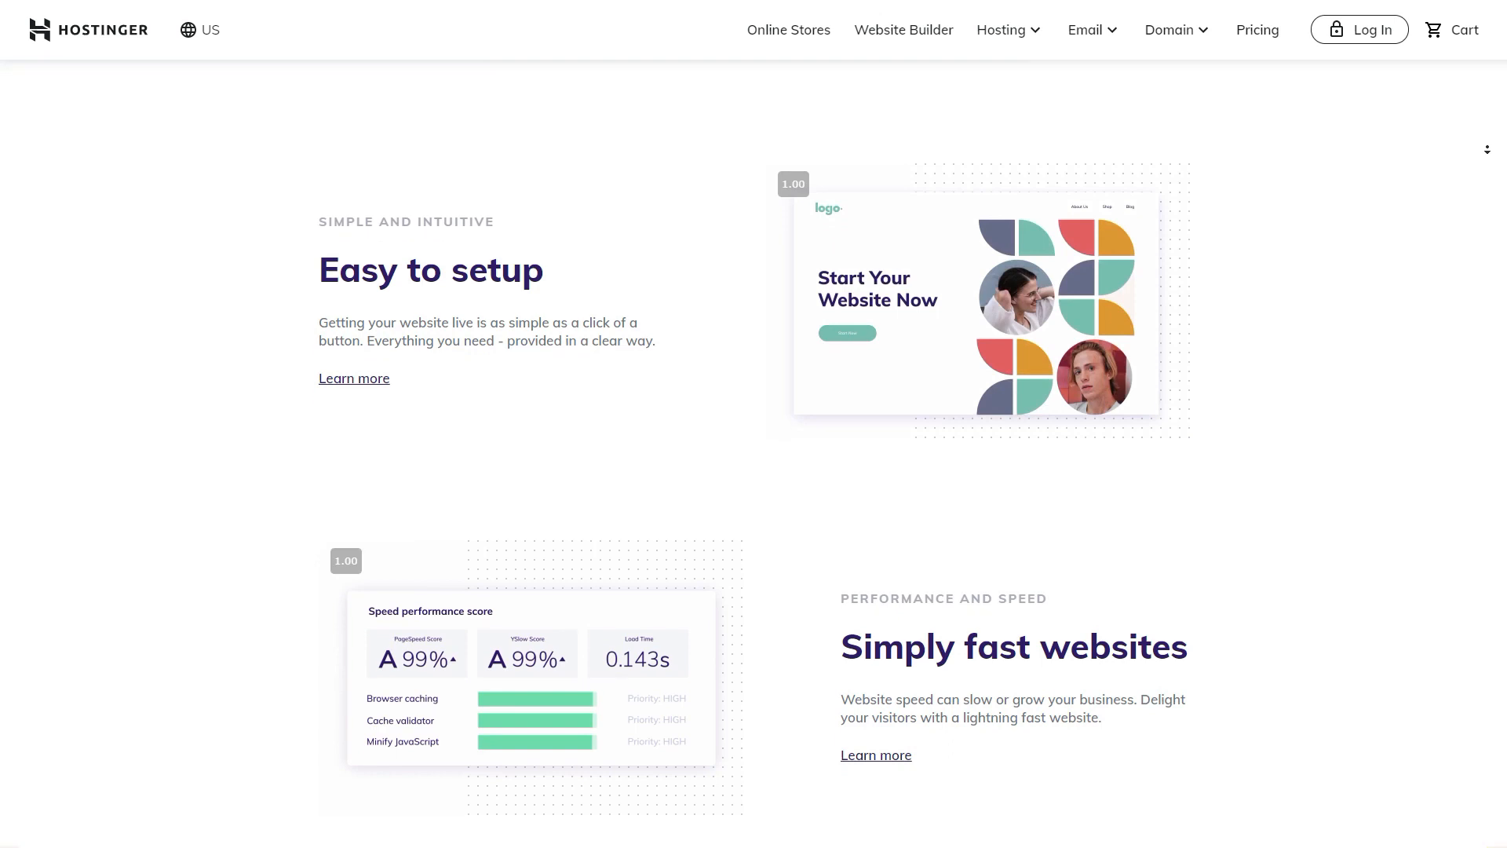
scroll("down", 3)
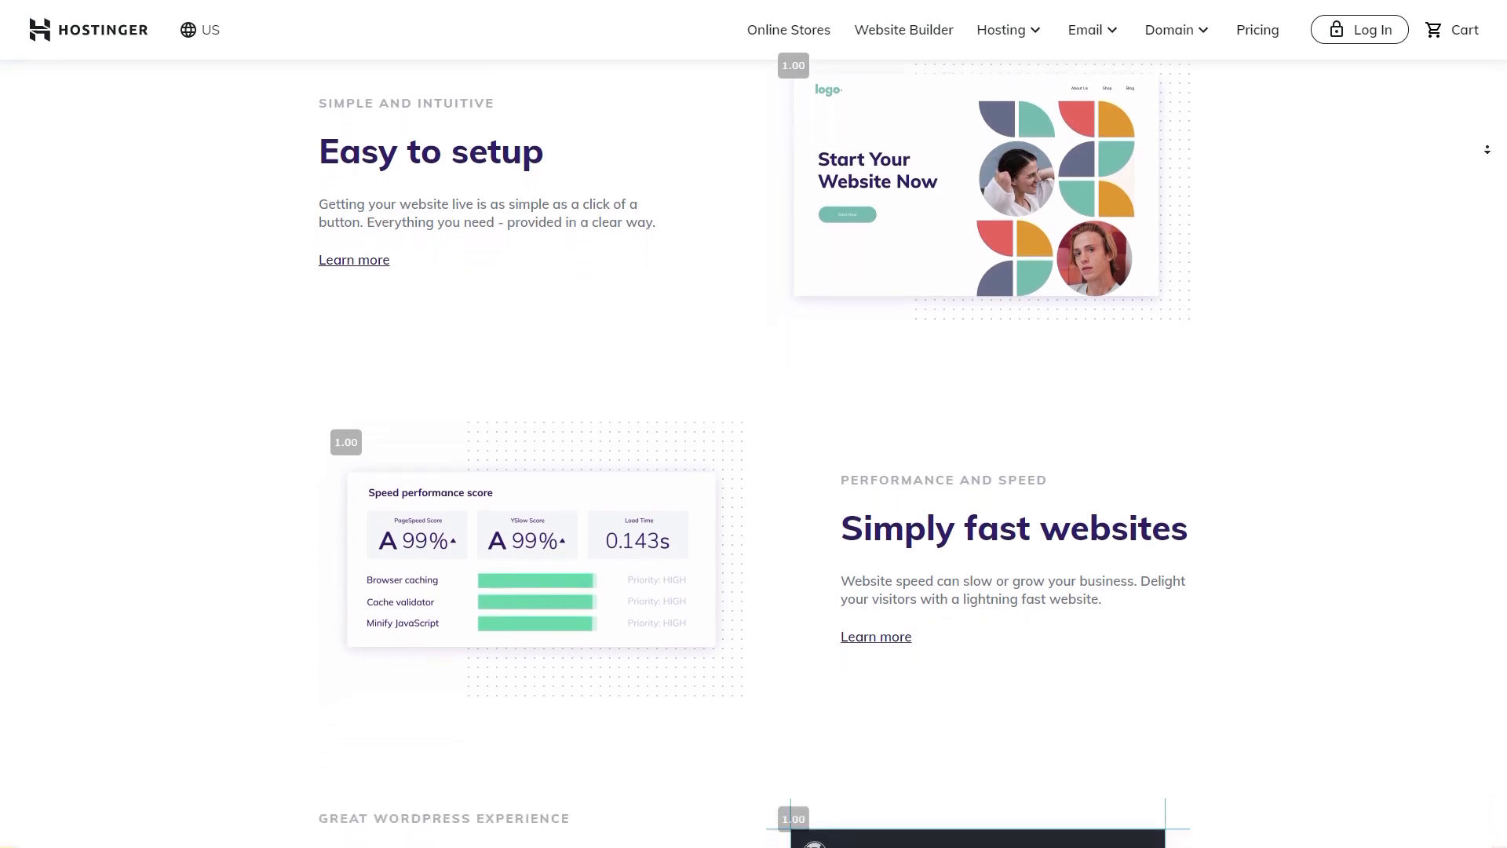
scroll("down", 3)
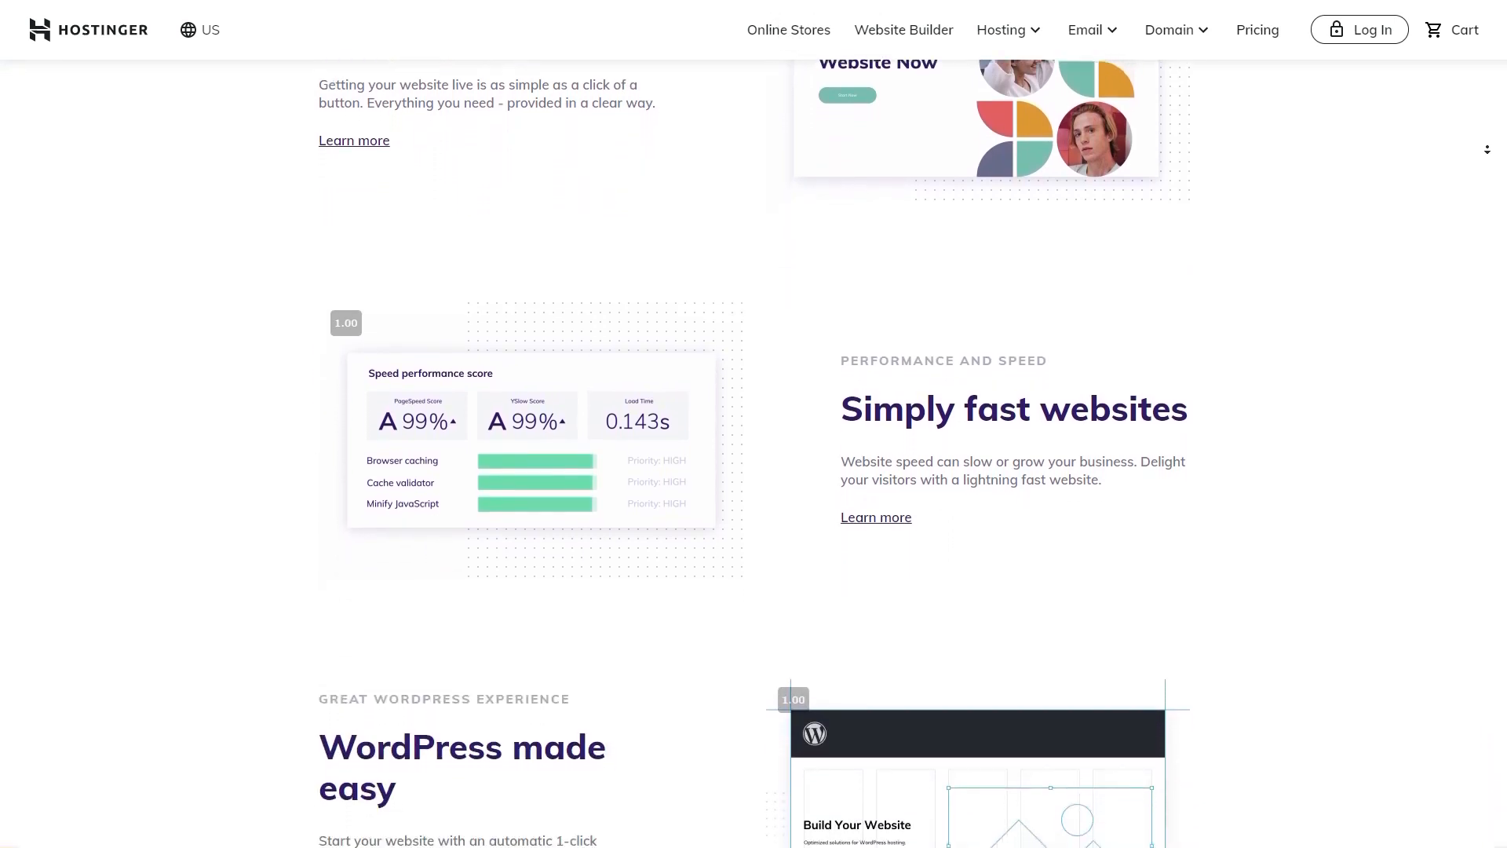
scroll("down", 3)
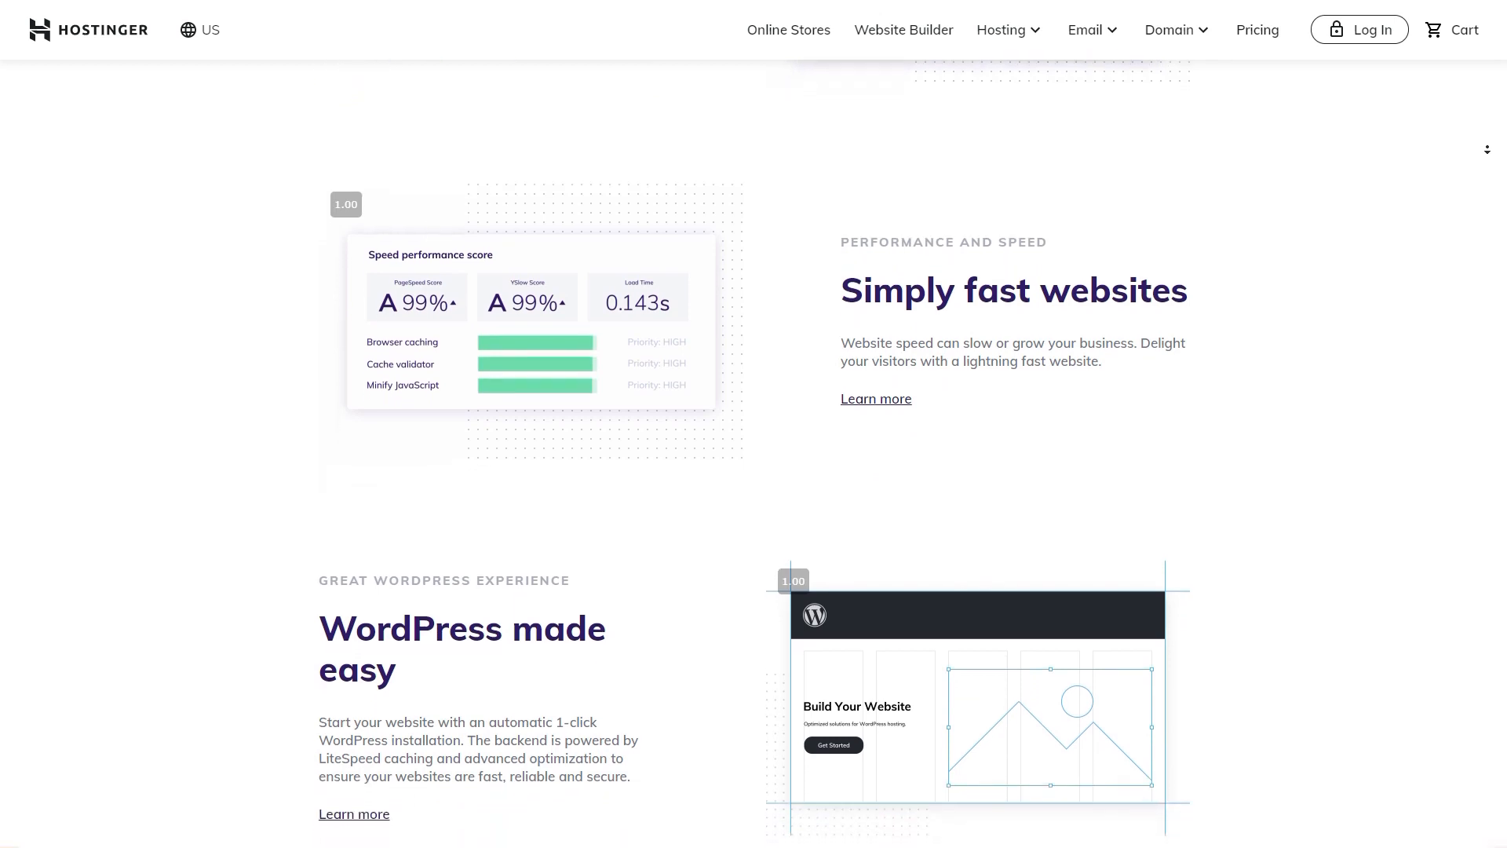
scroll("down", 3)
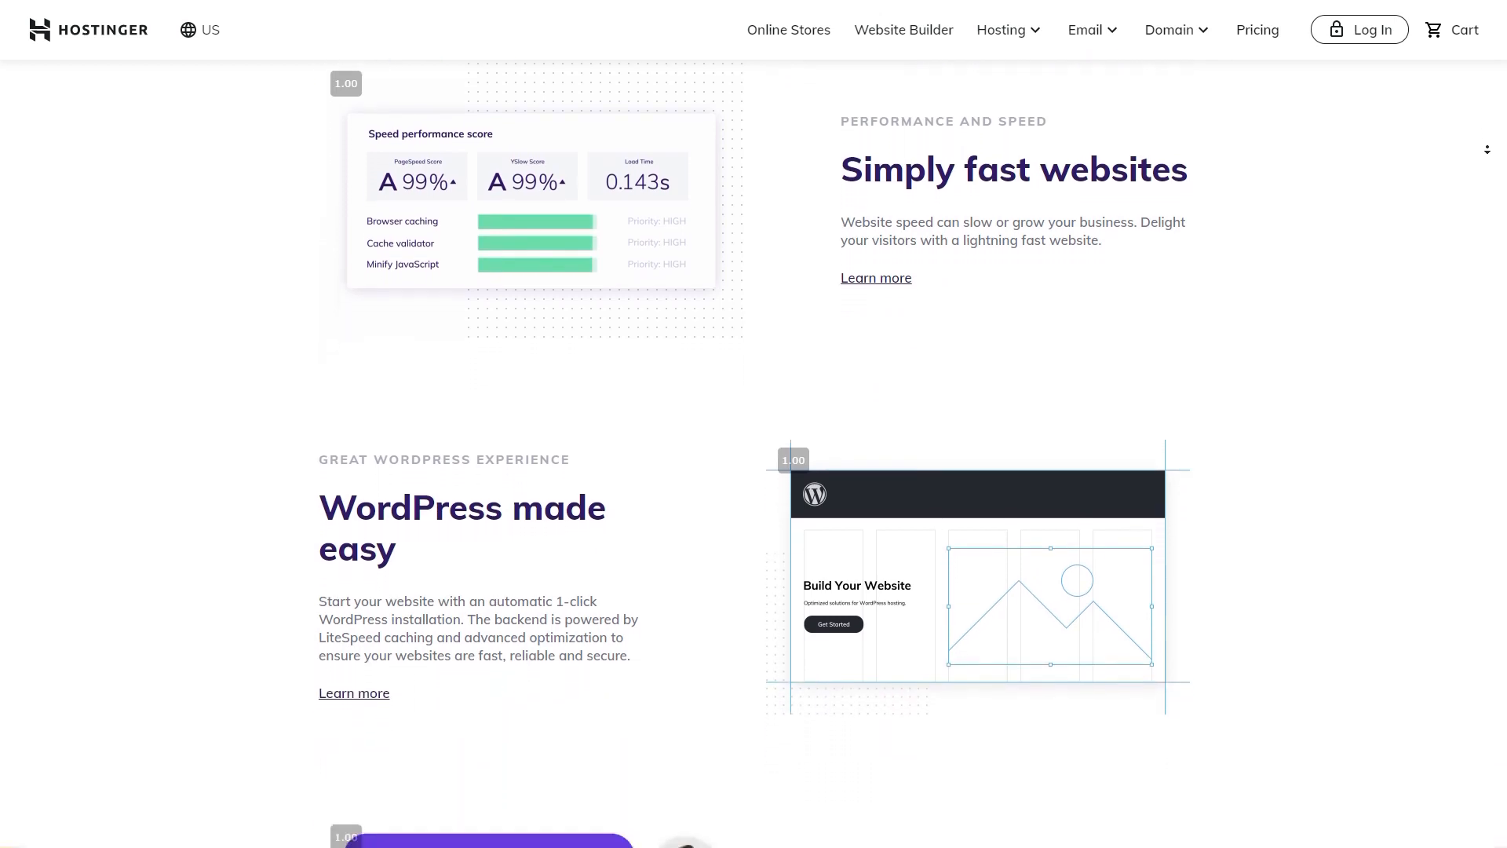
scroll("down", 3)
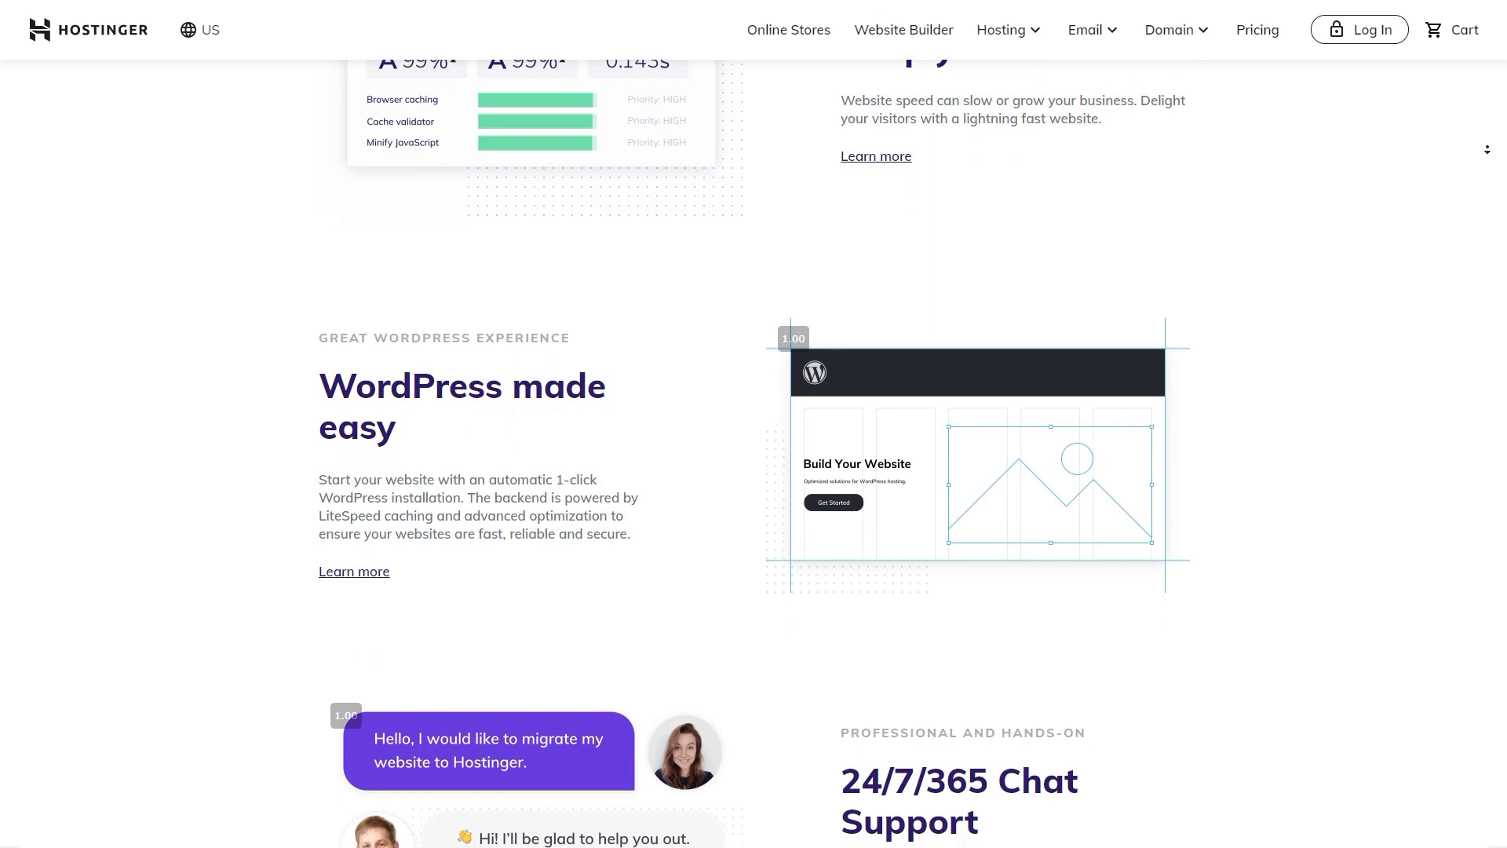
scroll("down", 3)
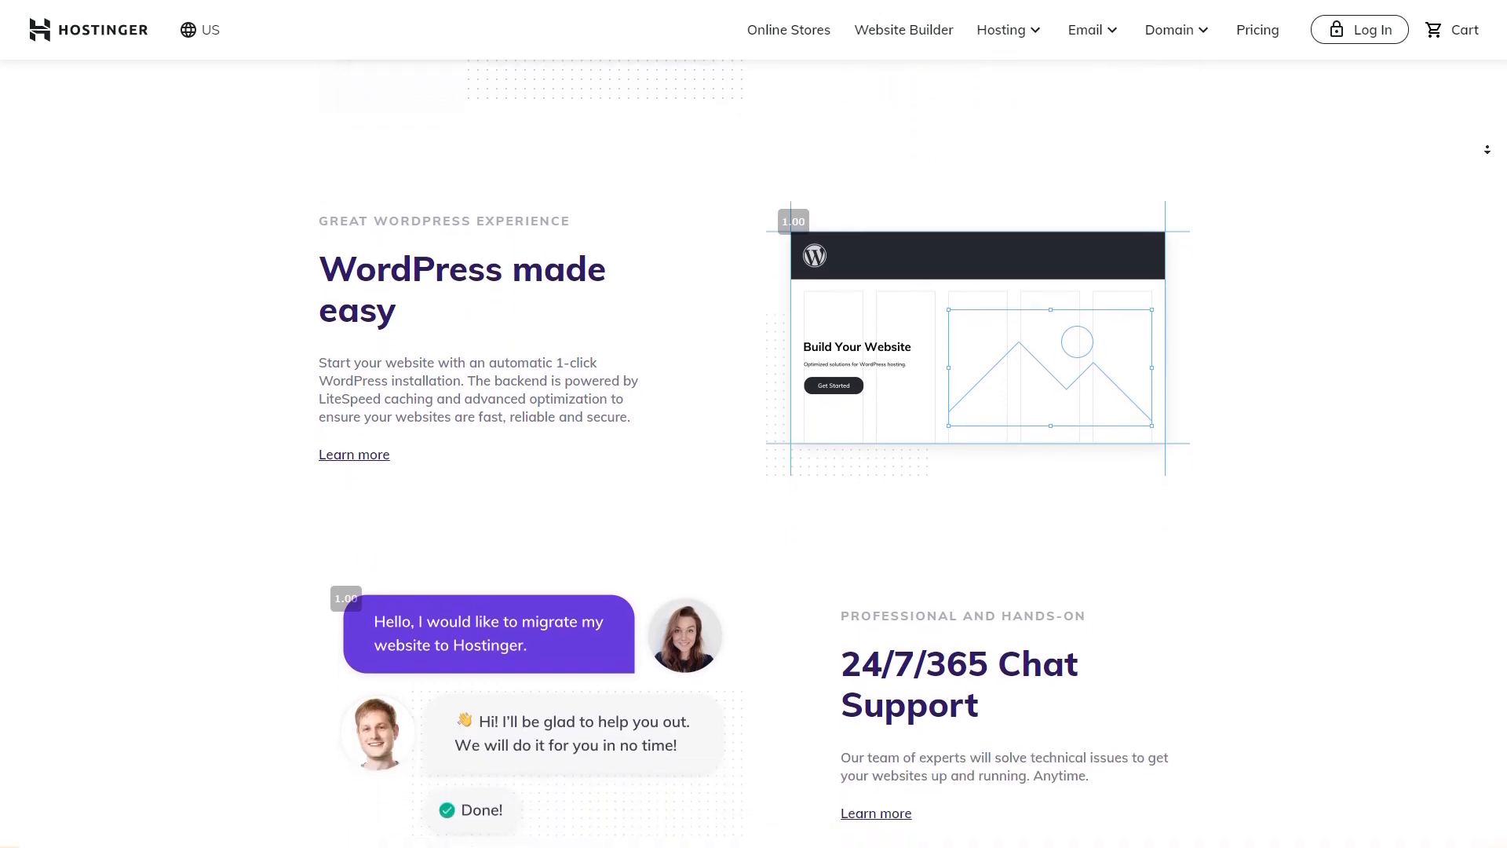
scroll("down", 3)
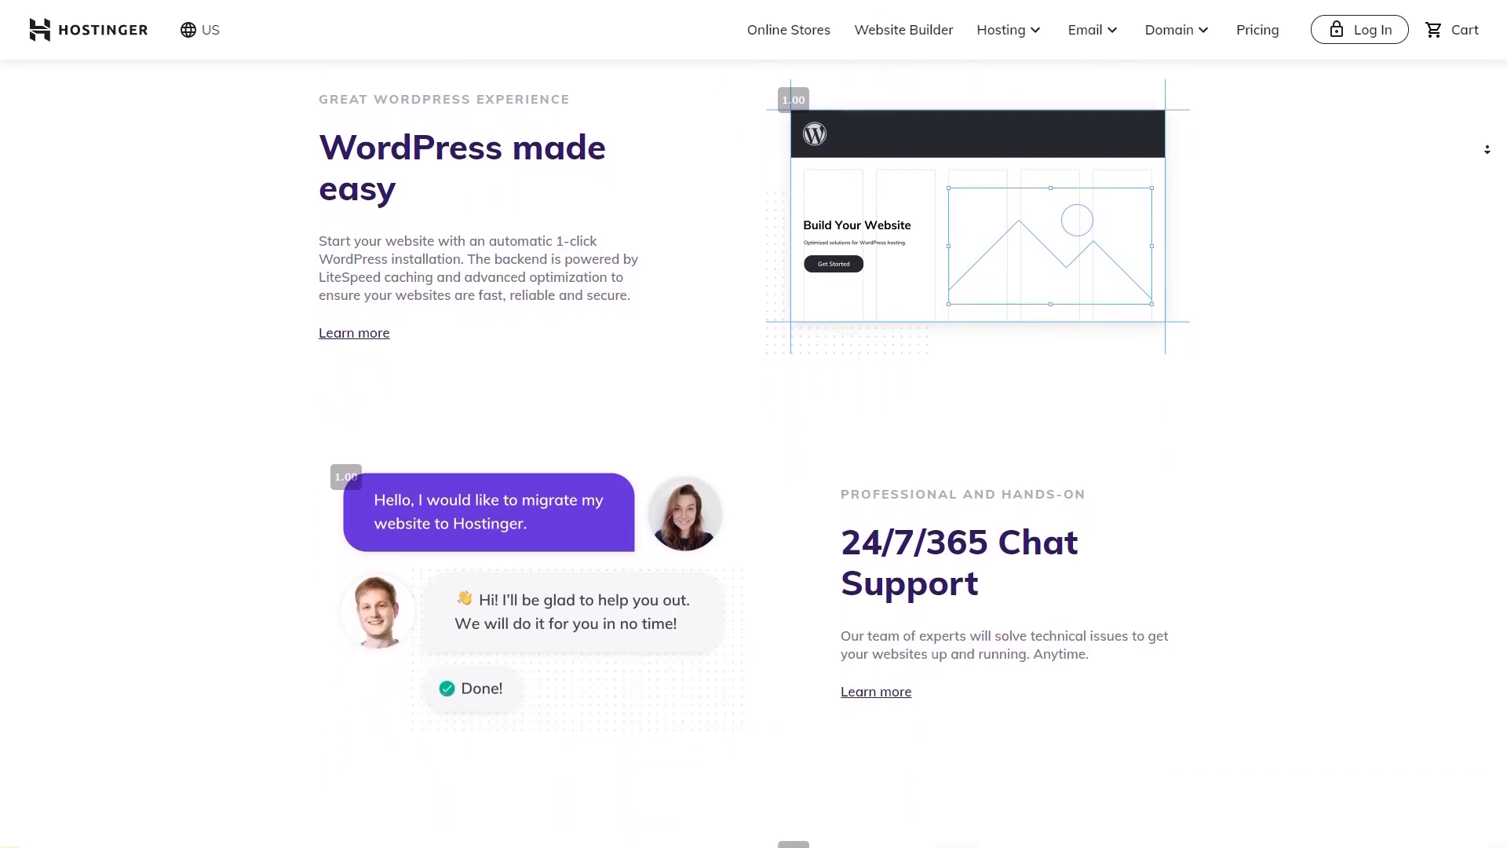
scroll("down", 3)
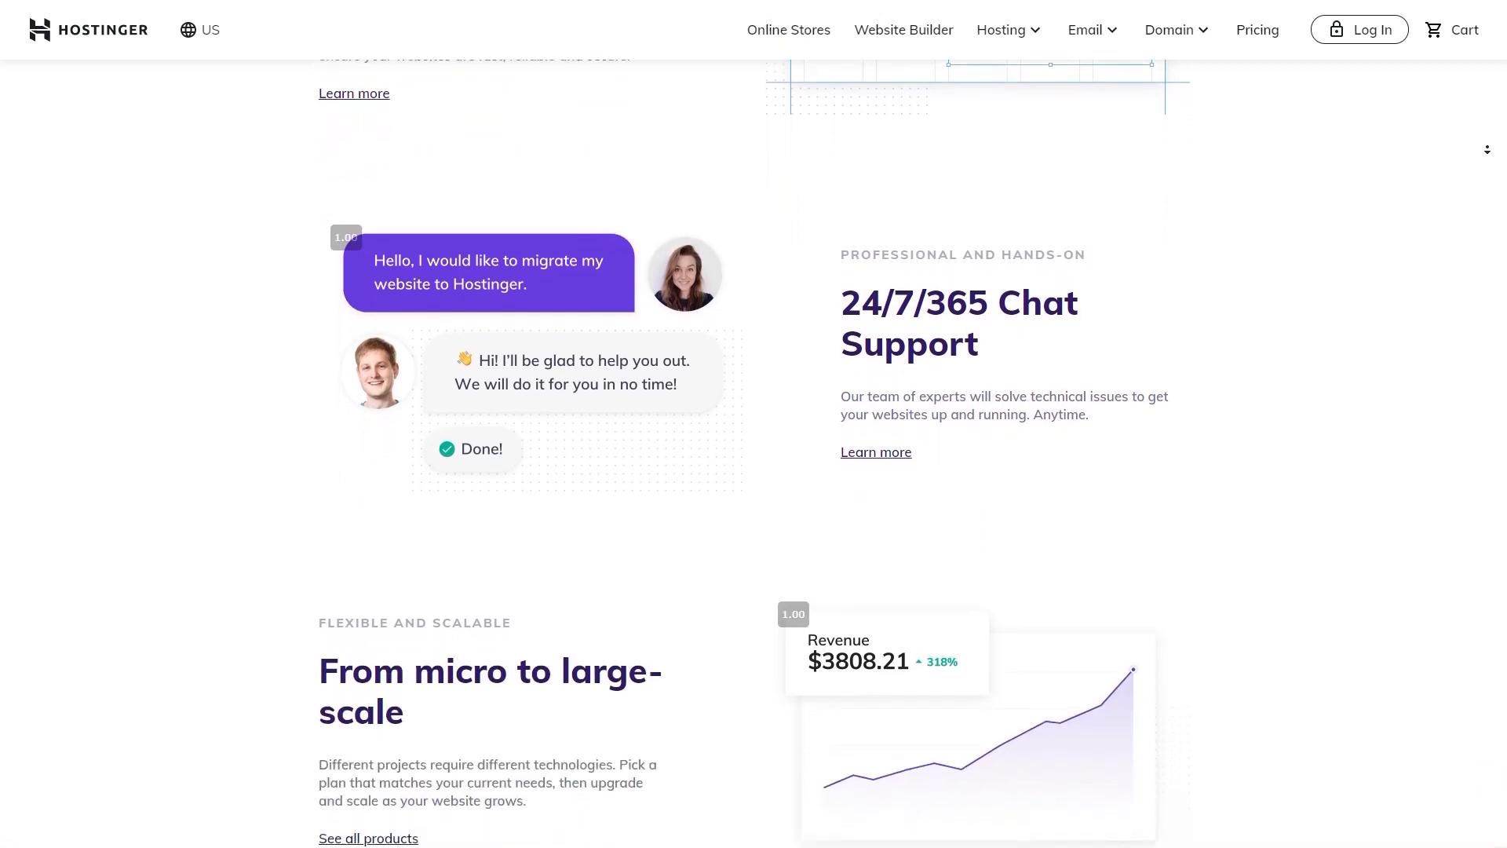
scroll("down", 3)
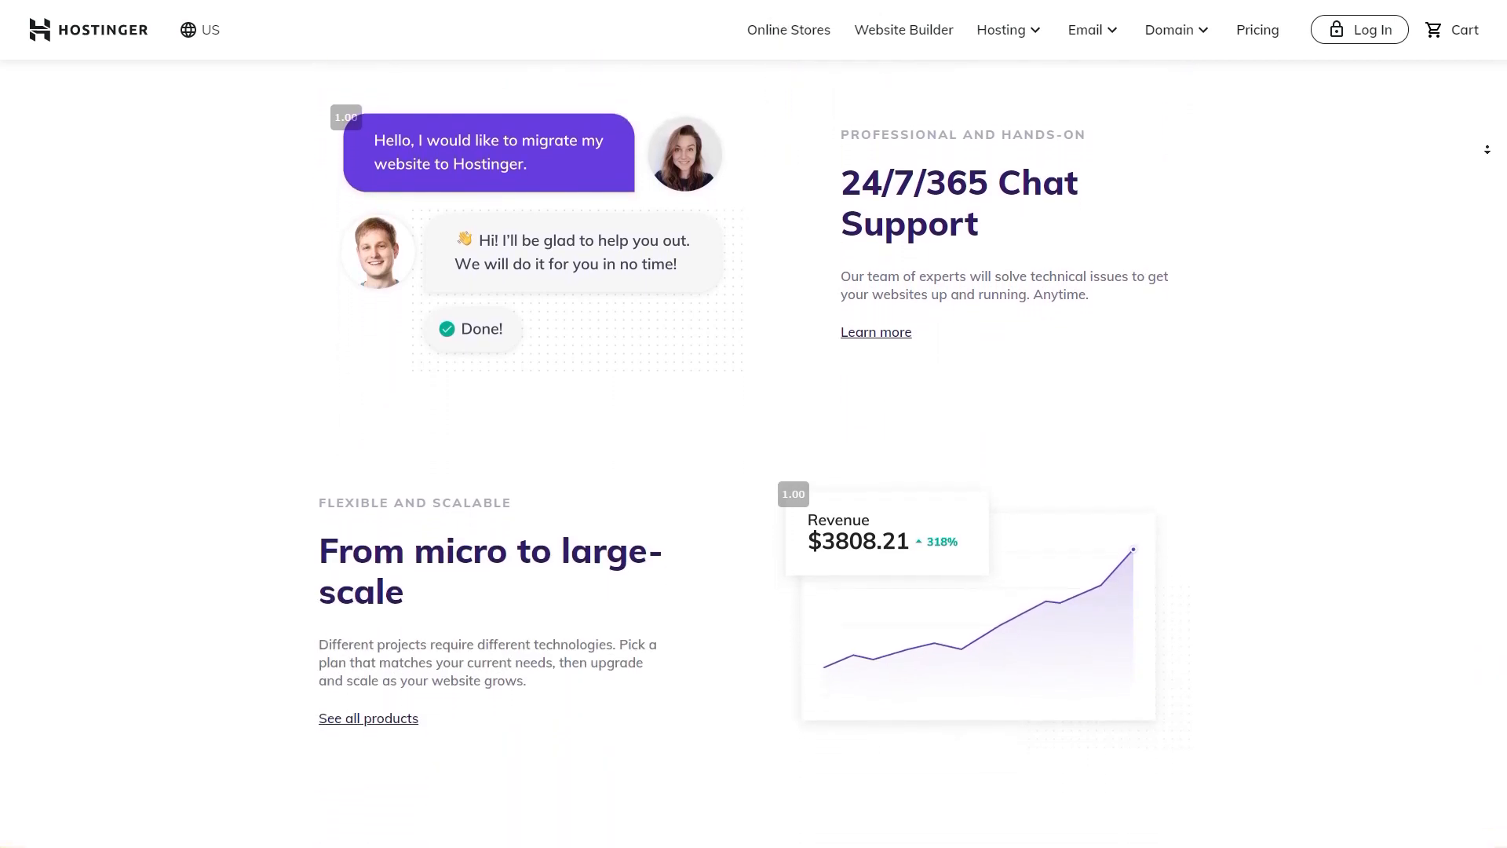
scroll("down", 3)
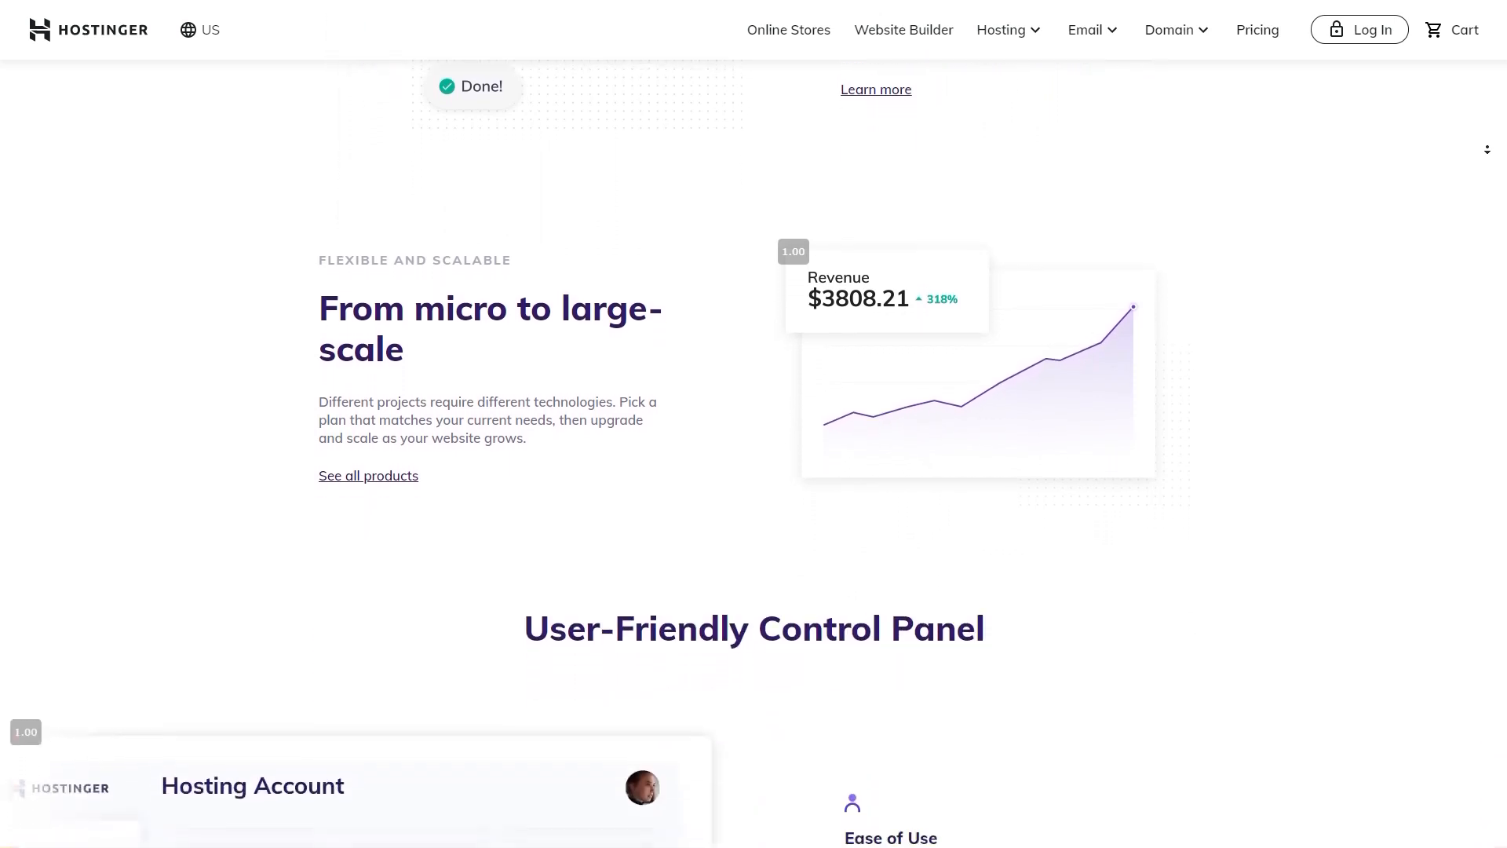
scroll("down", 3)
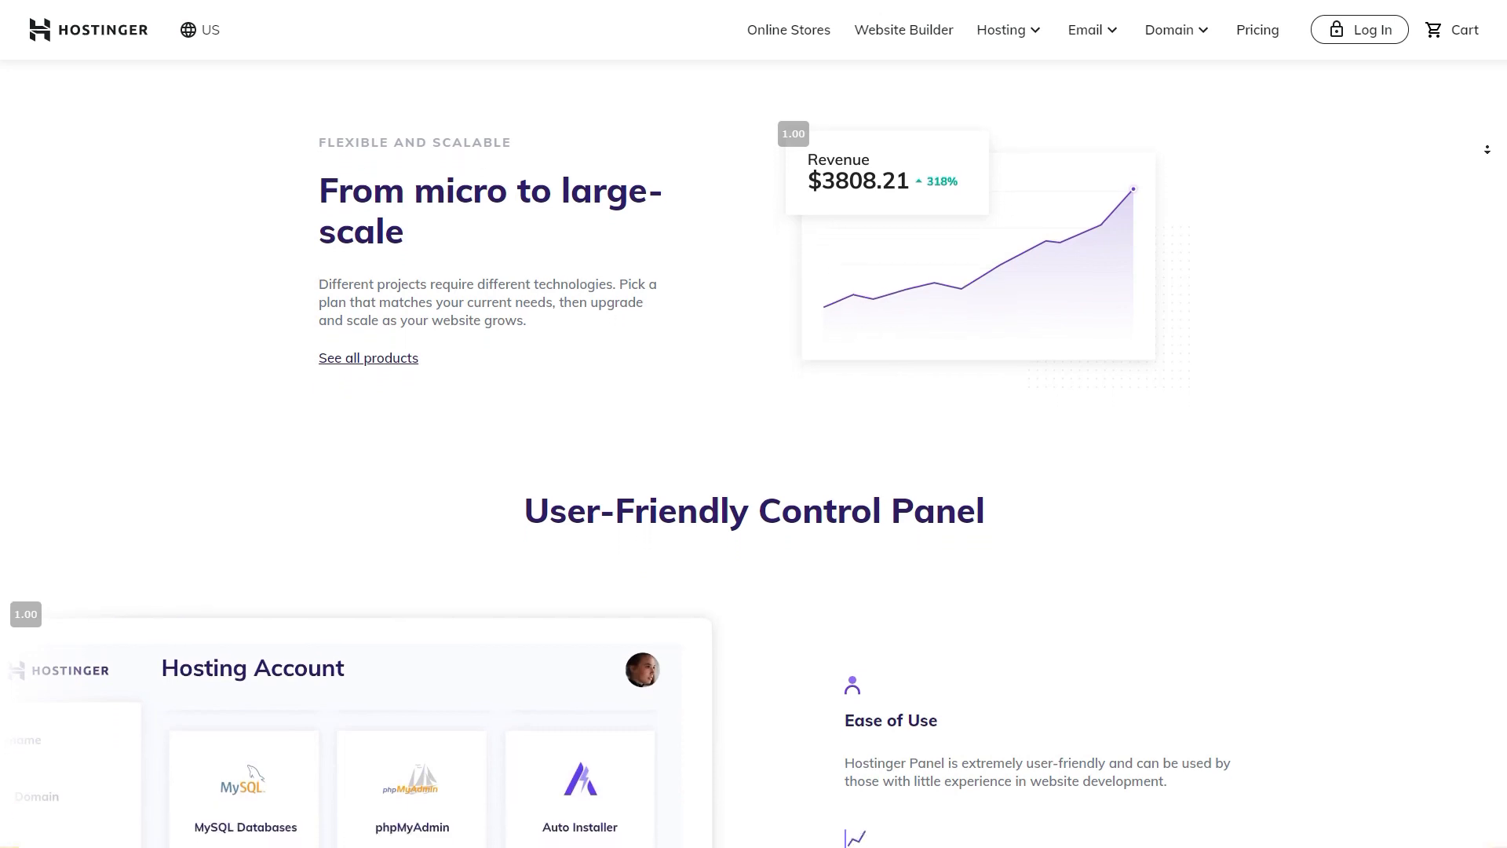
scroll("down", 3)
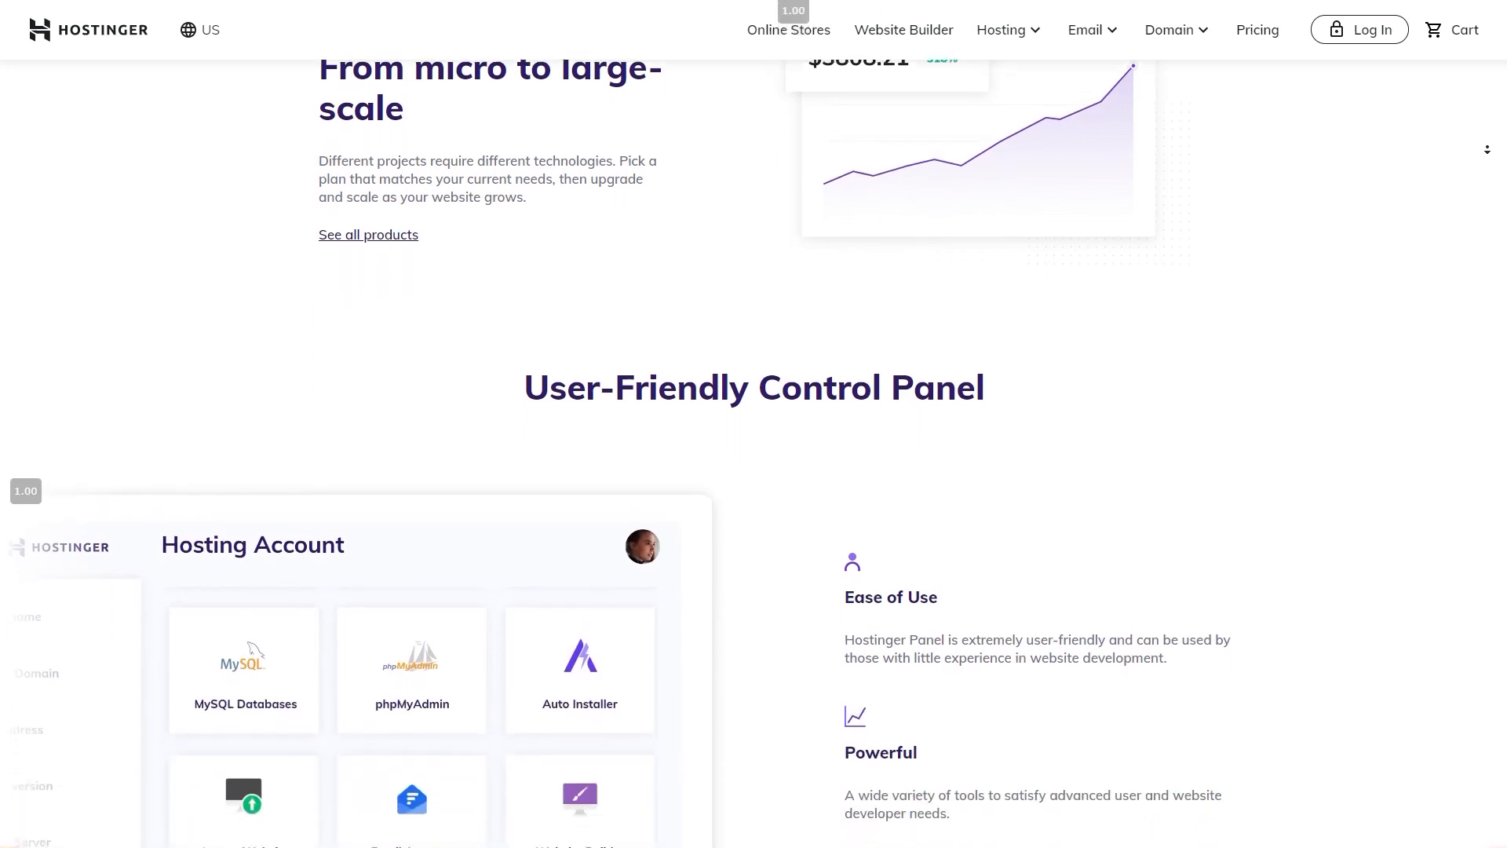
scroll("down", 3)
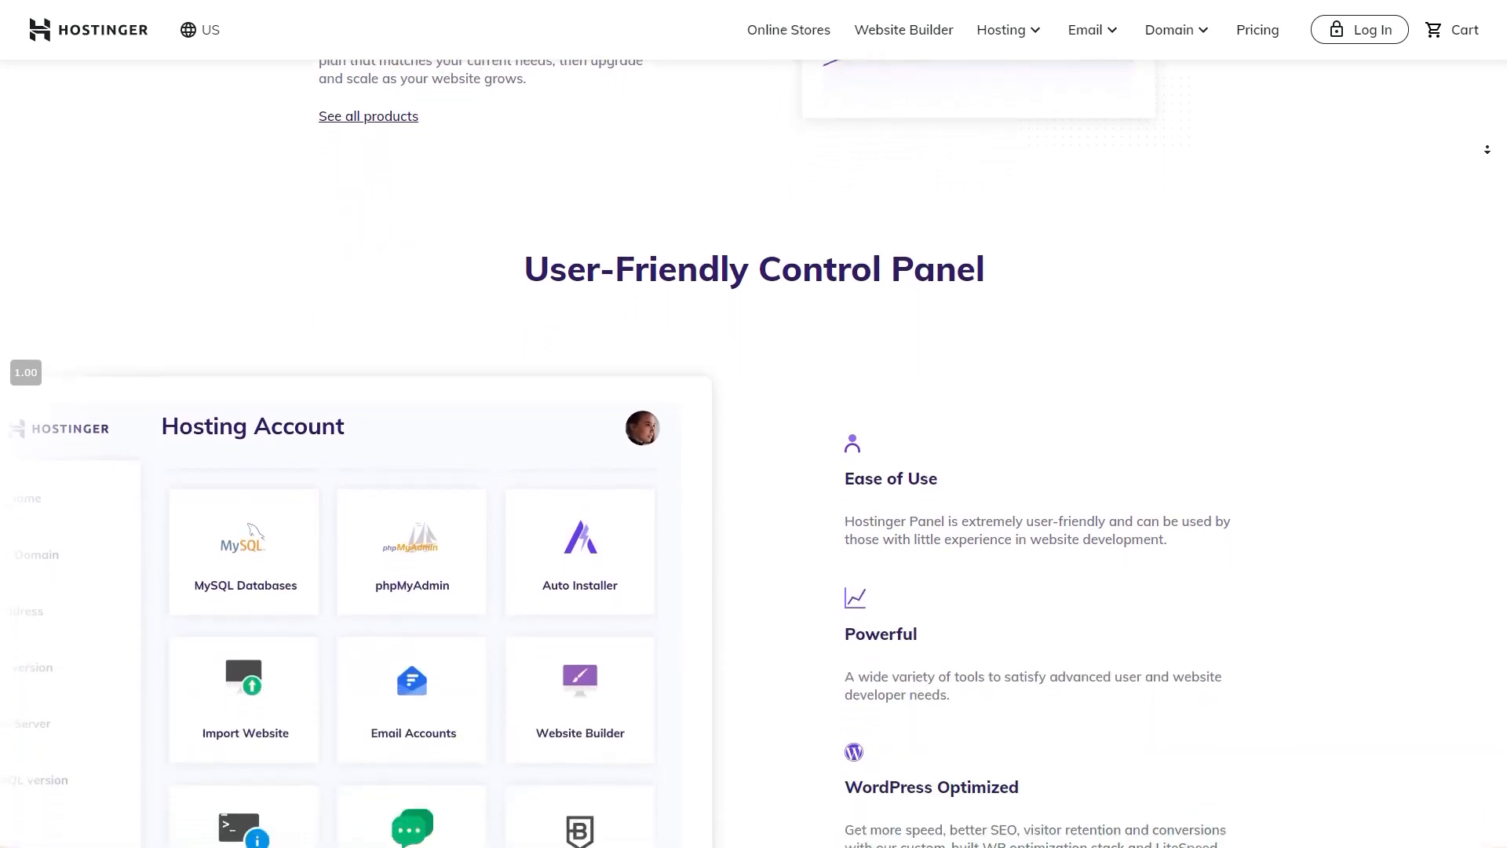
scroll("down", 3)
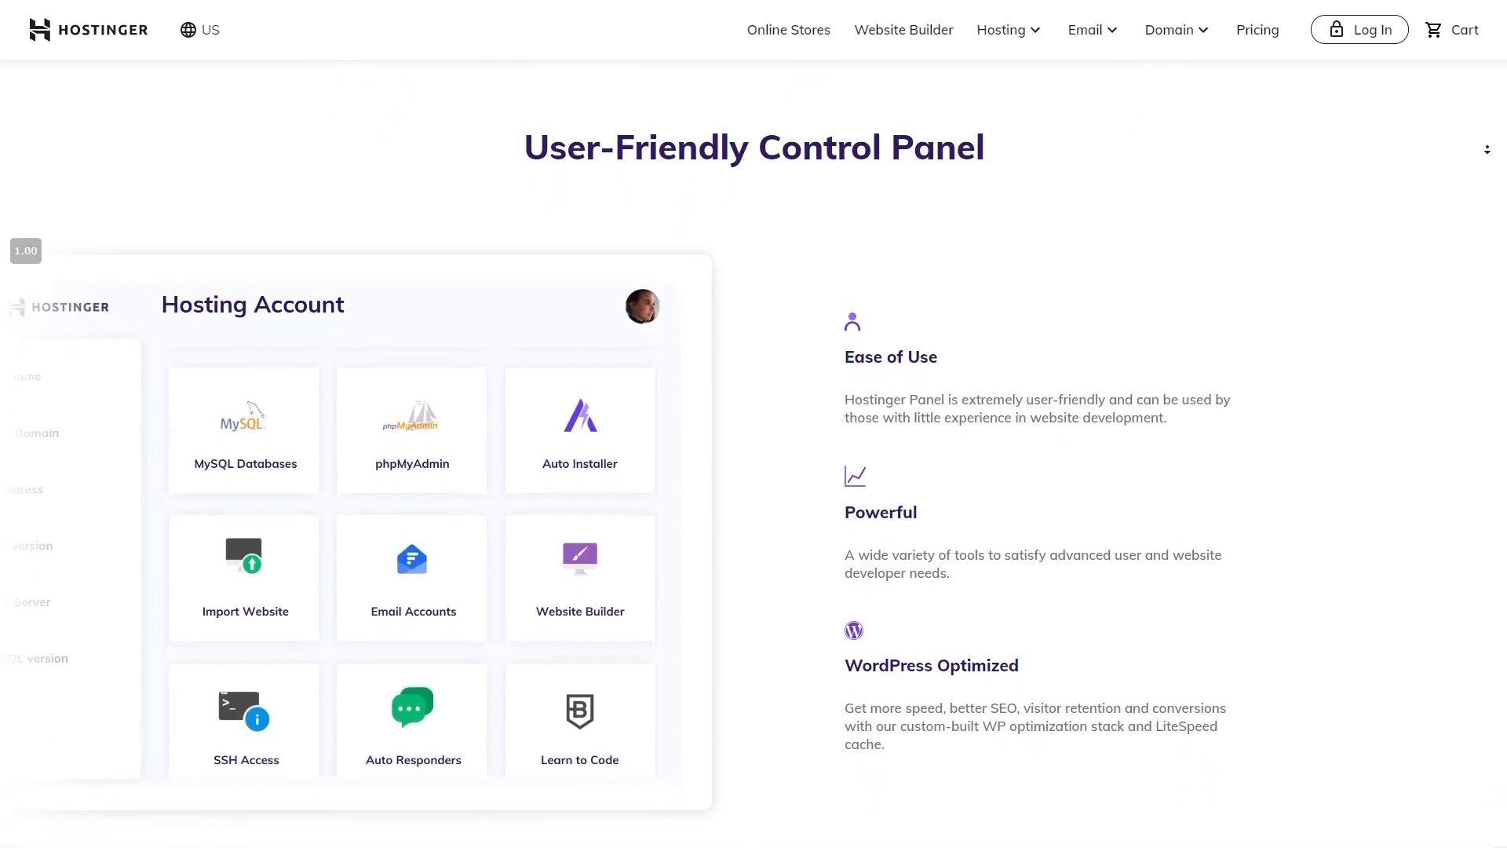
scroll("down", 3)
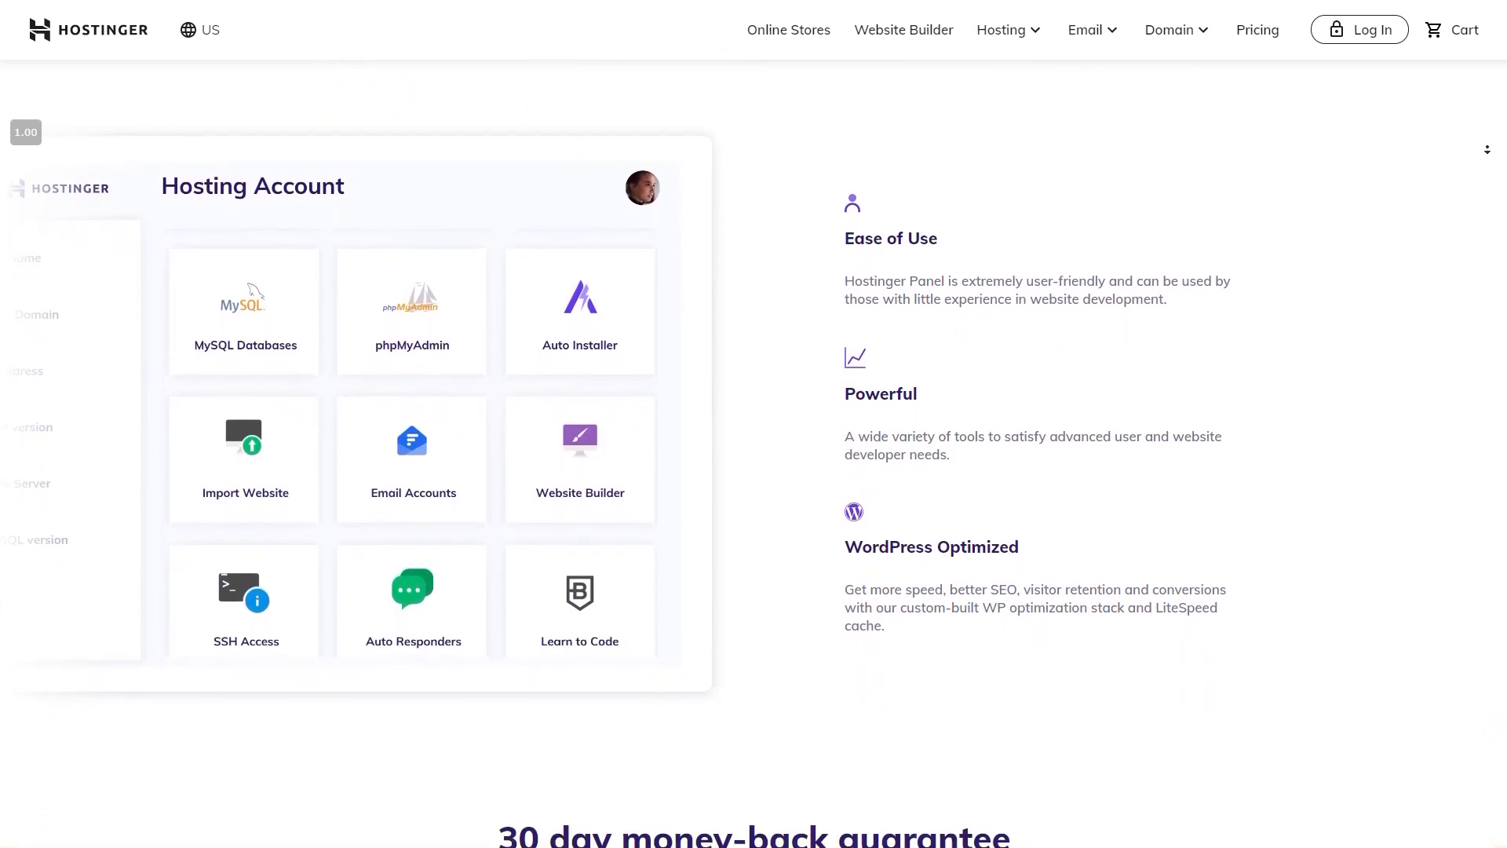
scroll("down", 3)
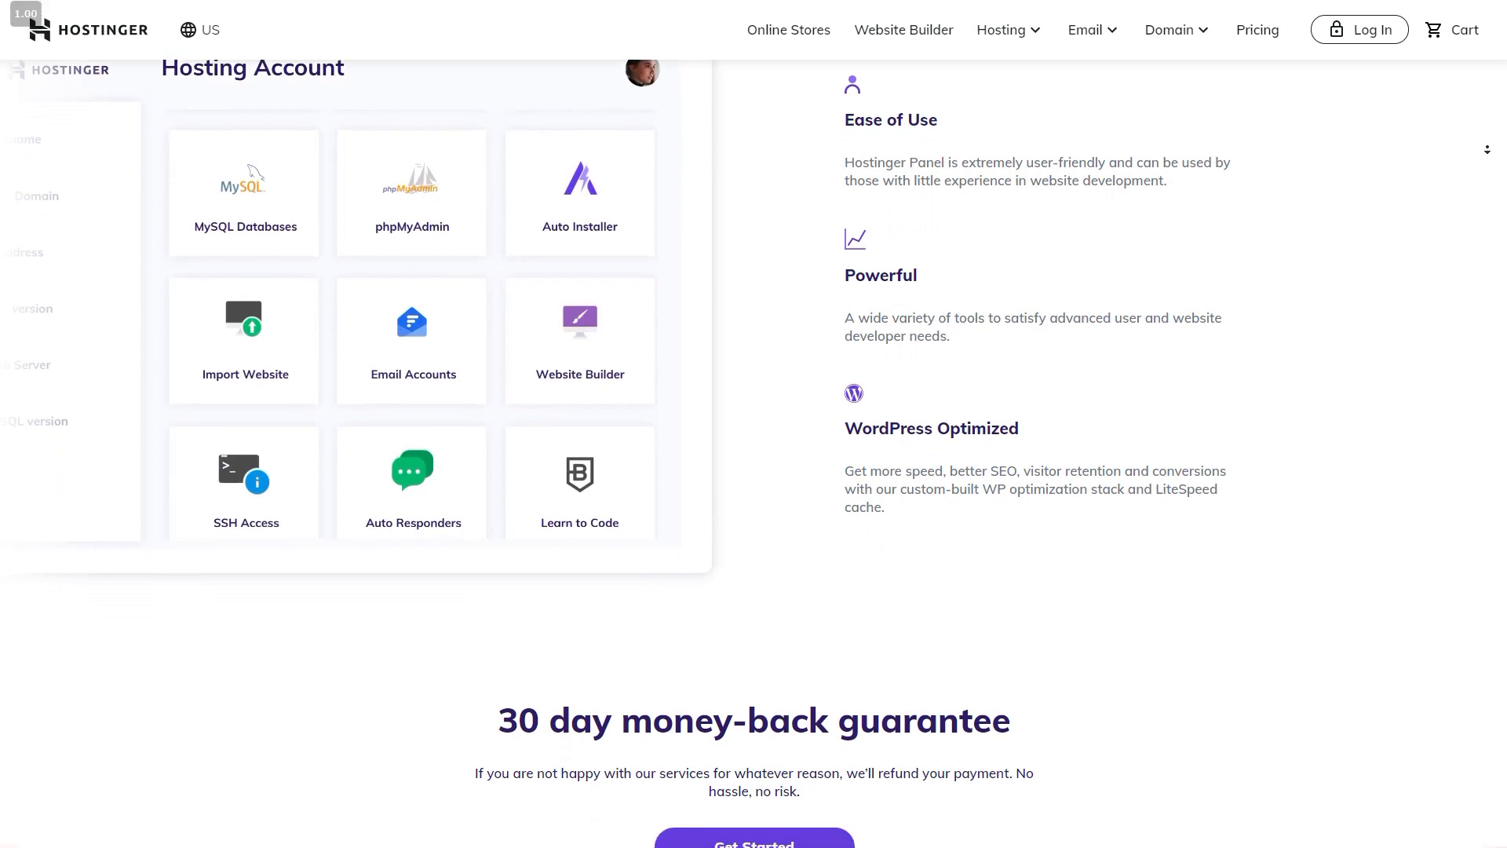
scroll("down", 3)
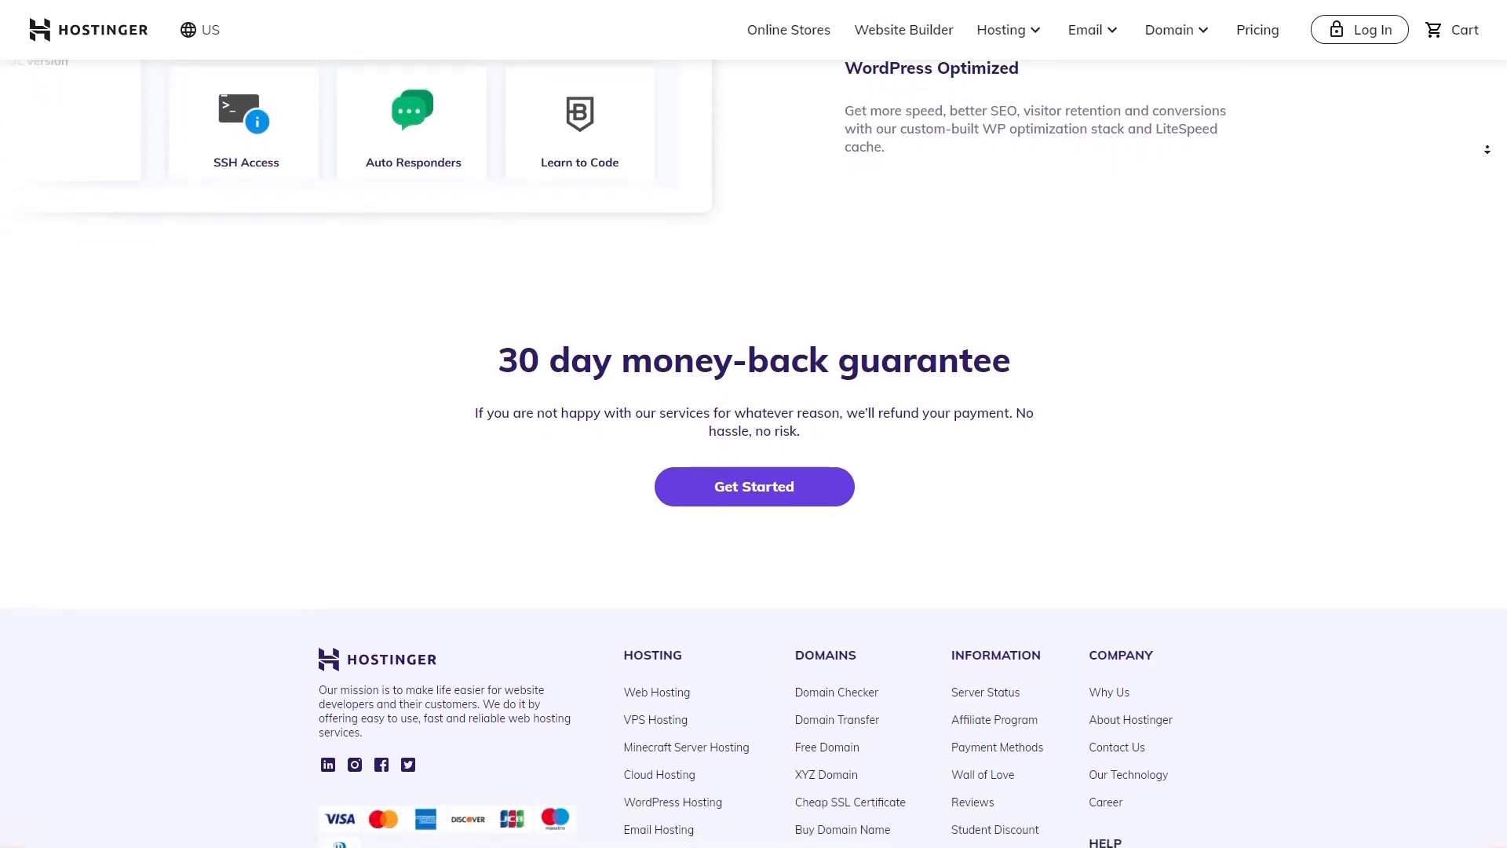
scroll("down", 3)
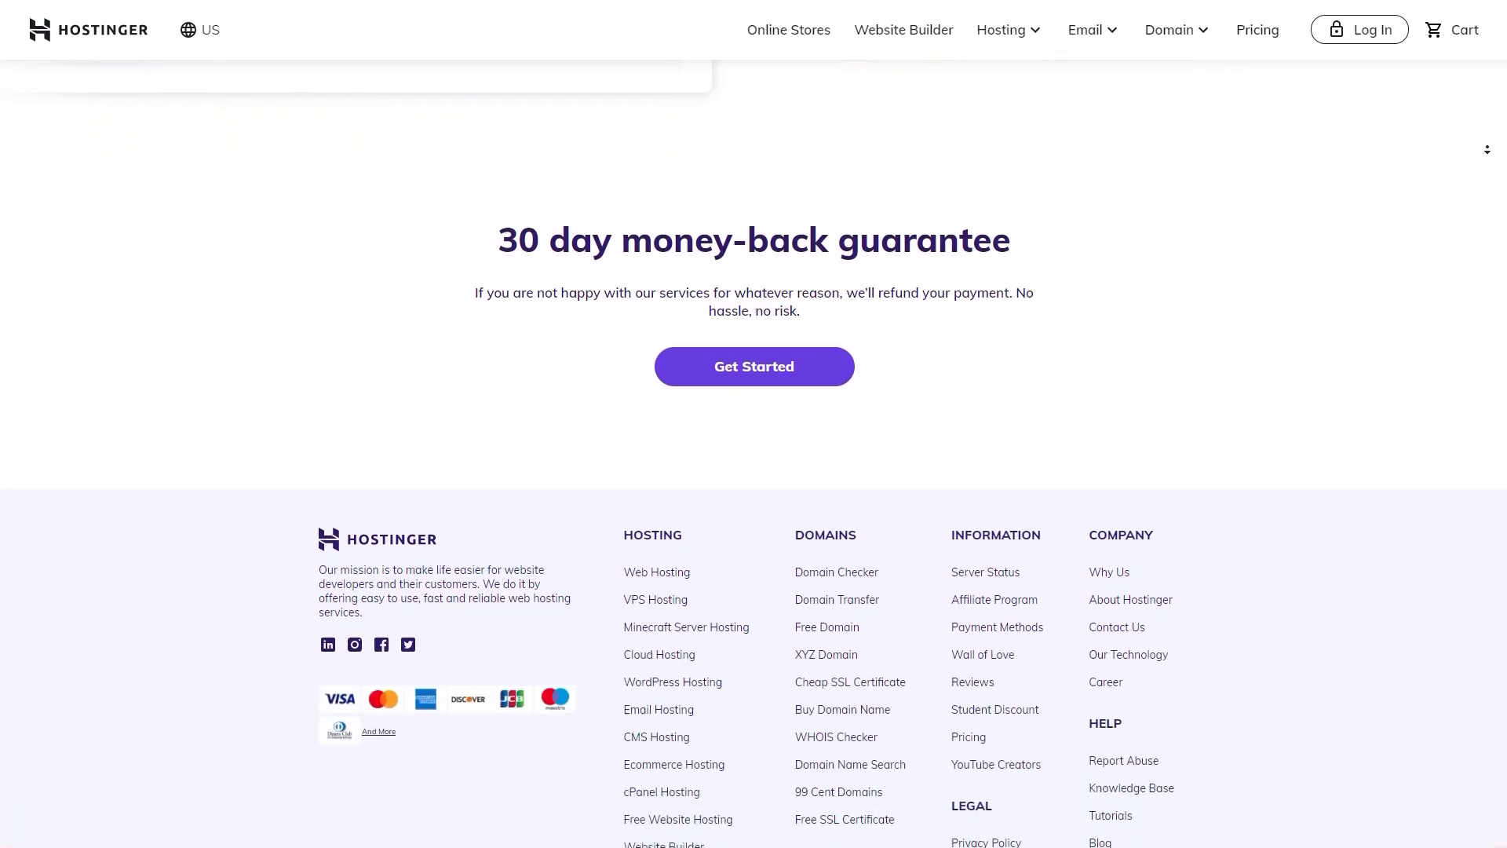
scroll("down", 3)
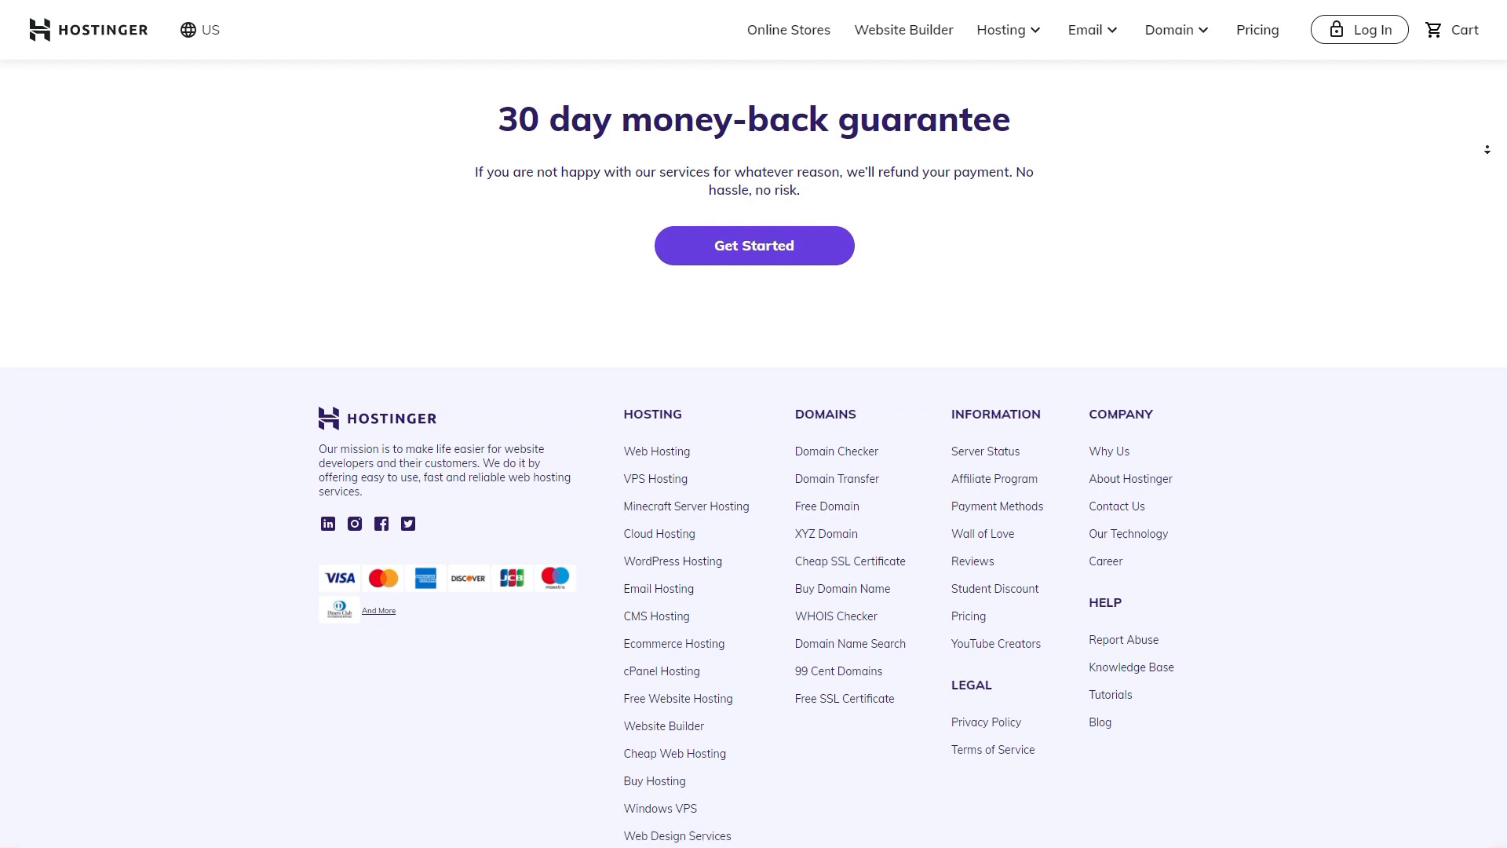
scroll("down", 3)
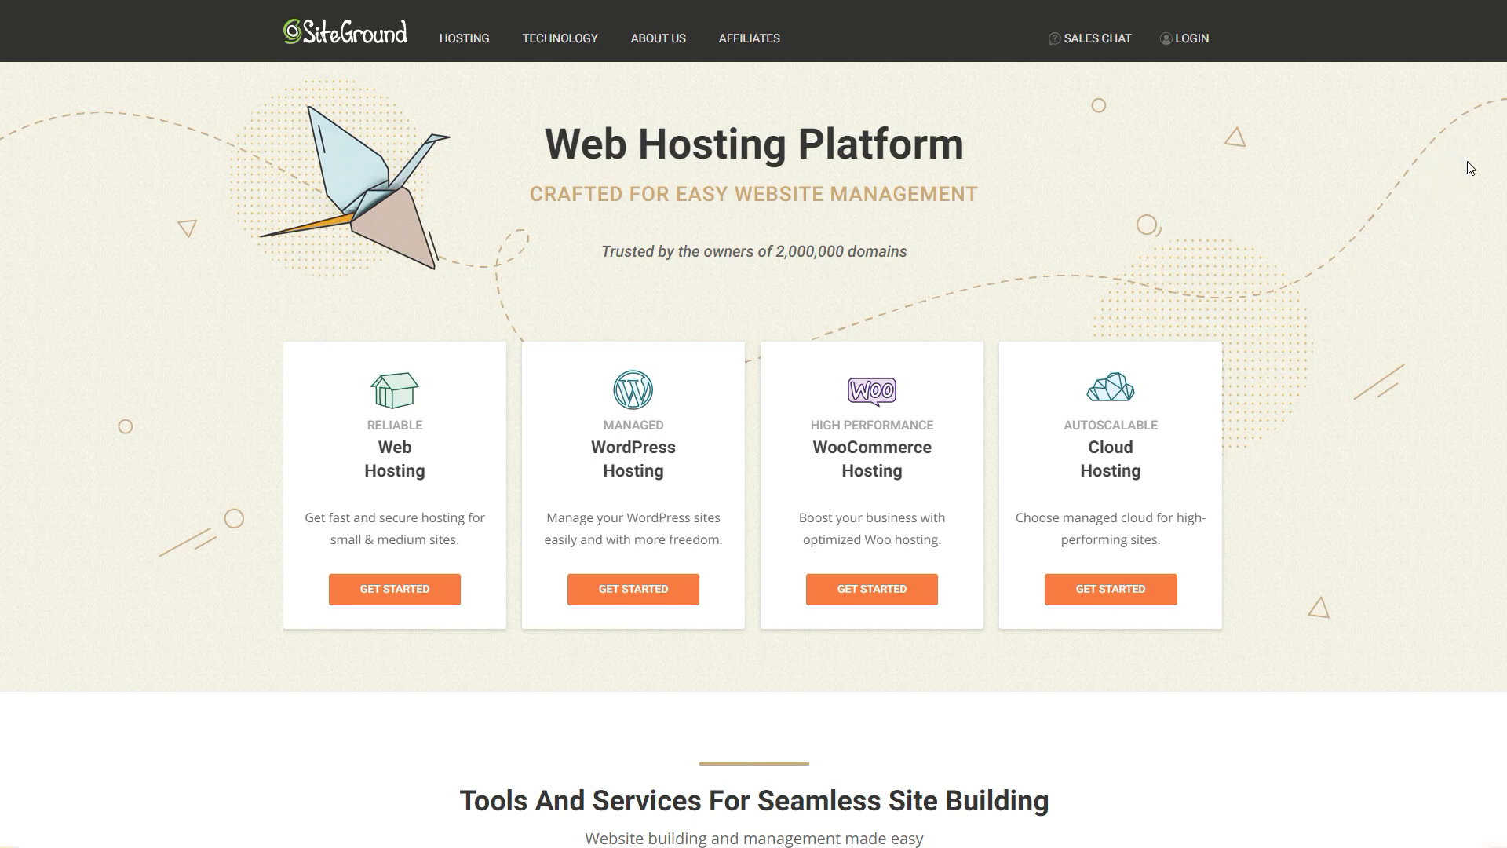
scroll("down", 3)
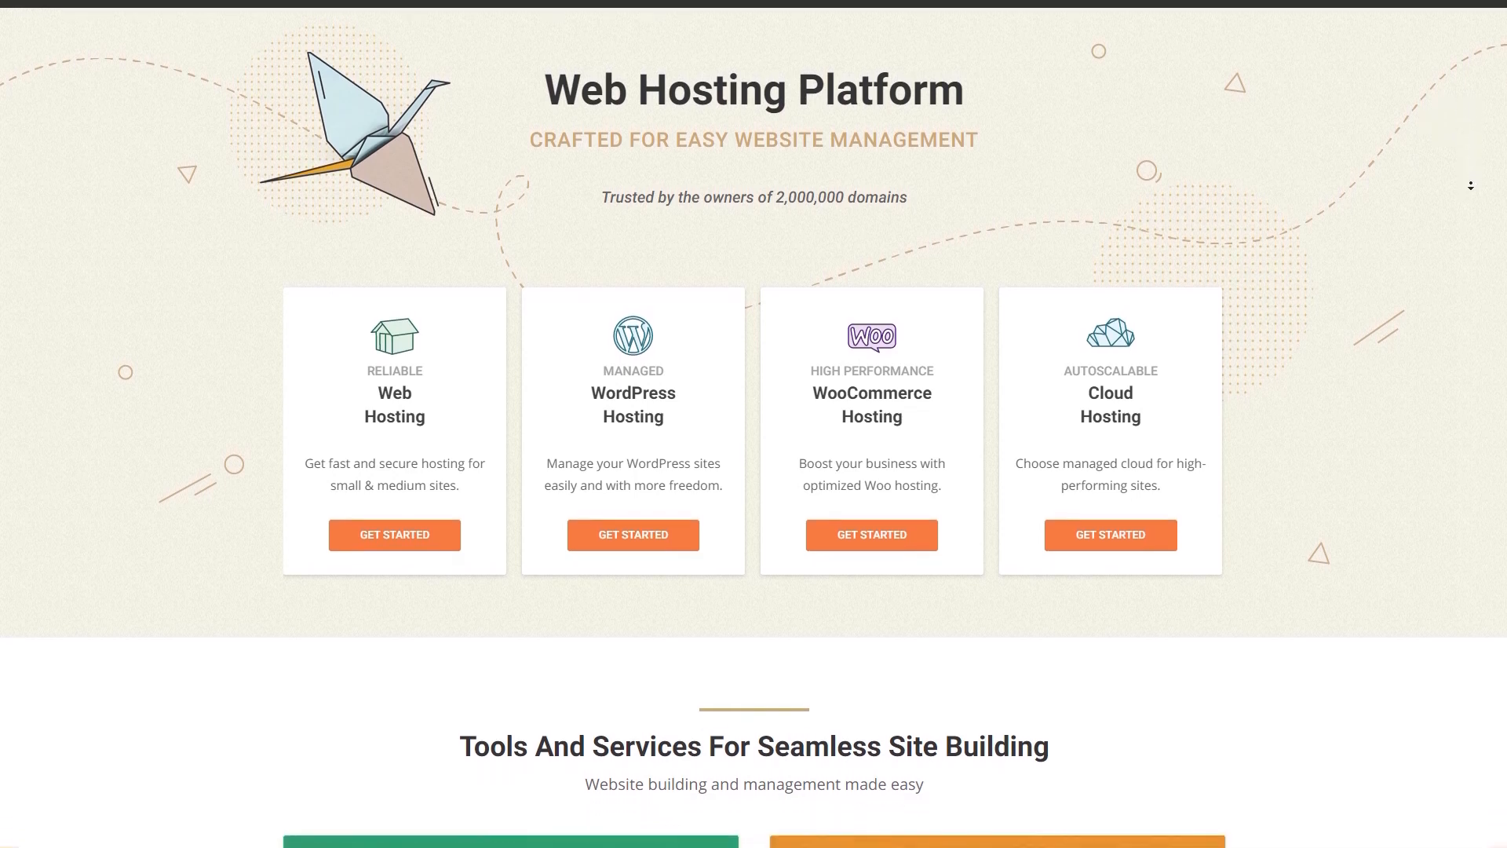
scroll("down", 3)
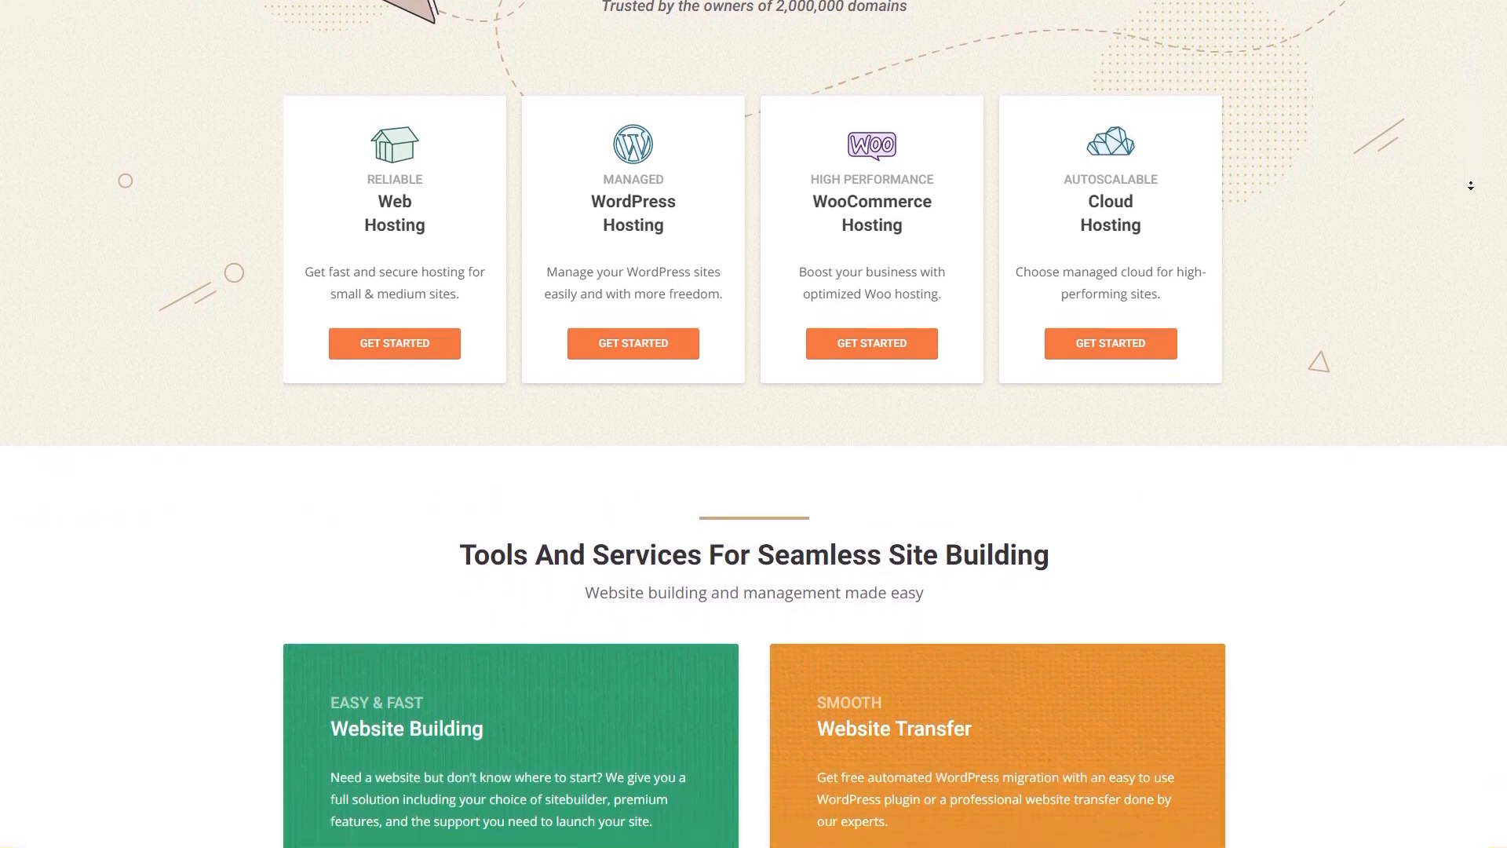
scroll("down", 3)
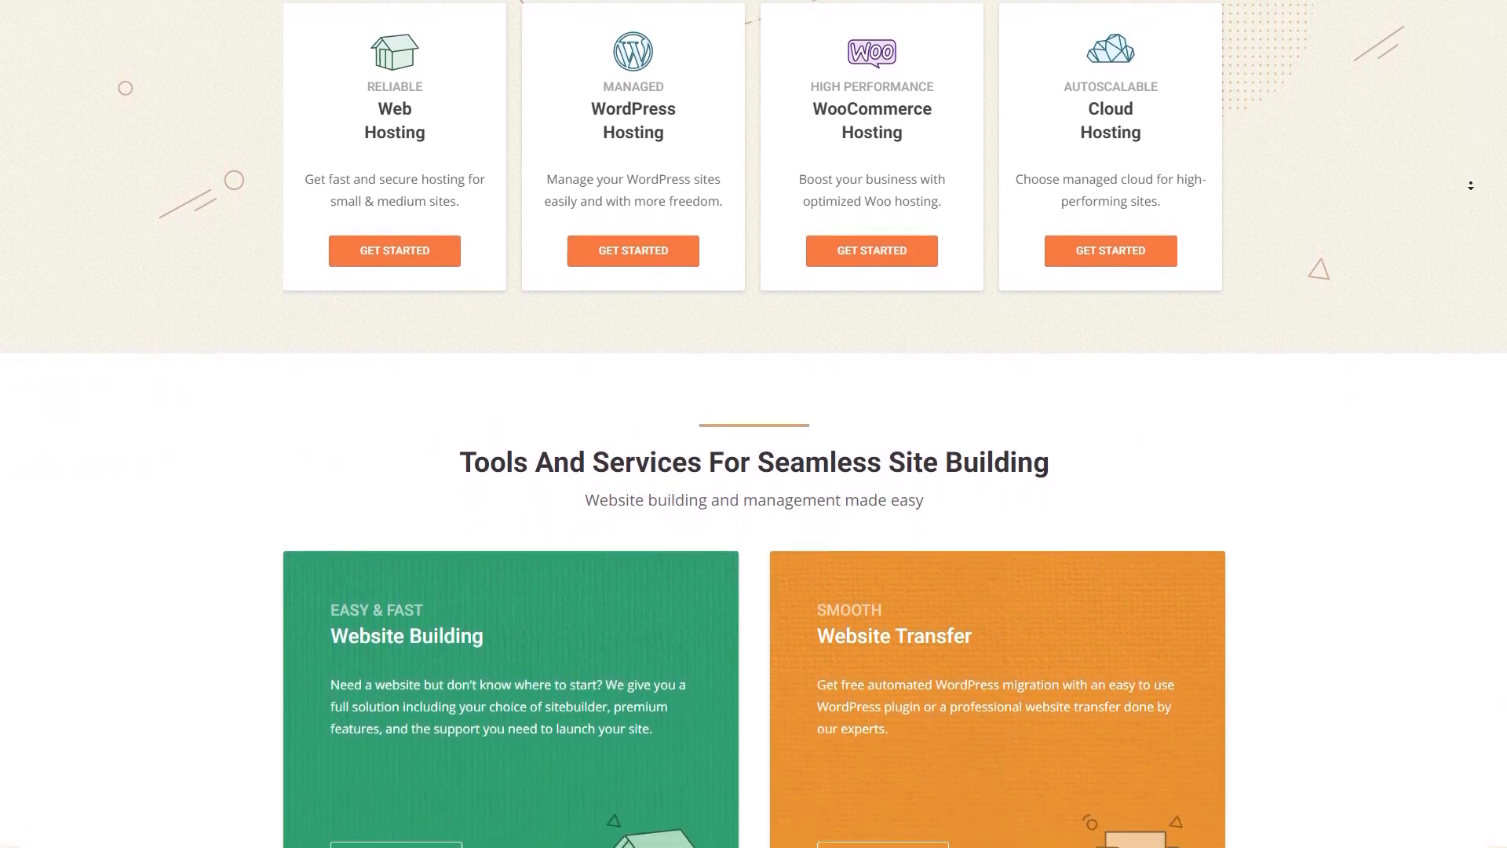
scroll("down", 3)
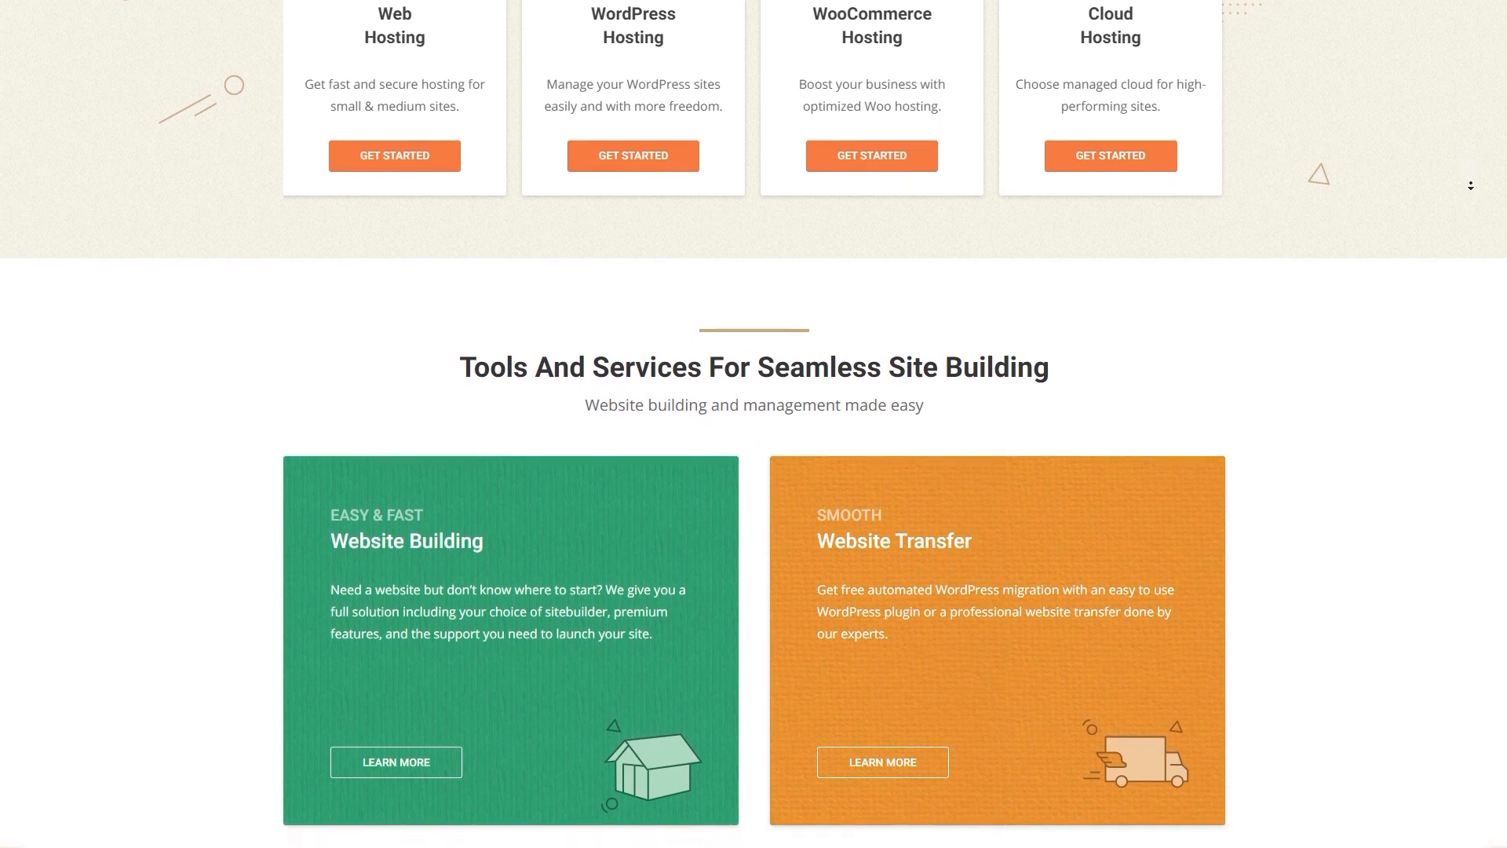
scroll("down", 3)
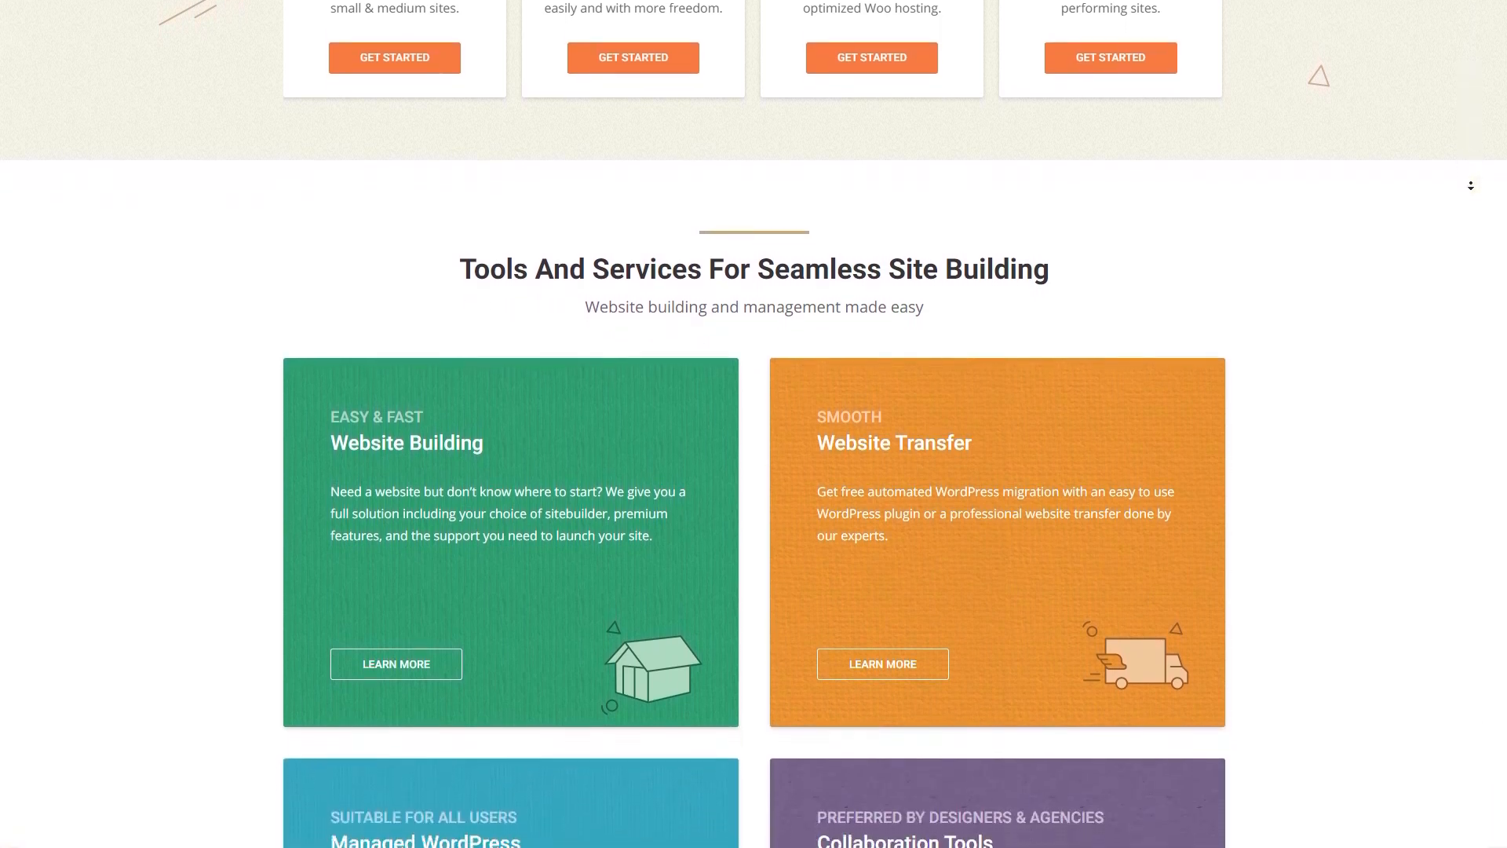
scroll("down", 3)
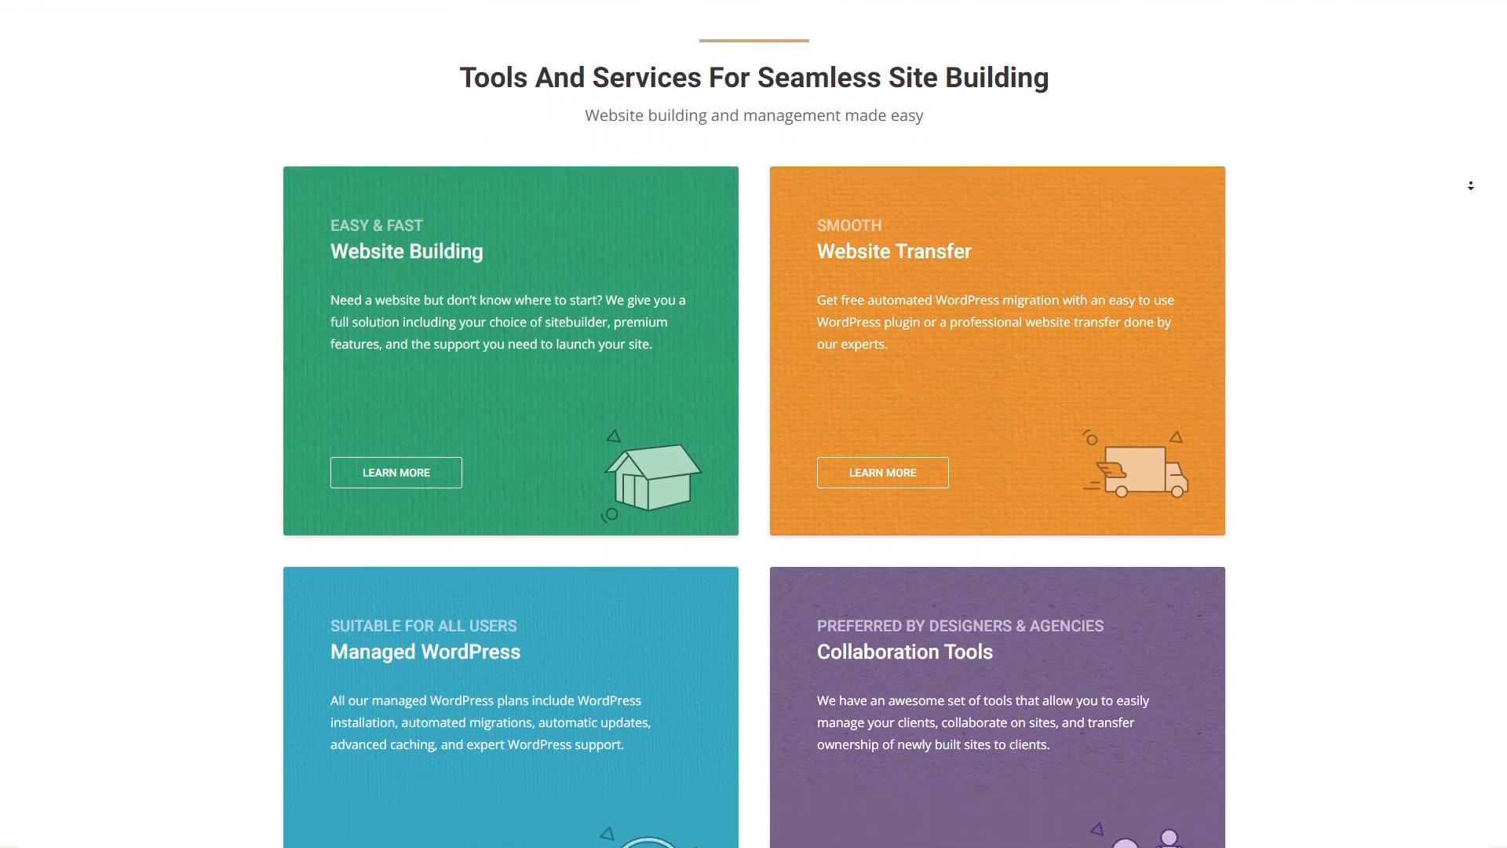
scroll("down", 3)
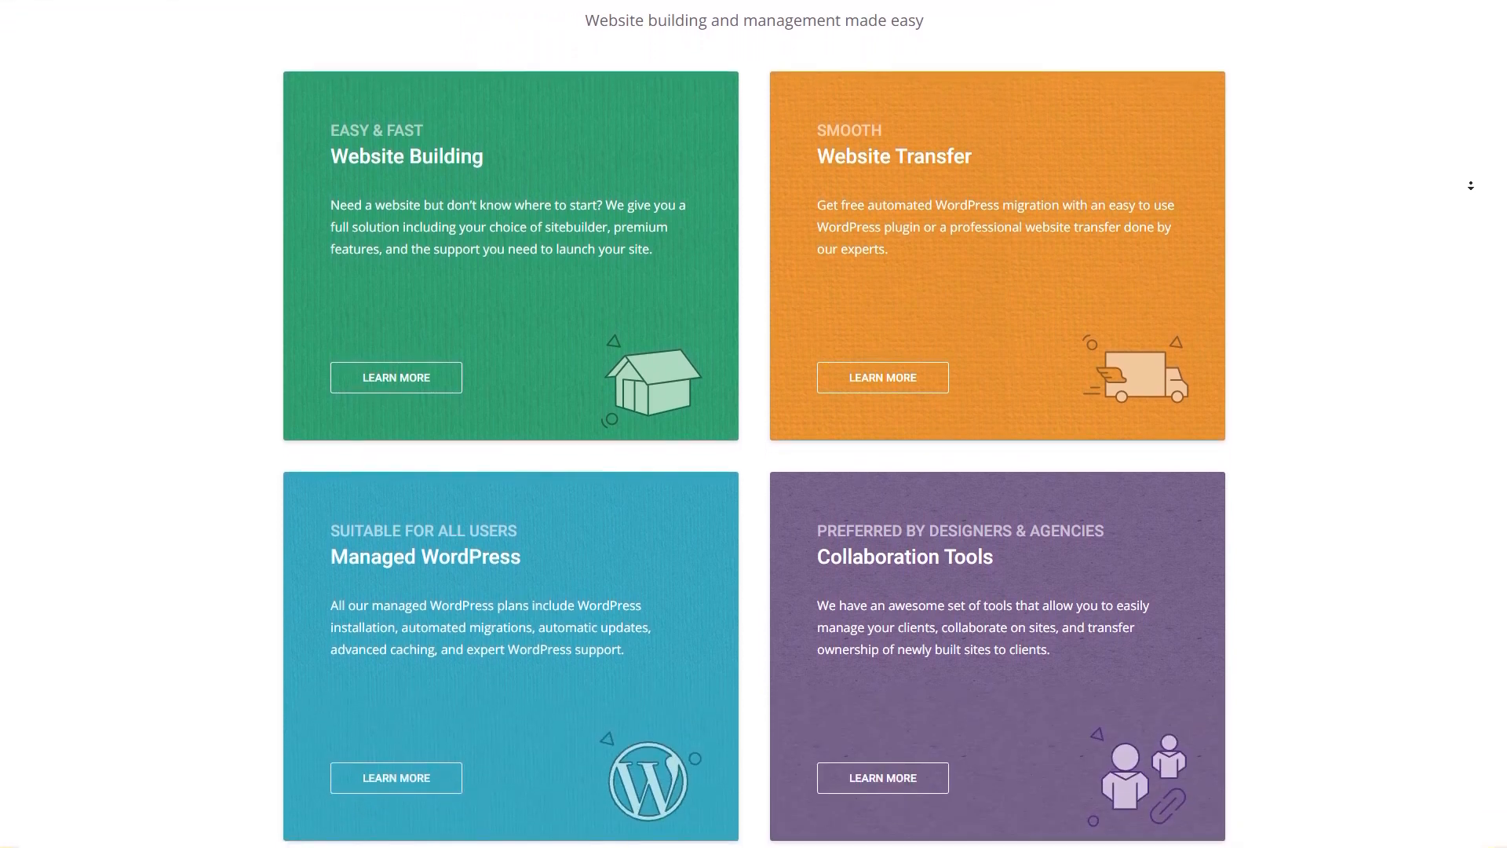
scroll("down", 3)
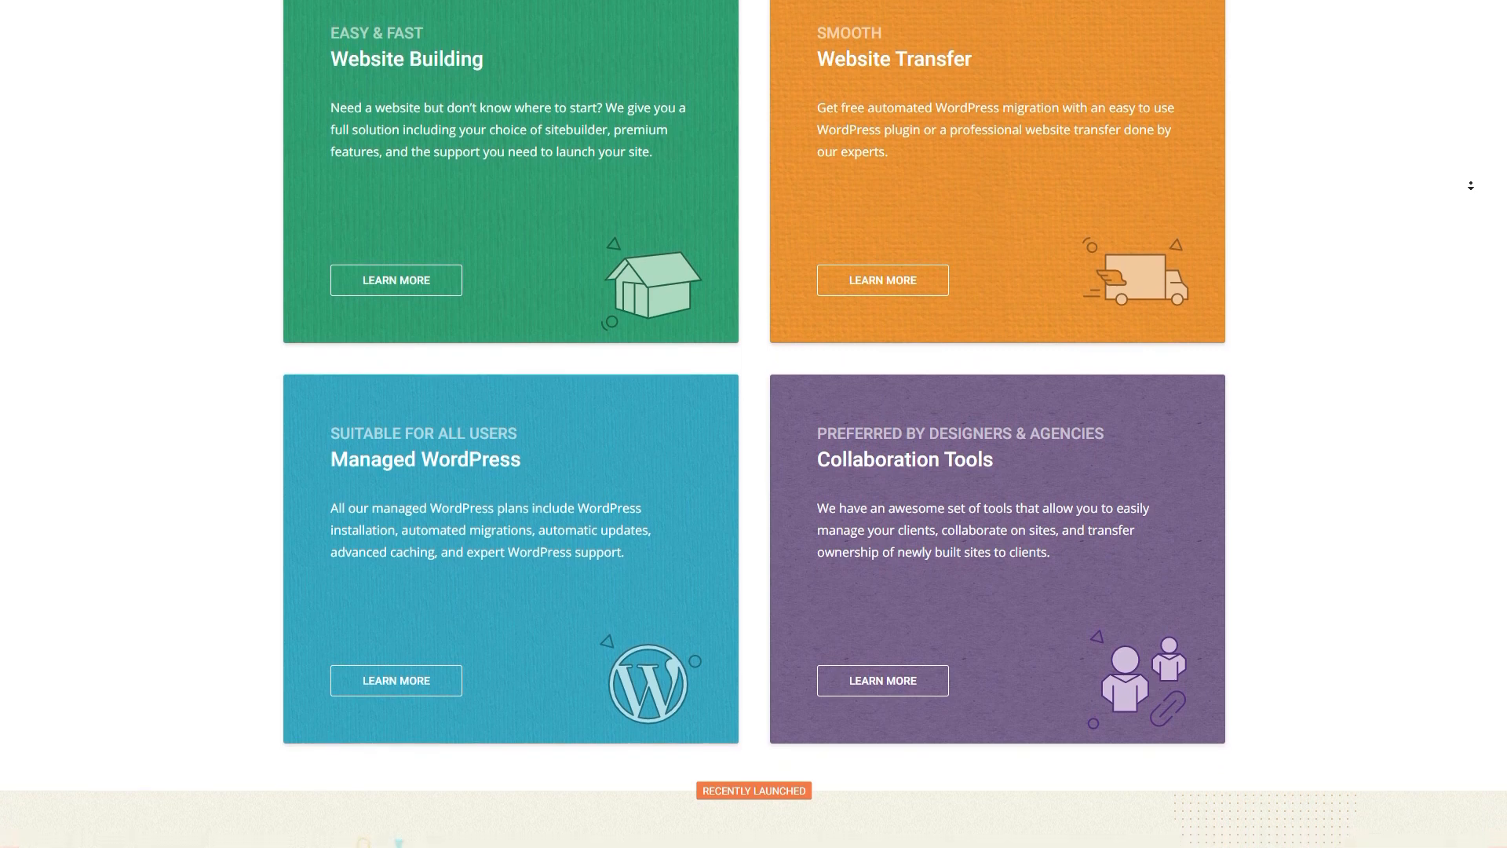
scroll("down", 3)
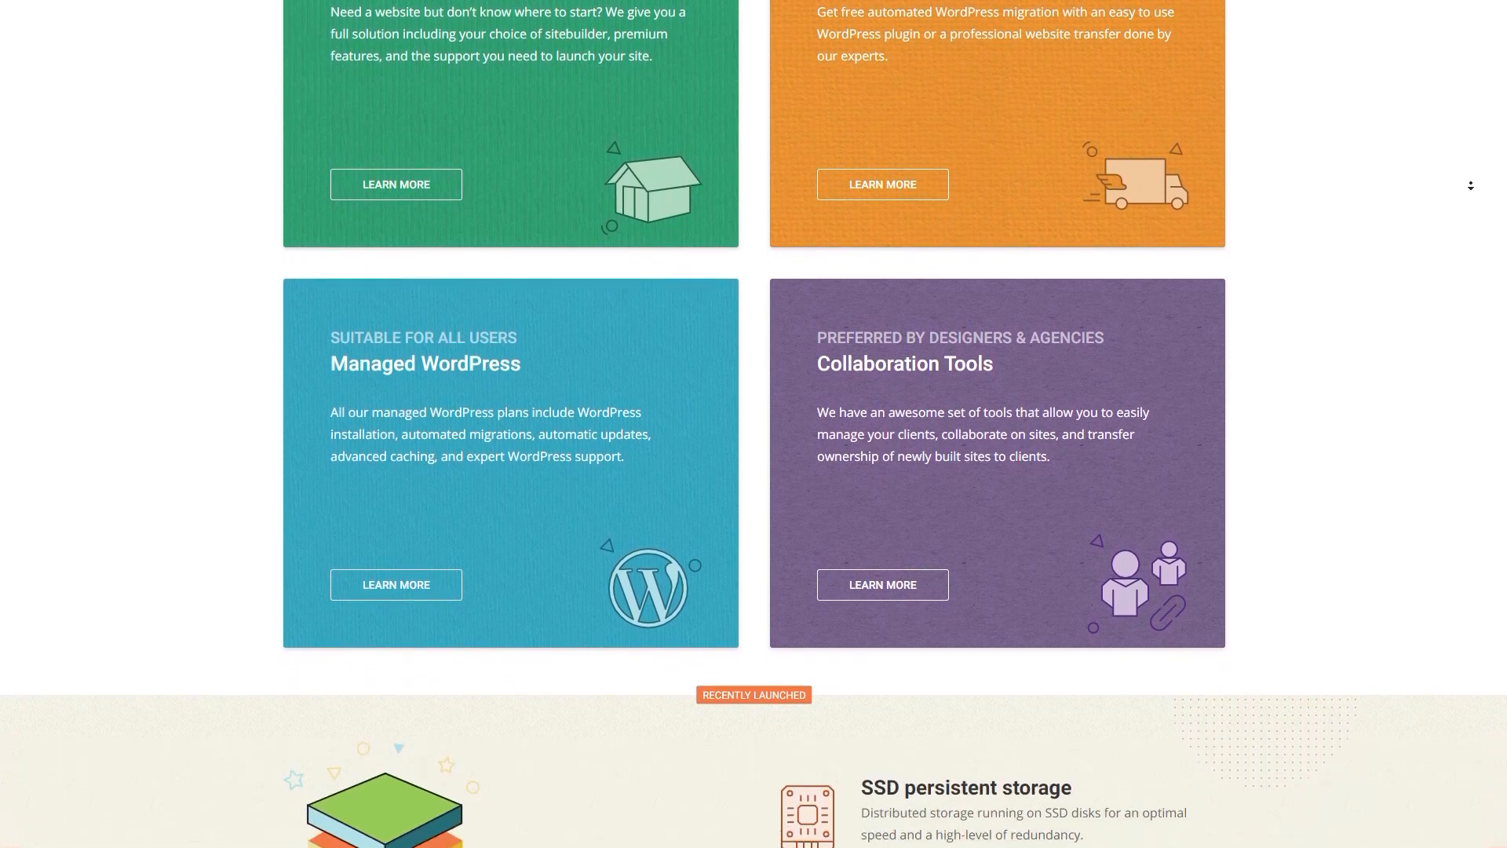
scroll("down", 3)
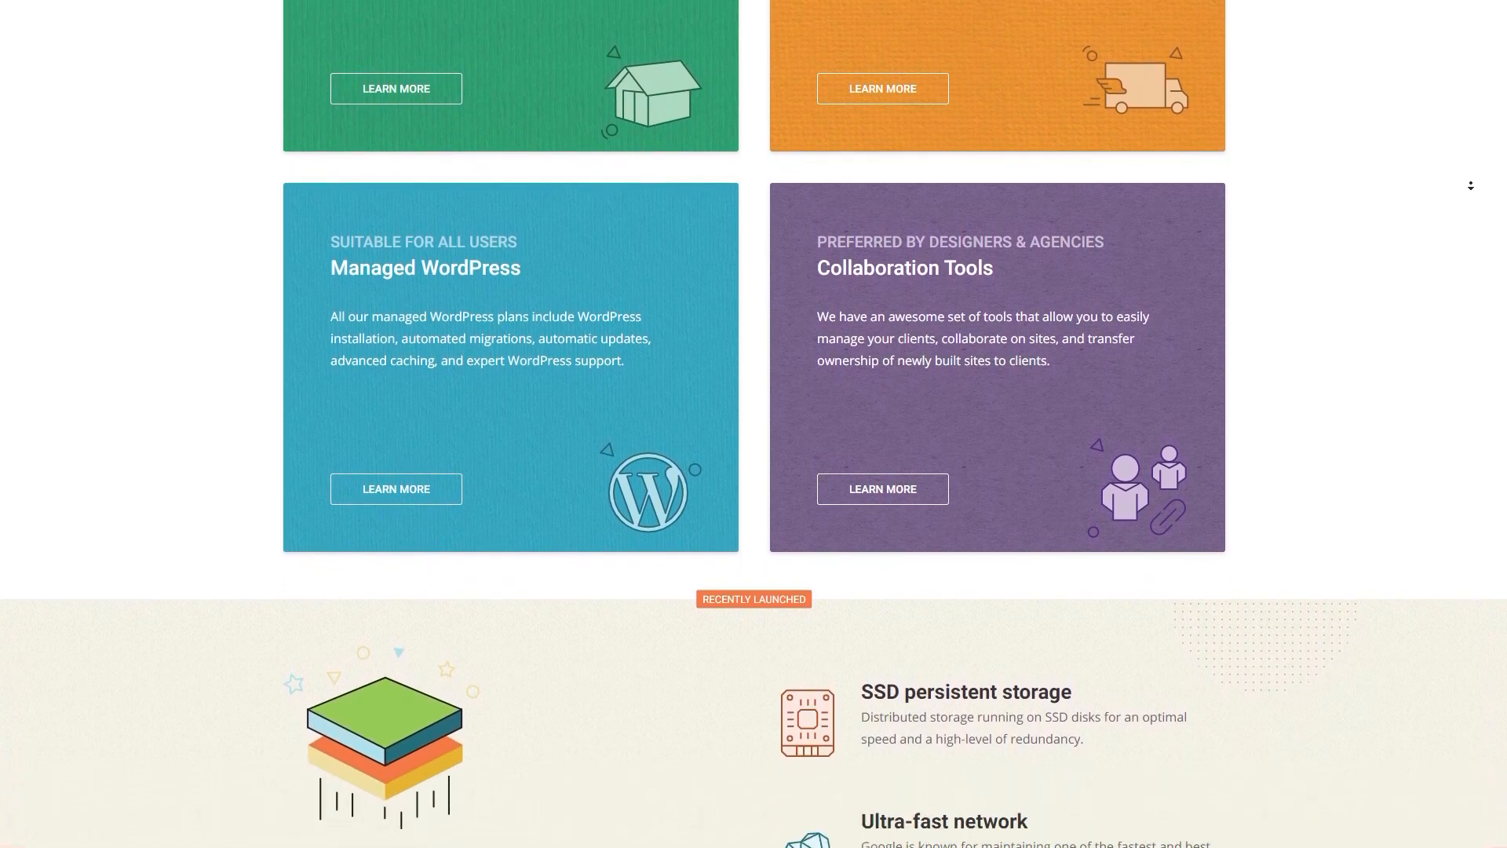
scroll("down", 3)
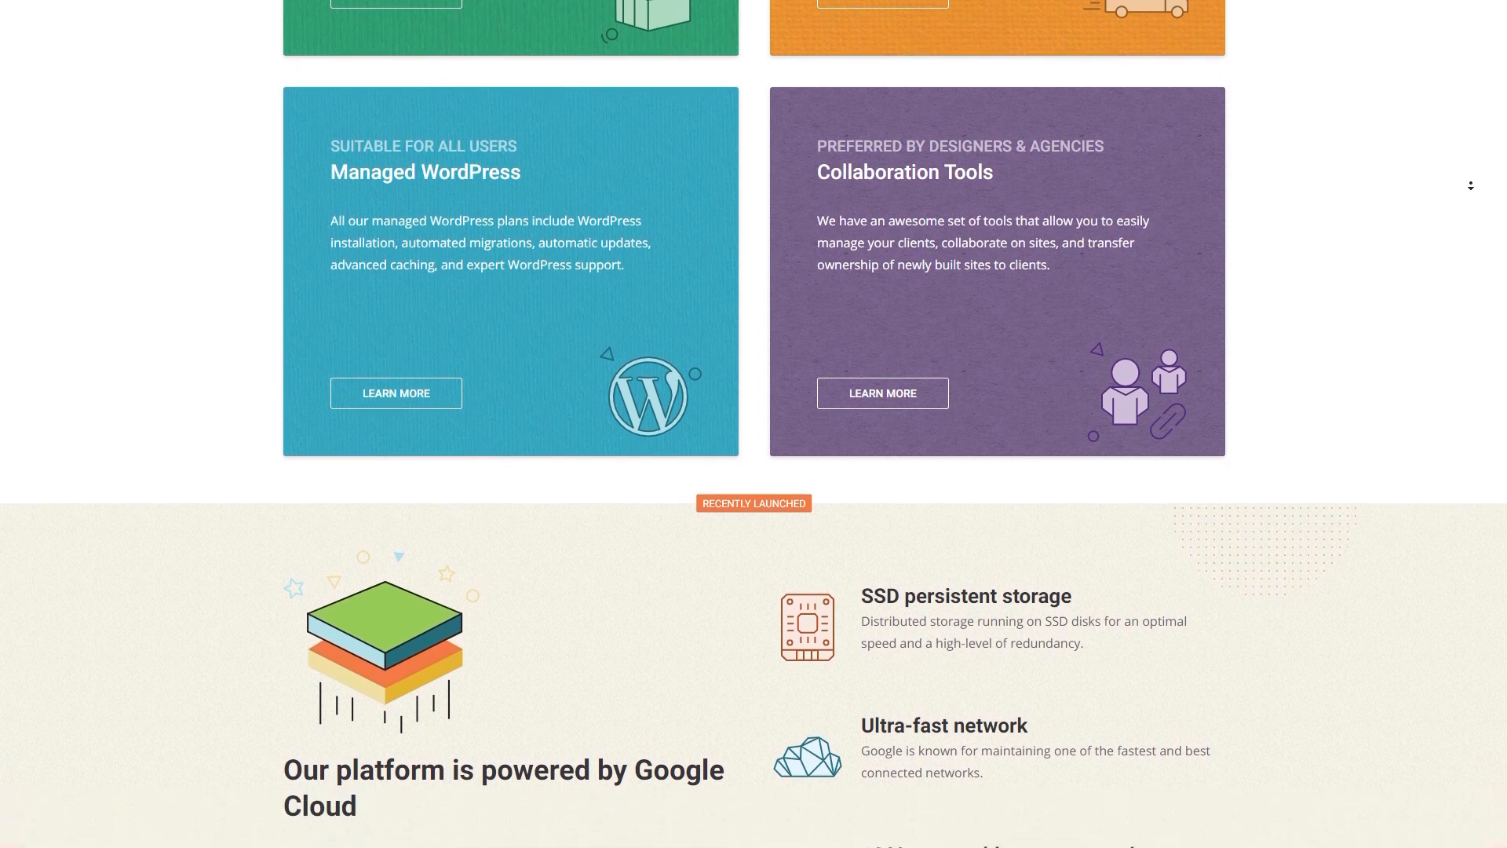
scroll("down", 3)
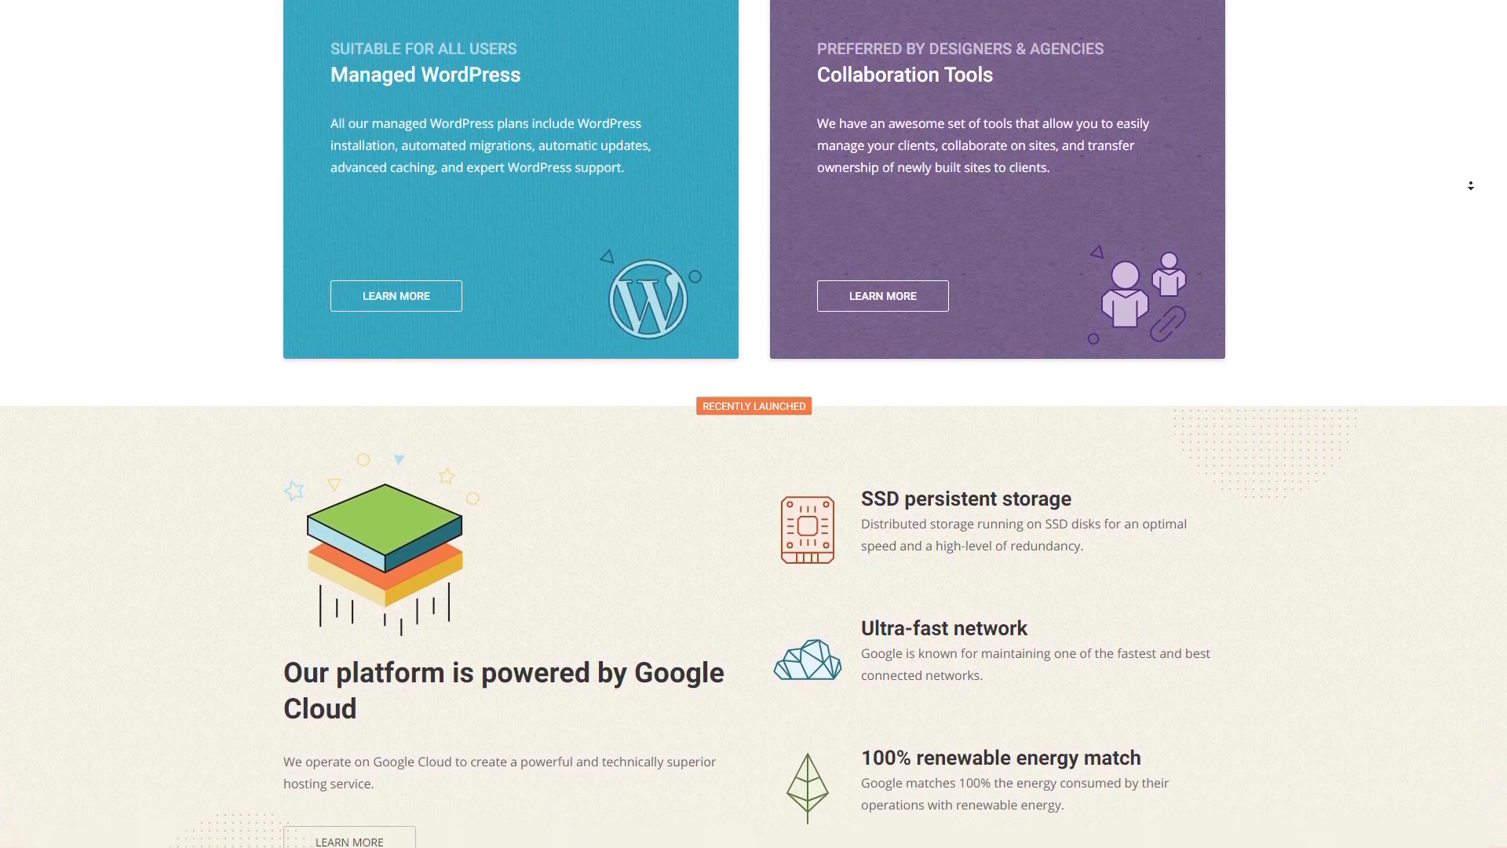
scroll("down", 3)
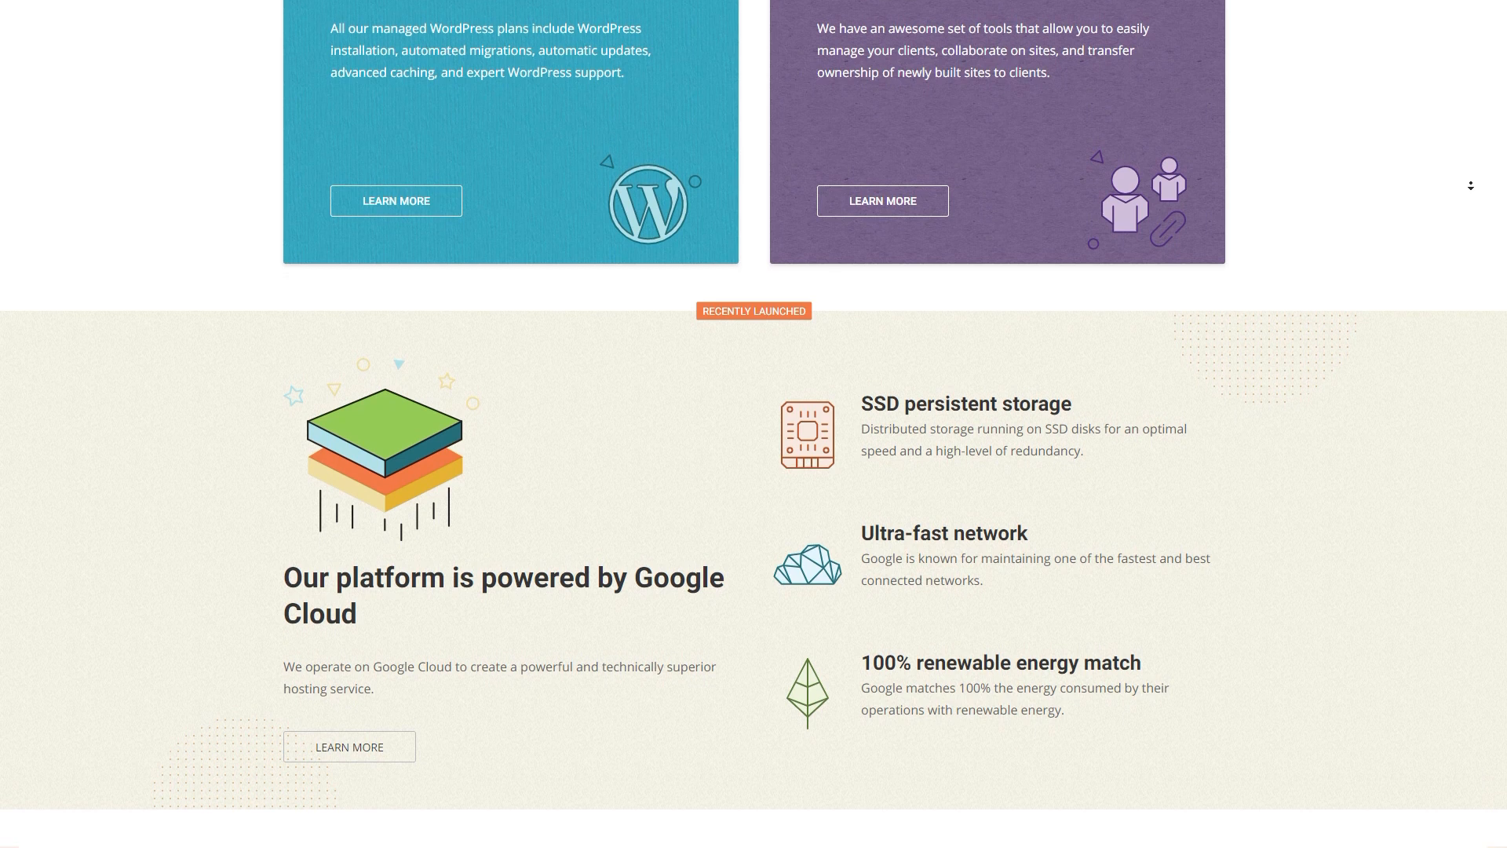
scroll("down", 3)
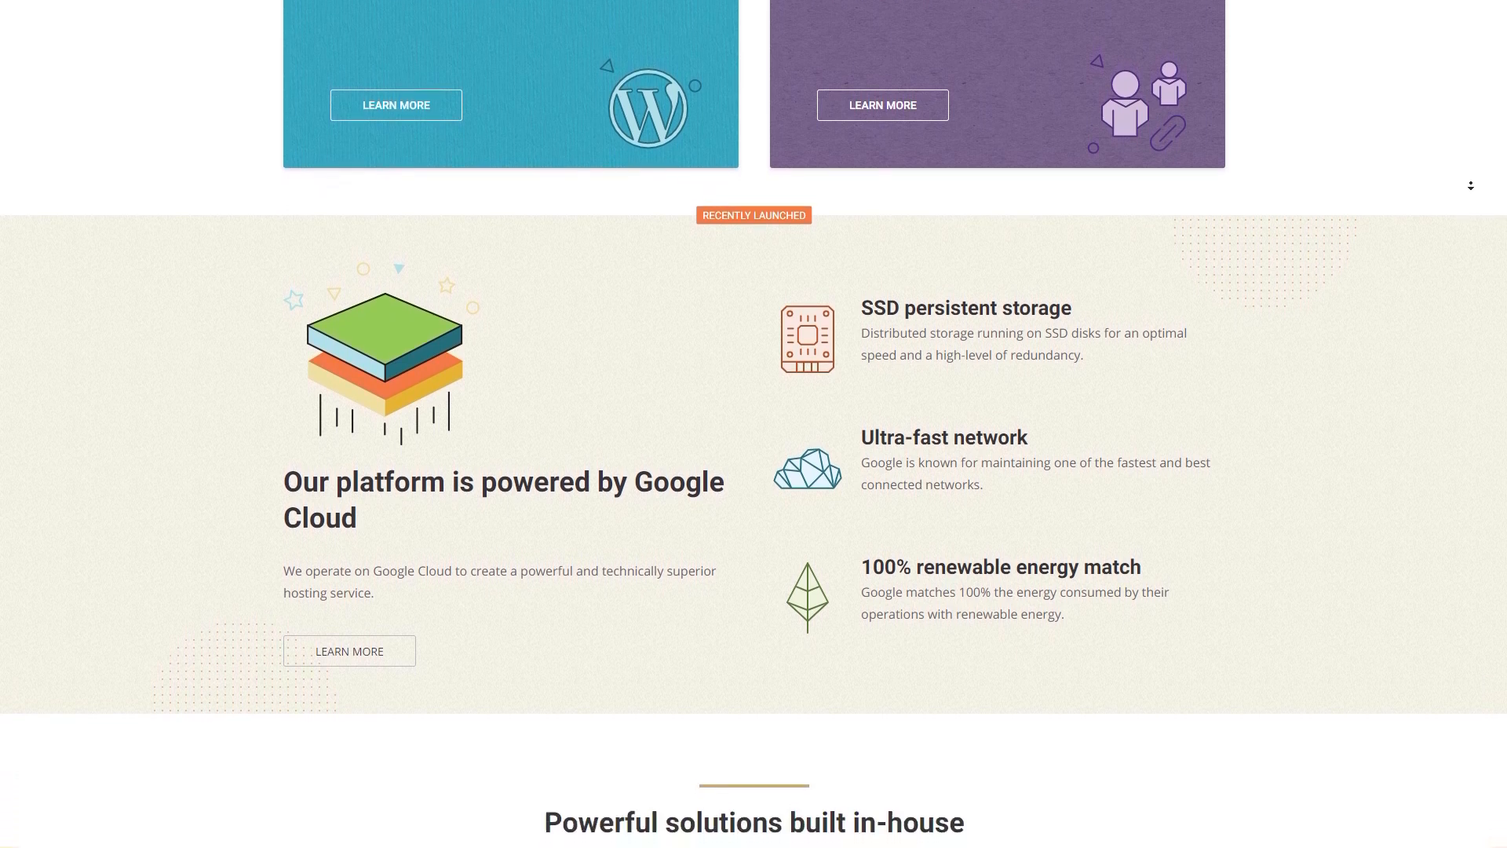
scroll("down", 3)
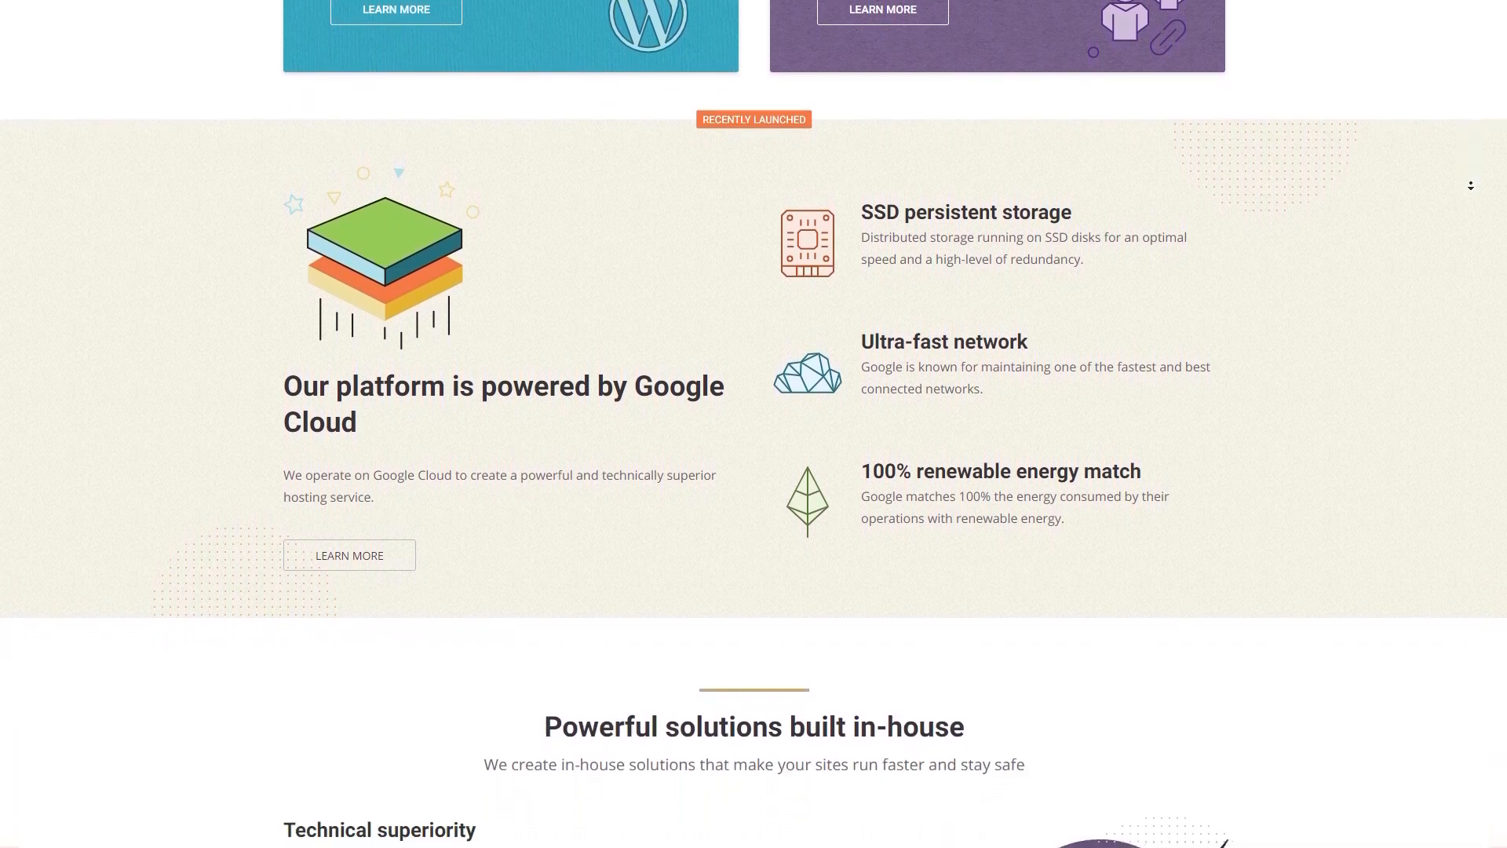
scroll("down", 3)
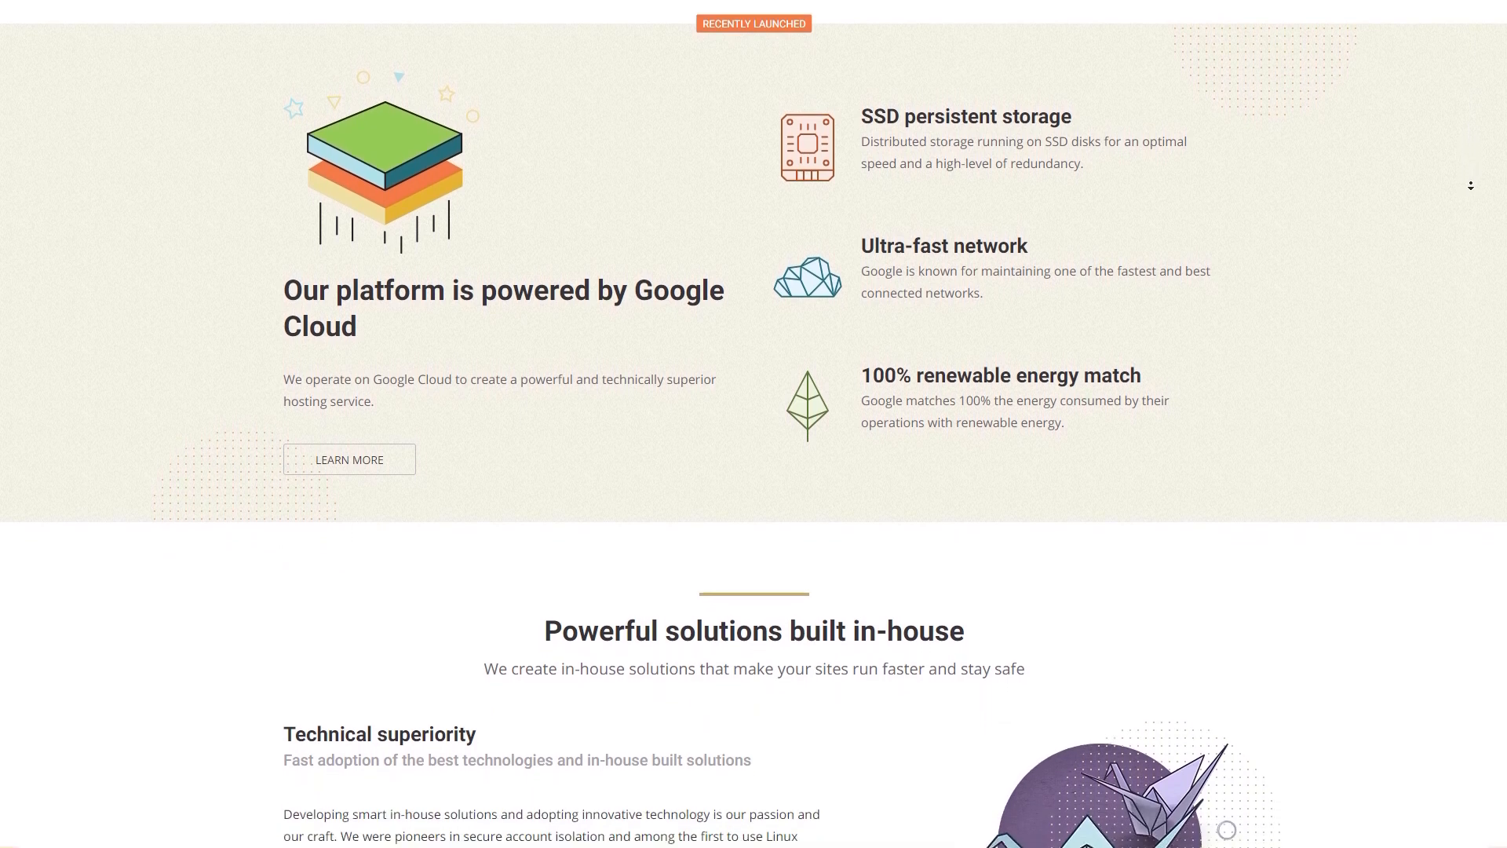
scroll("down", 3)
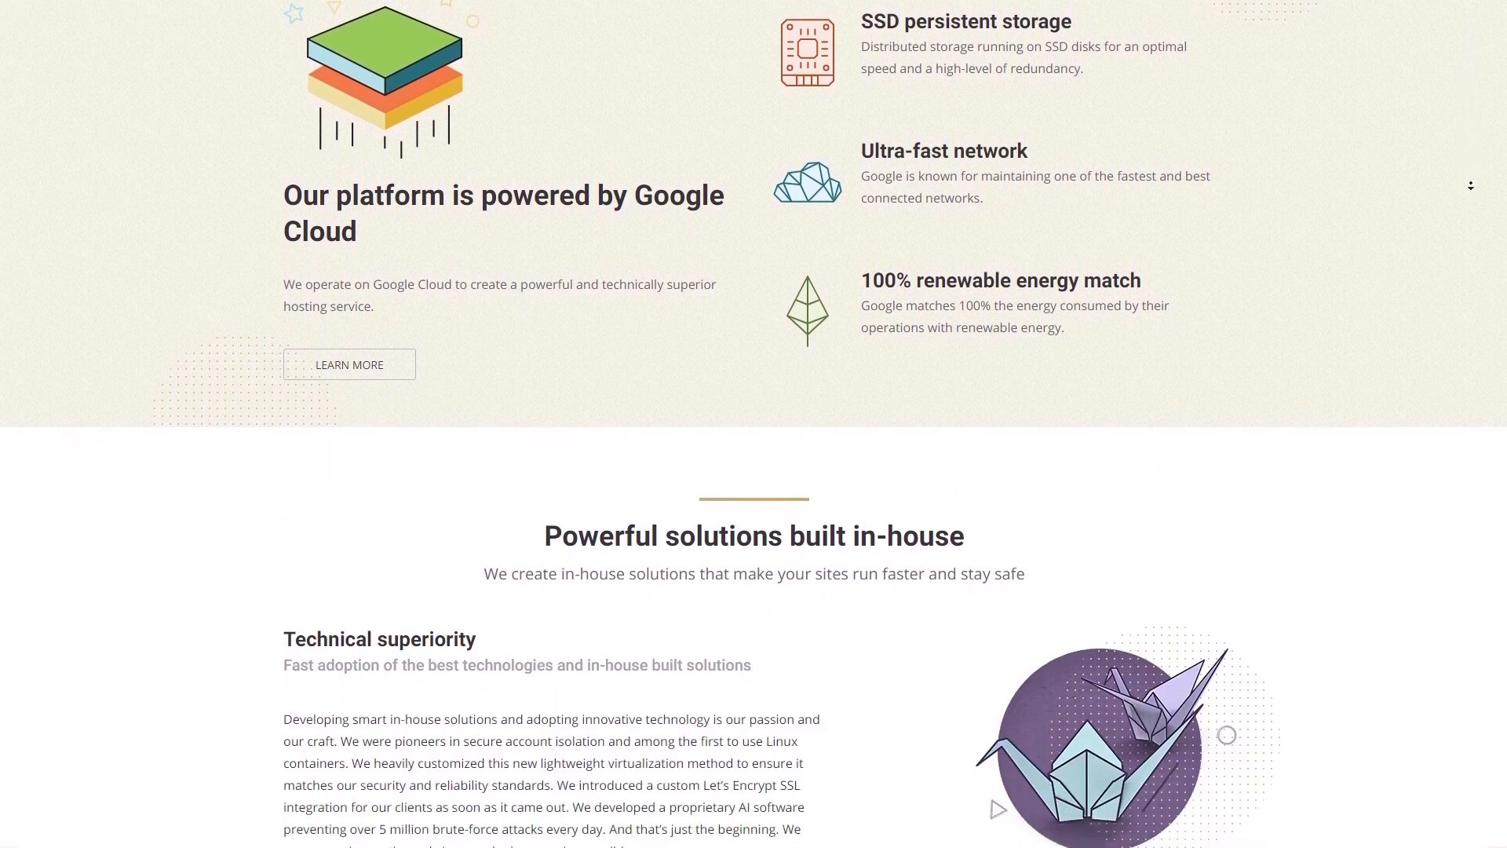
scroll("down", 3)
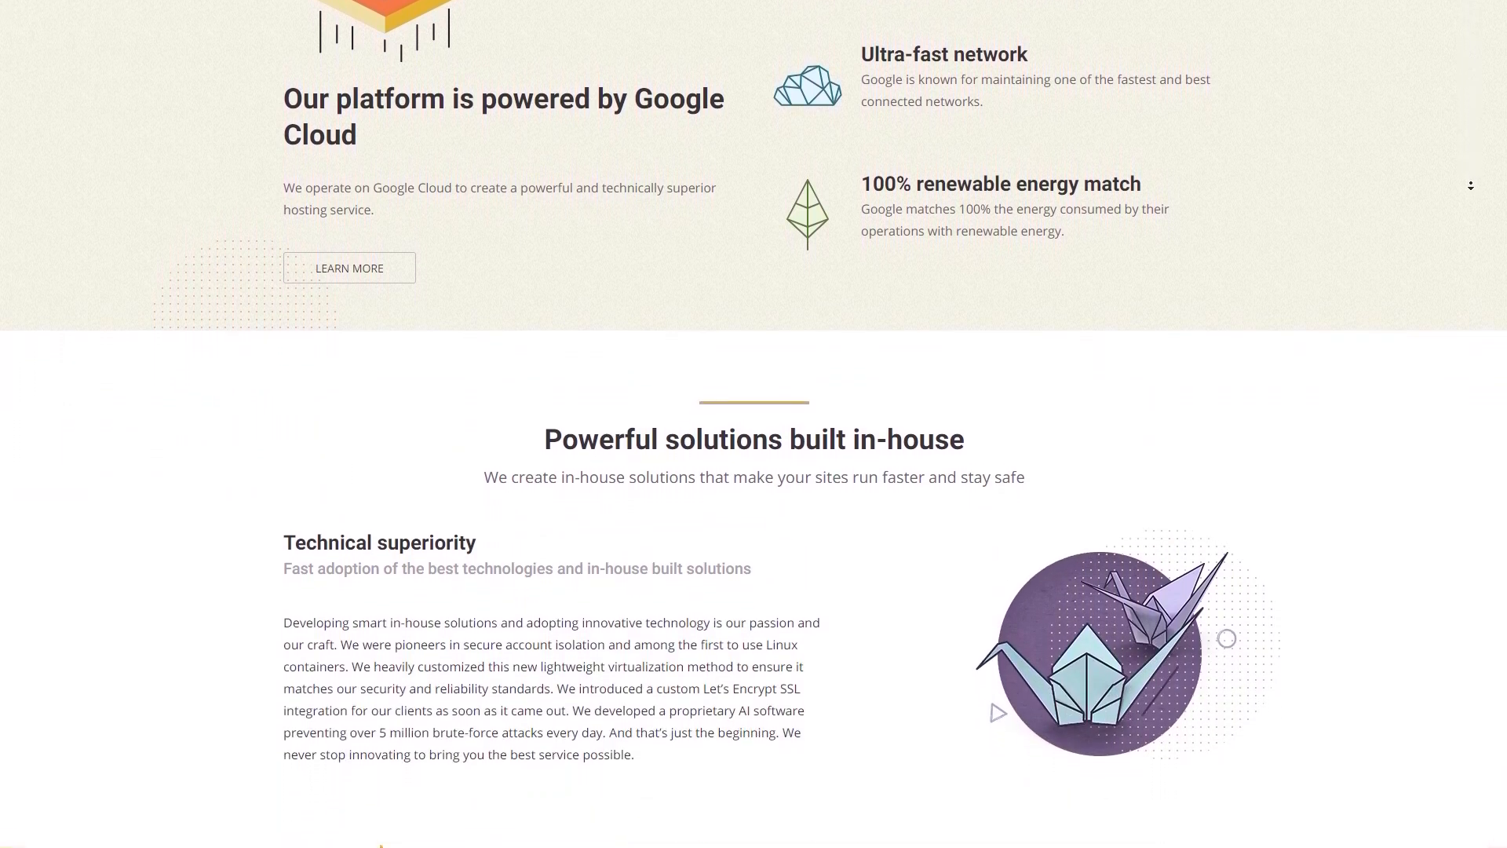
scroll("down", 3)
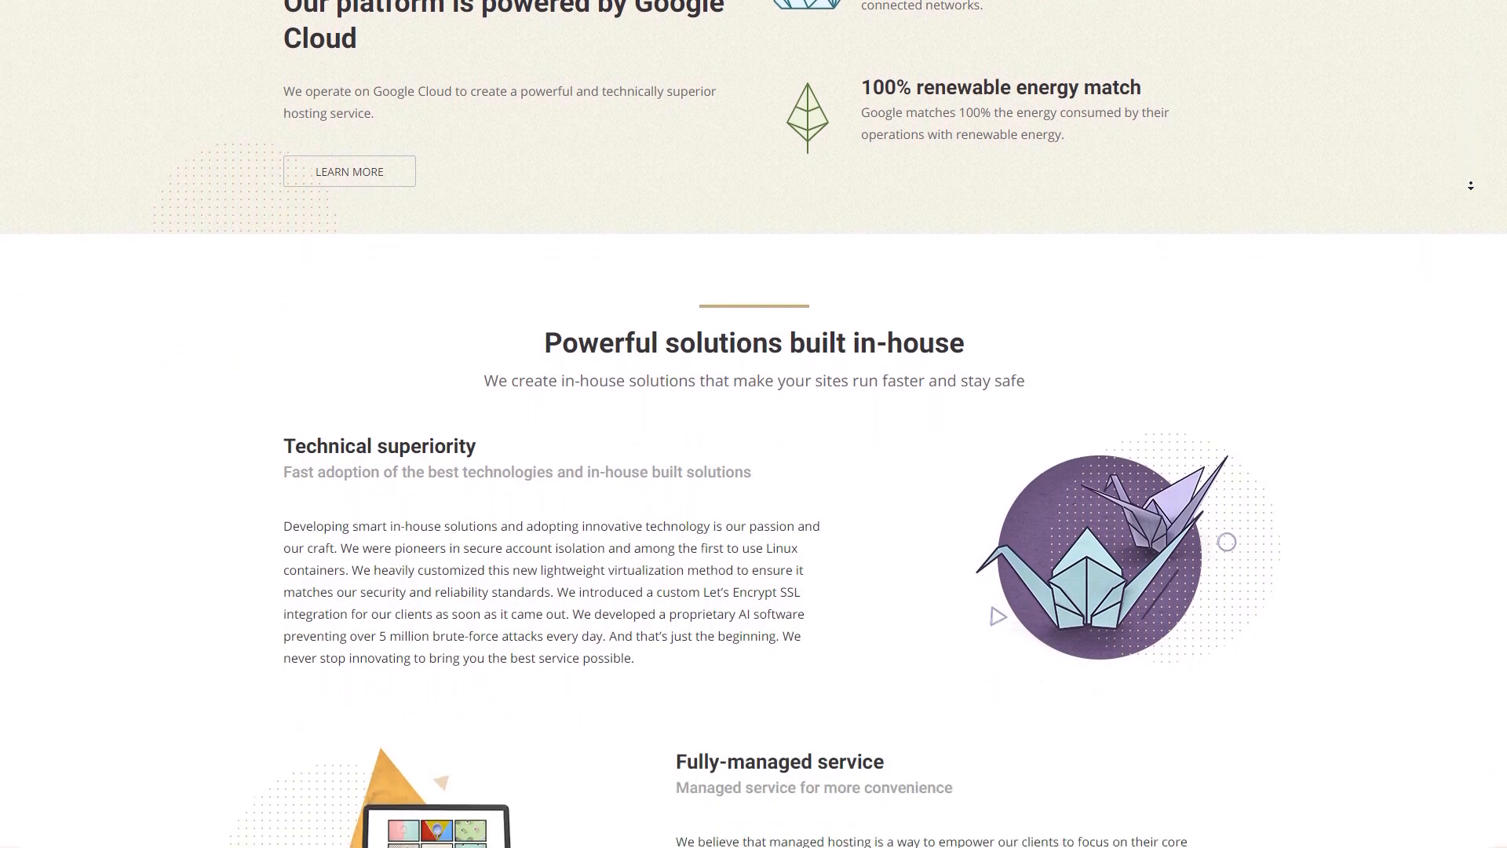
scroll("down", 3)
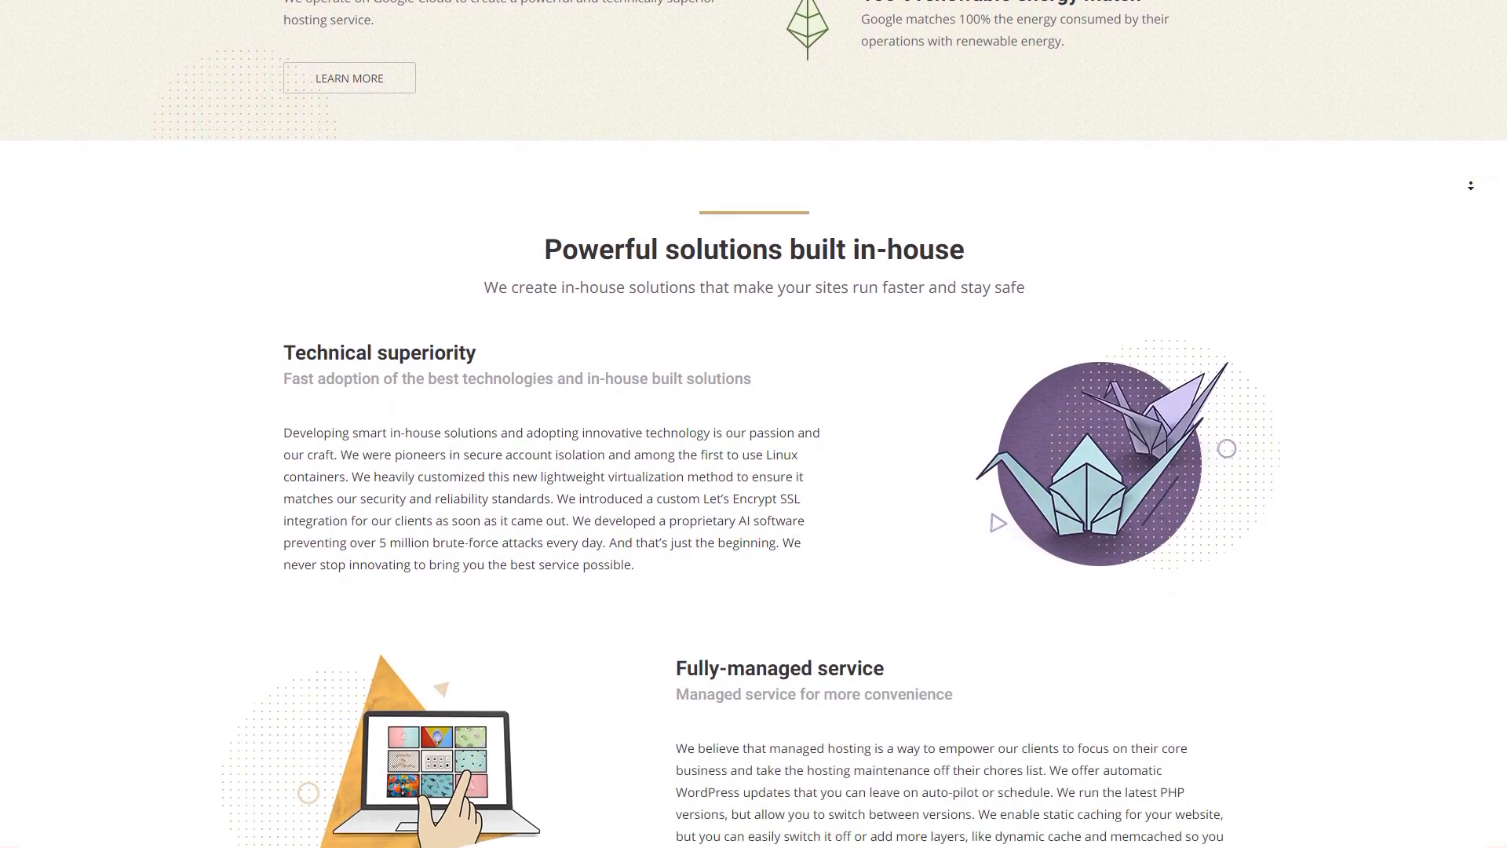
scroll("down", 3)
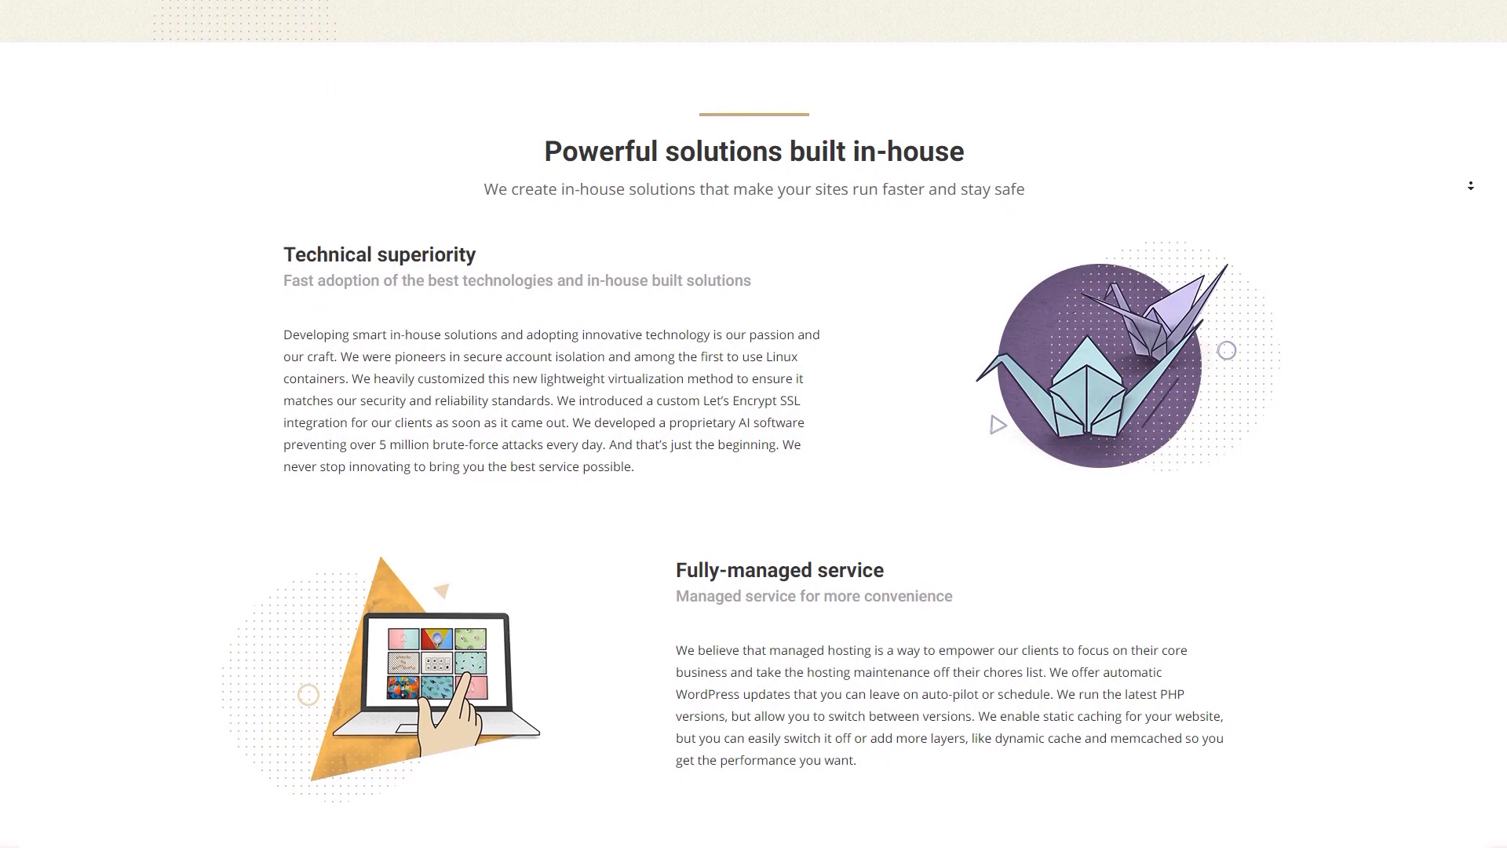
scroll("down", 3)
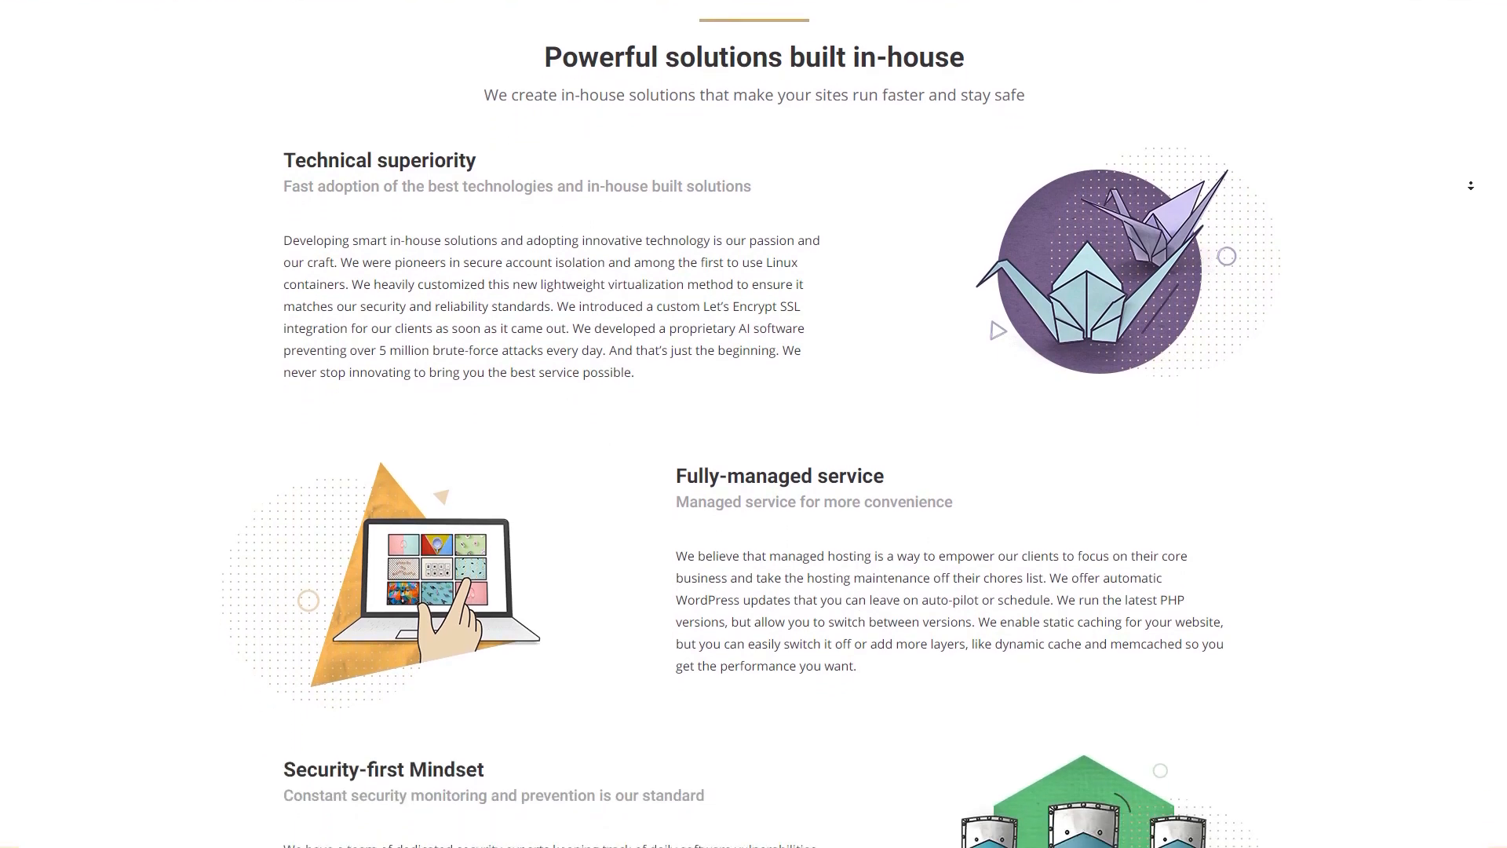
scroll("down", 3)
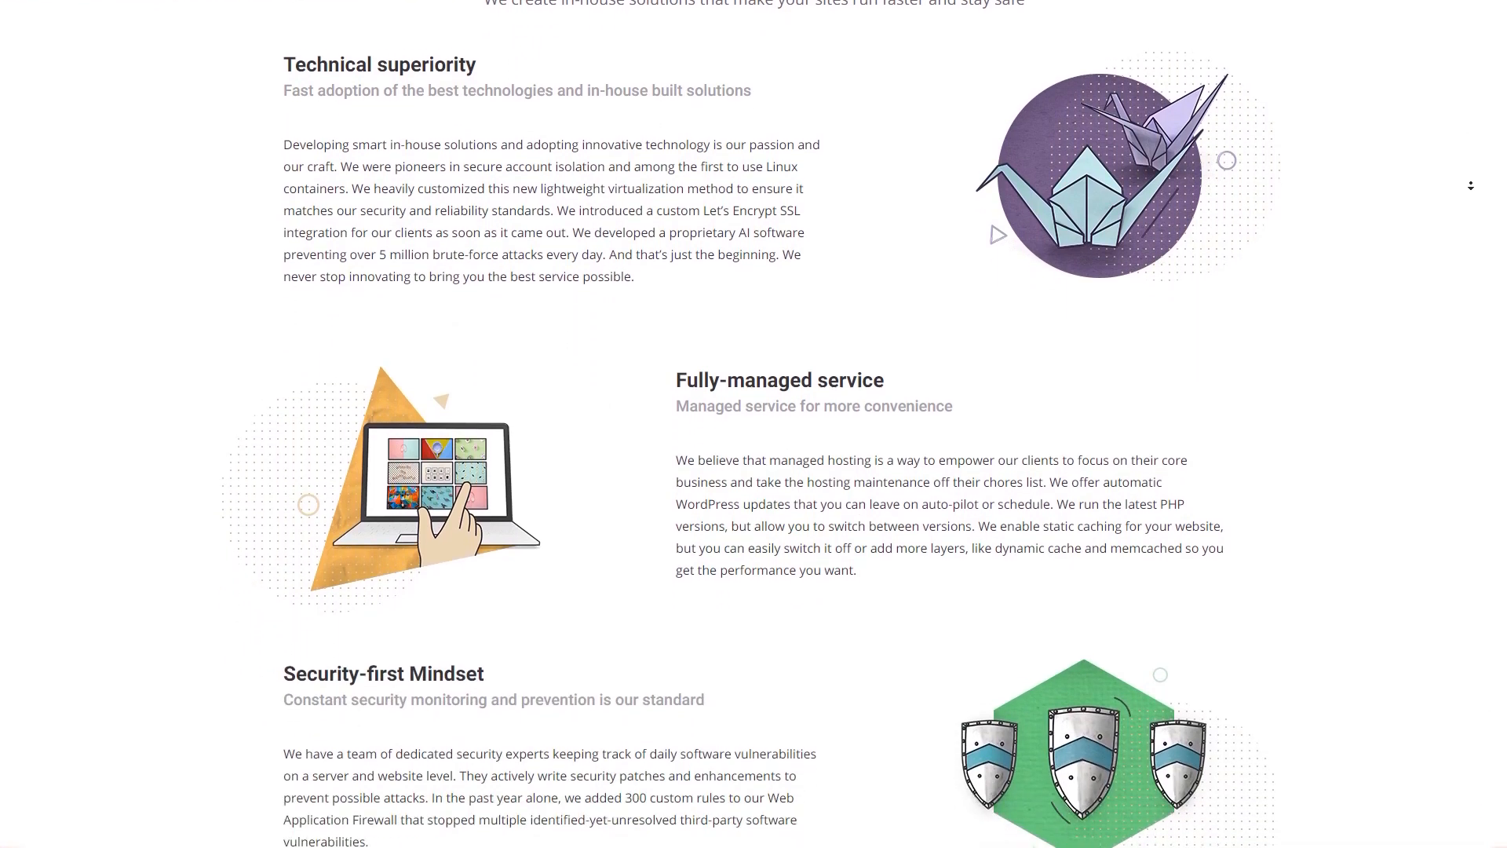
scroll("down", 3)
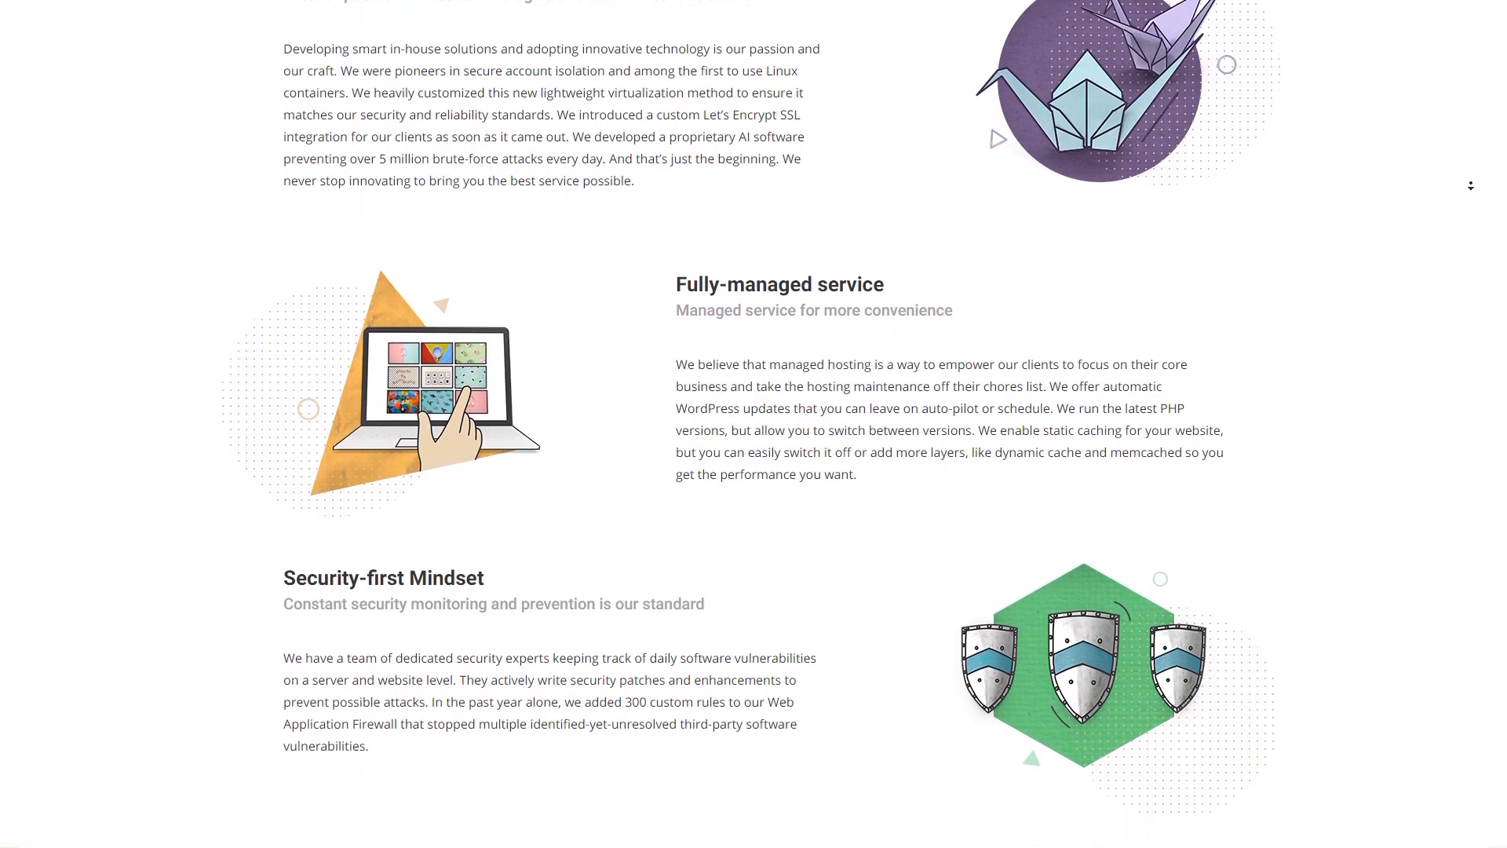
scroll("down", 3)
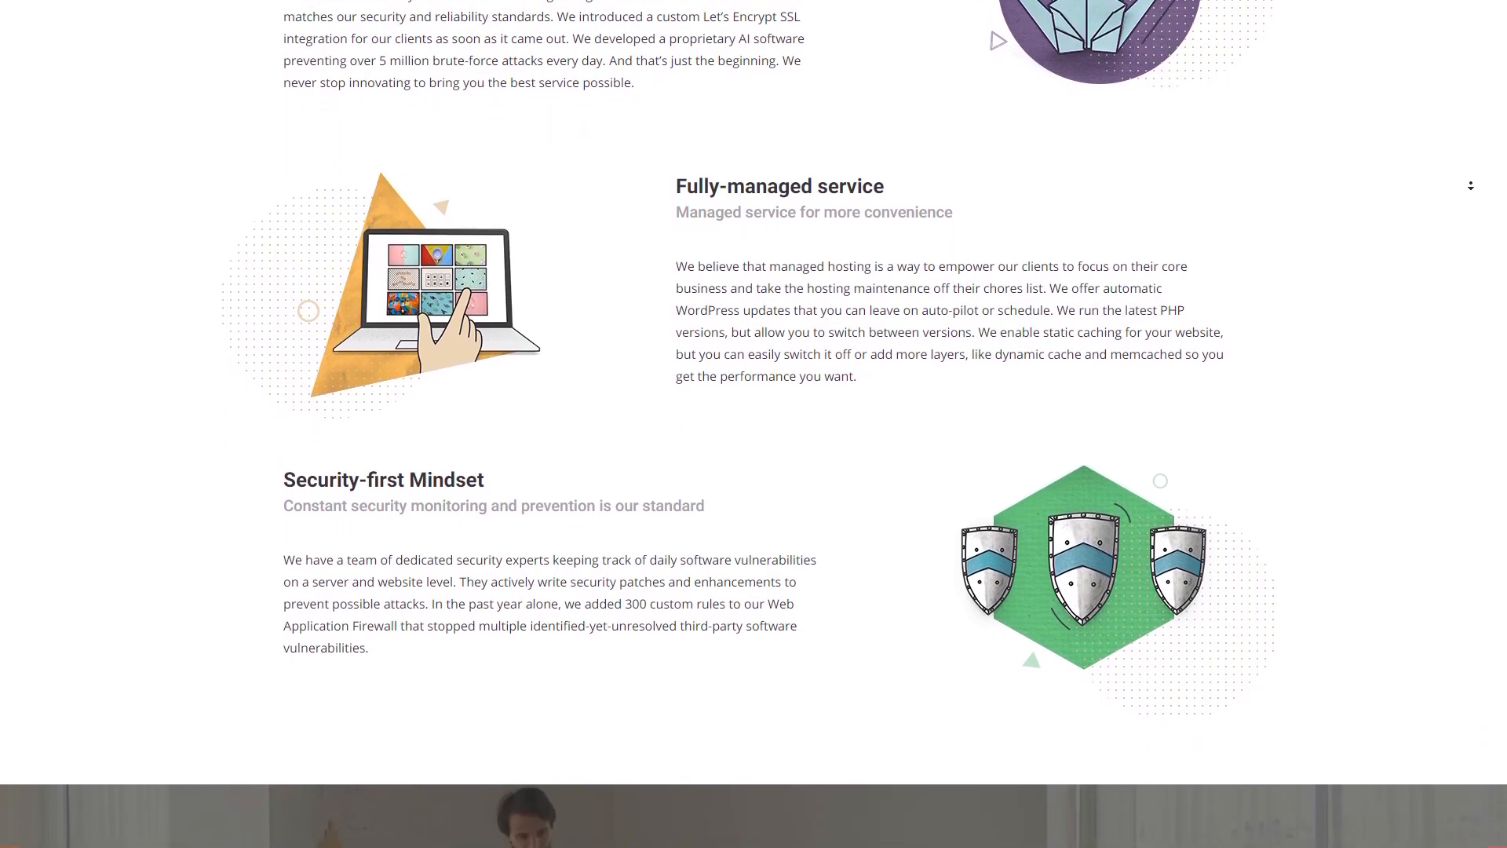
scroll("down", 3)
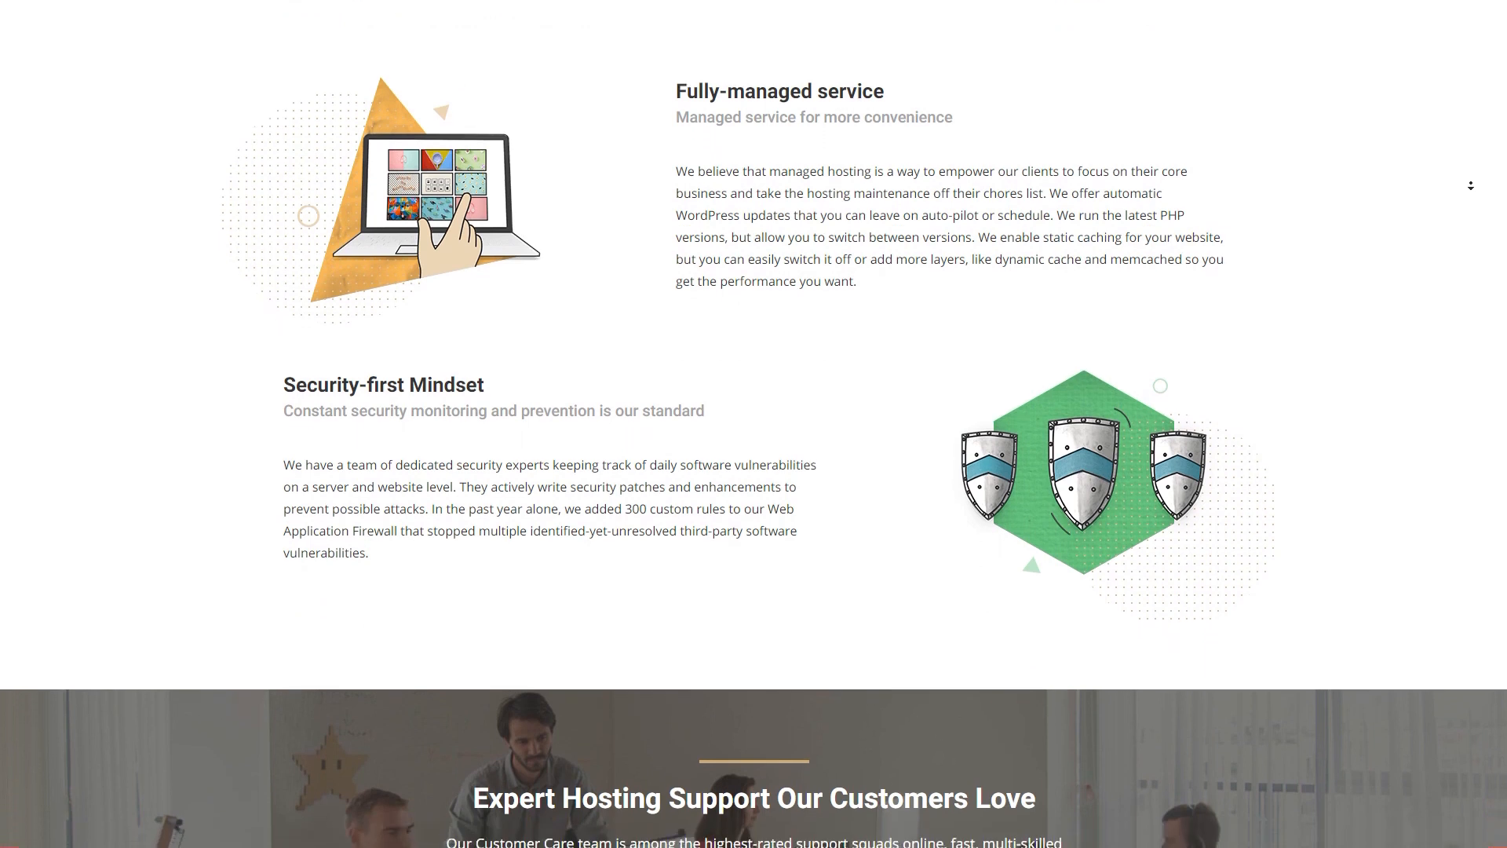
scroll("down", 3)
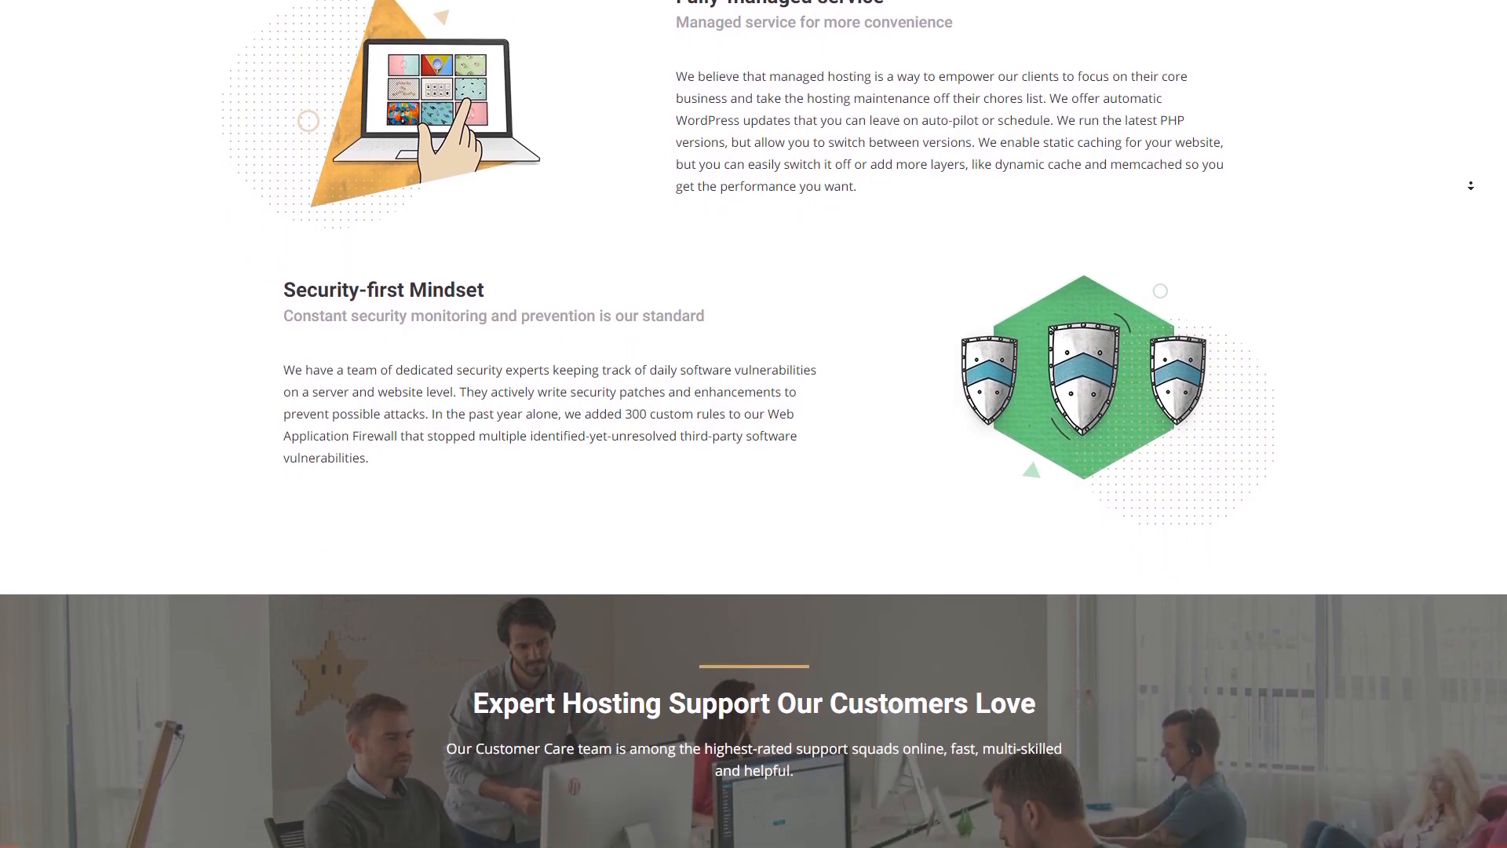
scroll("down", 3)
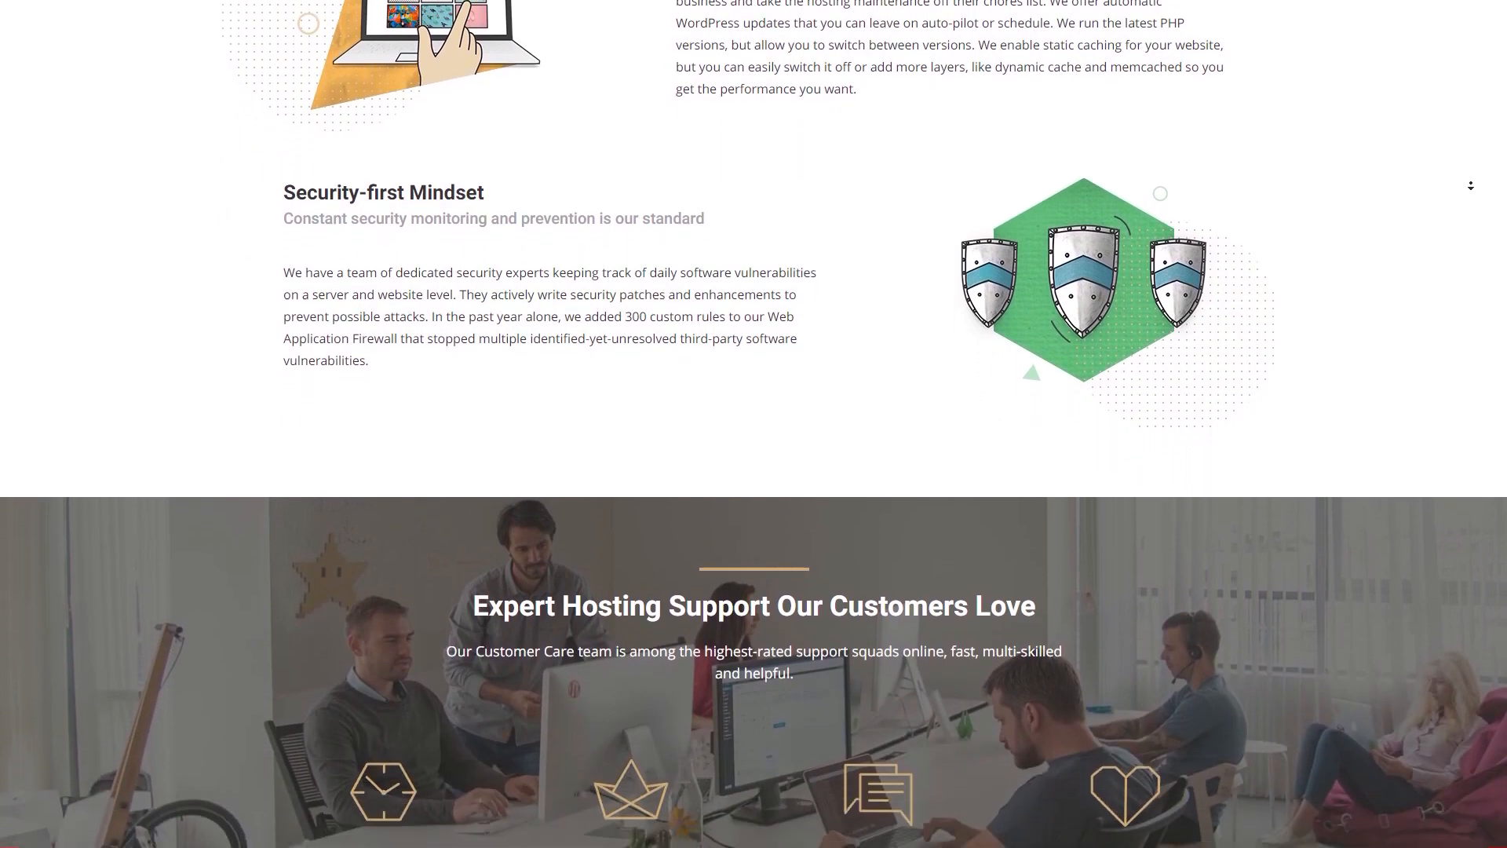
scroll("down", 3)
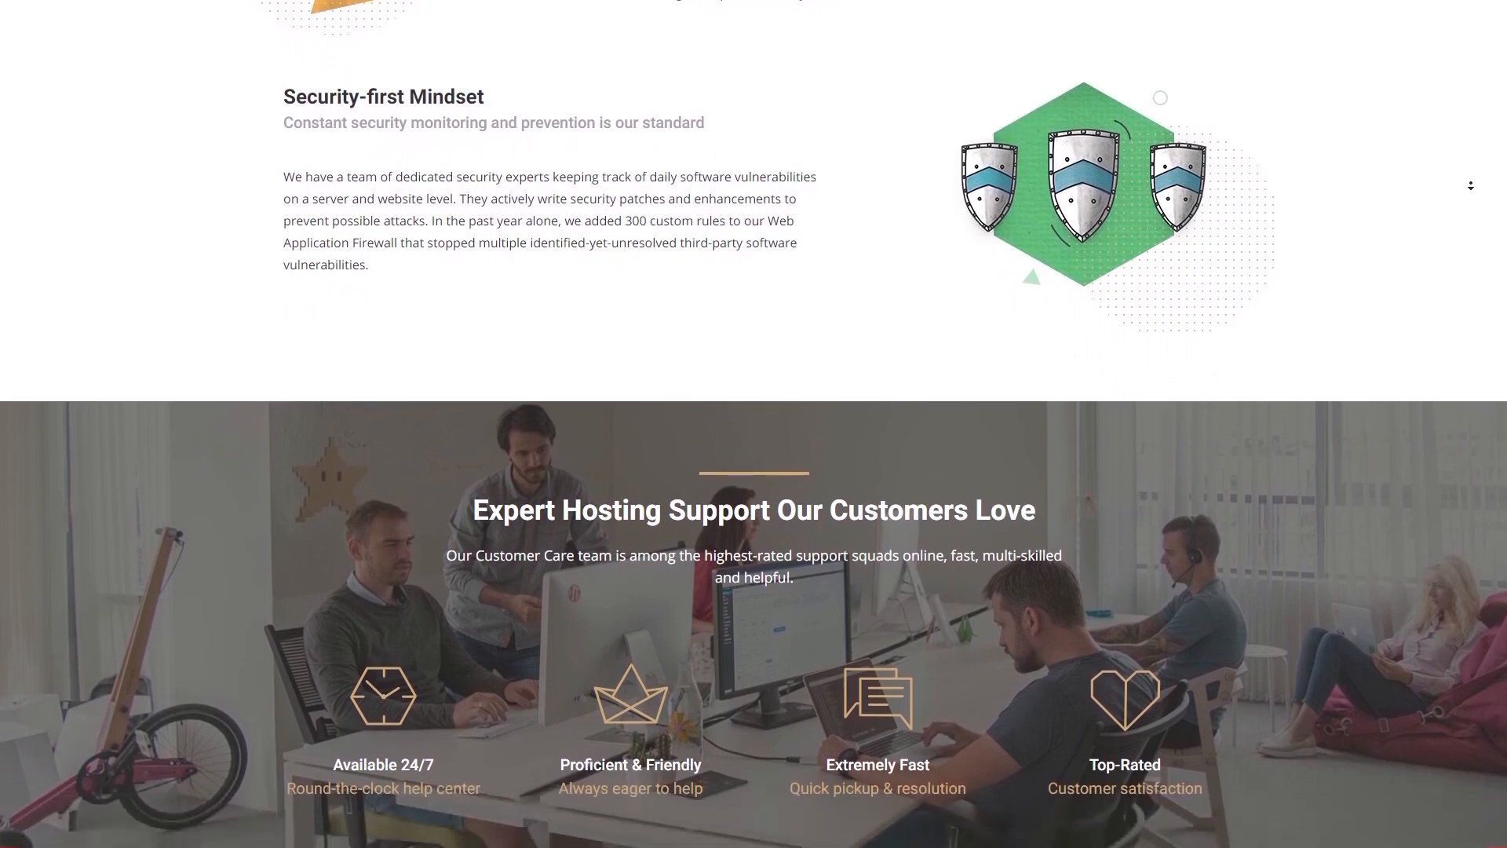
scroll("down", 3)
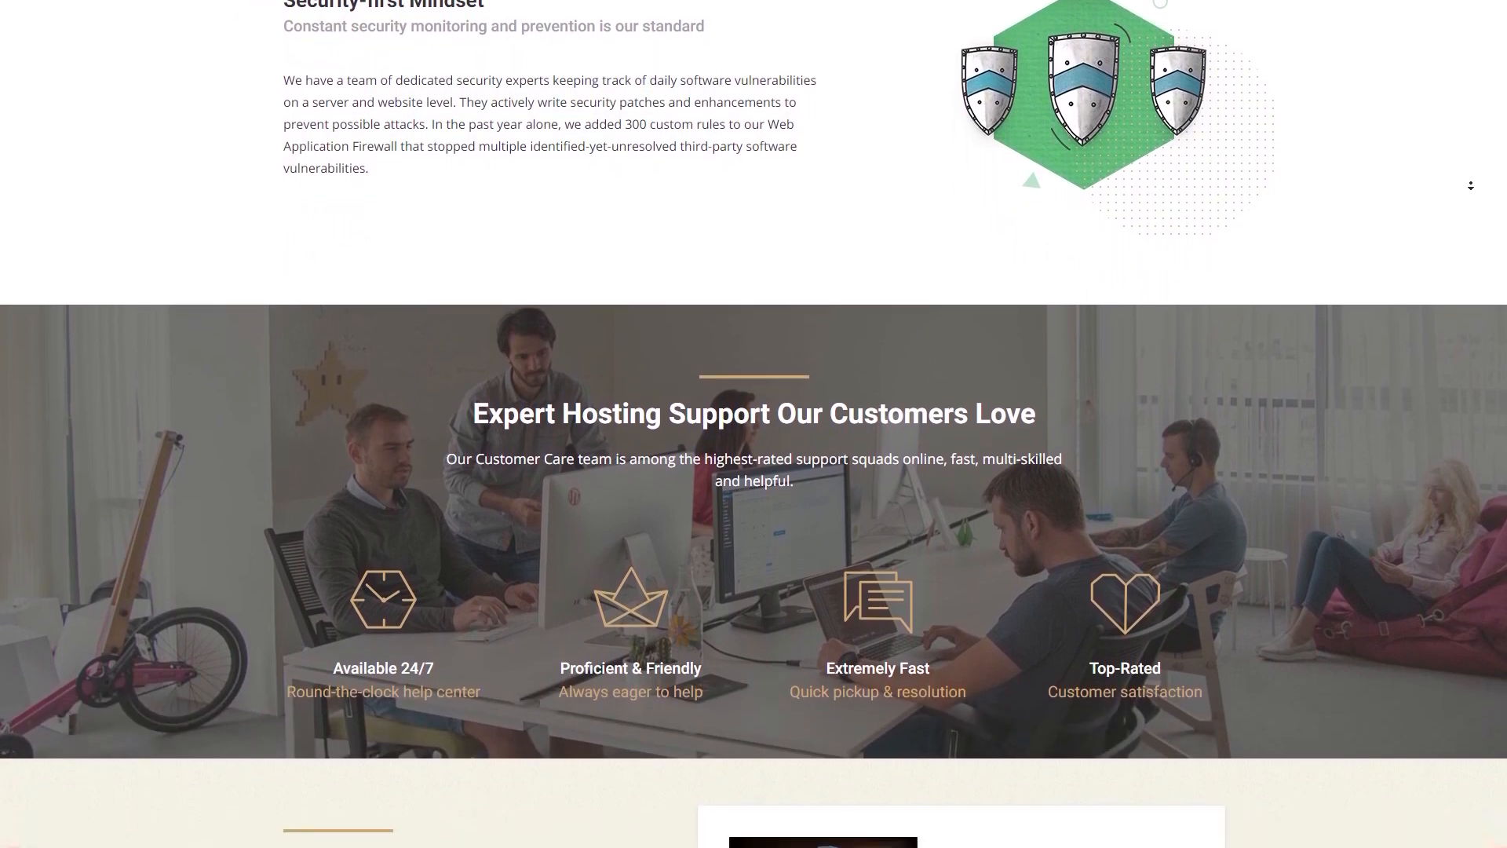
scroll("down", 3)
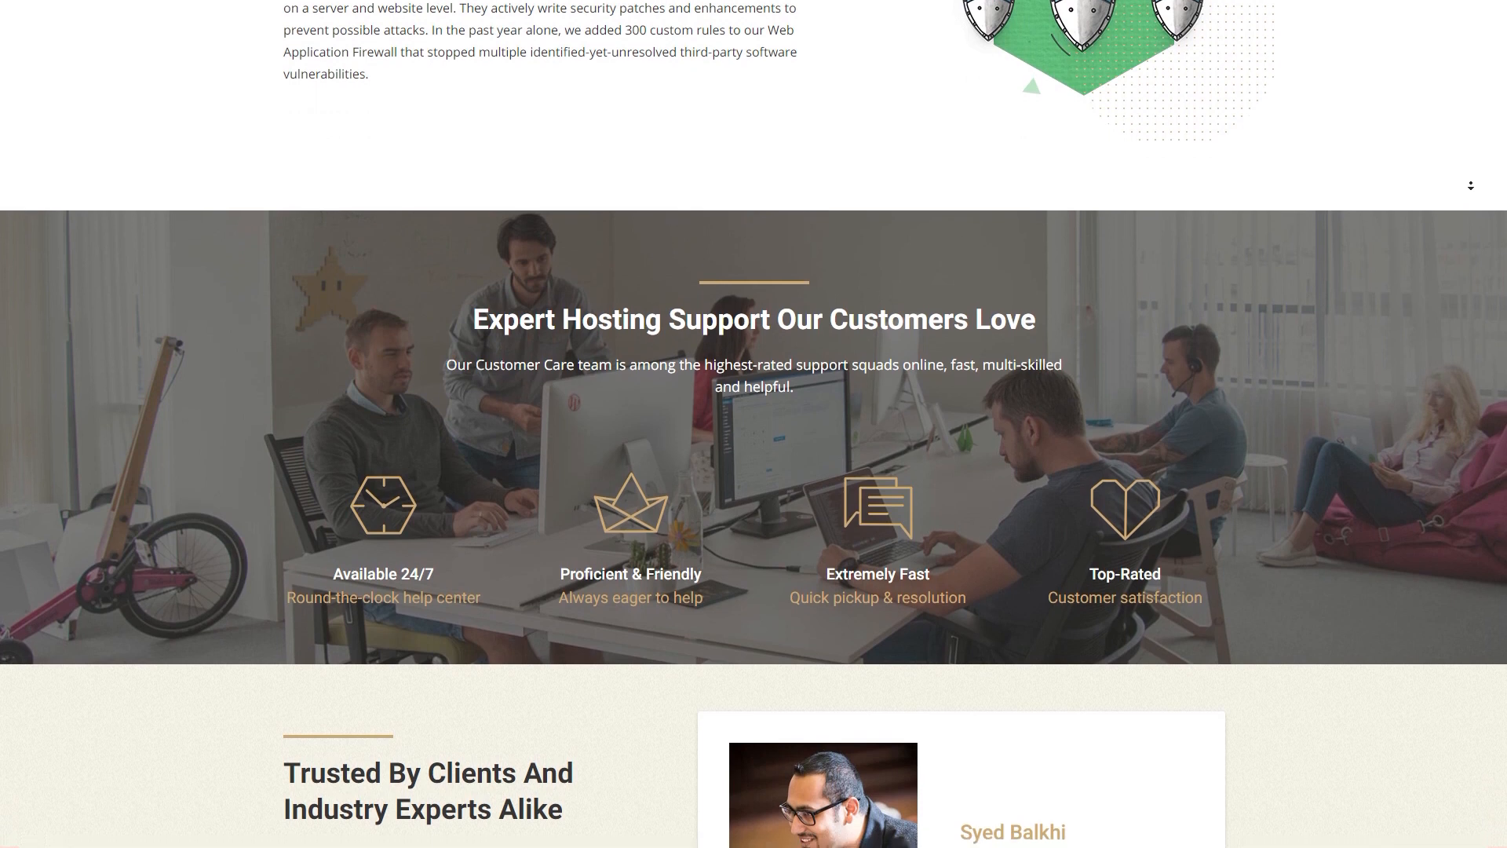
scroll("down", 3)
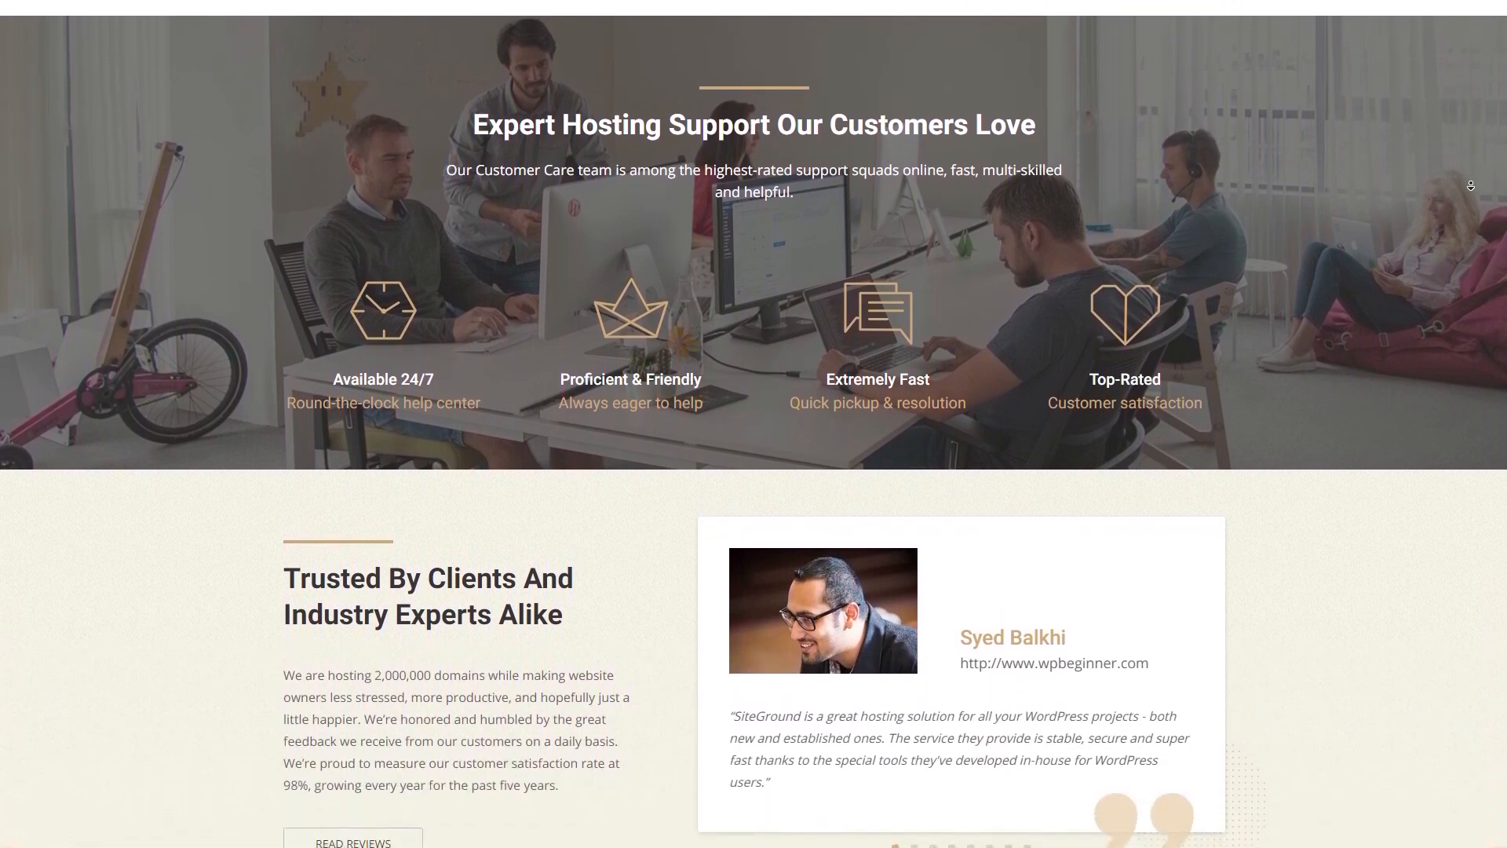
scroll("down", 3)
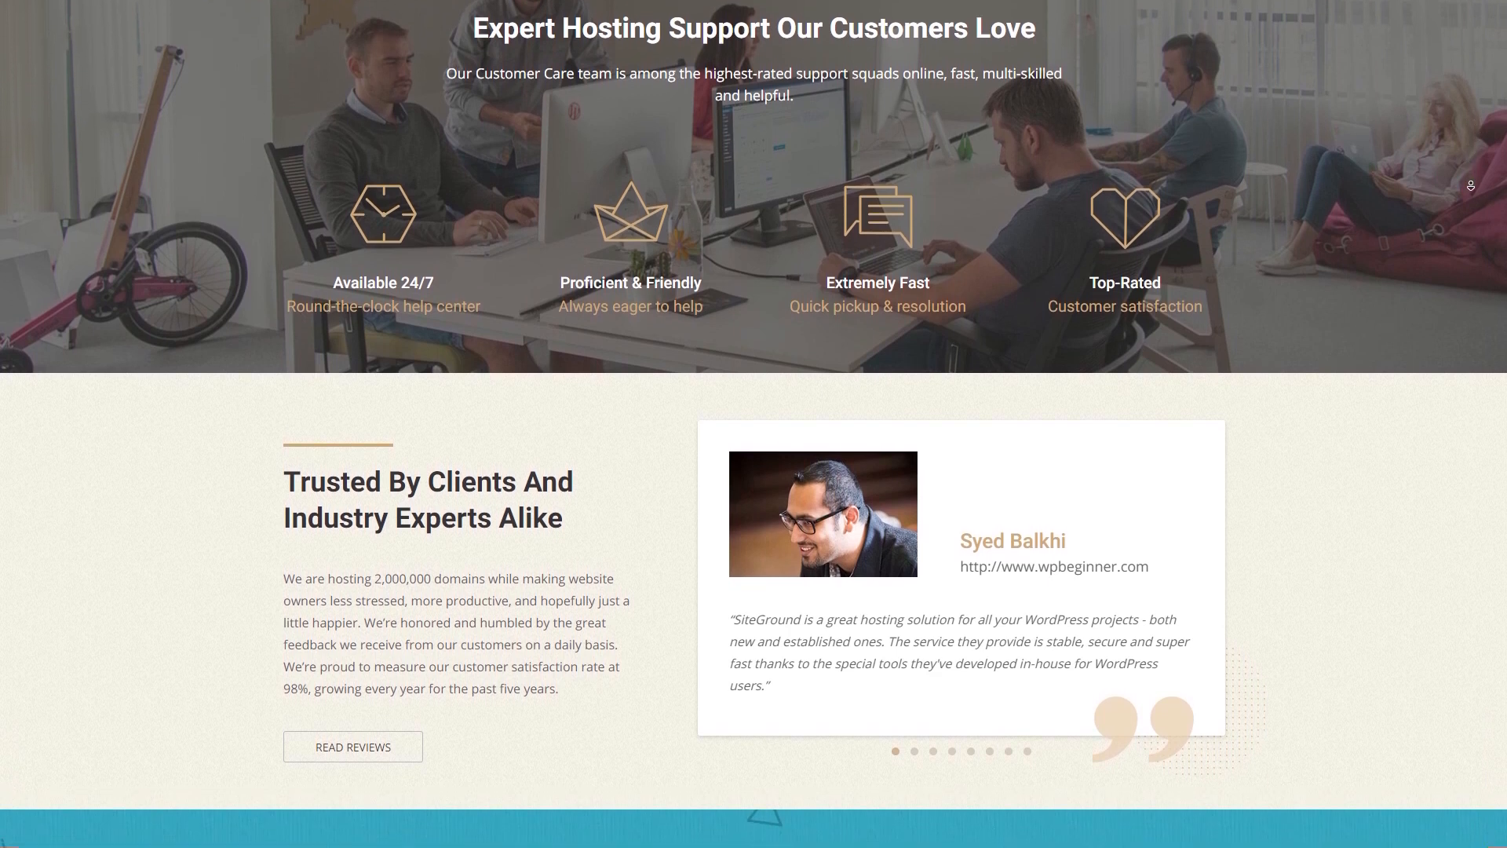
scroll("down", 3)
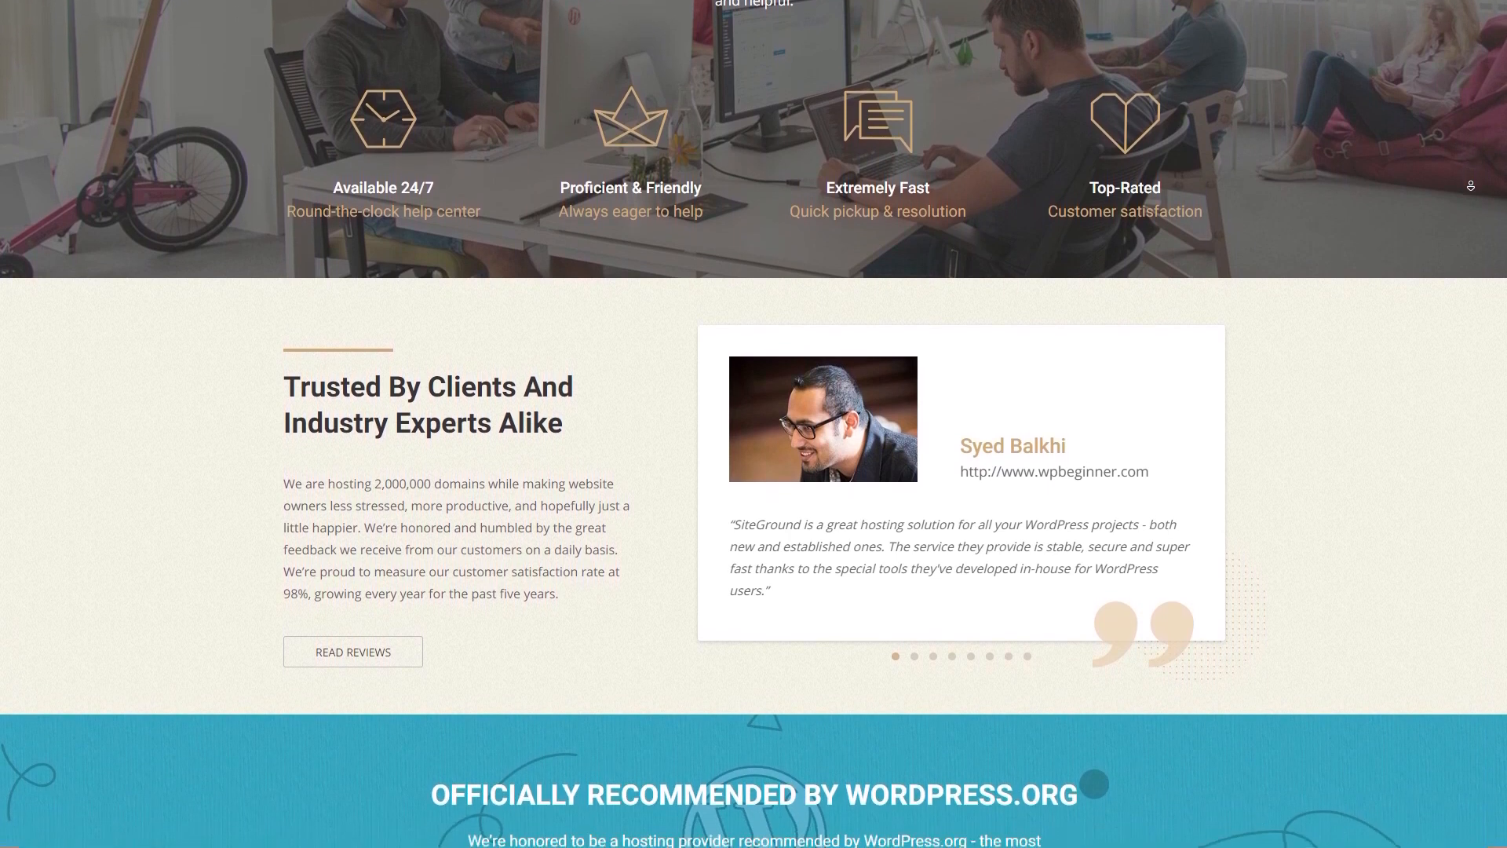
scroll("down", 3)
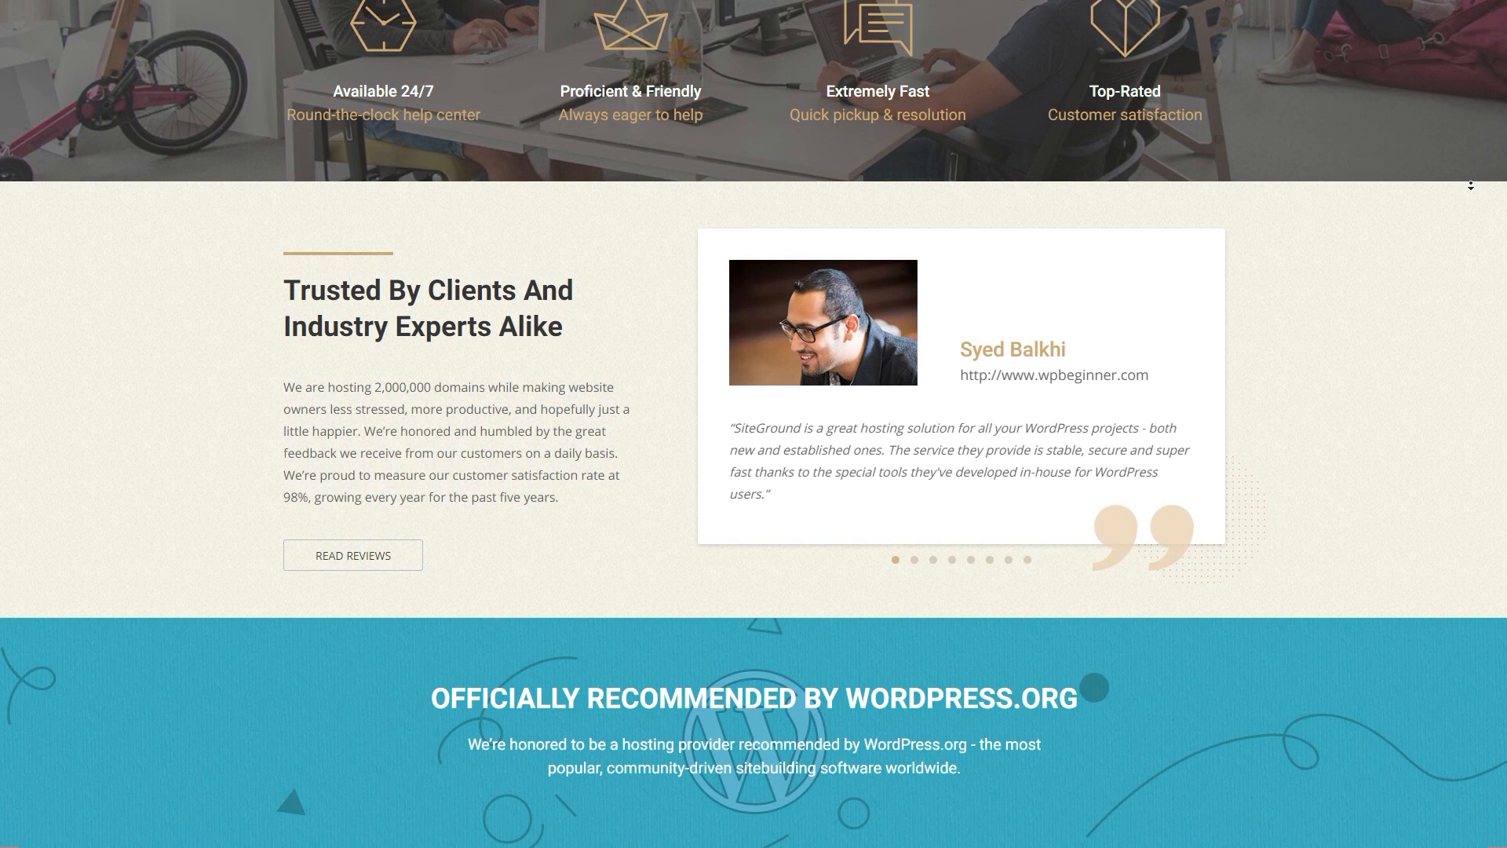
scroll("down", 3)
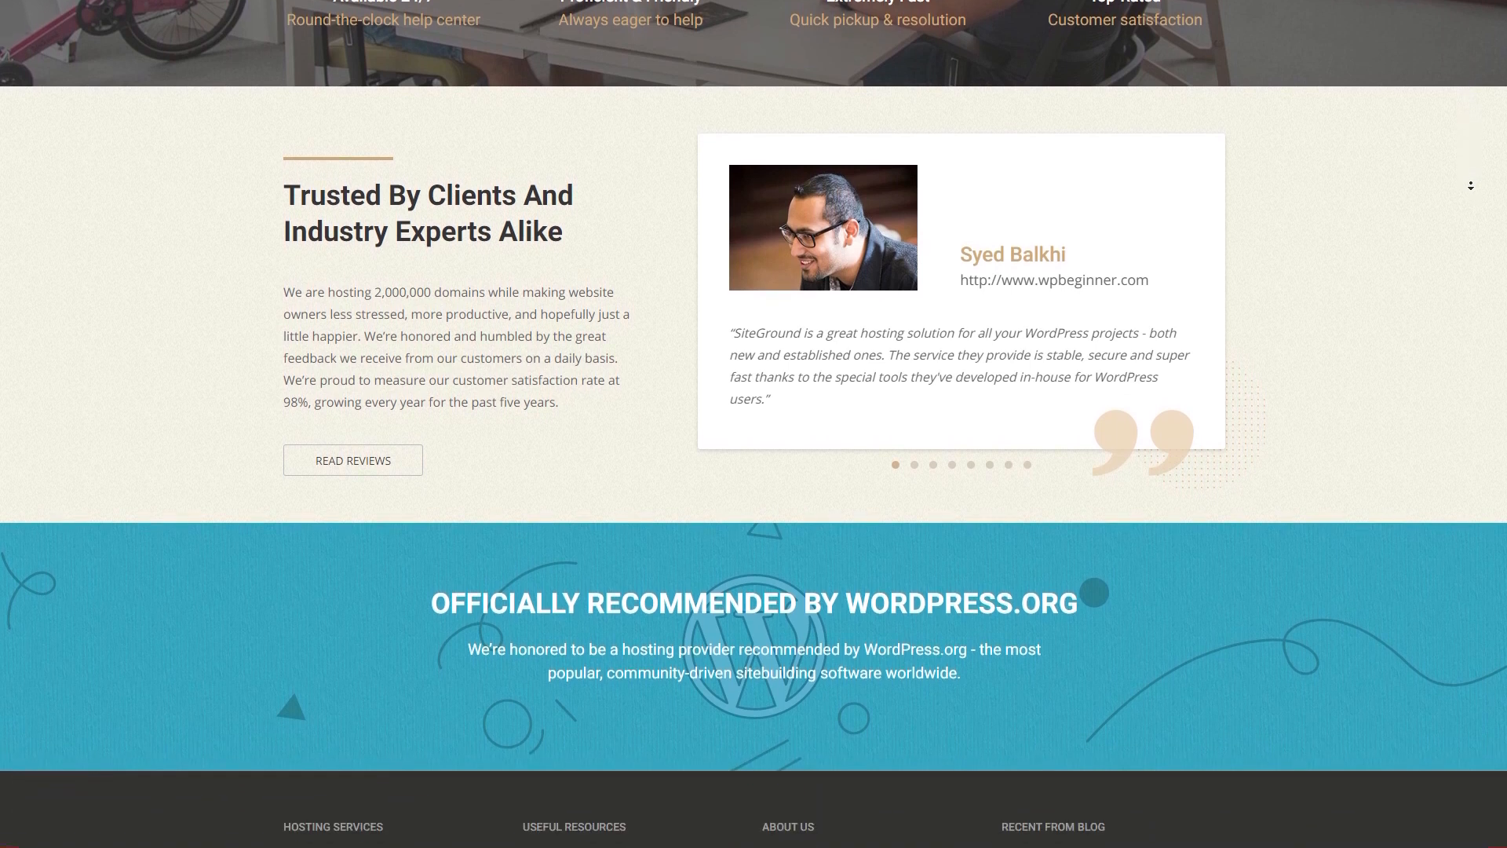
scroll("down", 3)
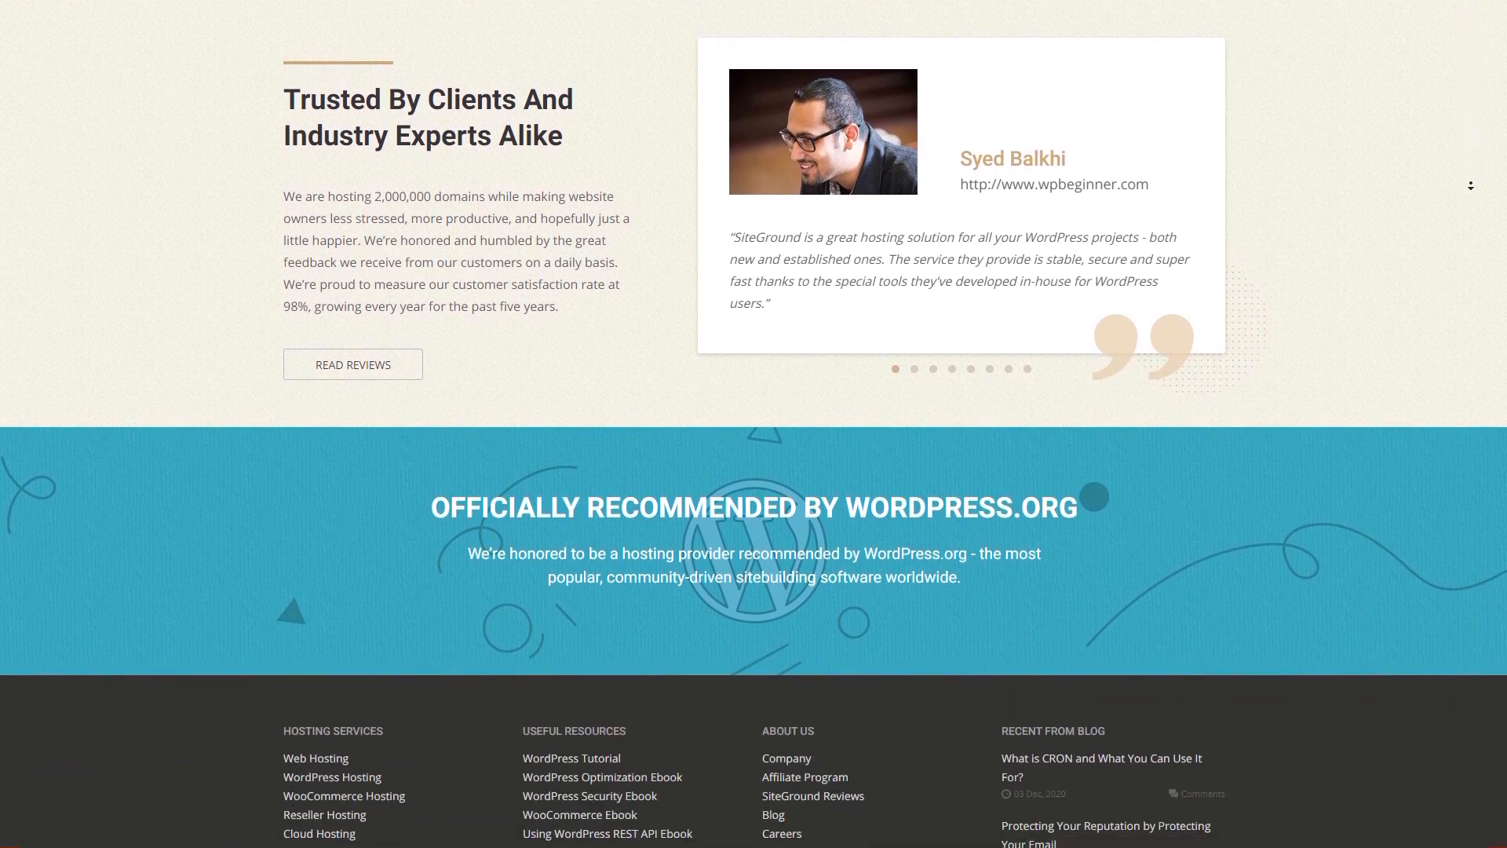
scroll("down", 3)
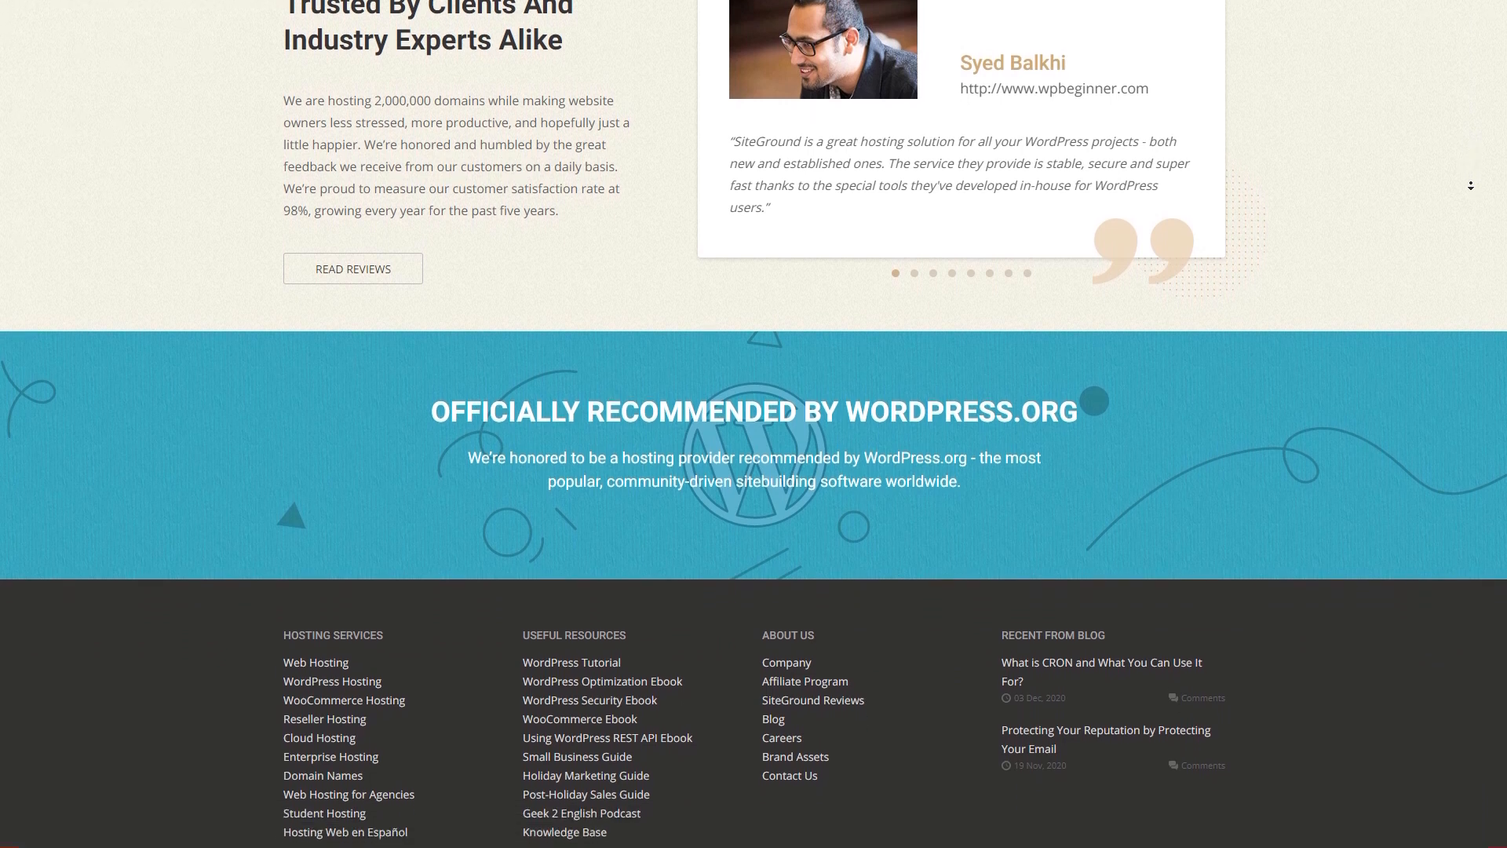
scroll("down", 3)
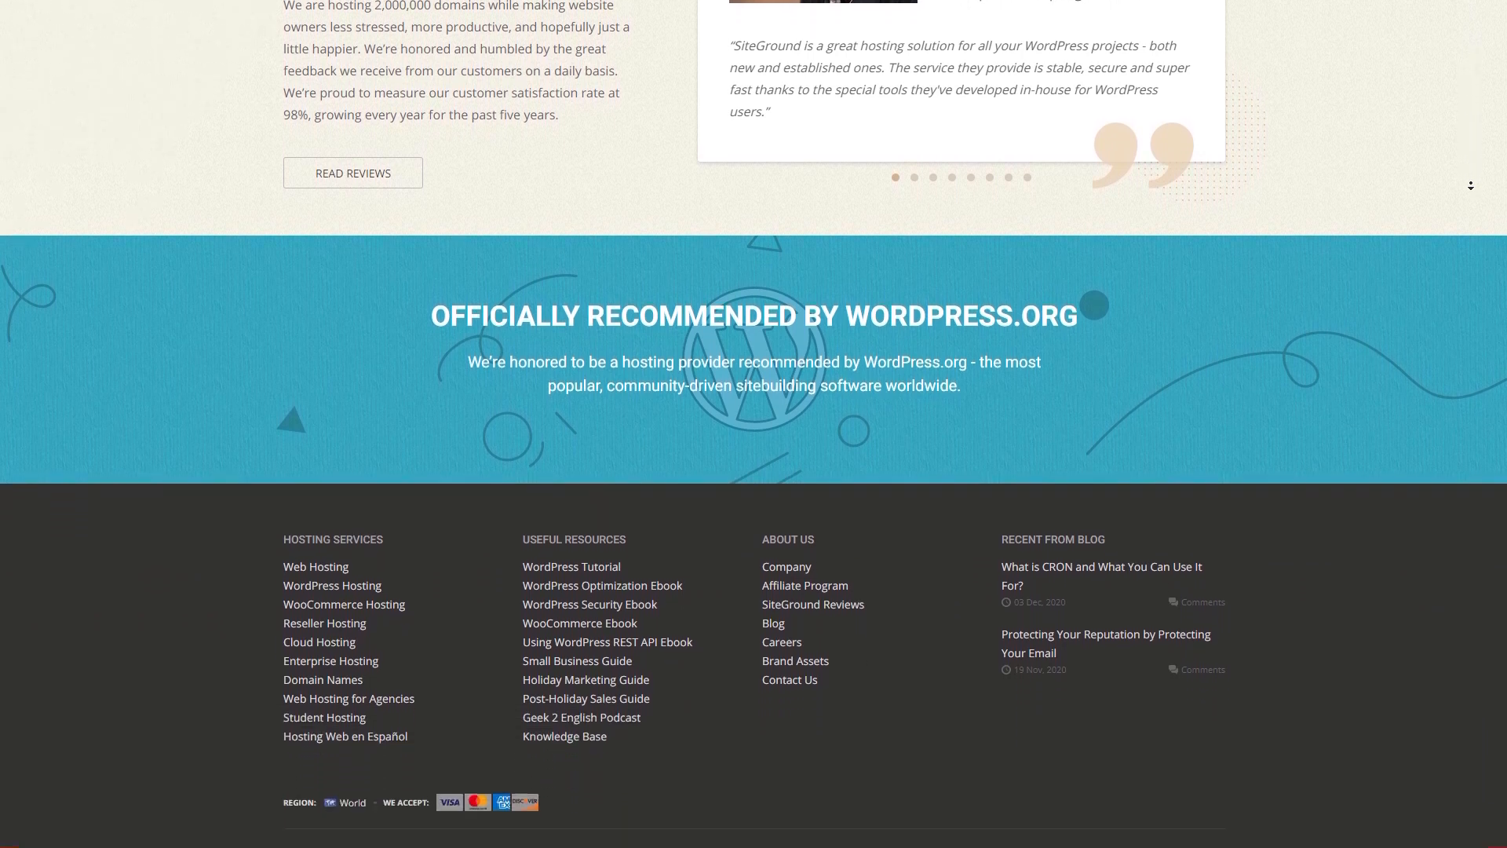
scroll("down", 3)
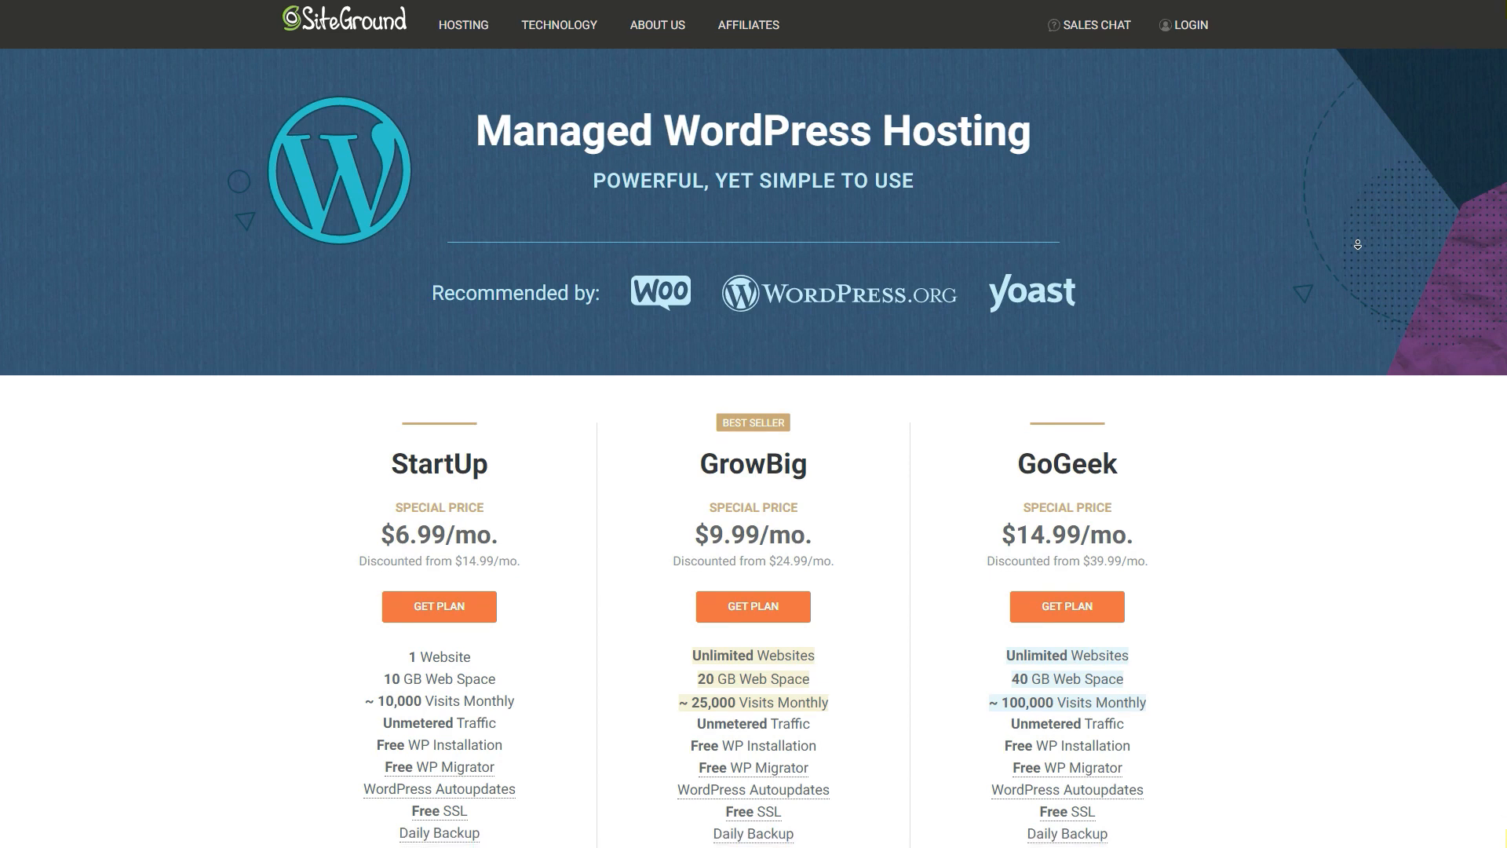
scroll("down", 3)
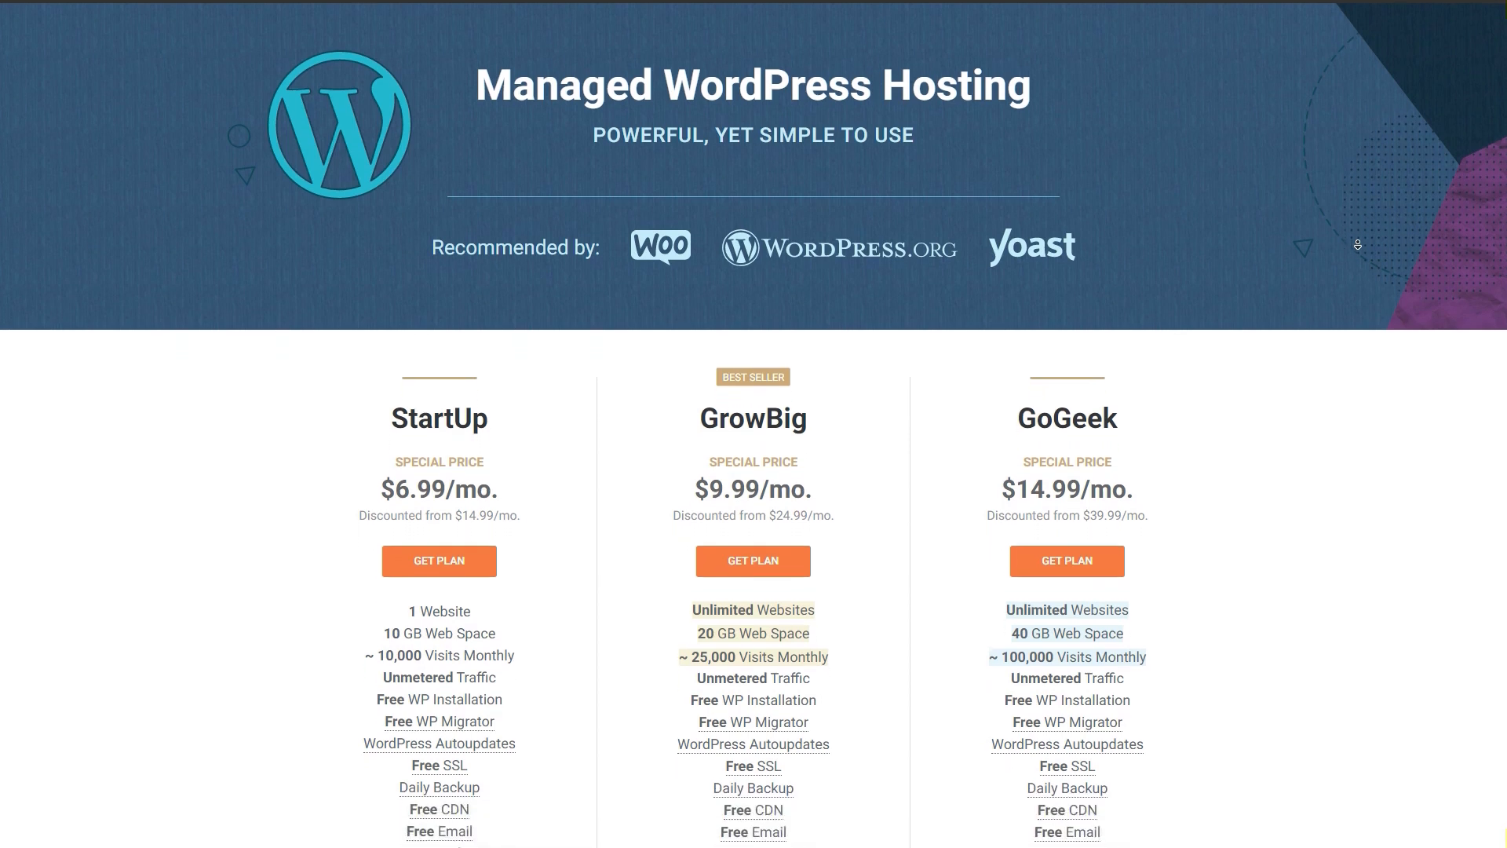
scroll("down", 3)
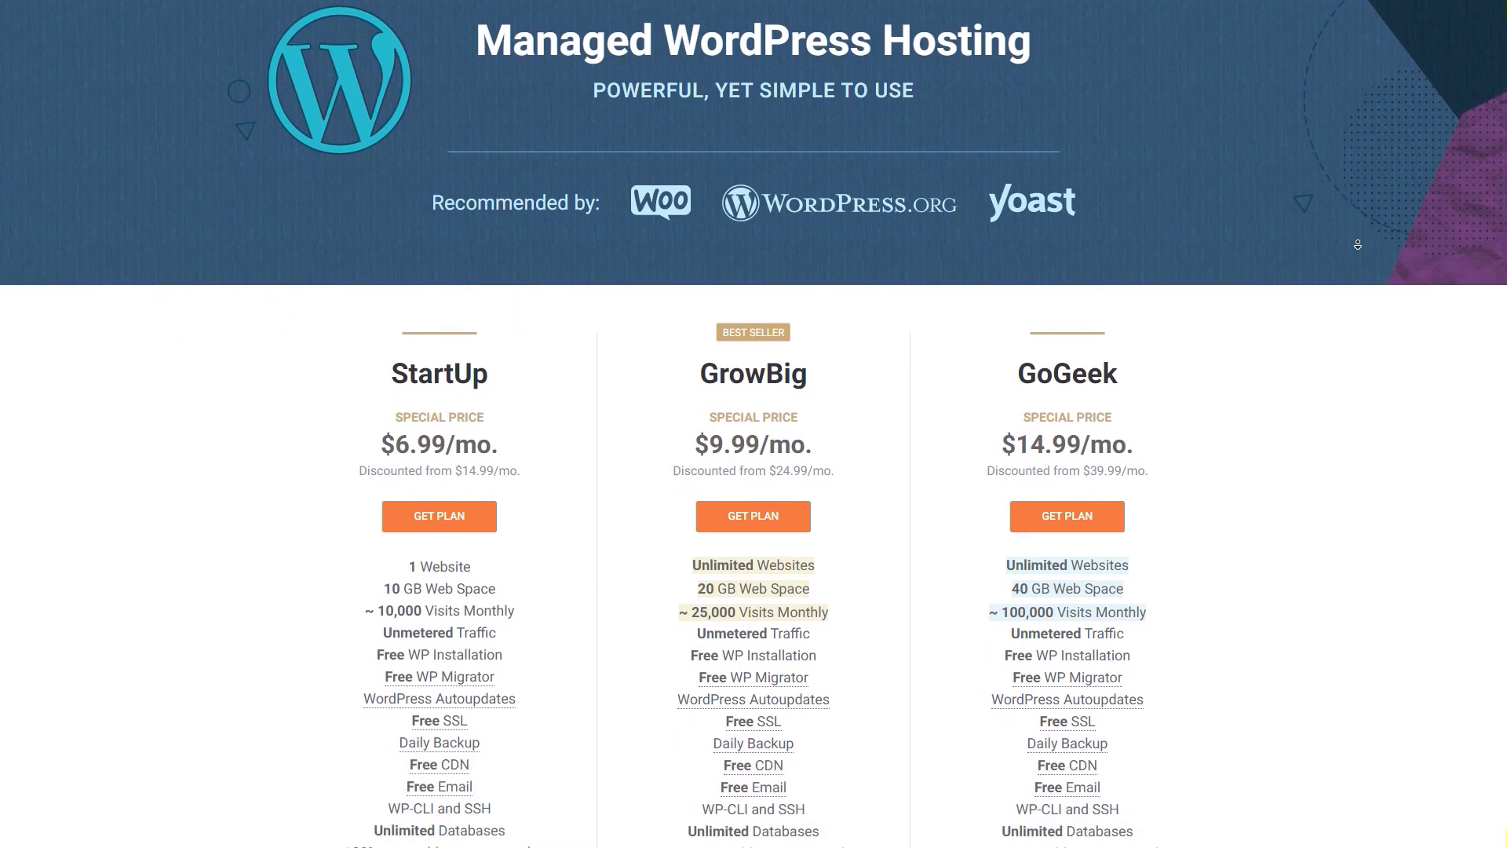
scroll("down", 3)
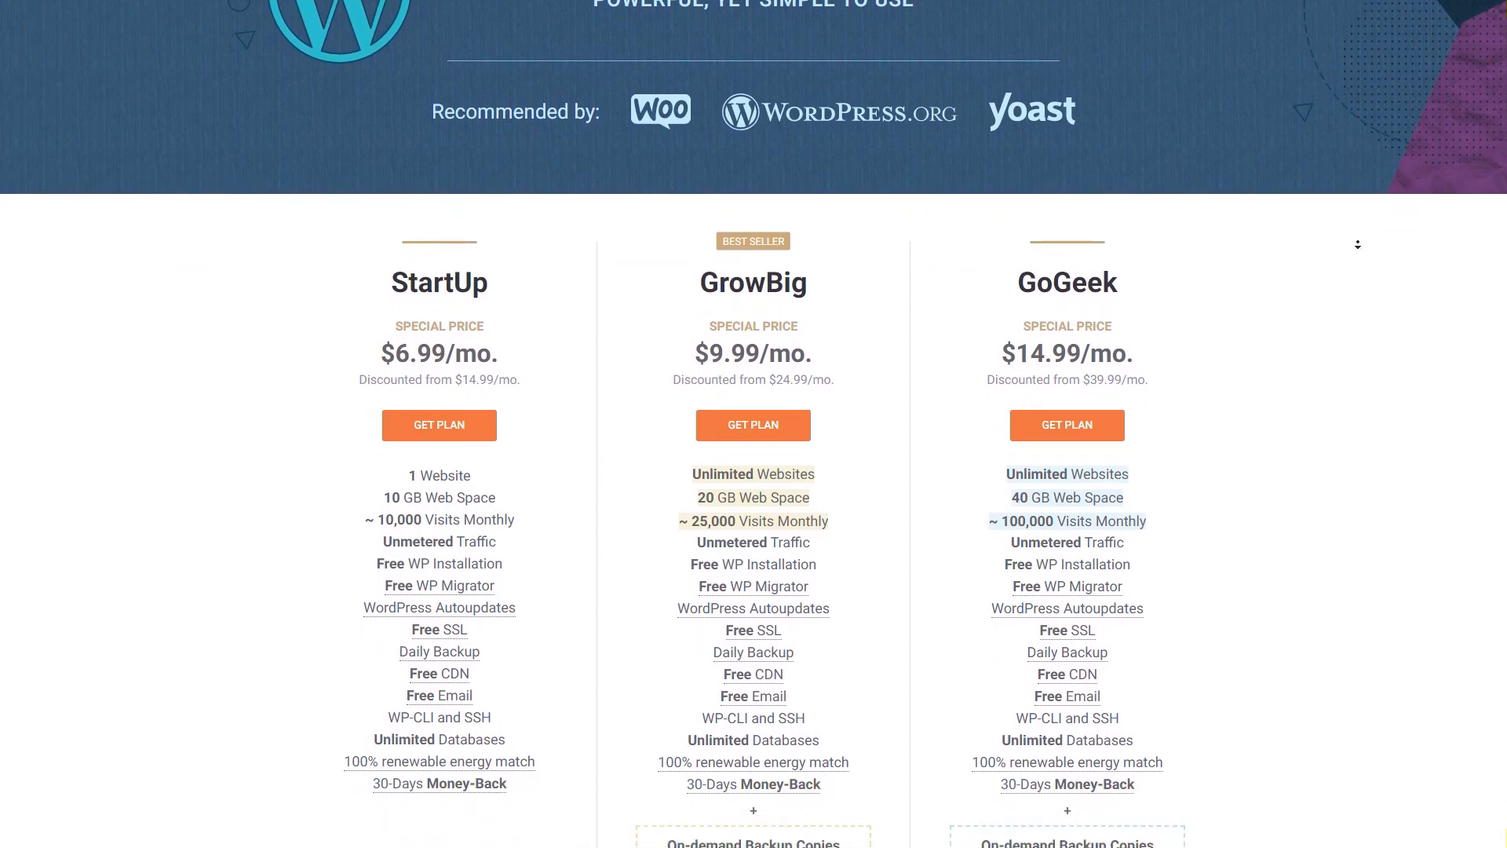
scroll("down", 3)
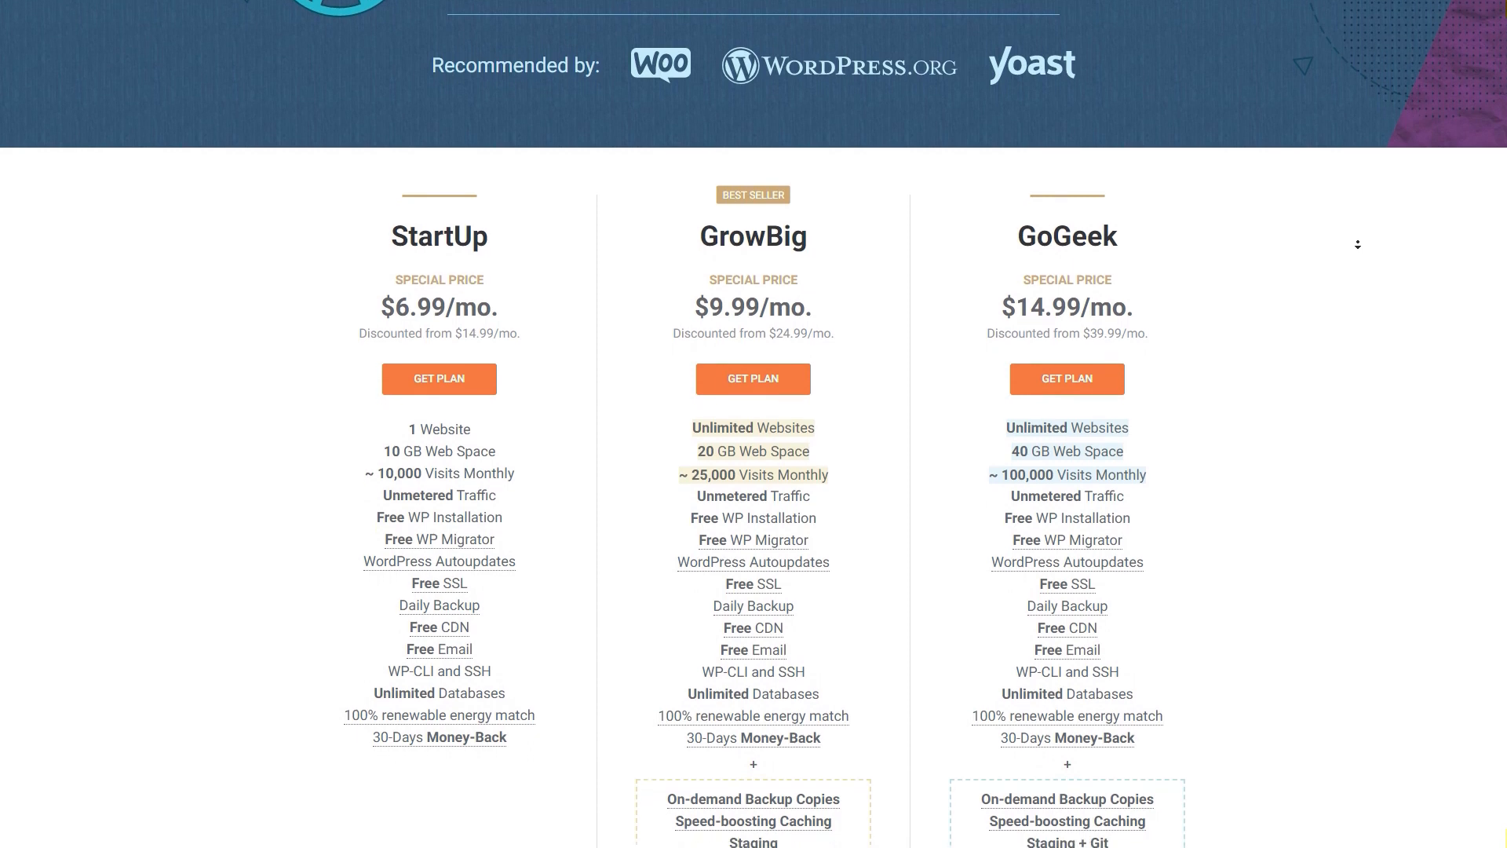
scroll("down", 3)
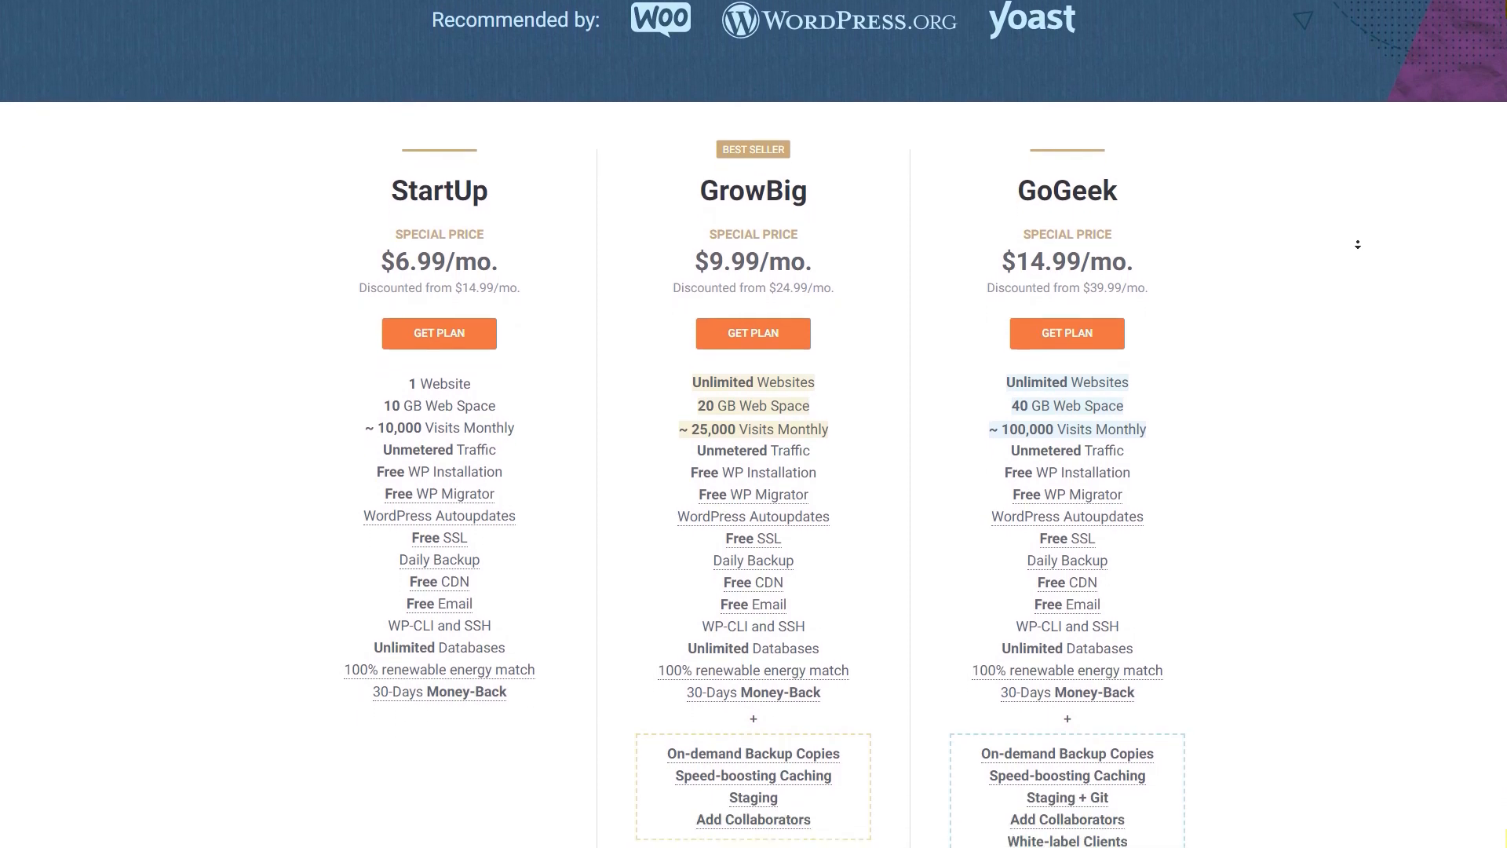
scroll("down", 3)
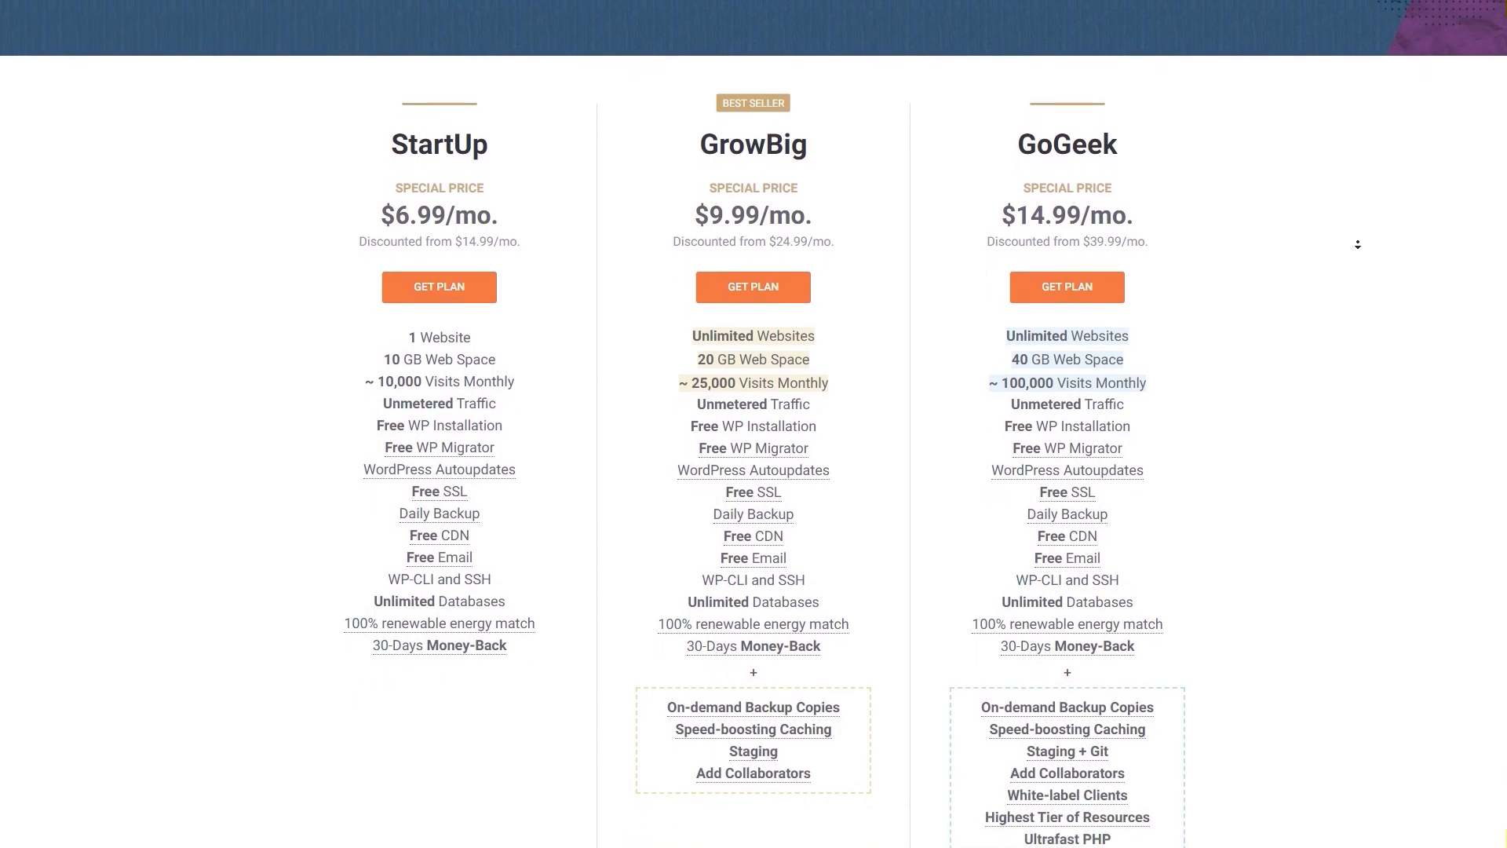
scroll("down", 3)
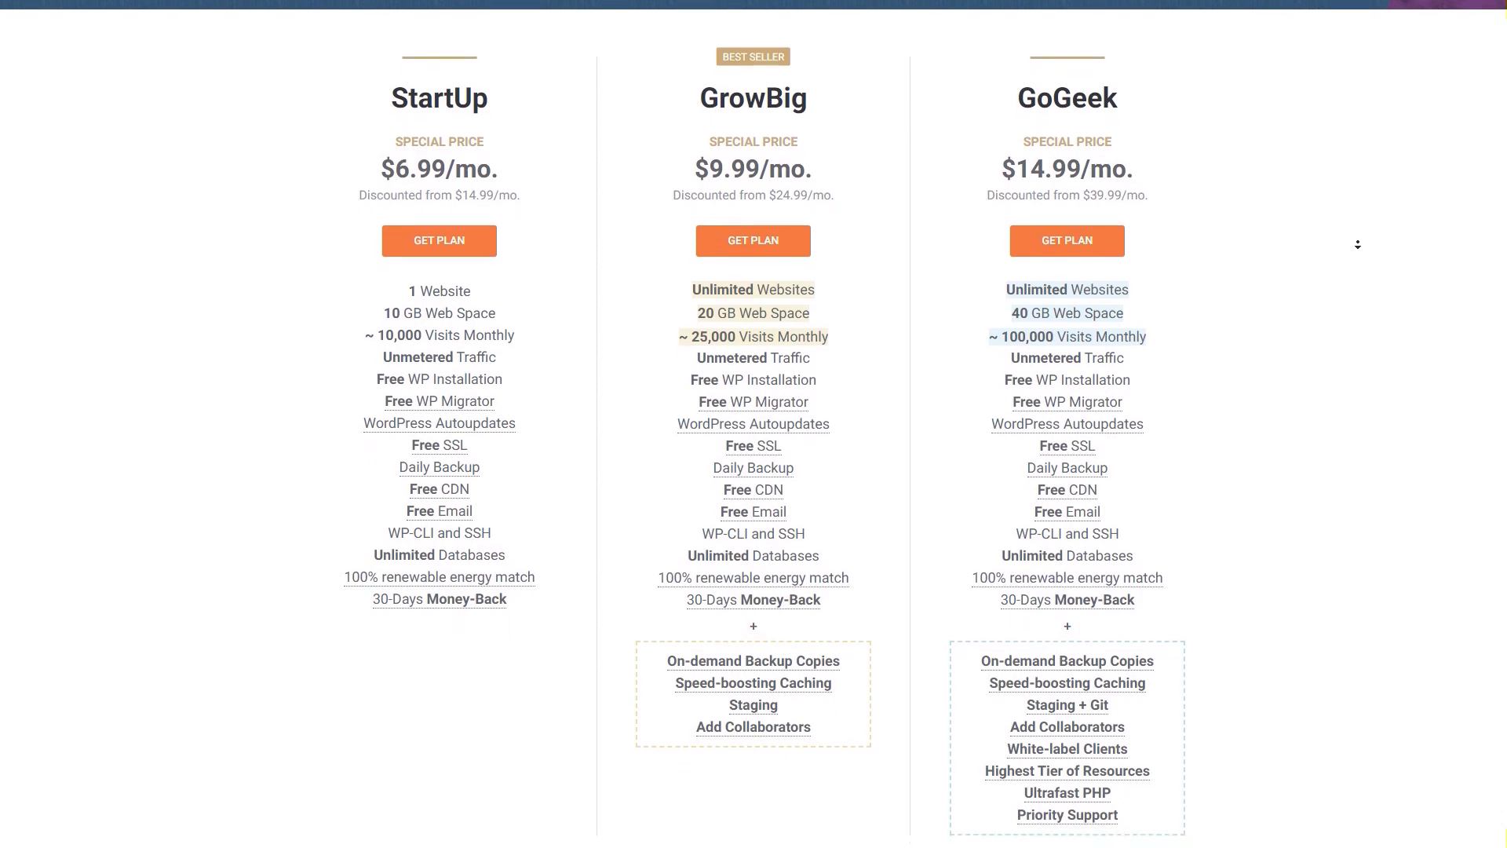
scroll("down", 3)
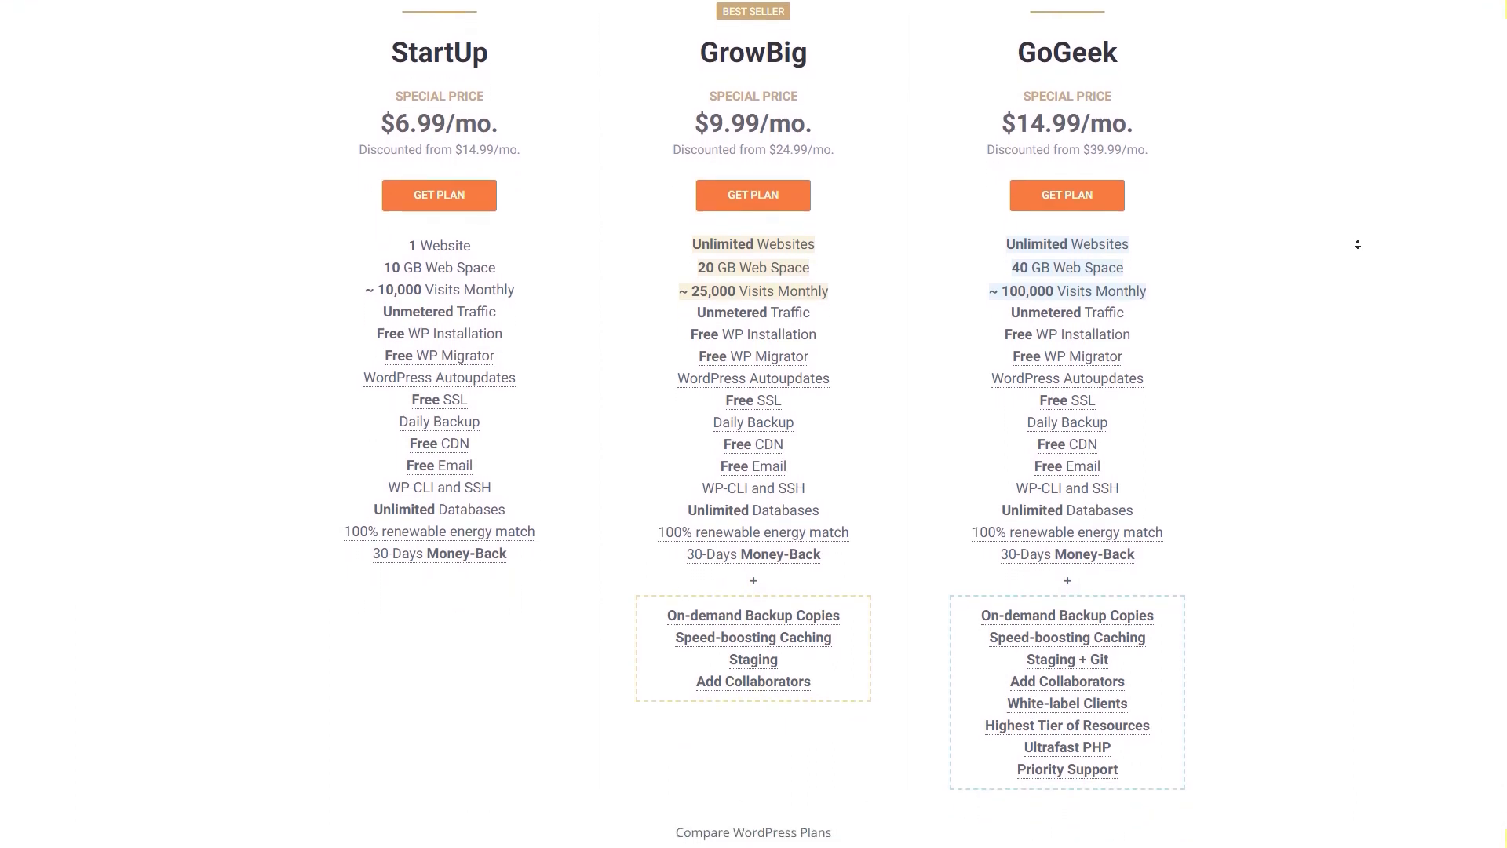
scroll("down", 3)
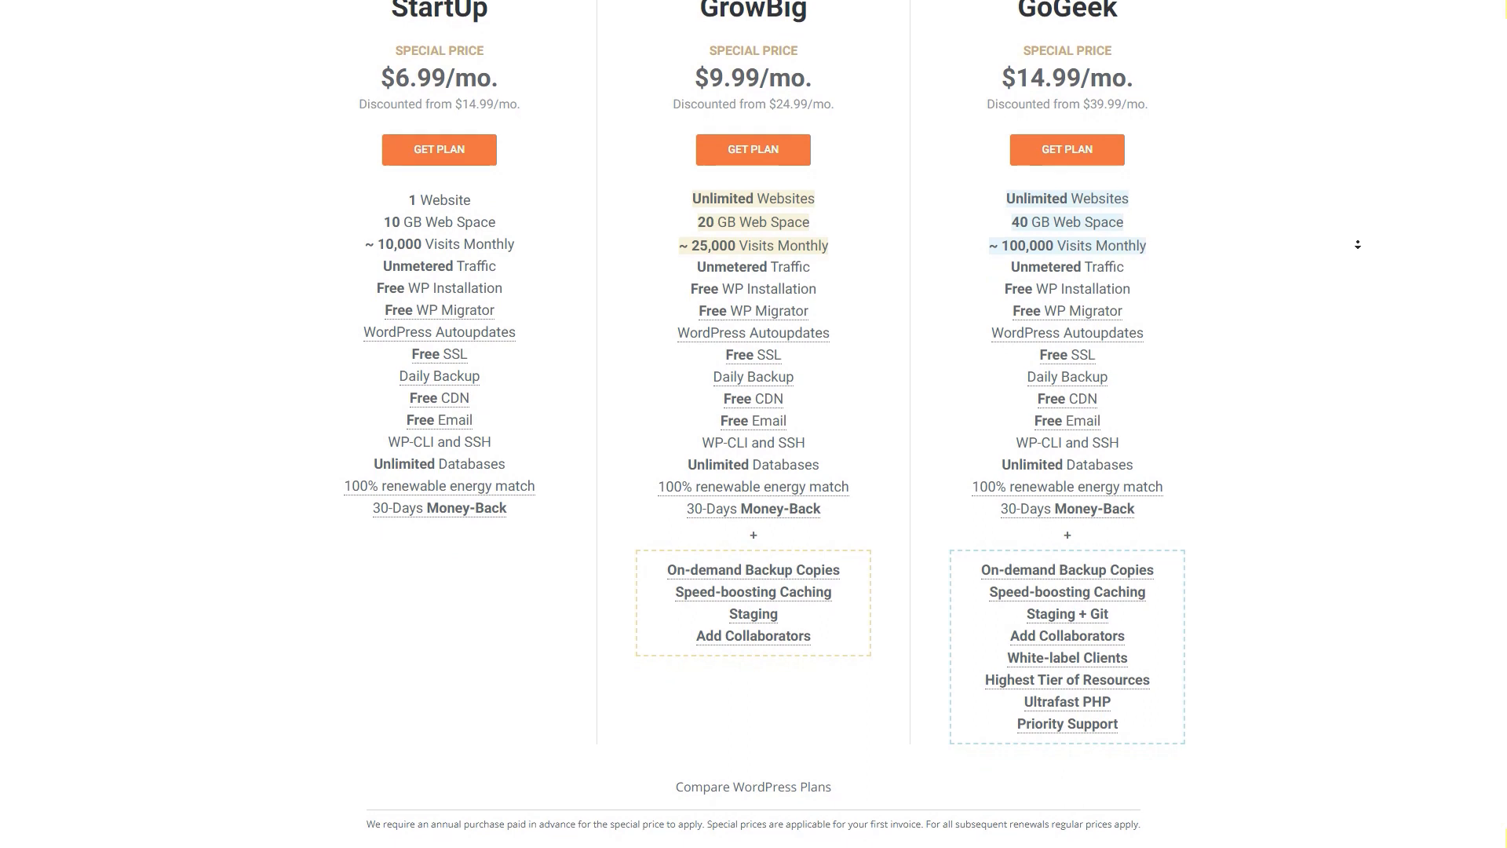
scroll("down", 3)
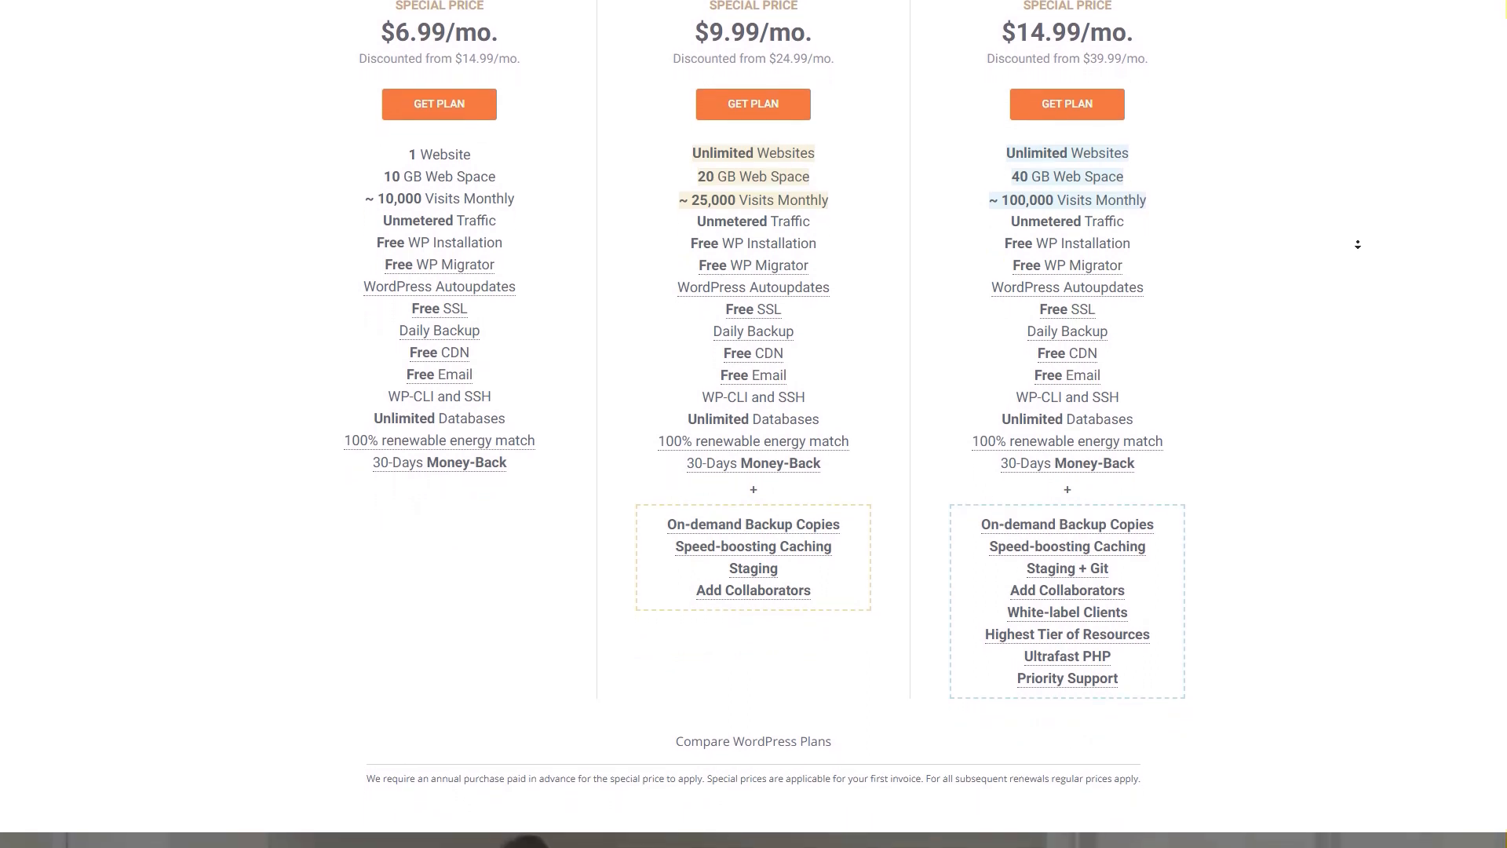
scroll("down", 3)
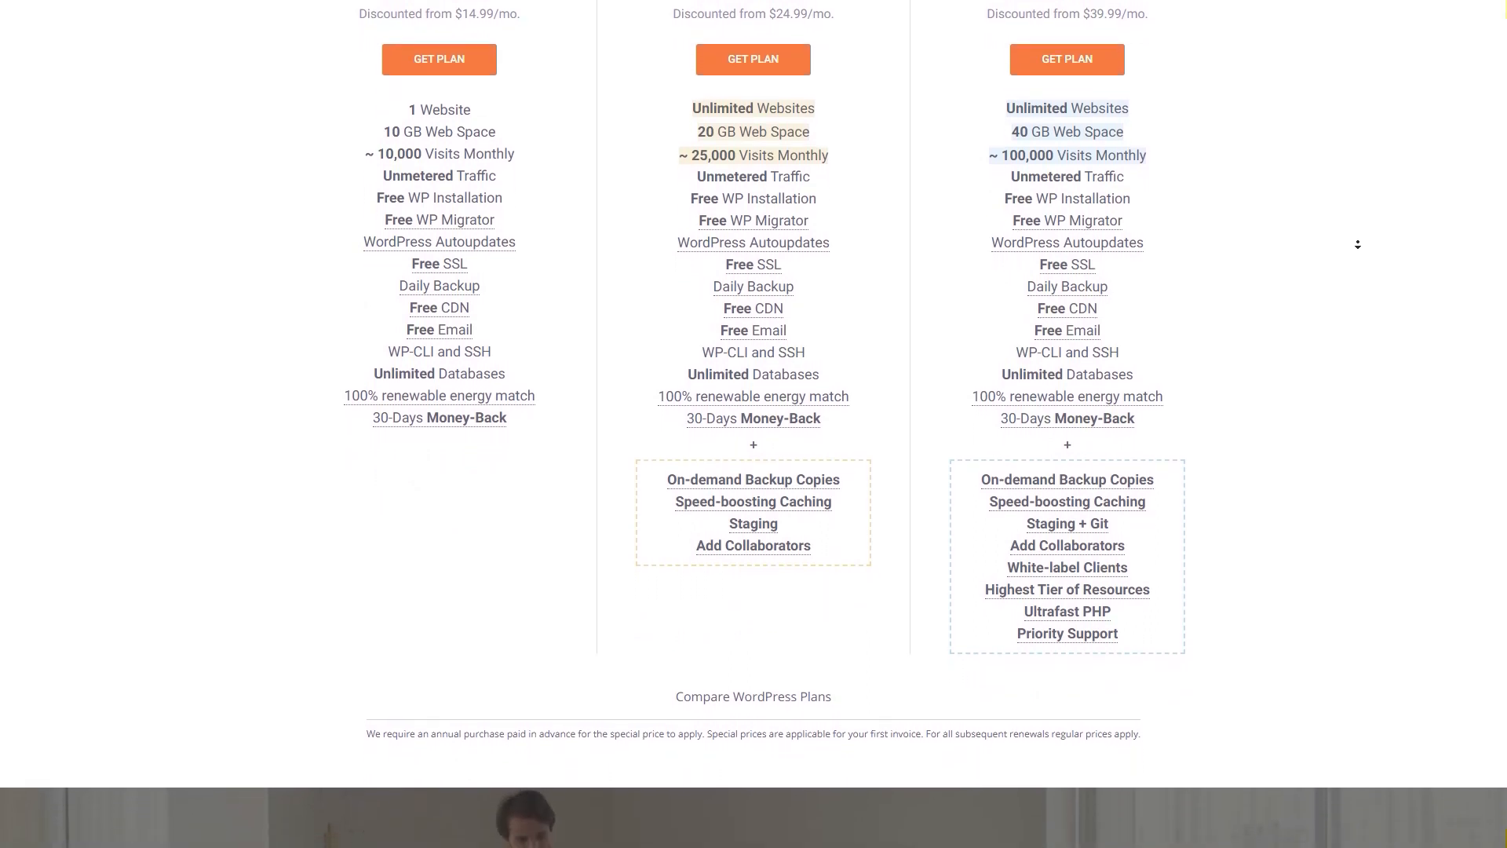
scroll("down", 3)
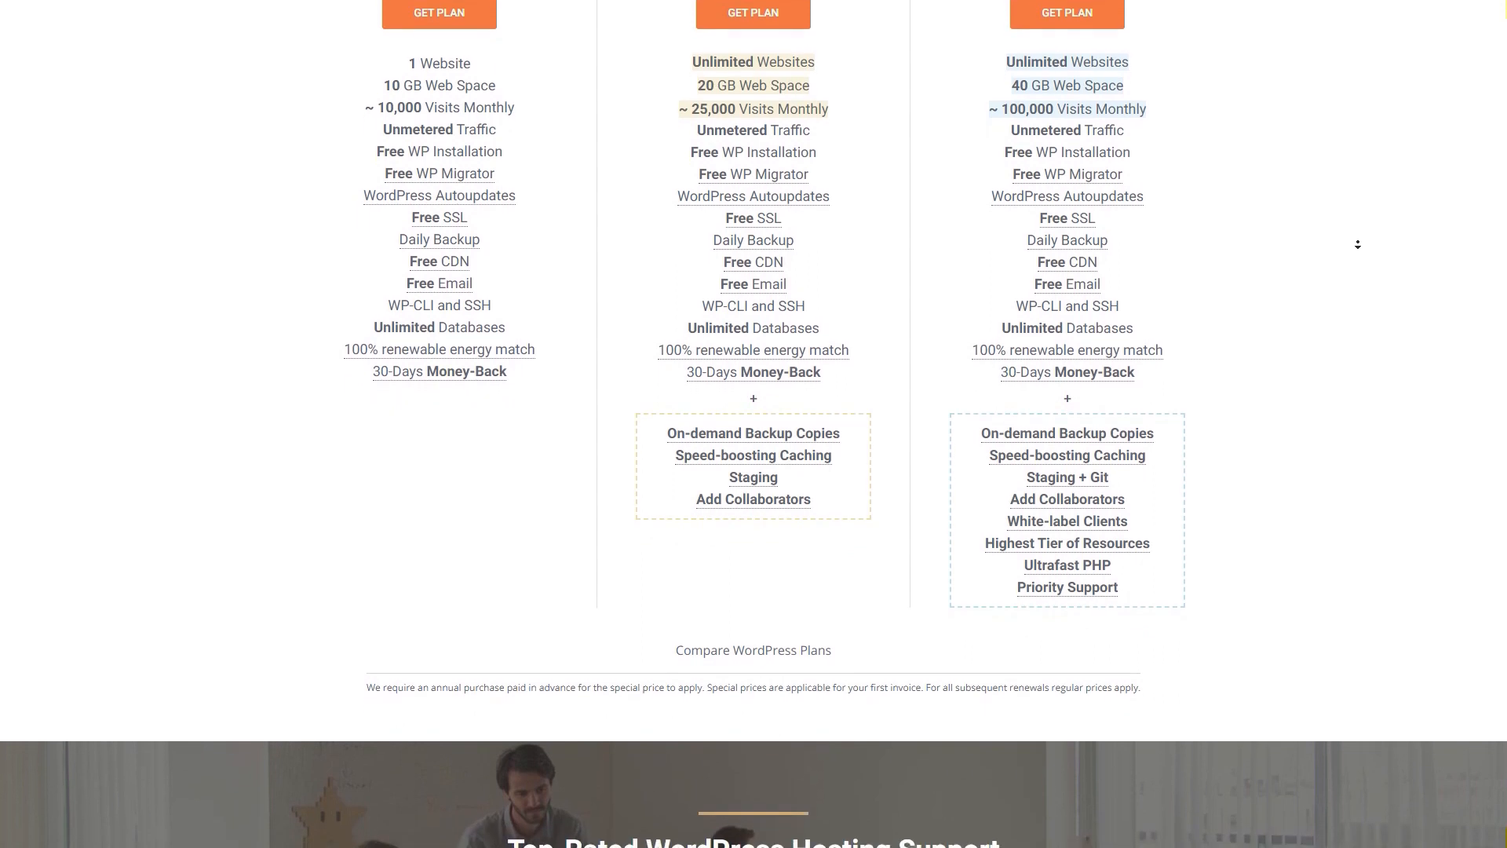
scroll("down", 3)
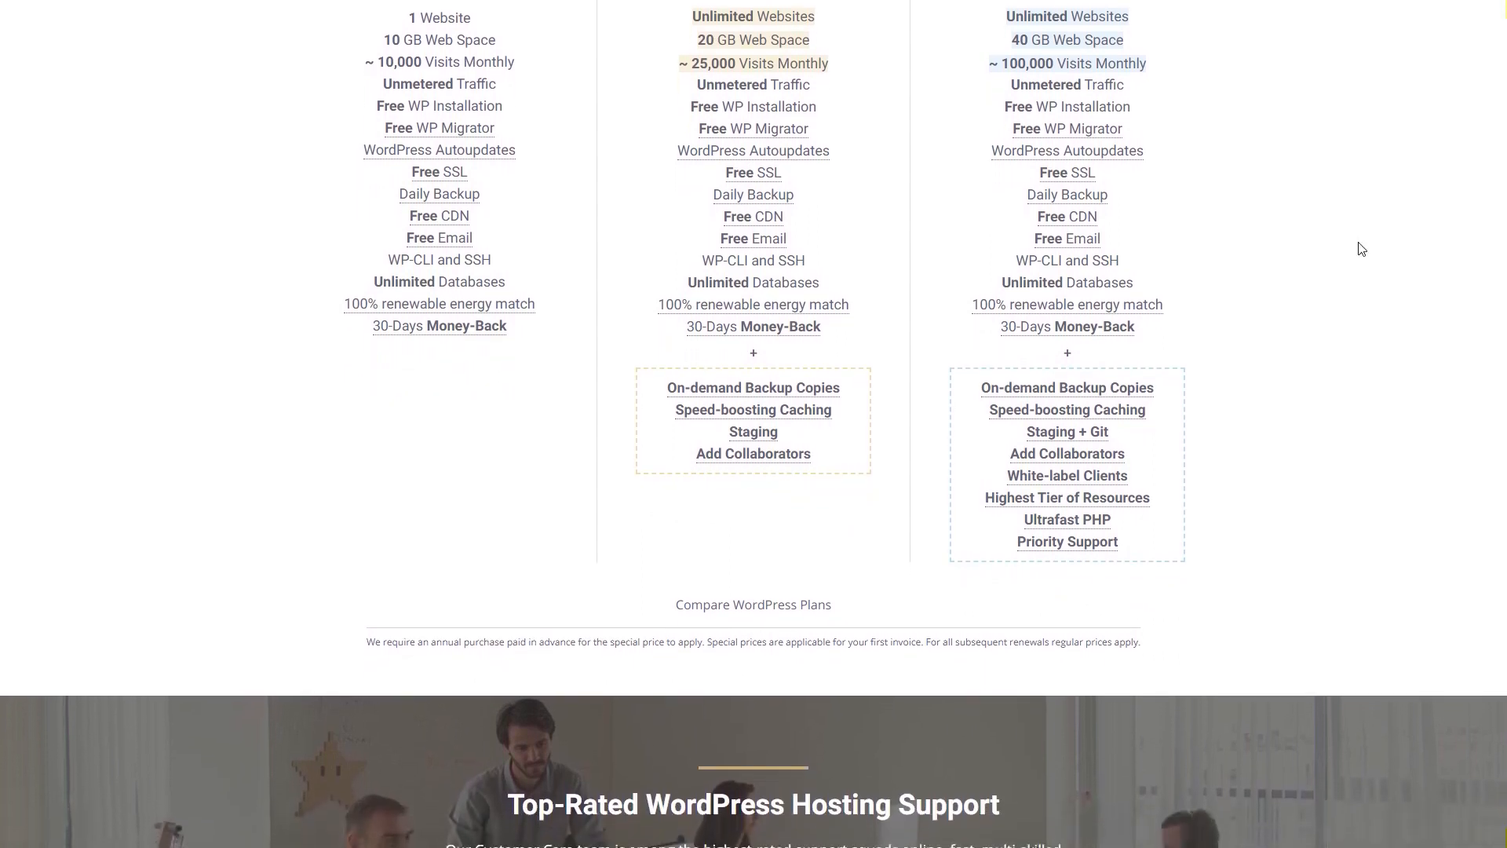